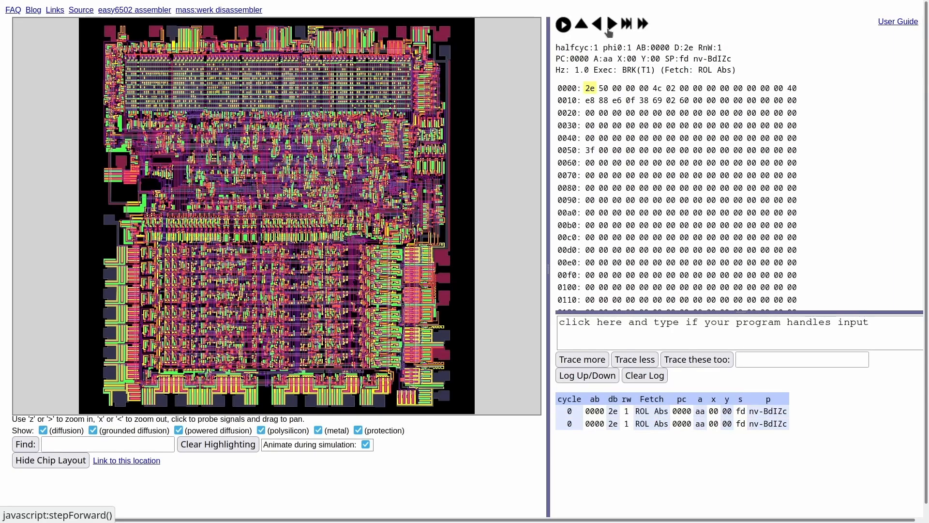
- Rerun the simulation and read the event 150 'Opcode shorter than expected' assertion in the Tcl console
{"action": "left_click", "coordinate": [611, 24]}
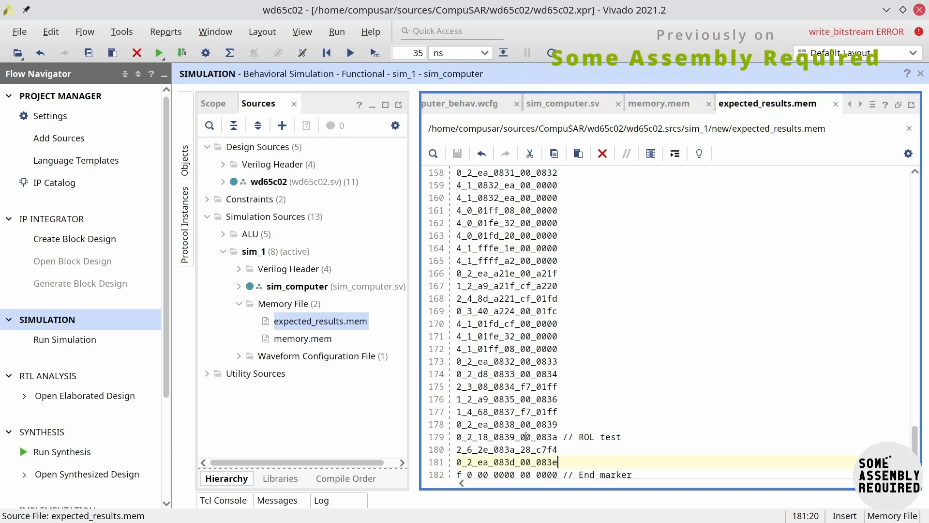
{"action": "mouse_move", "coordinate": [551, 52]}
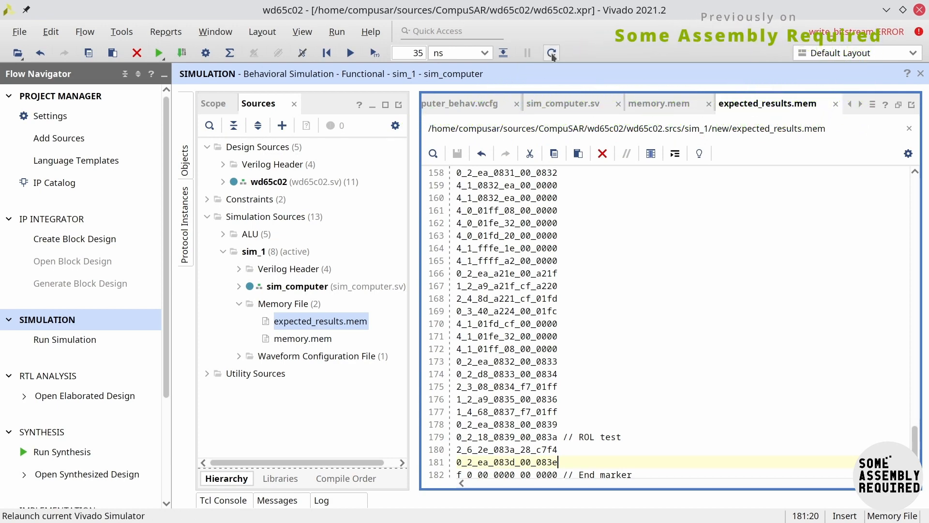
{"action": "left_click", "coordinate": [551, 53]}
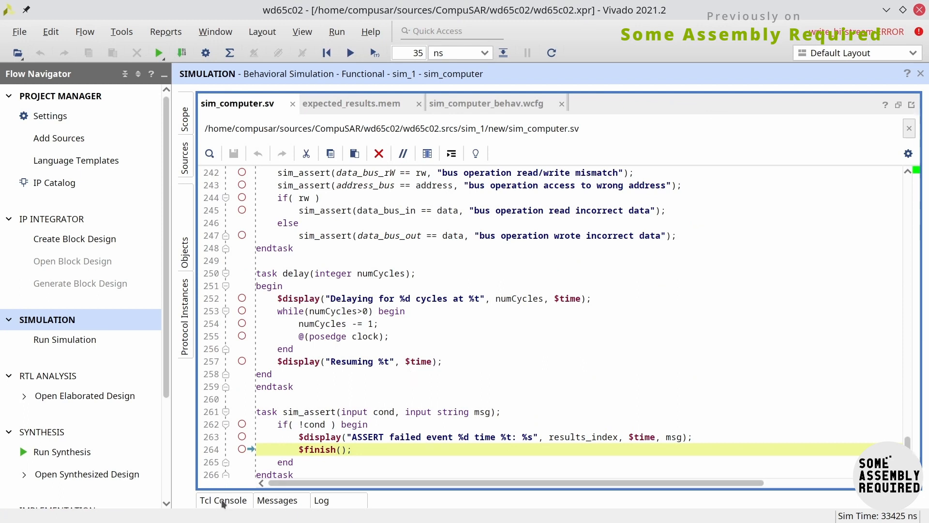
{"action": "left_click", "coordinate": [223, 500]}
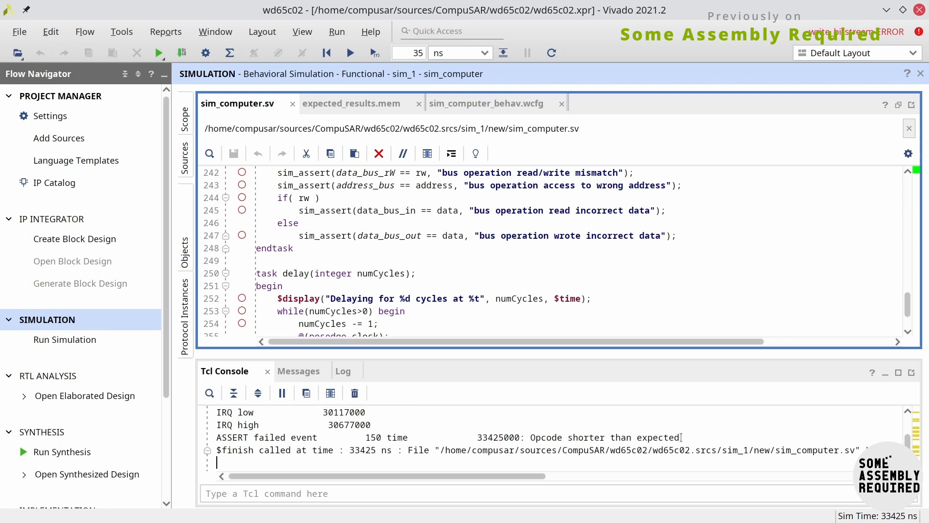
- Review the ROL test expectation and its opcode length digit on line 180 of expected_results.mem
{"action": "left_click", "coordinate": [350, 103]}
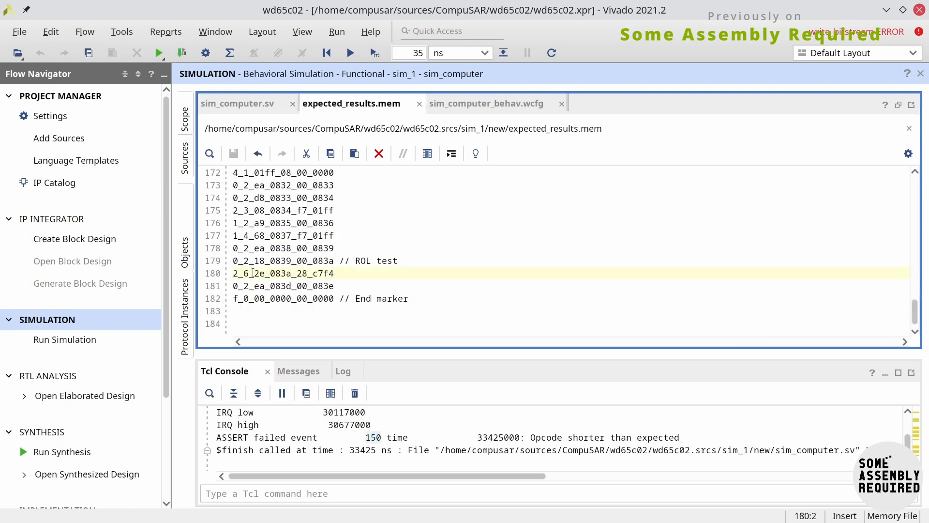
{"action": "left_click", "coordinate": [247, 273]}
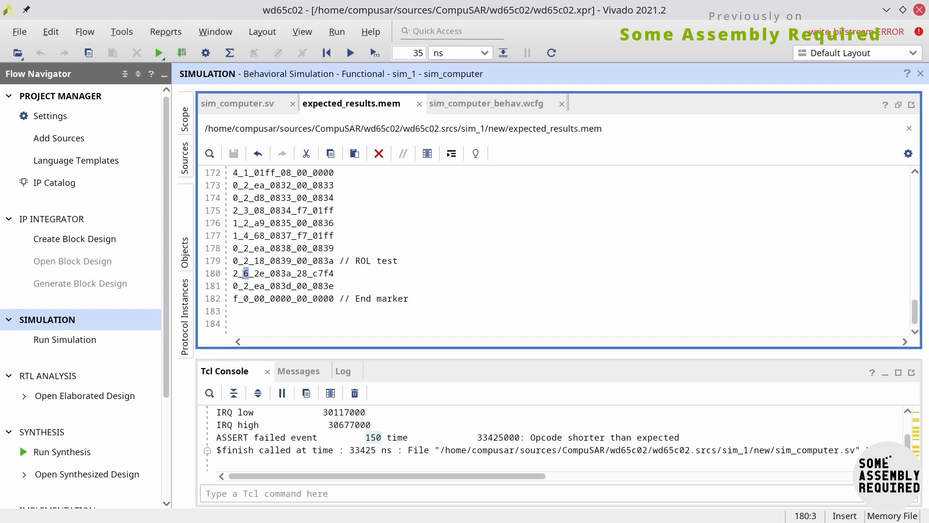
{"action": "left_click", "coordinate": [486, 103]}
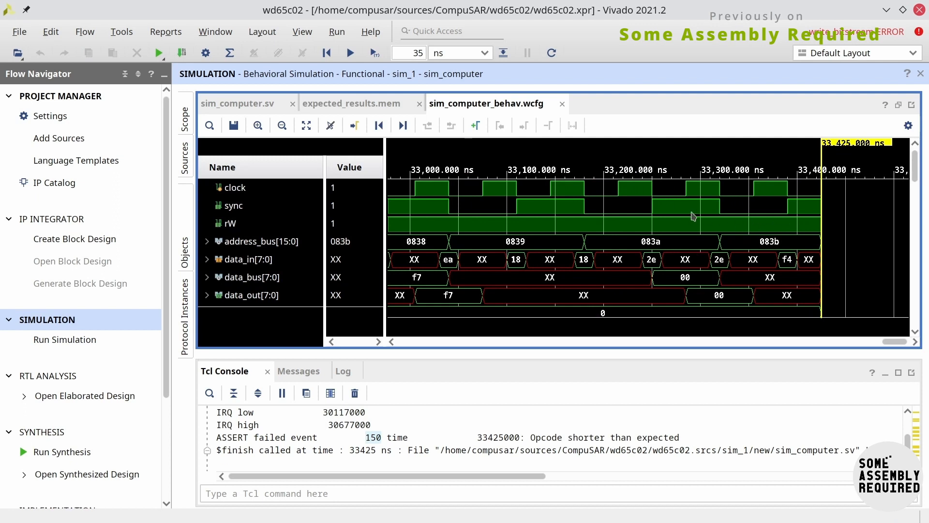
- Read the waveform bus values at the ROL fetch, ending at 33,390 ns with address 083b and data_in f4
{"action": "left_click", "coordinate": [651, 206]}
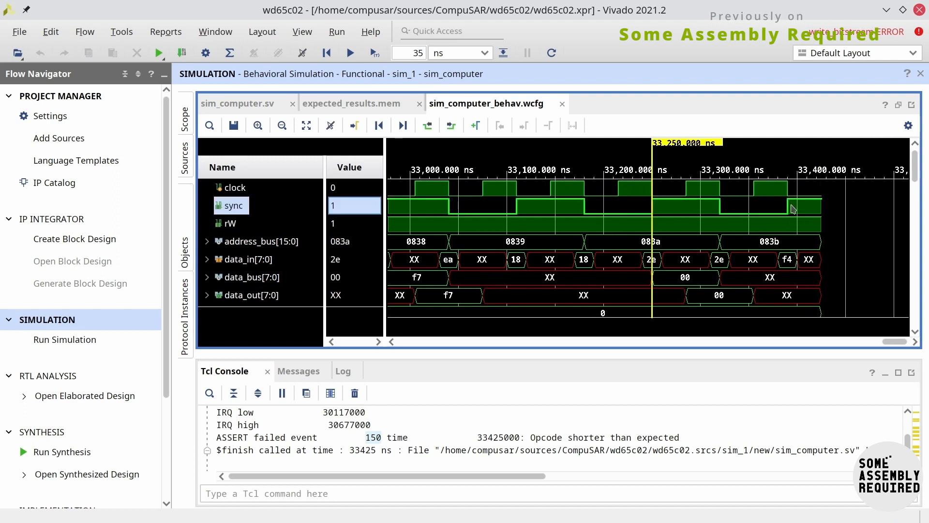
{"action": "left_click", "coordinate": [782, 196]}
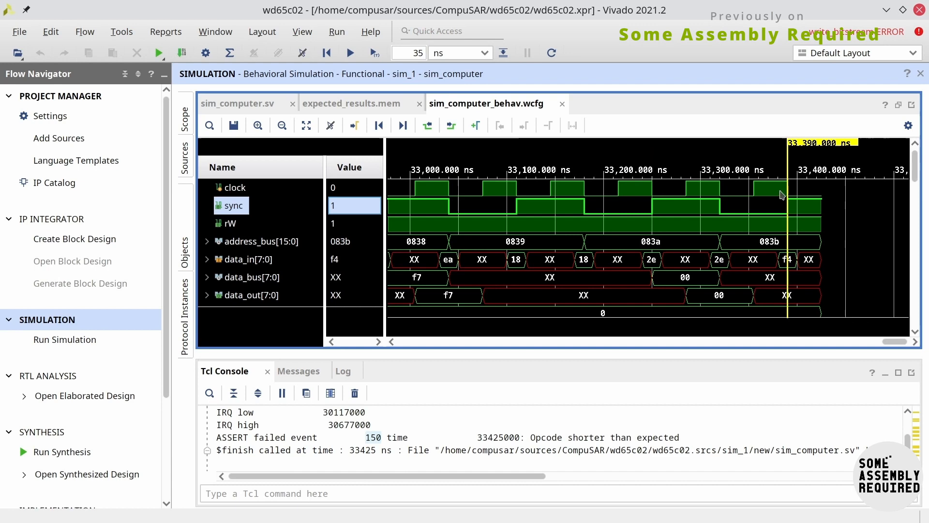
{"action": "mouse_move", "coordinate": [748, 242]}
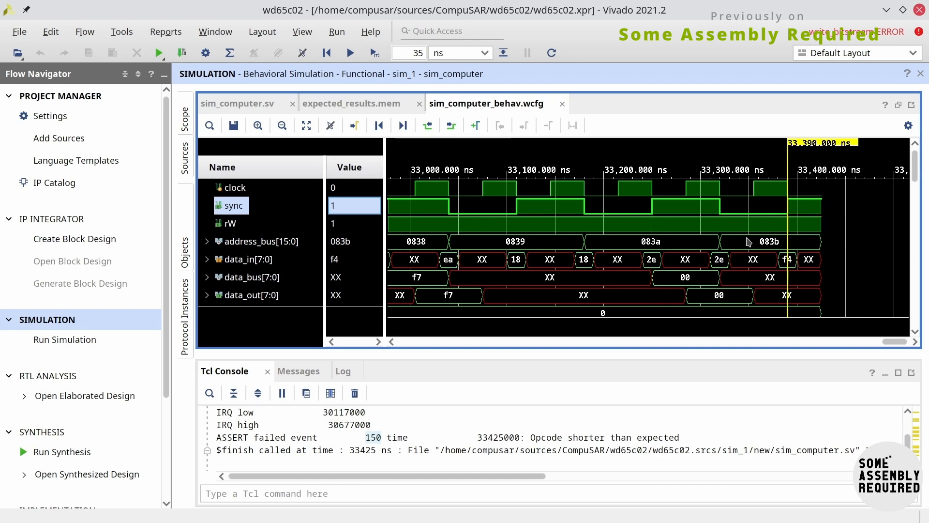
{"action": "mouse_move", "coordinate": [661, 276]}
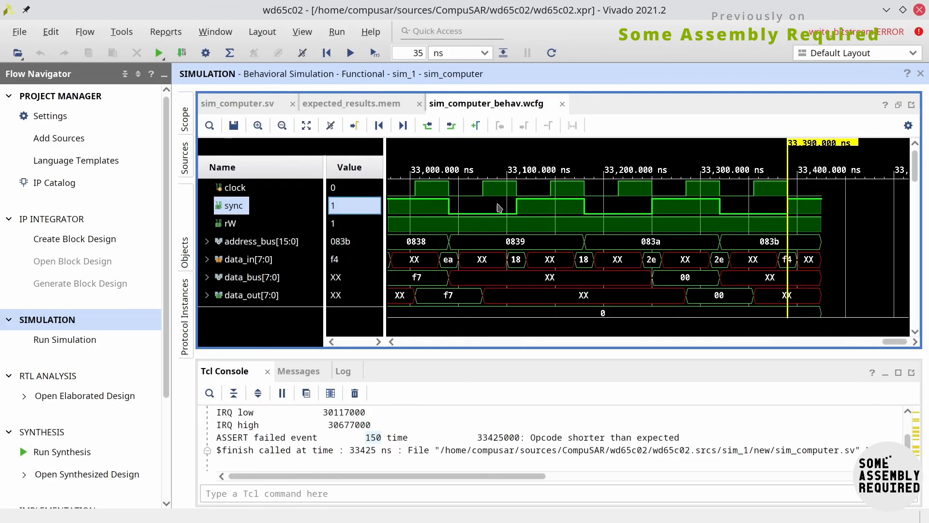
{"action": "mouse_move", "coordinate": [402, 429]}
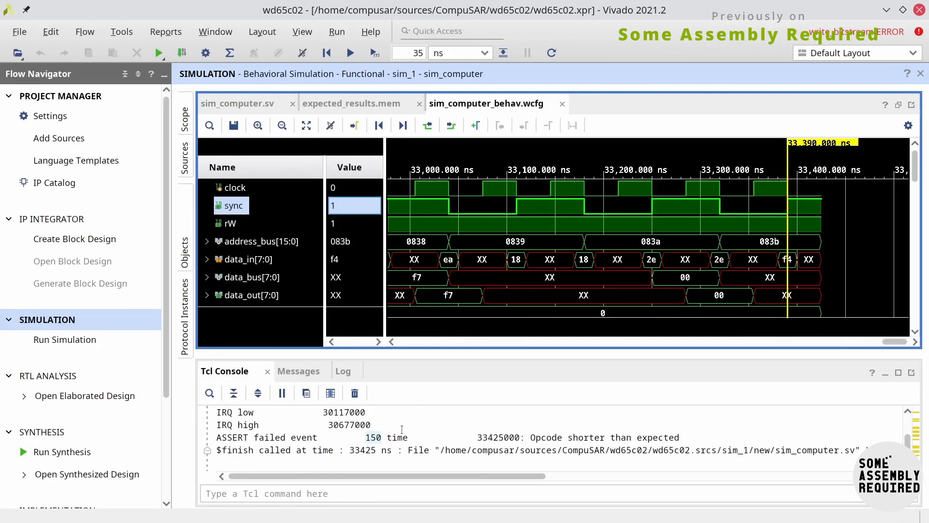
{"action": "mouse_move", "coordinate": [354, 393]}
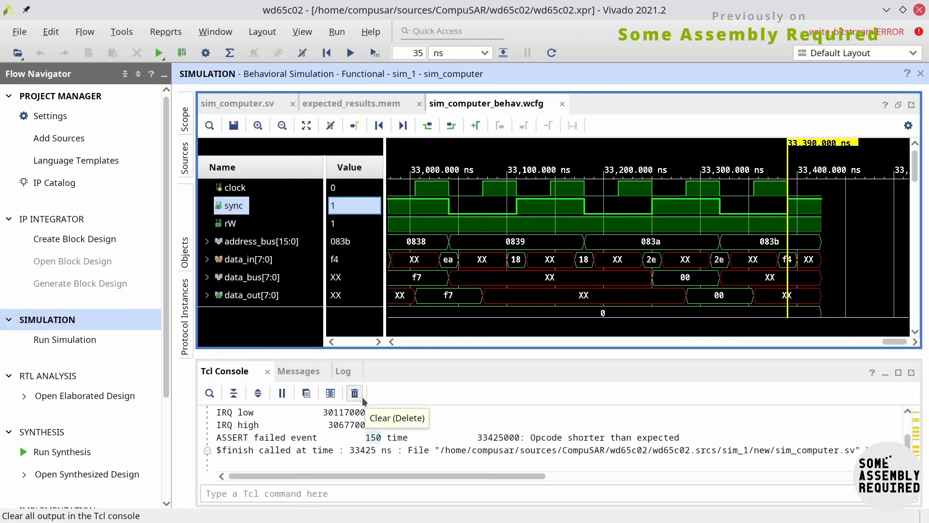
{"action": "mouse_move", "coordinate": [710, 232]}
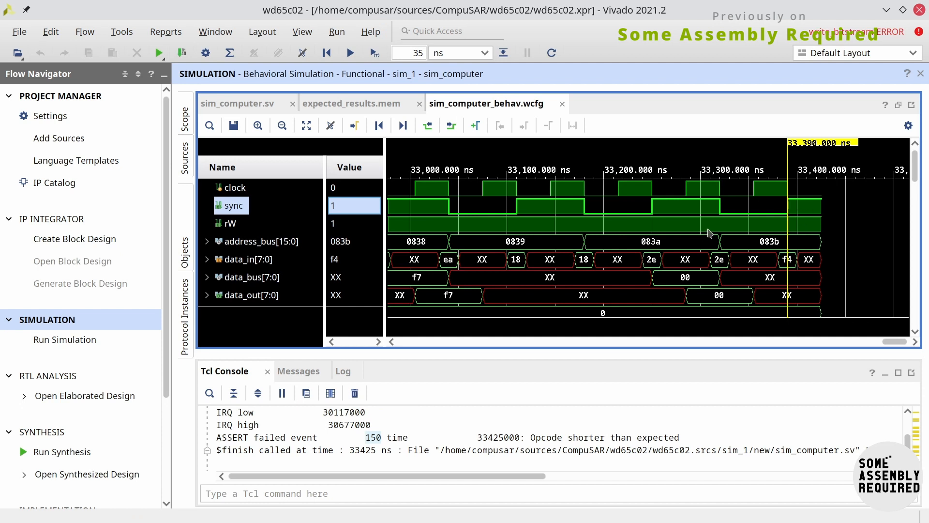
{"action": "mouse_move", "coordinate": [368, 71]}
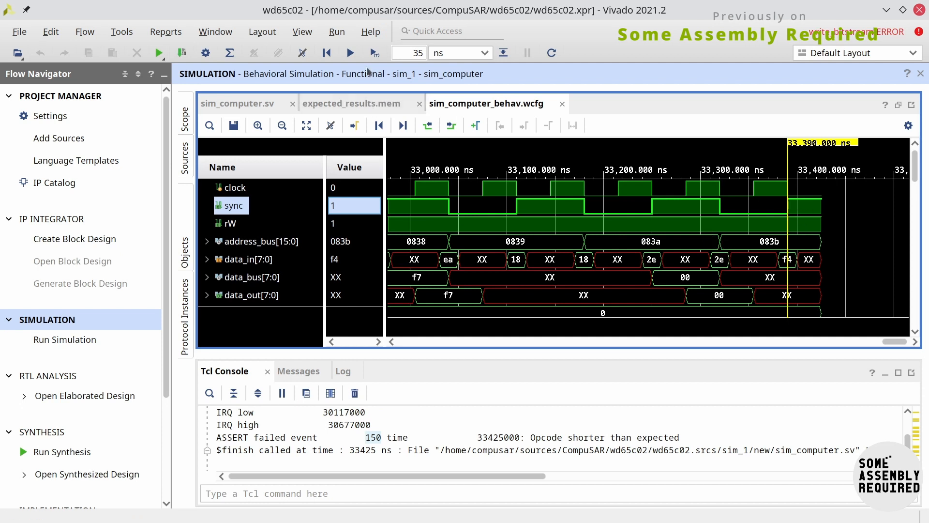
{"action": "mouse_move", "coordinate": [350, 52]}
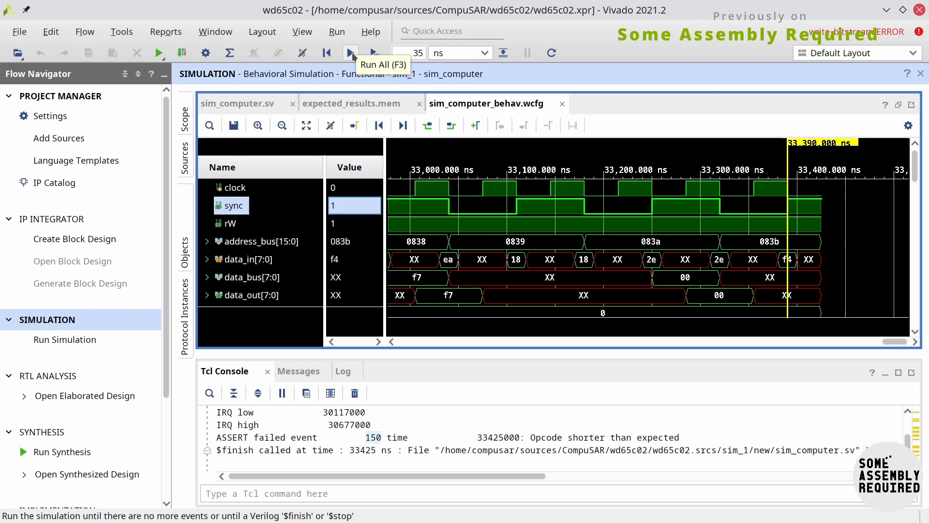
{"action": "mouse_move", "coordinate": [523, 230]}
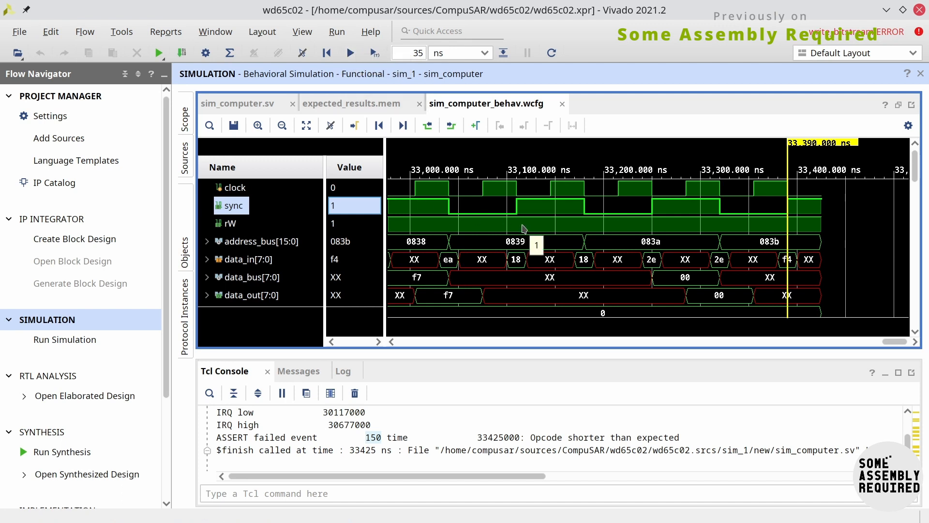
{"action": "mouse_move", "coordinate": [556, 259]}
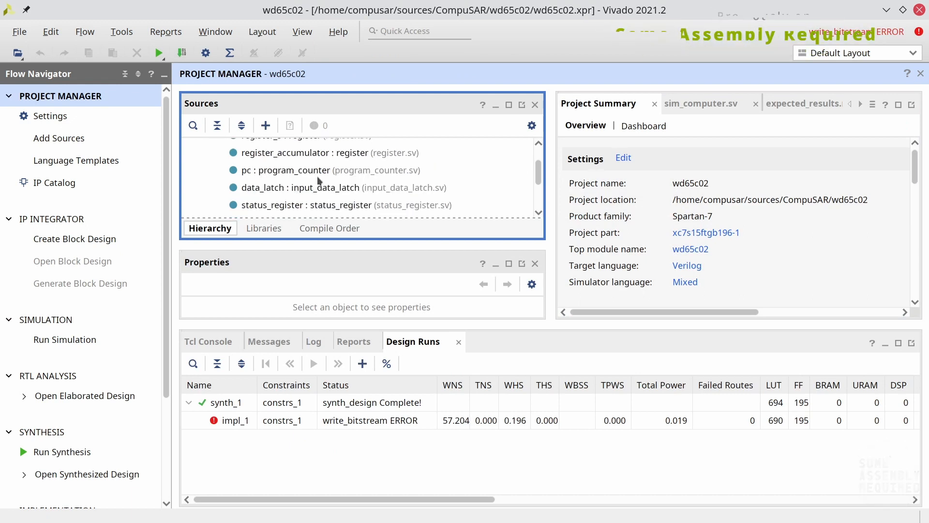
- Scroll instruction_decode.sv down to the commented-out 8'h2e ROL absolute case at line 348
{"action": "scroll", "scroll_direction": "down", "scroll_amount": 3}
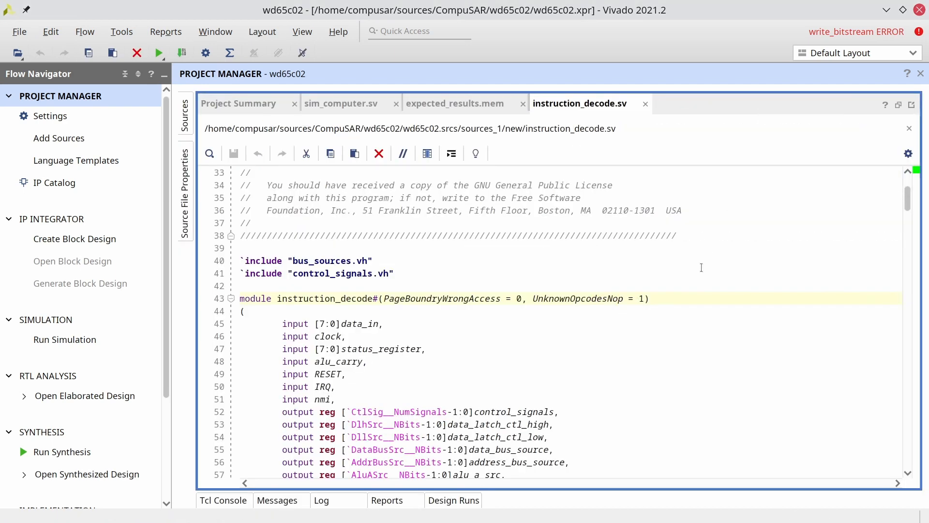
{"action": "scroll", "scroll_direction": "down", "scroll_amount": 3}
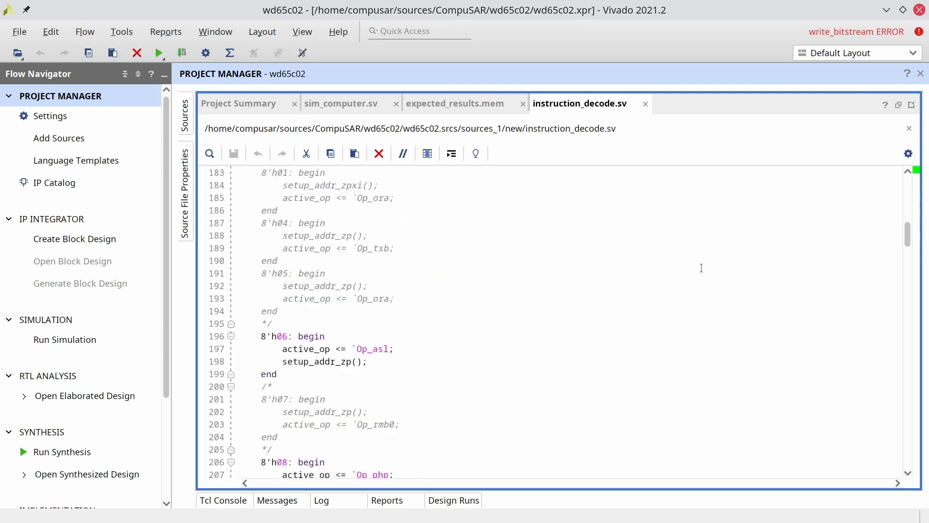
{"action": "scroll", "scroll_direction": "up", "scroll_amount": 3}
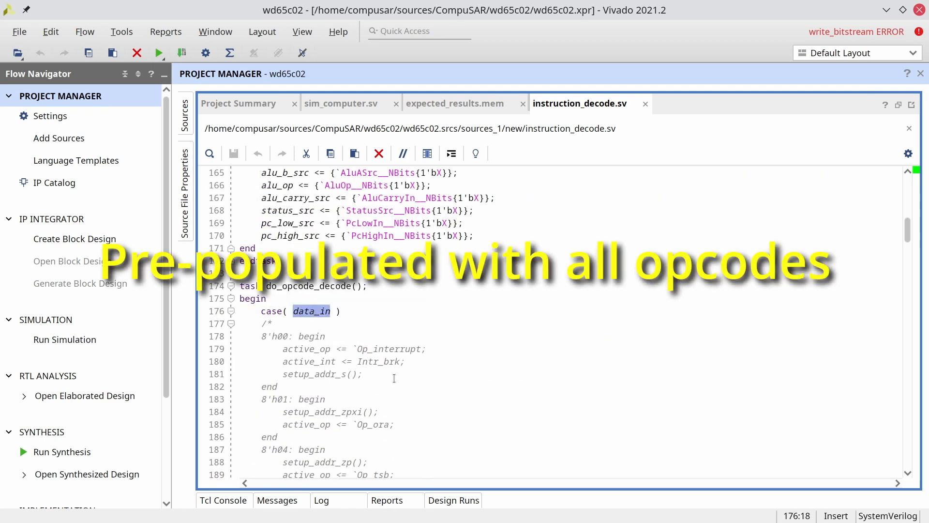
{"action": "scroll", "scroll_direction": "down", "scroll_amount": 3}
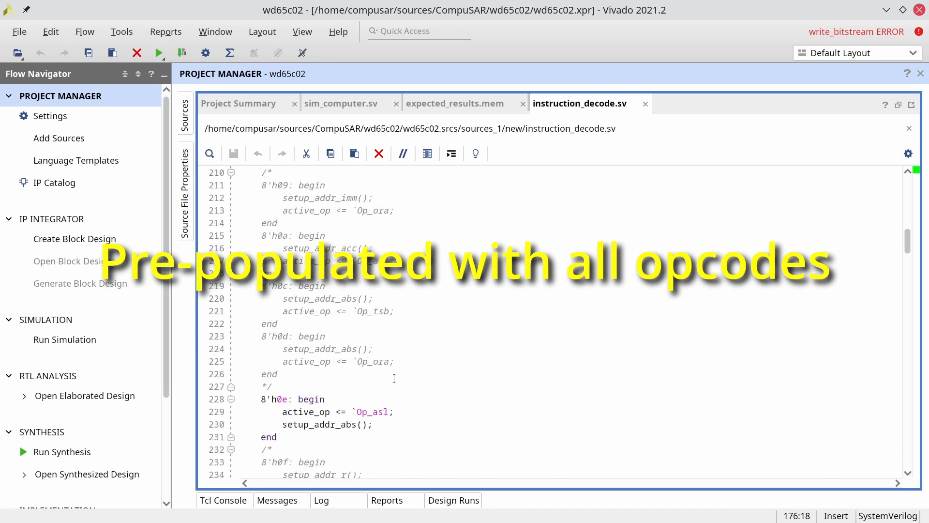
{"action": "scroll", "scroll_direction": "down", "scroll_amount": 3}
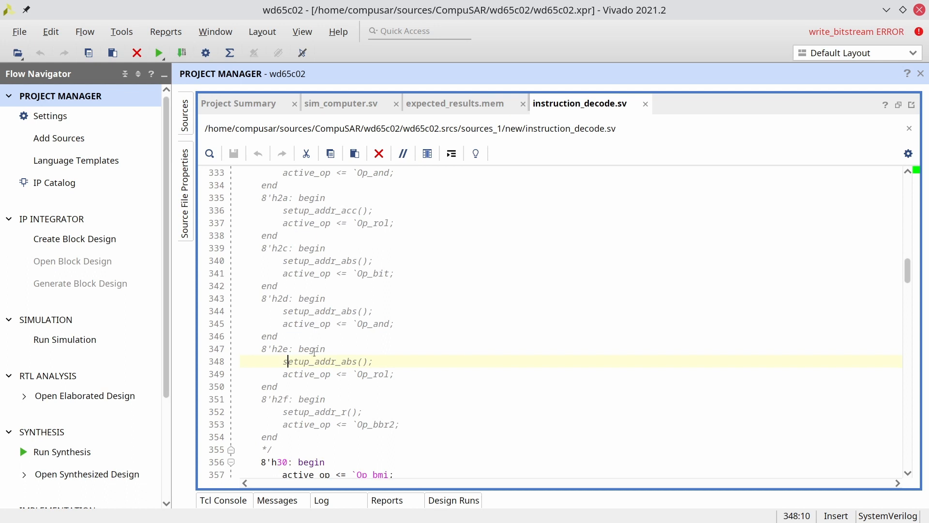
- Enable the 8'h2e case with active_op <= `Op_rol; before setup_addr_abs(), save, and load the elaborated design
{"action": "left_click", "coordinate": [307, 336]}
{"action": "type", "text": "*/"}
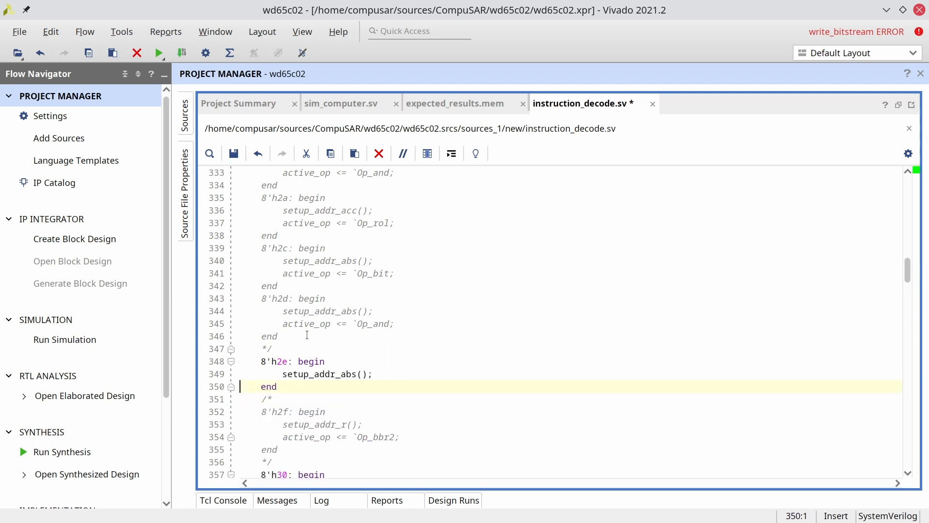
{"action": "type", "text": "active_op <= `Op_rol;"}
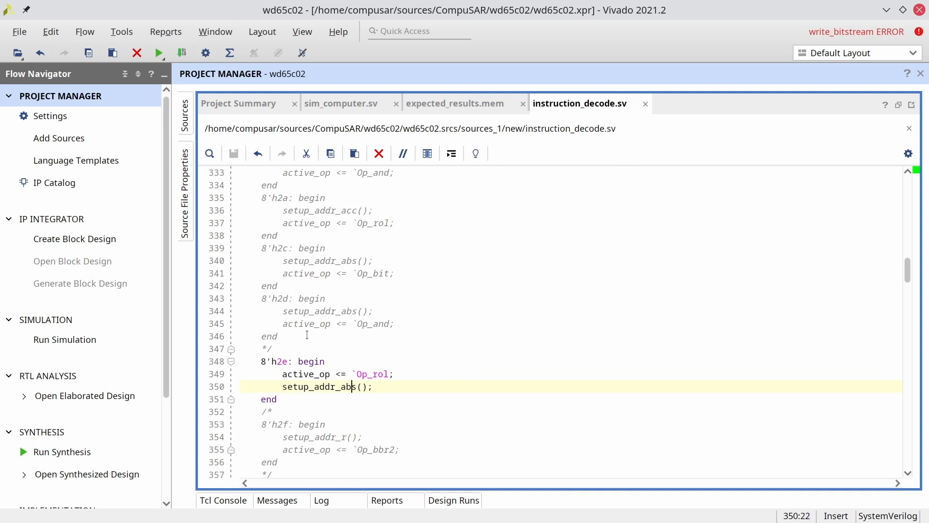
{"action": "double_click", "coordinate": [318, 386]}
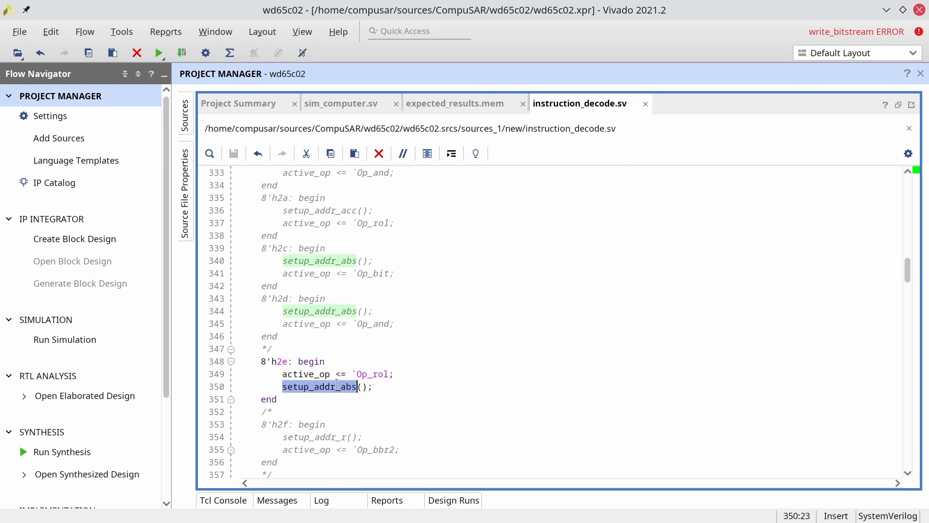
{"action": "mouse_move", "coordinate": [321, 388]}
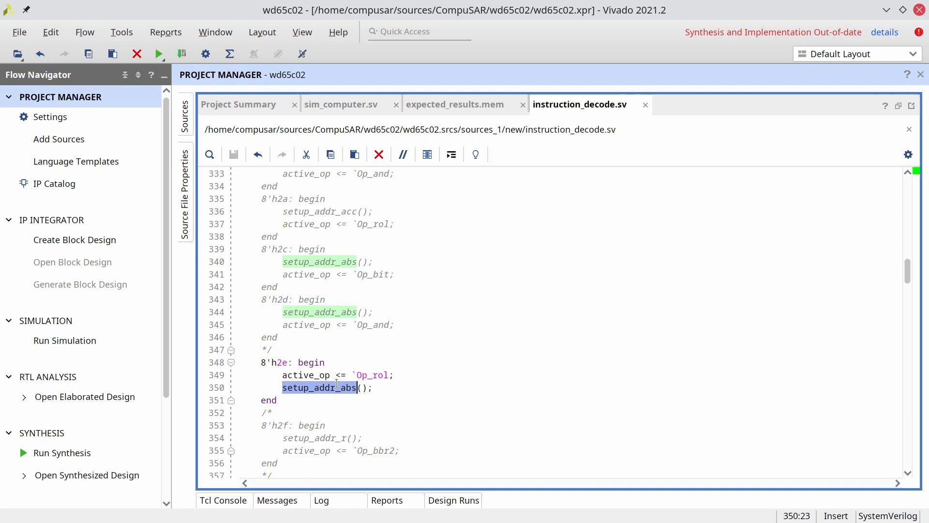
{"action": "left_click", "coordinate": [84, 397]}
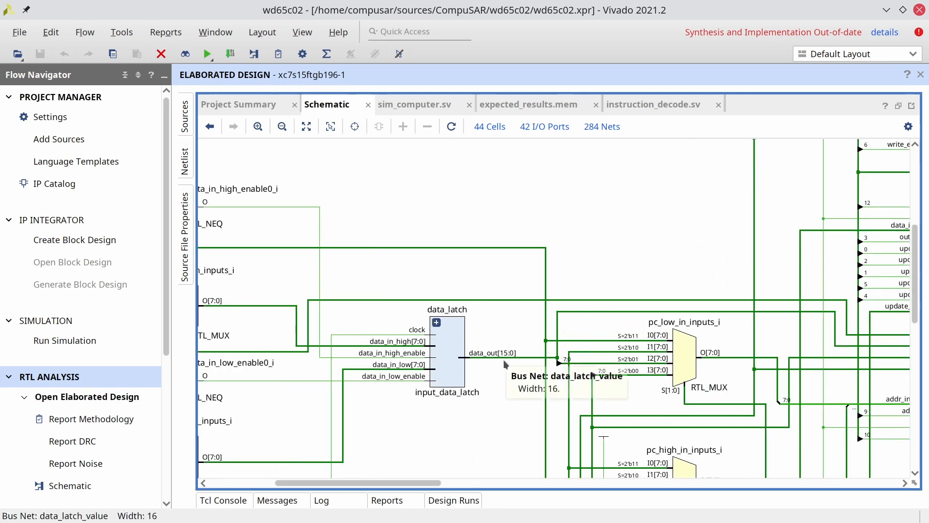
- Expand the data_latch block in the elaborated schematic to reveal its 16-bit data_out_reg register
{"action": "left_click", "coordinate": [437, 322]}
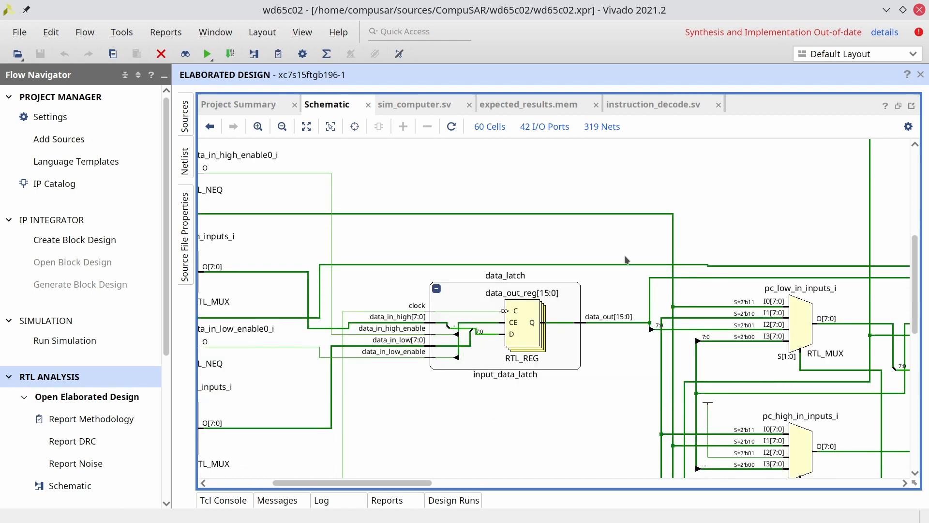
{"action": "mouse_move", "coordinate": [442, 368]}
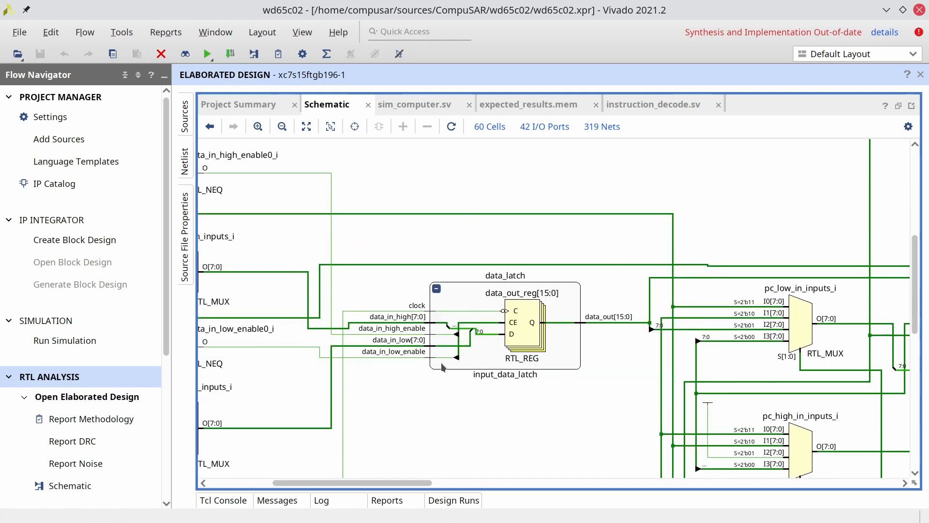
{"action": "left_click", "coordinate": [505, 374]}
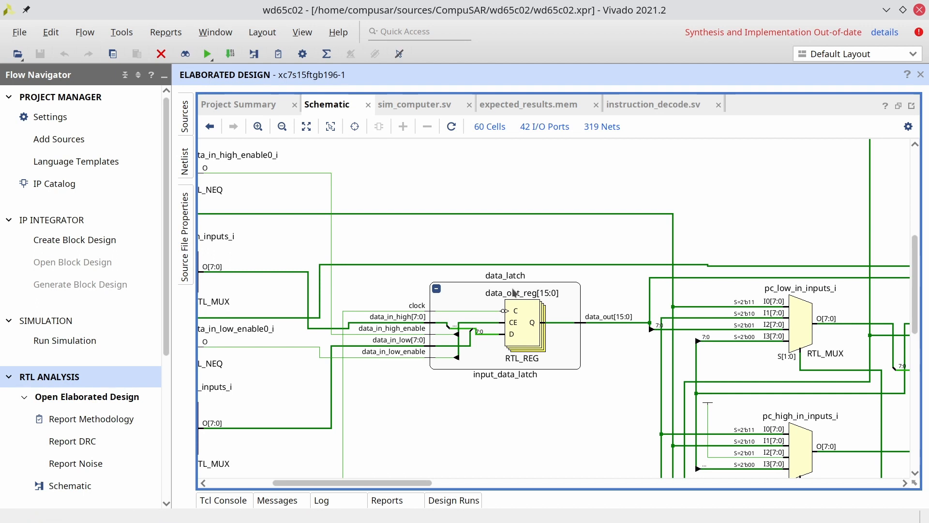
{"action": "mouse_move", "coordinate": [590, 409]}
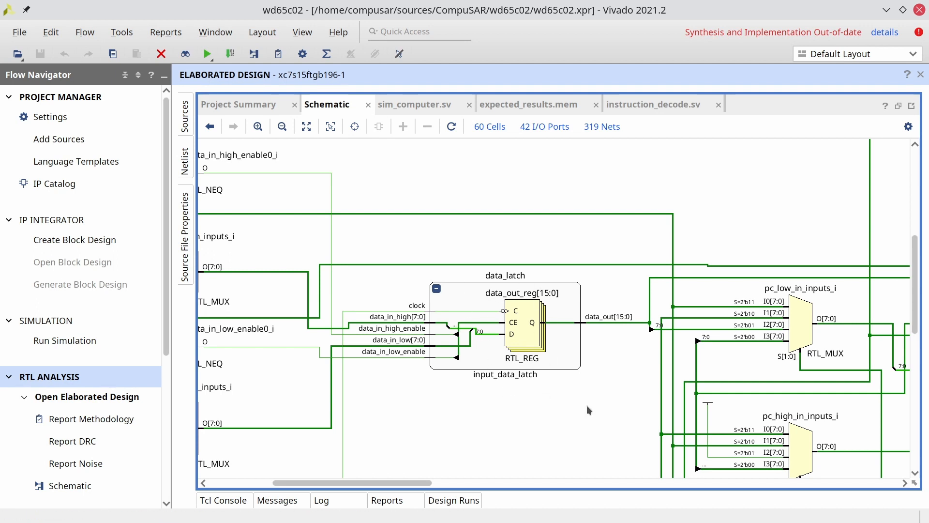
- Locate decode_routines_opcodes.vh in the Sources hierarchy and bring up its perform_instruction case list
{"action": "left_click", "coordinate": [654, 105]}
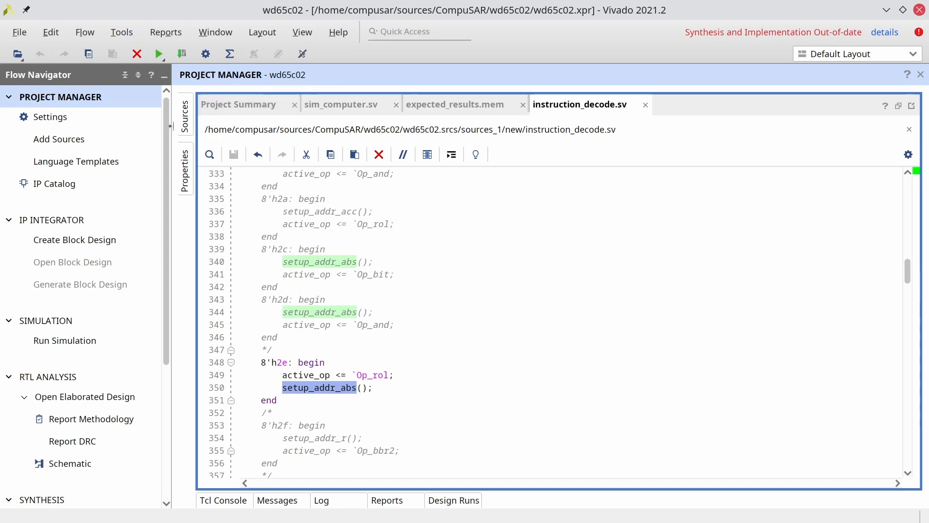
{"action": "left_click", "coordinate": [184, 115]}
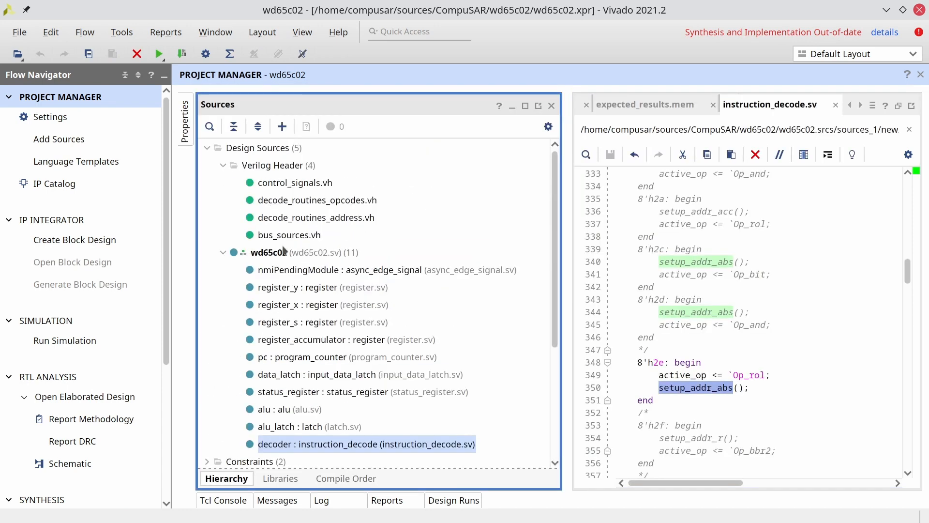
{"action": "left_click", "coordinate": [318, 199]}
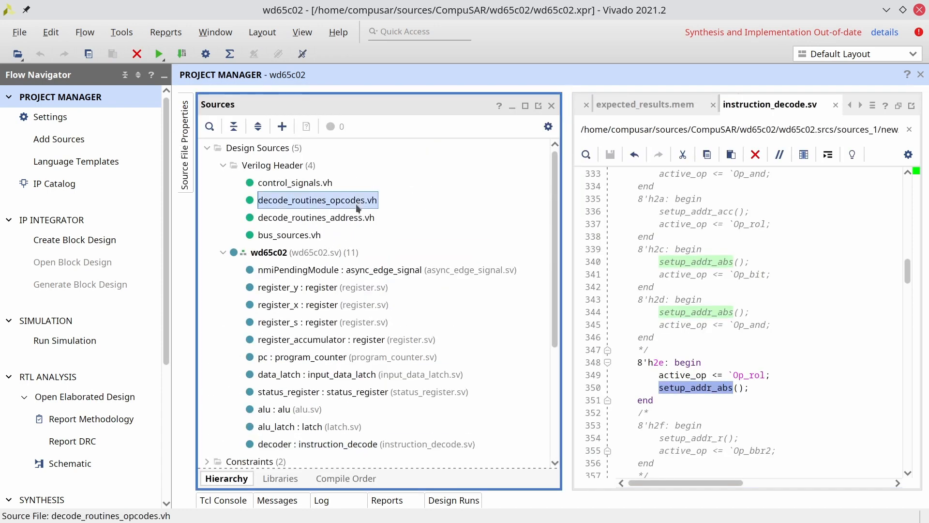
{"action": "double_click", "coordinate": [318, 199]}
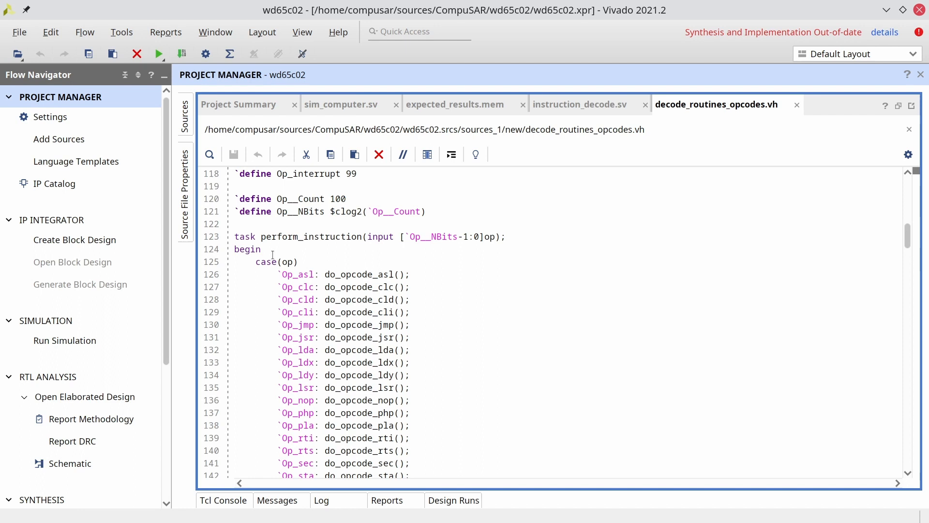
{"action": "scroll", "scroll_direction": "down", "scroll_amount": 3}
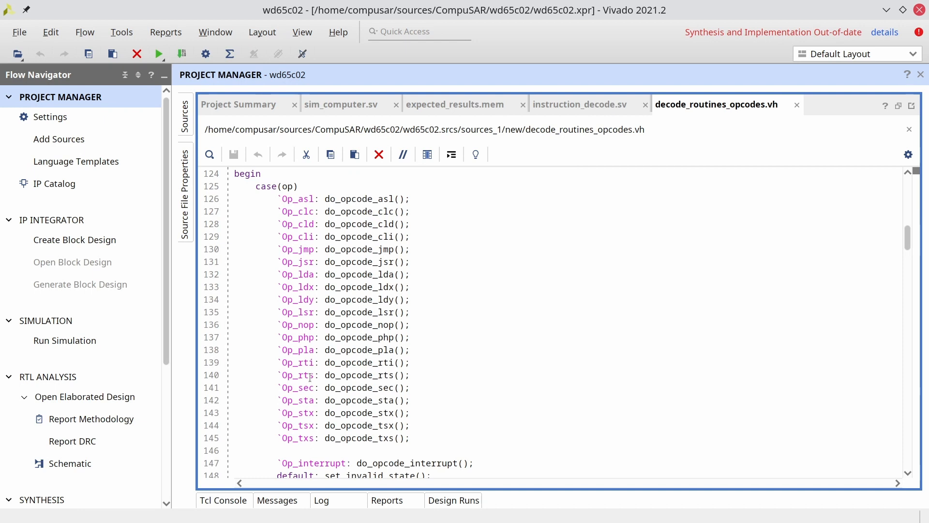
- Add `Op_rol: do_opcode_rol(); after the pla case and search for the do_opcode_rti task
{"action": "key", "text": "Return"}
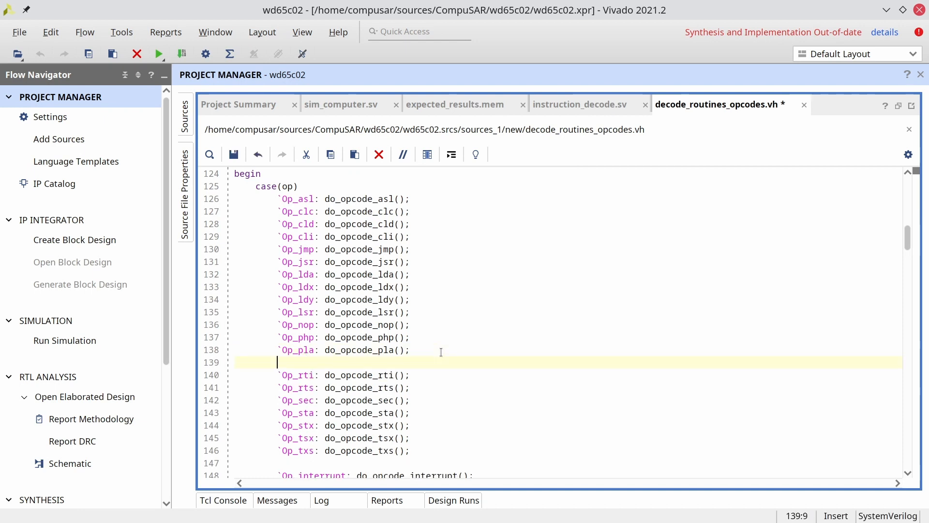
{"action": "type", "text": "`Op_"}
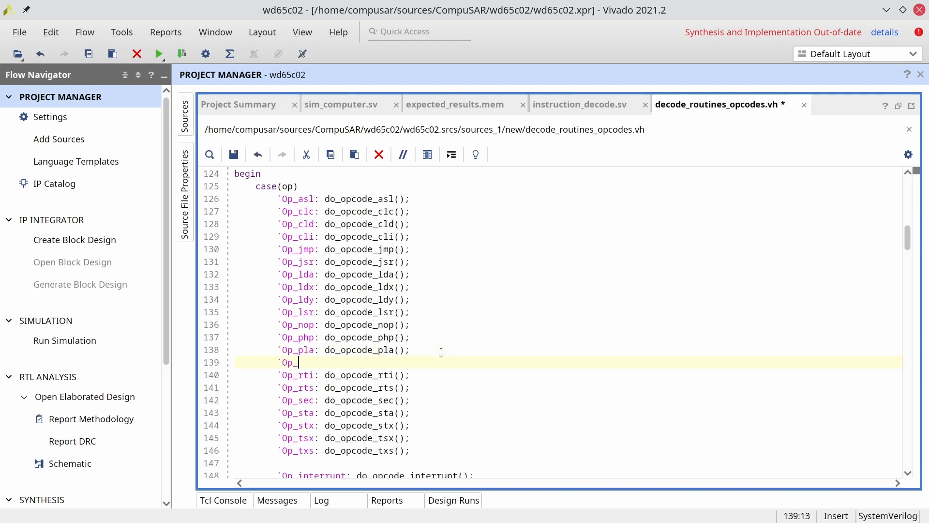
{"action": "type", "text": "rol: do_"}
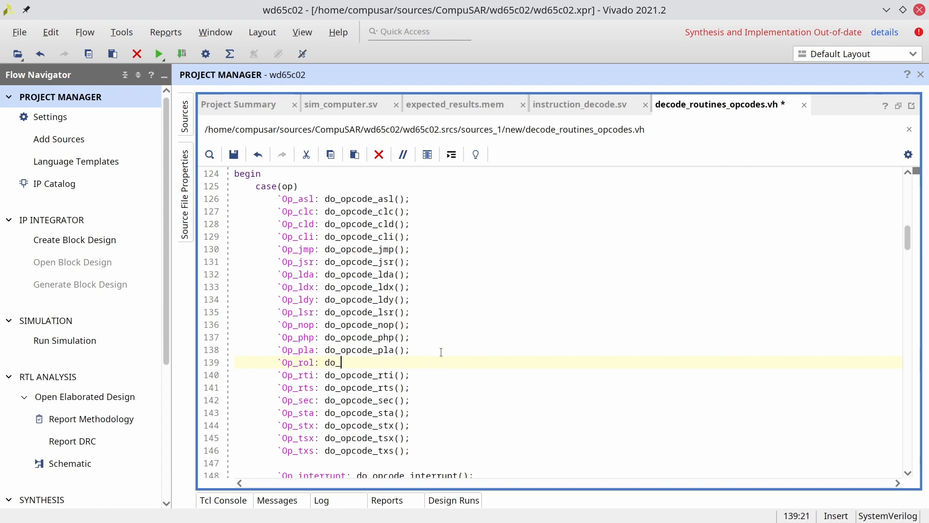
{"action": "type", "text": "opcode_rol();"}
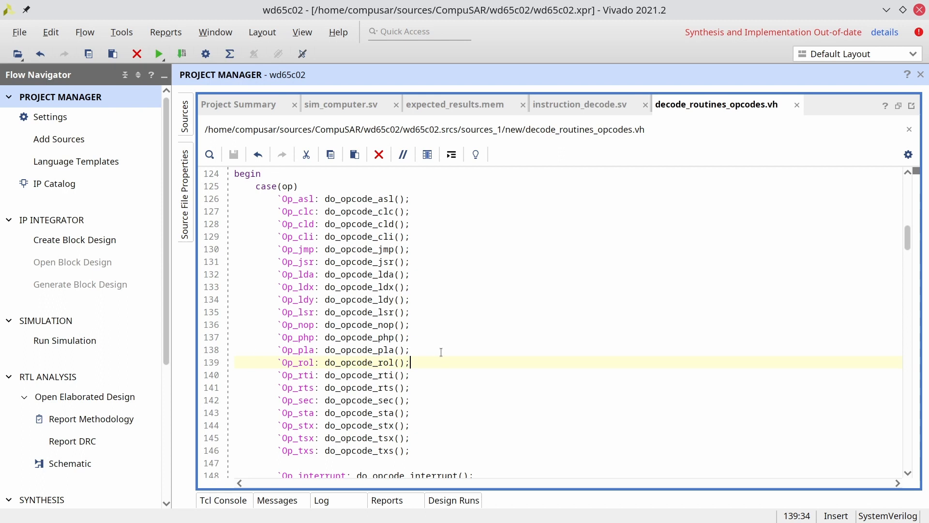
{"action": "double_click", "coordinate": [359, 375]}
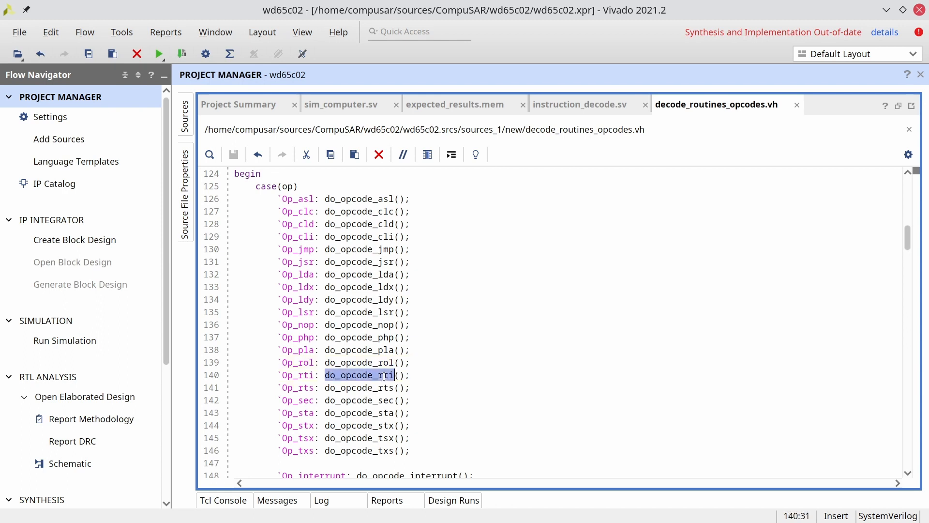
{"action": "left_click", "coordinate": [209, 154]}
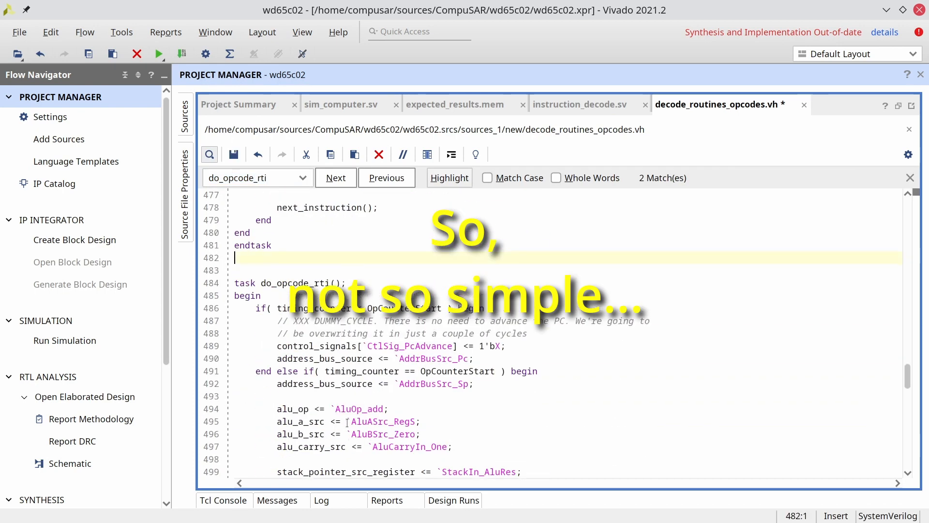
- Define an empty task do_opcode_rol(); skeleton directly above do_opcode_rti and save the header
{"action": "type", "text": "task o"}
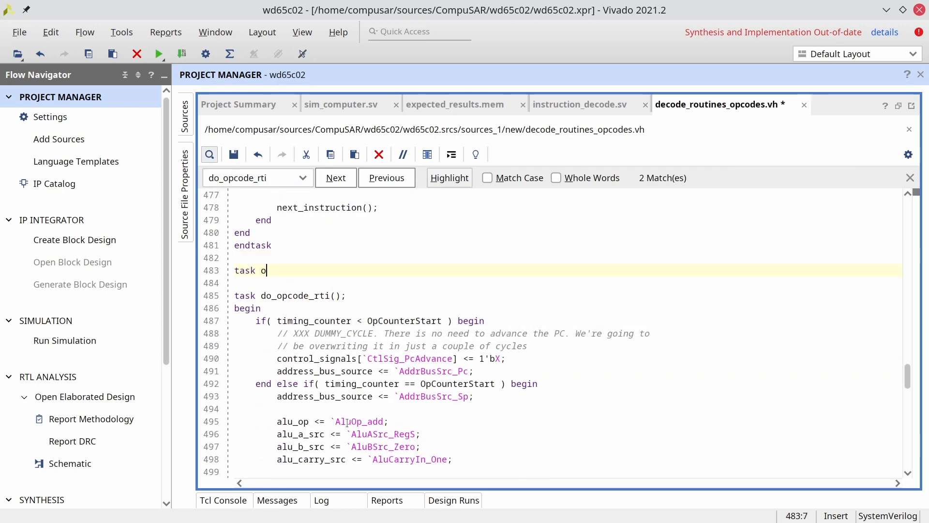
{"action": "type", "text": "do_opcode_ro"}
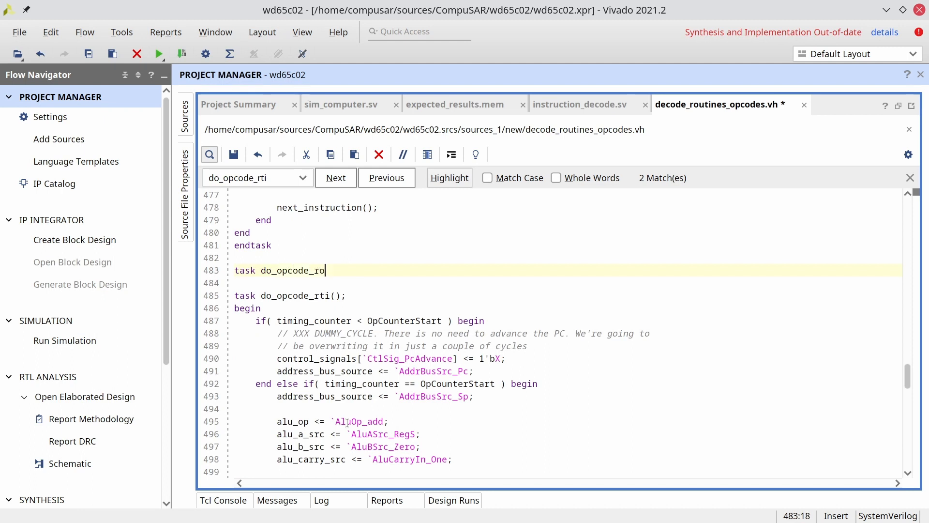
{"action": "type", "text": "l();"}
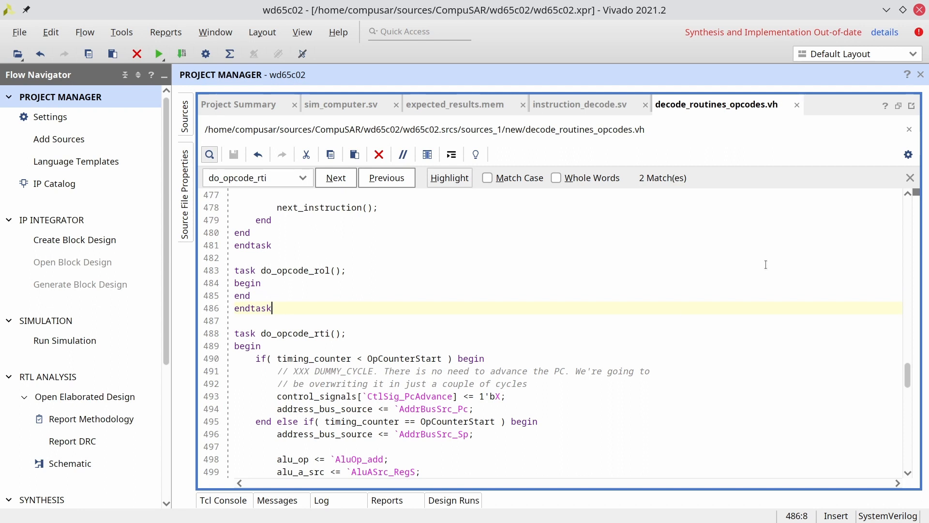
{"action": "left_click", "coordinate": [282, 270]}
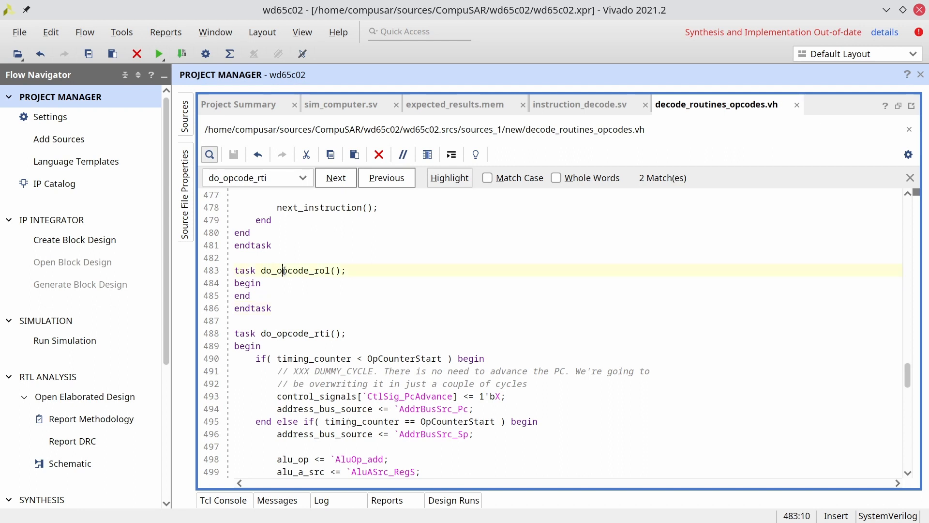
{"action": "double_click", "coordinate": [295, 271]}
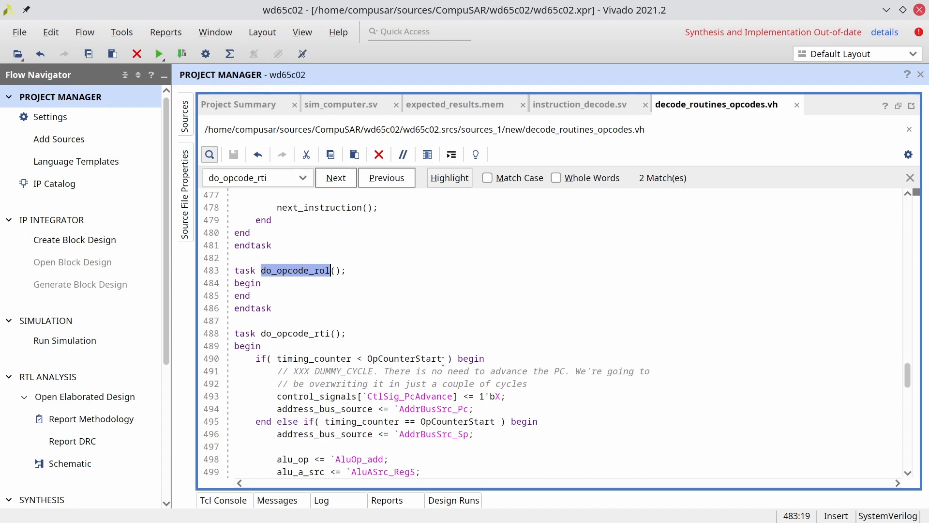
{"action": "mouse_move", "coordinate": [497, 282]}
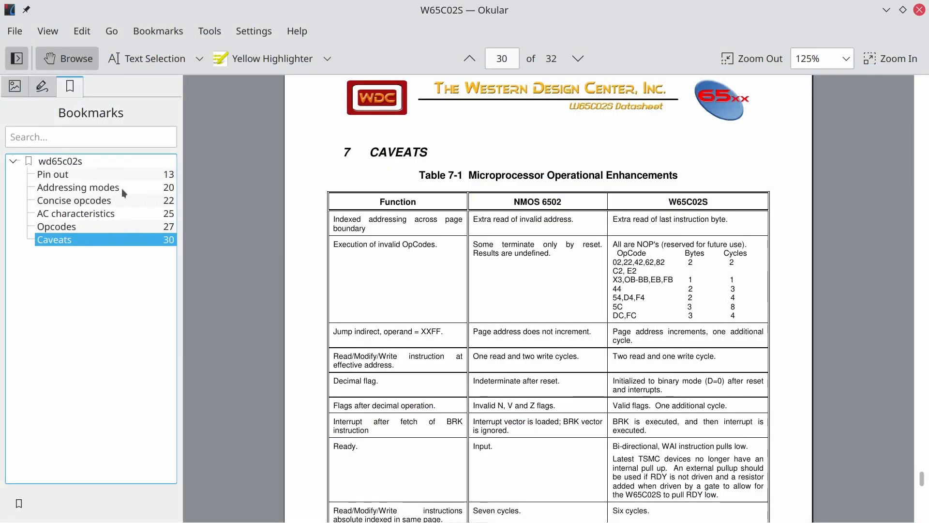
- Jump to the W65C02S datasheet's Addressing Mode Table on page 20 via the bookmark
{"action": "left_click", "coordinate": [78, 186]}
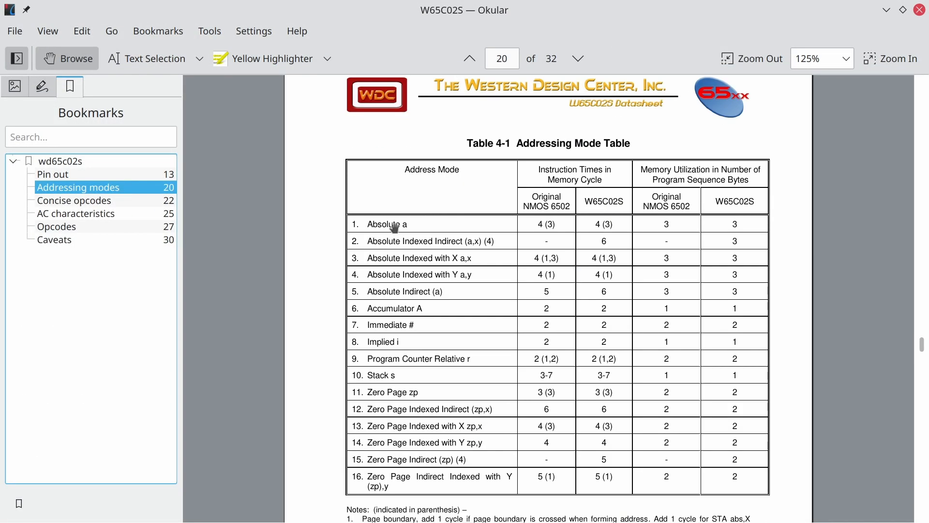
{"action": "mouse_move", "coordinate": [485, 290]}
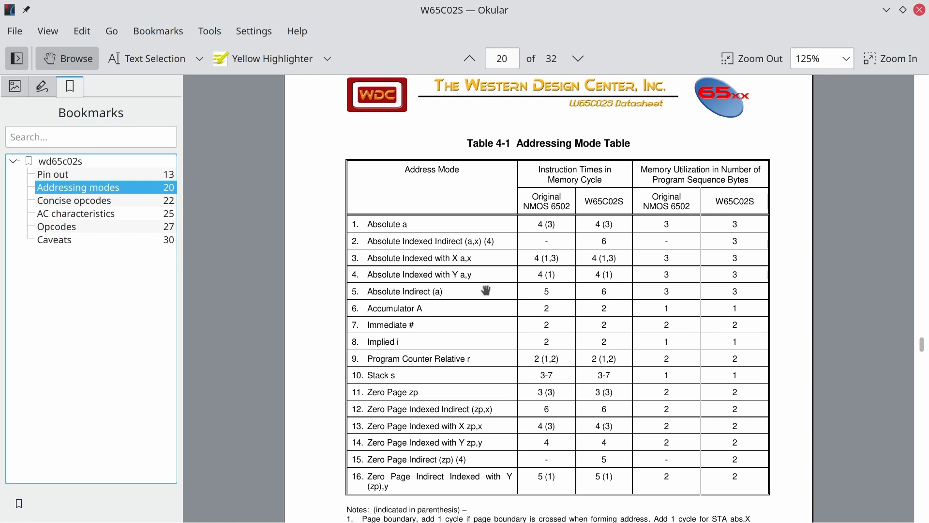
{"action": "mouse_move", "coordinate": [606, 291]}
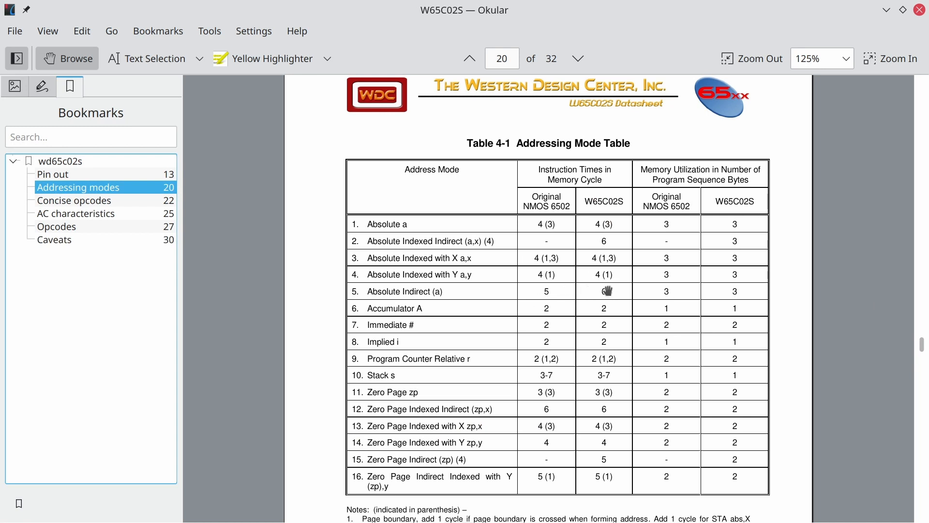
{"action": "mouse_move", "coordinate": [389, 394]}
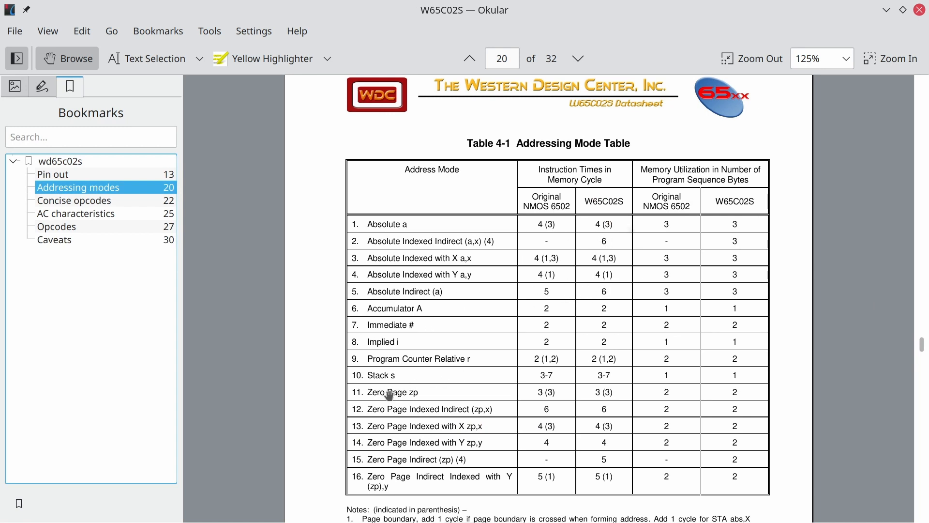
{"action": "mouse_move", "coordinate": [599, 409]}
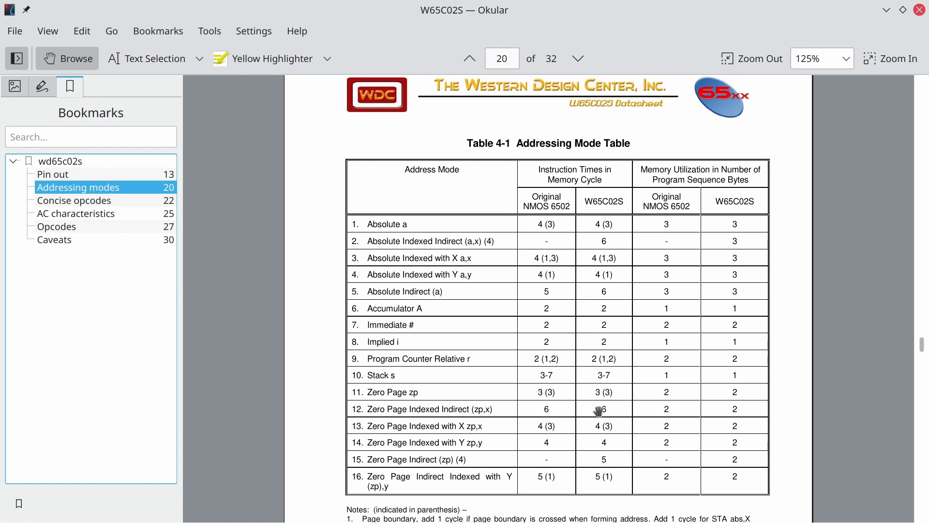
{"action": "mouse_move", "coordinate": [416, 368]}
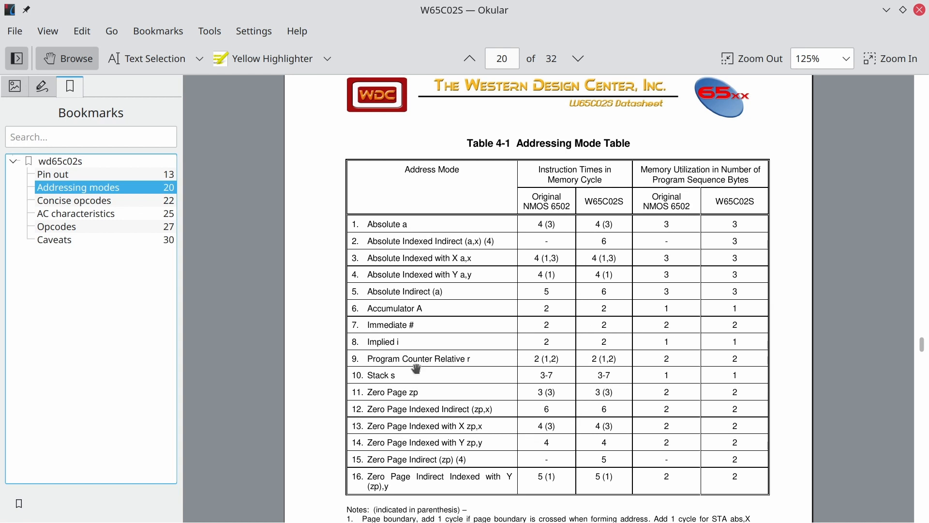
{"action": "mouse_move", "coordinate": [651, 351]}
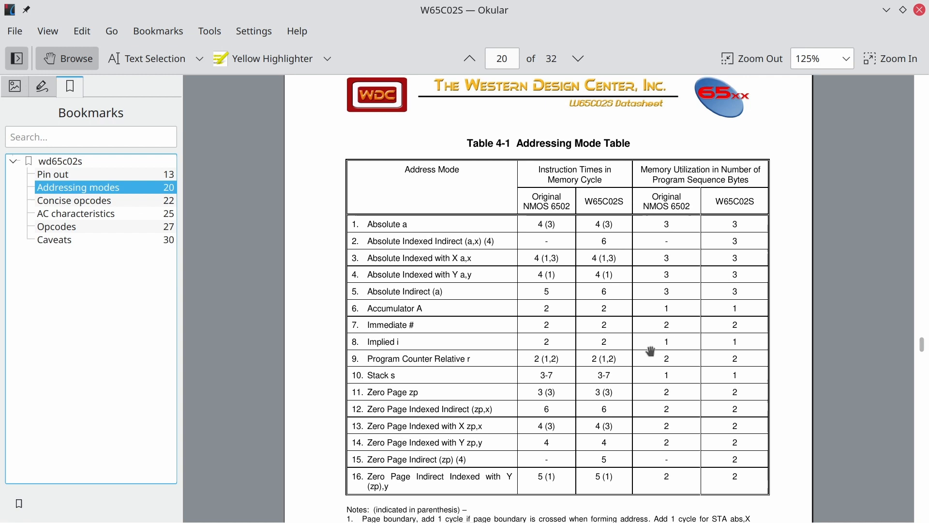
{"action": "mouse_move", "coordinate": [639, 448]}
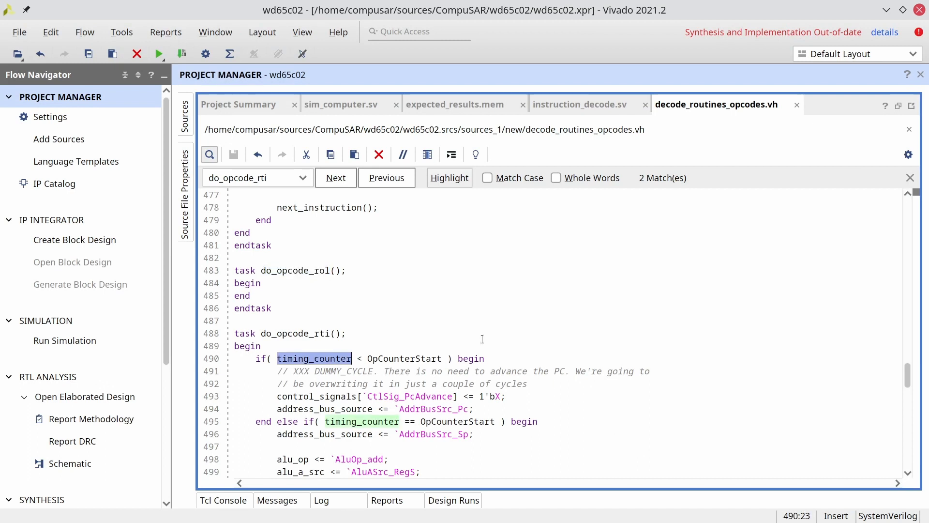
{"action": "mouse_move", "coordinate": [384, 290]}
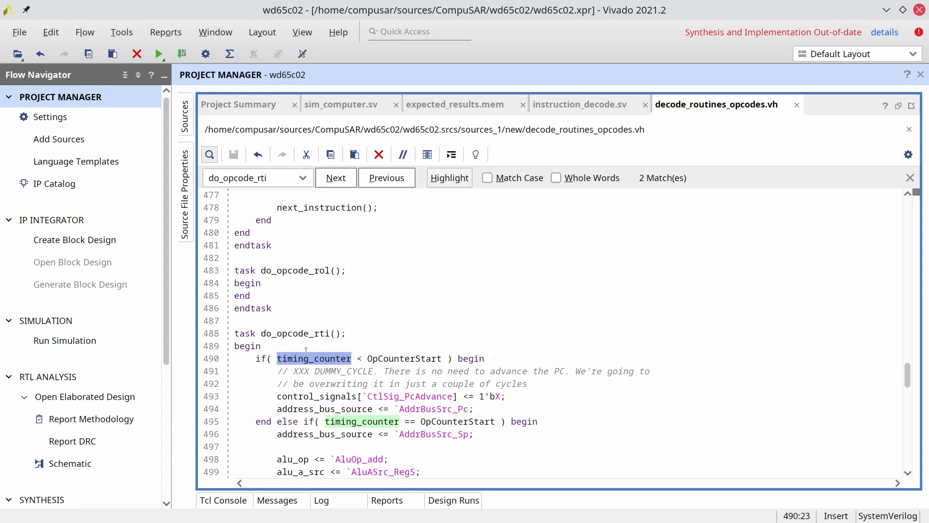
- Copy rti's timing_counter < OpCounterStart check into do_opcode_rol as an empty first branch
{"action": "left_click", "coordinate": [432, 358]}
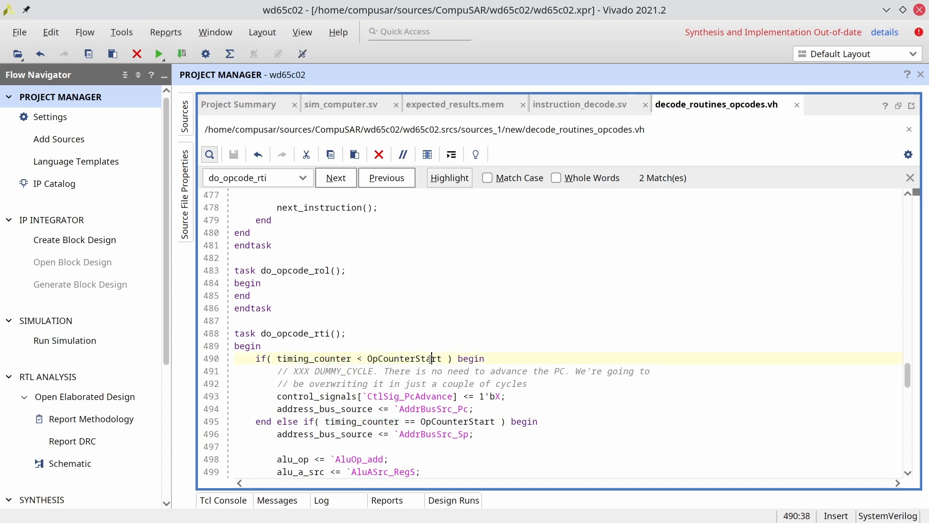
{"action": "double_click", "coordinate": [403, 358]}
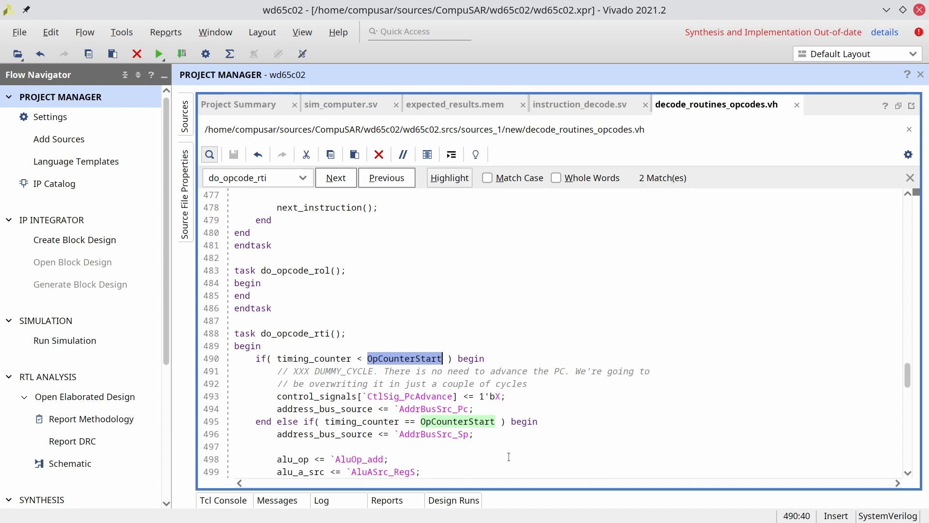
{"action": "left_click", "coordinate": [334, 359]}
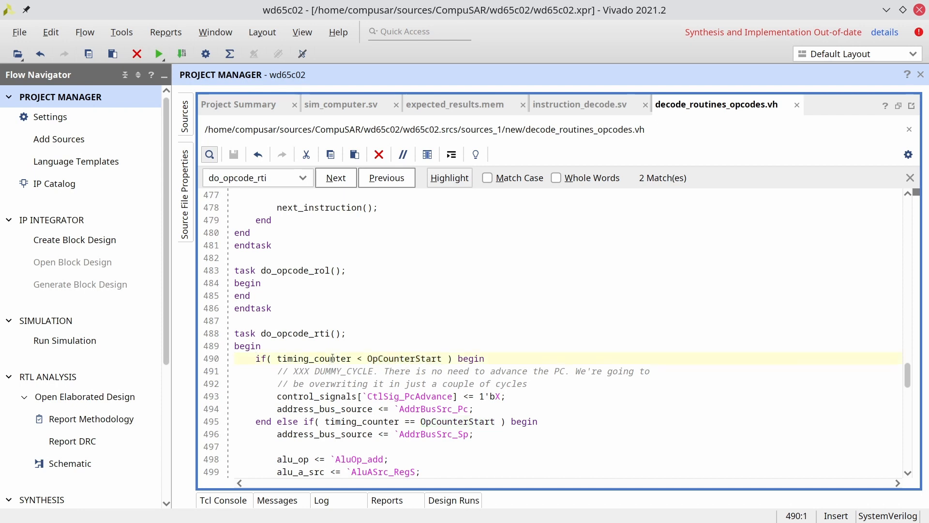
{"action": "left_click", "coordinate": [236, 308]}
{"action": "type", "text": "if( timing_counter < OpCounterStart ) begin"}
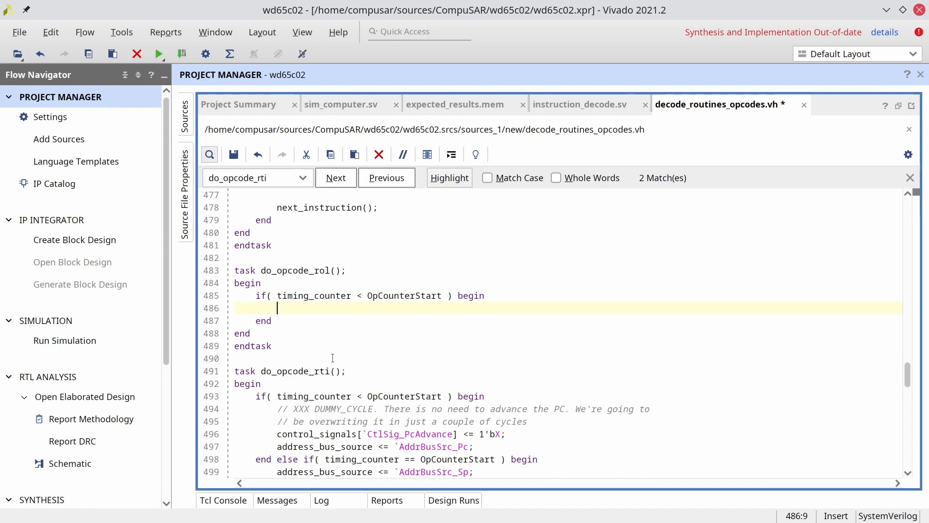
- Set address_bus_source <= `AddrBusSrc_Dl; in do_opcode_rol's first branch and save the file
{"action": "type", "text": "address"}
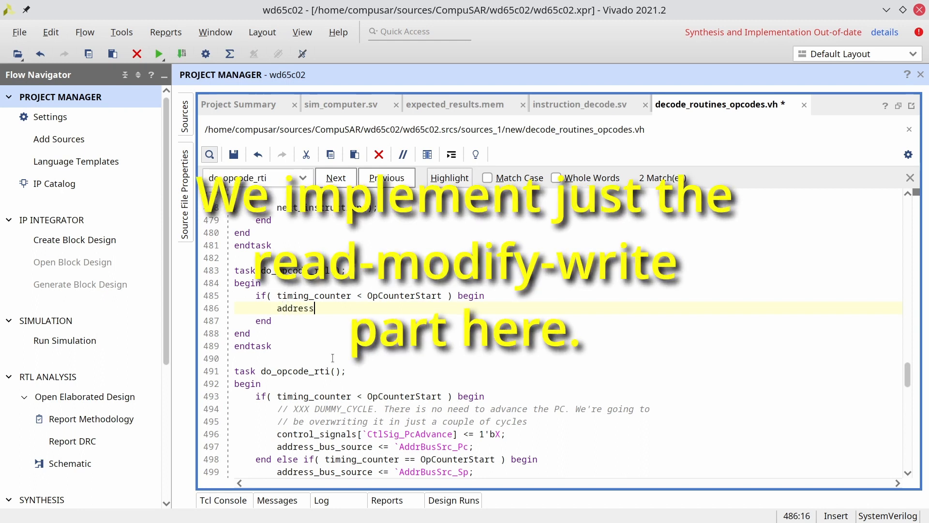
{"action": "type", "text": "_bus_source"}
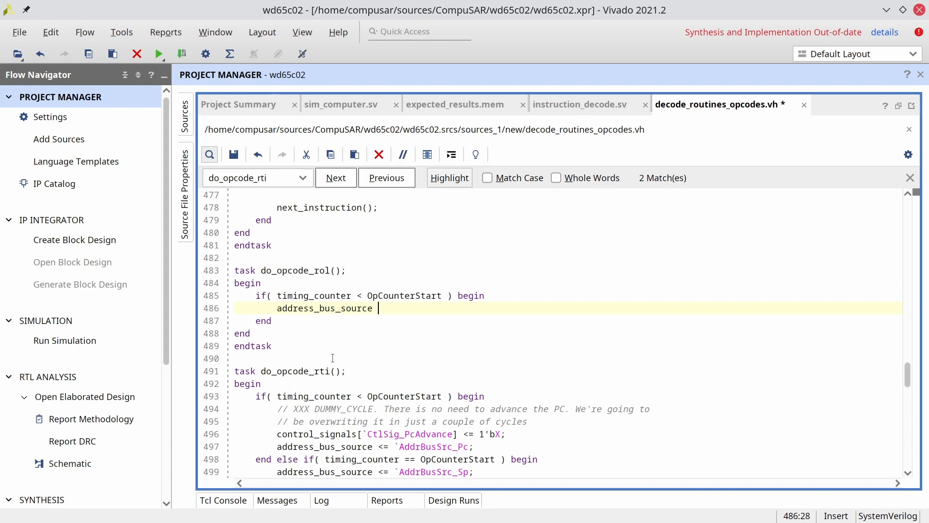
{"action": "type", "text": "<= `Addr"}
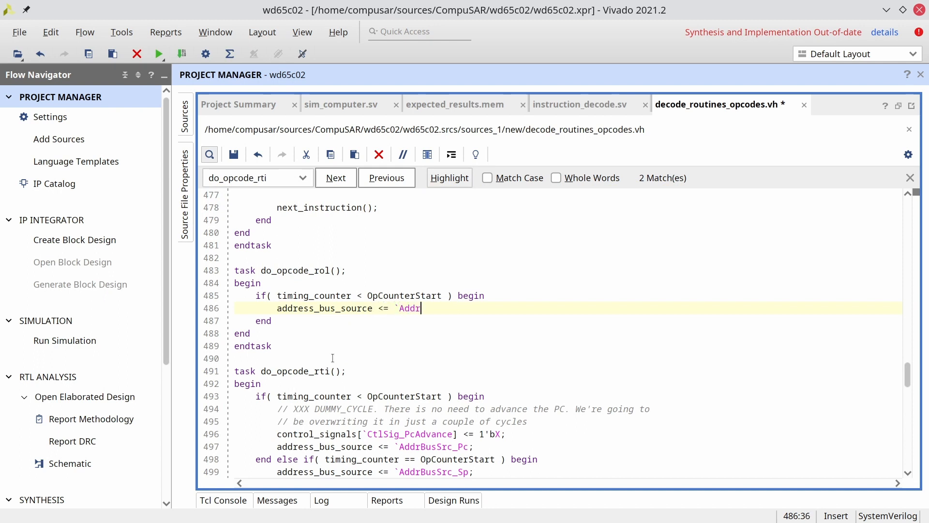
{"action": "type", "text": "Bus"}
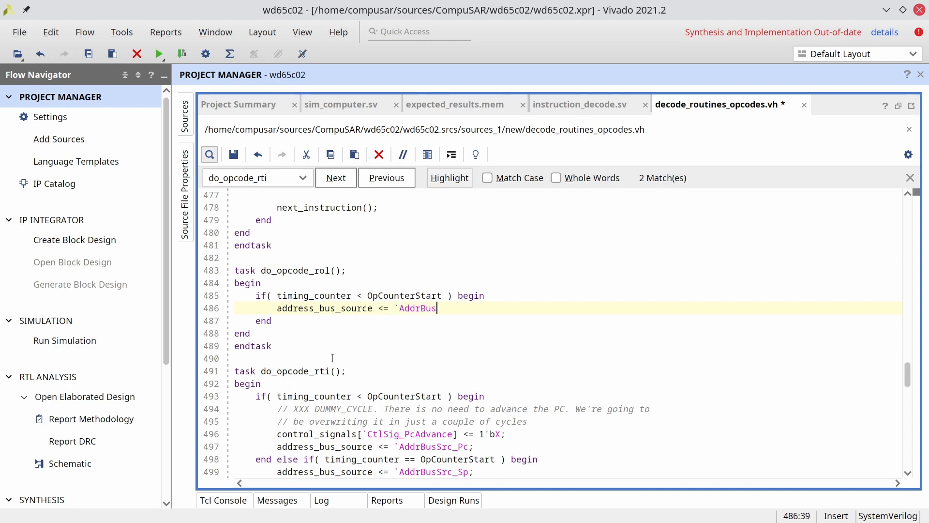
{"action": "type", "text": "Src_D"}
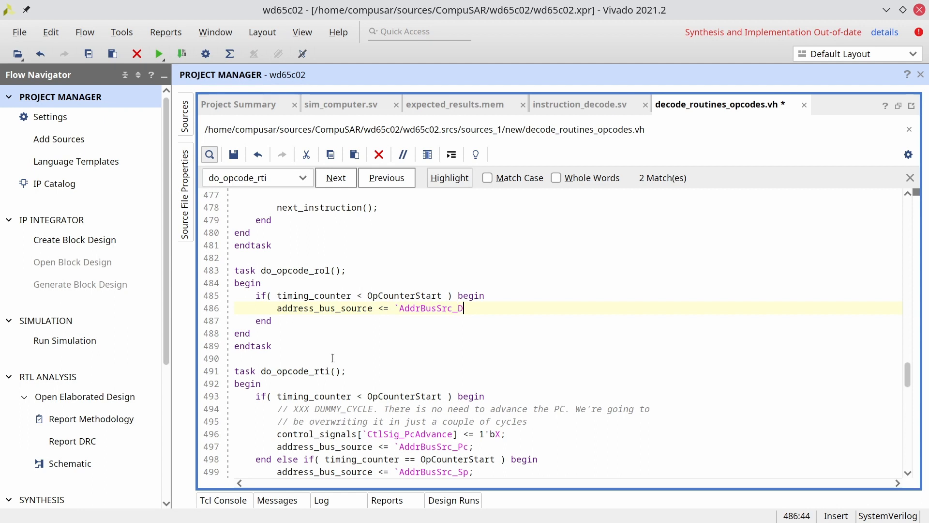
{"action": "type", "text": "l;"}
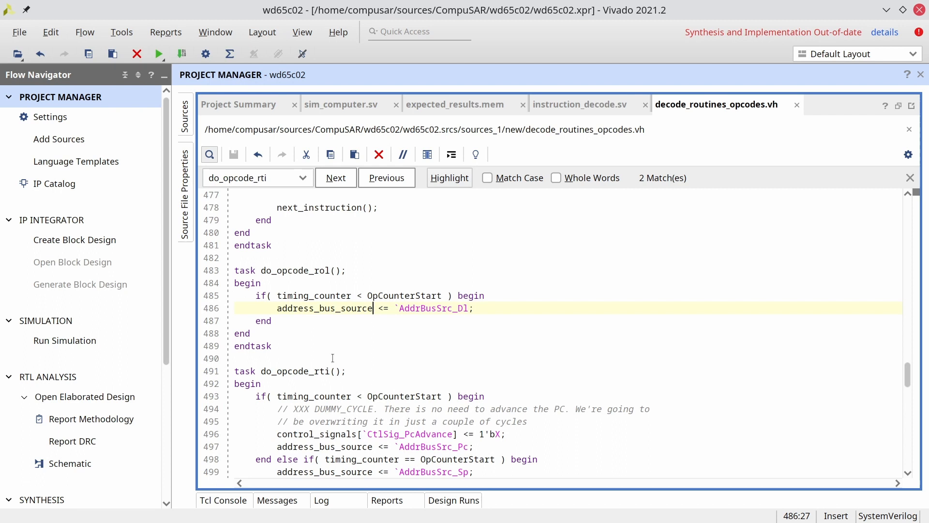
{"action": "left_click", "coordinate": [271, 321]}
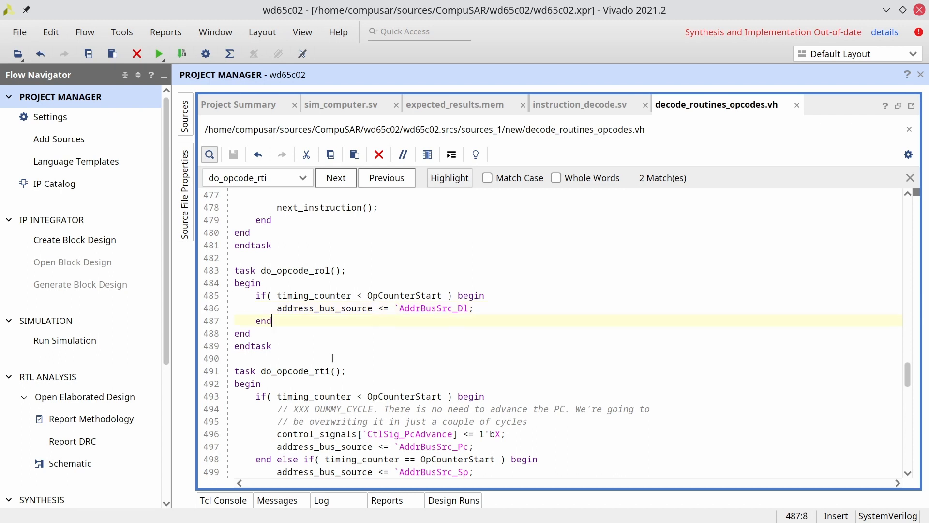
- Add else-if timing_counter branches for OpCounterStart, +1 and +2 with next_instruction() in the last, and save
{"action": "type", "text": "else if( timing_counter"}
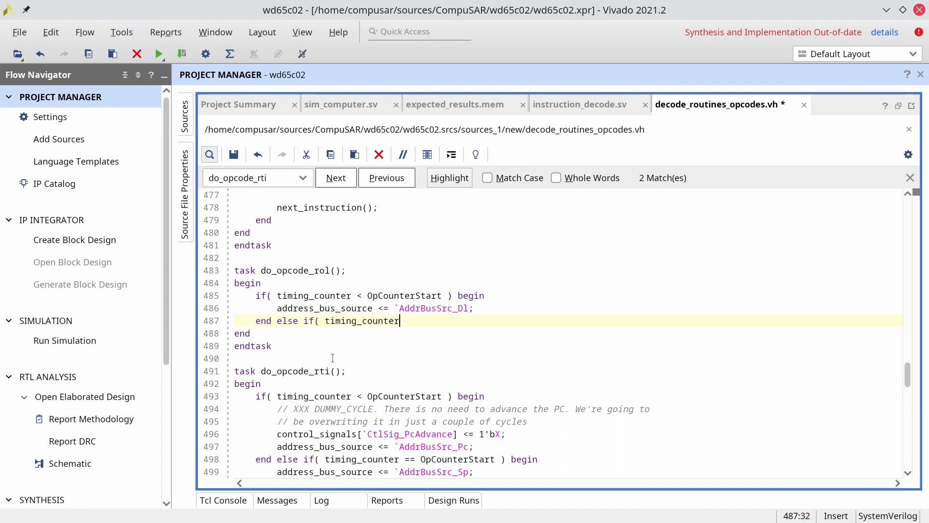
{"action": "type", "text": "== OpCount"}
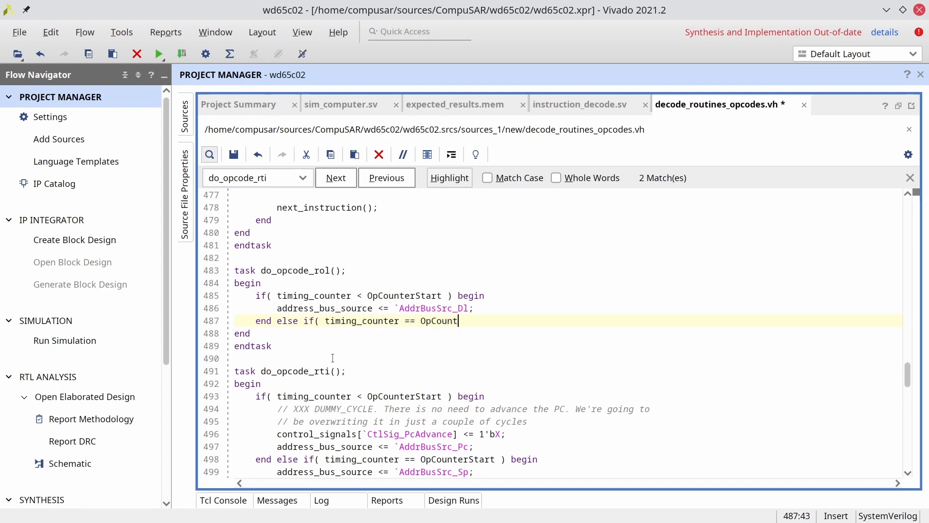
{"action": "type", "text": "erStart ) begin"}
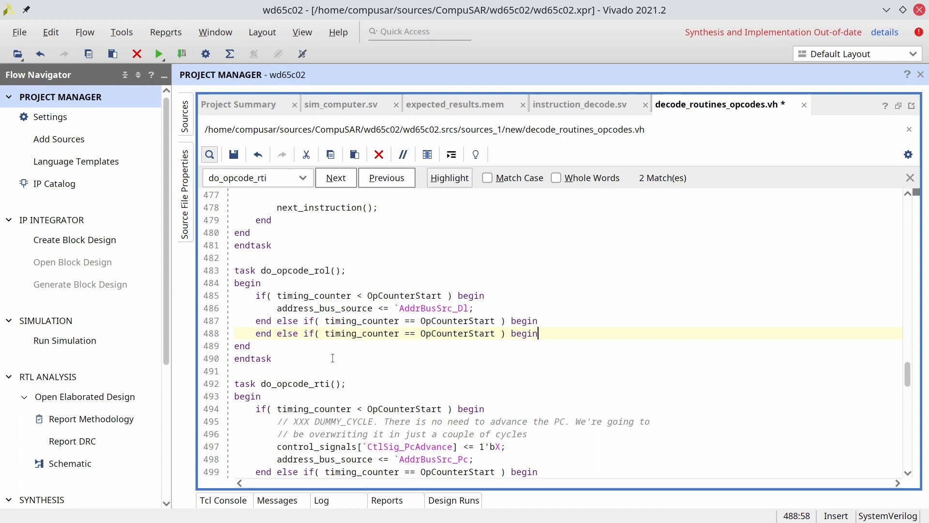
{"action": "type", "text": "+!"}
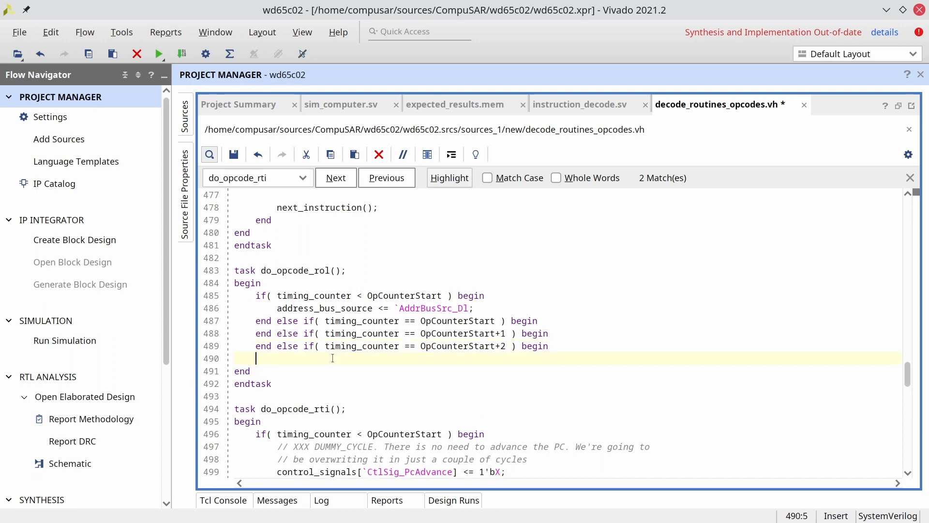
{"action": "key", "text": "ctrl+s"}
{"action": "type", "text": "end"}
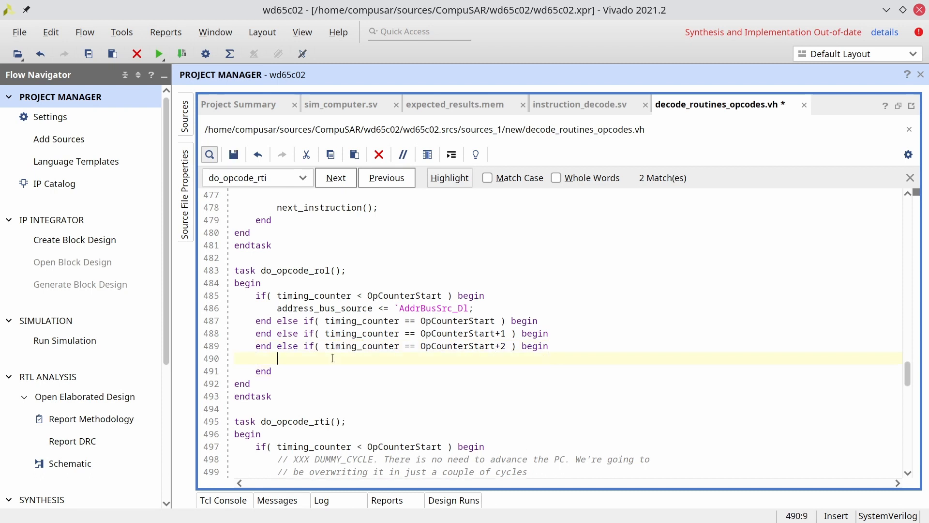
{"action": "type", "text": "next_instruction();"}
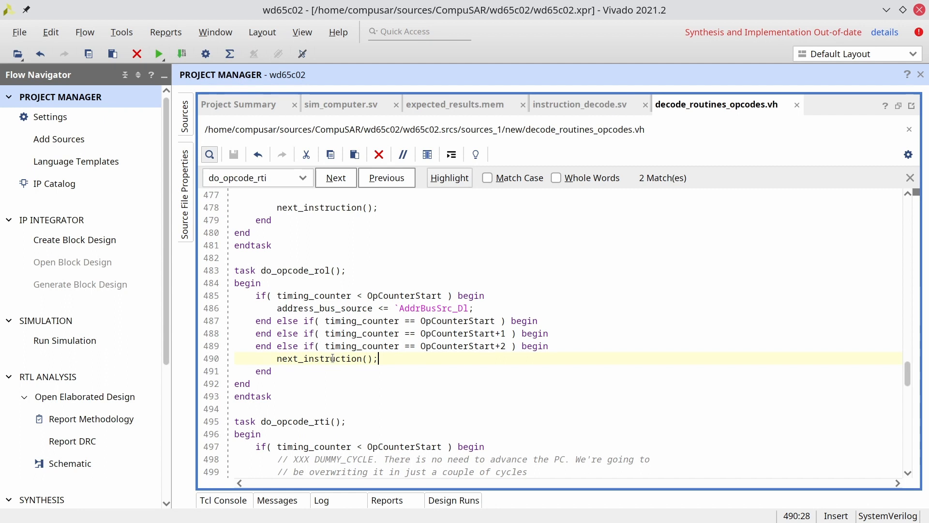
{"action": "mouse_move", "coordinate": [292, 213]}
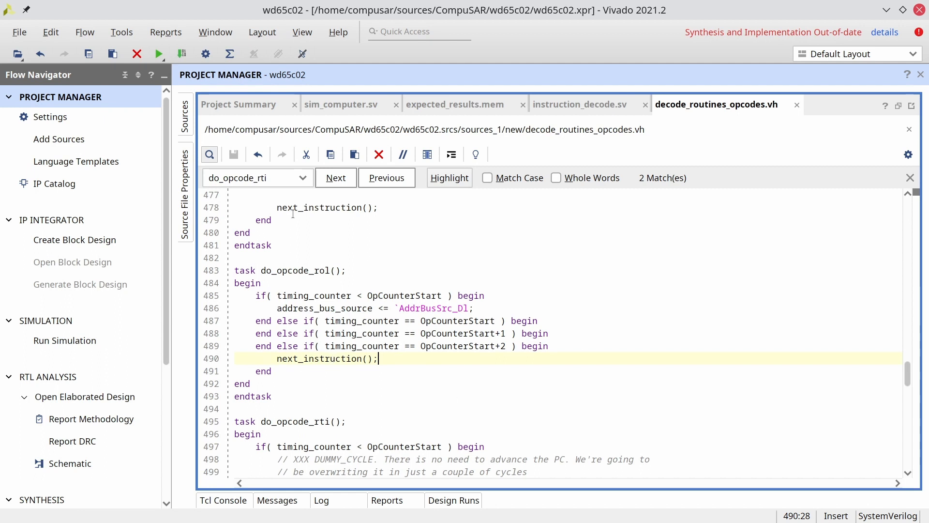
{"action": "mouse_move", "coordinate": [239, 104]}
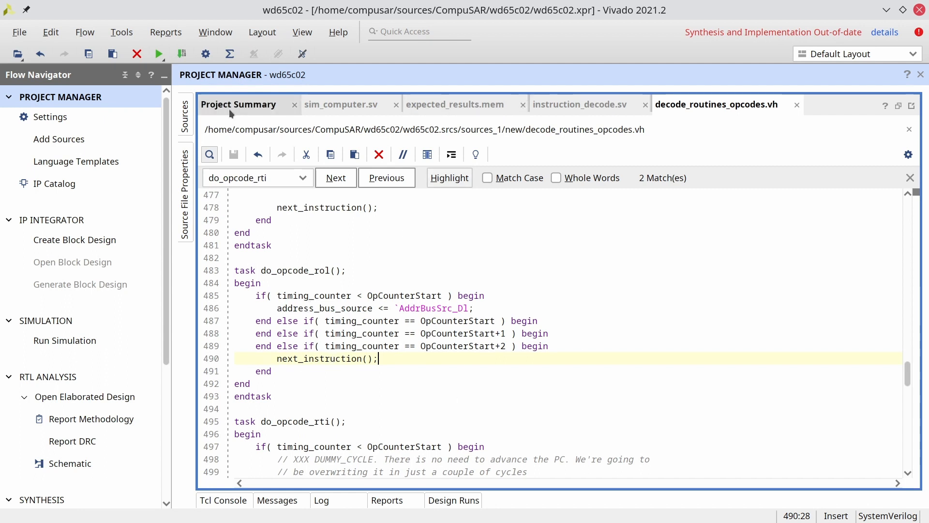
- Rerun the behavioral simulation to completion and read the 'Last address bus different than expected' failure in the Tcl Console
{"action": "left_click", "coordinate": [65, 340]}
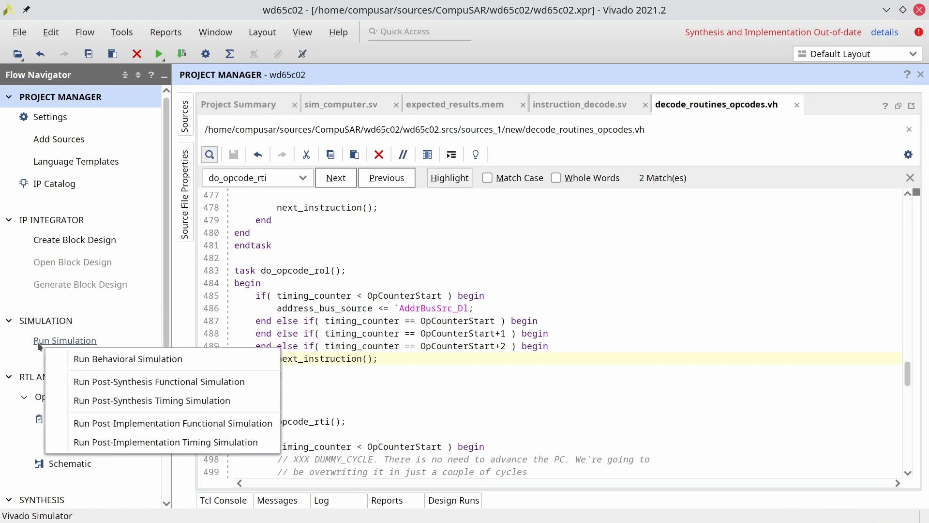
{"action": "left_click", "coordinate": [128, 358]}
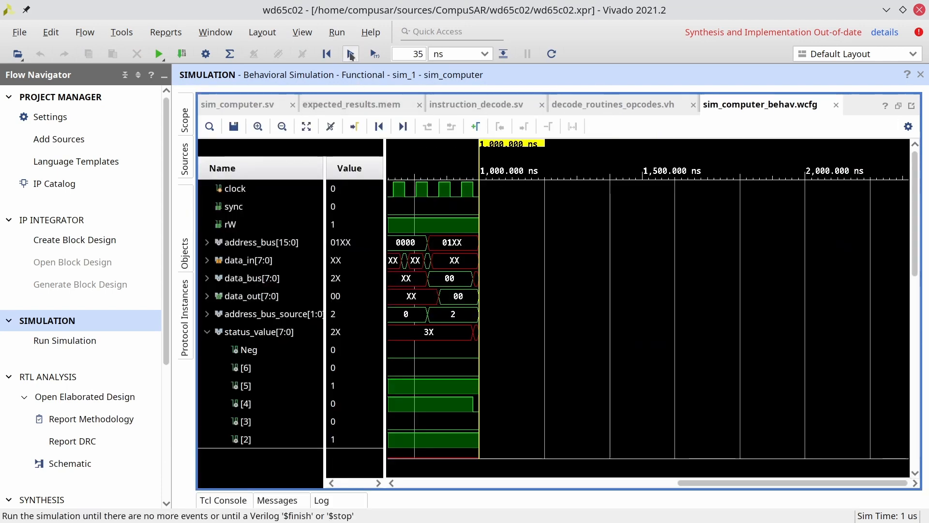
{"action": "left_click", "coordinate": [237, 105]}
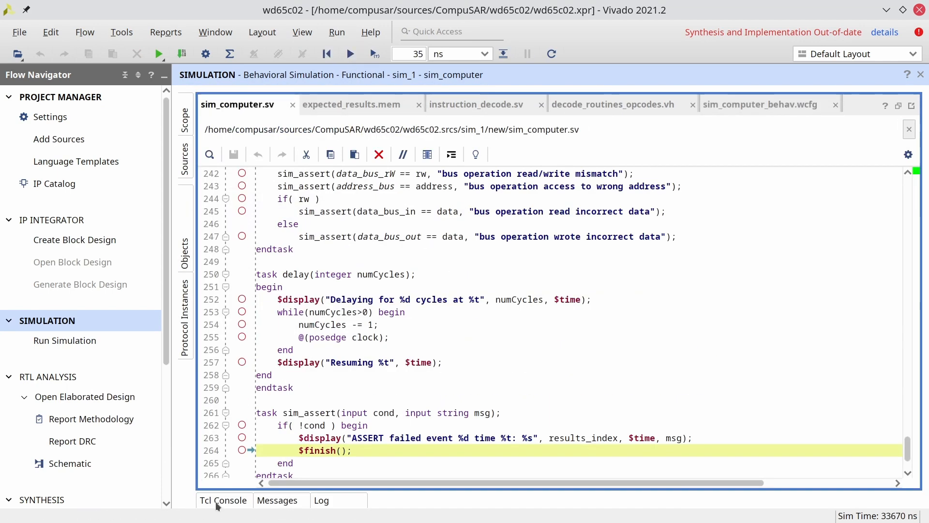
{"action": "left_click", "coordinate": [224, 500]}
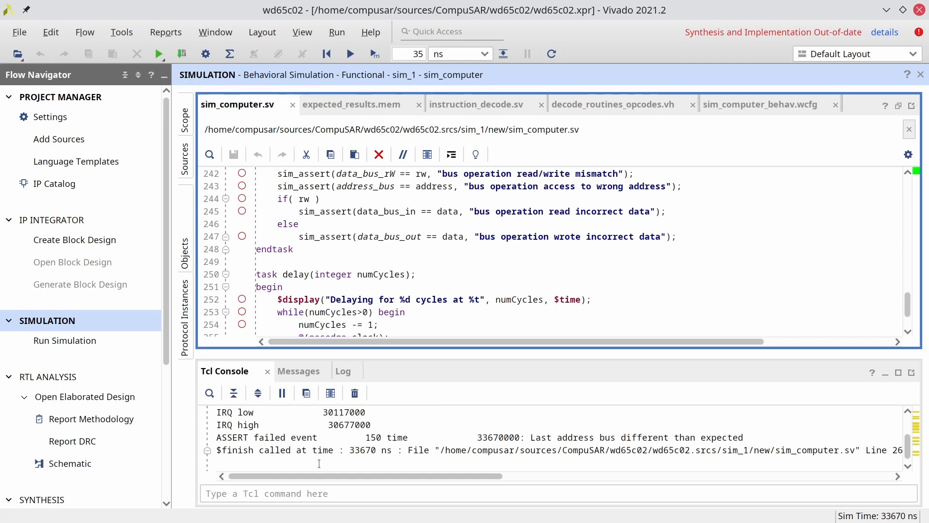
{"action": "left_click", "coordinate": [531, 437]}
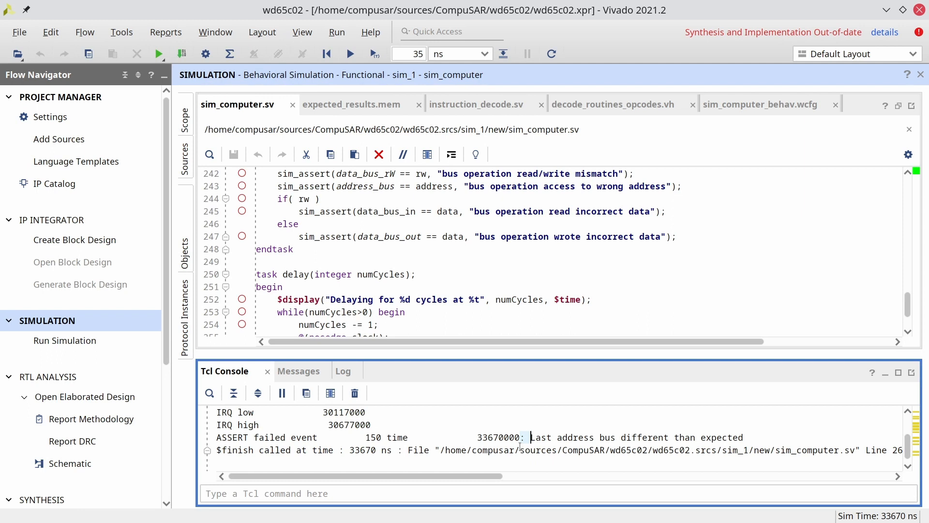
{"action": "mouse_move", "coordinate": [697, 434]}
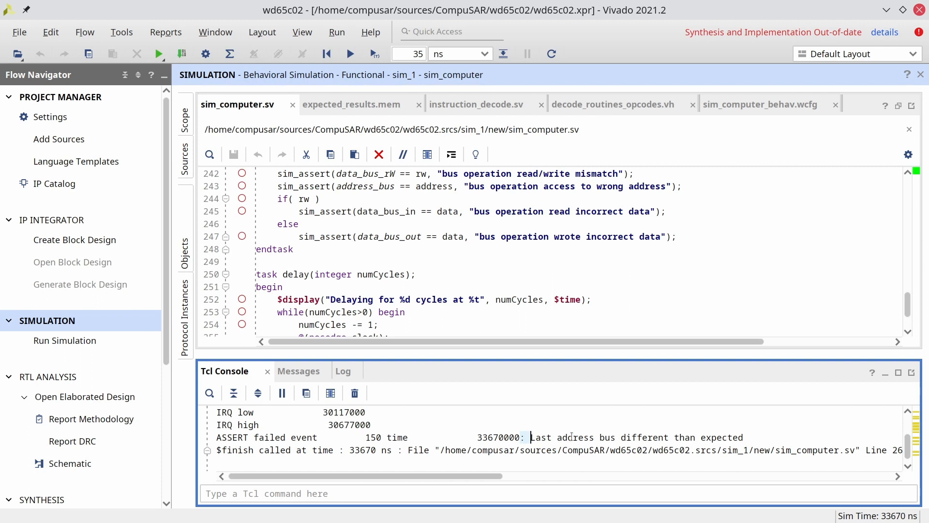
{"action": "left_click", "coordinate": [761, 104]}
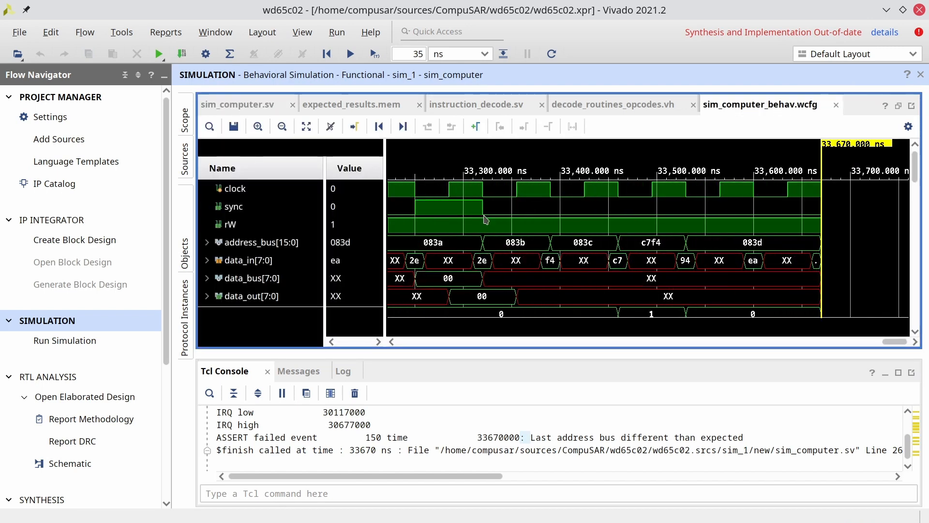
{"action": "left_click", "coordinate": [483, 206]}
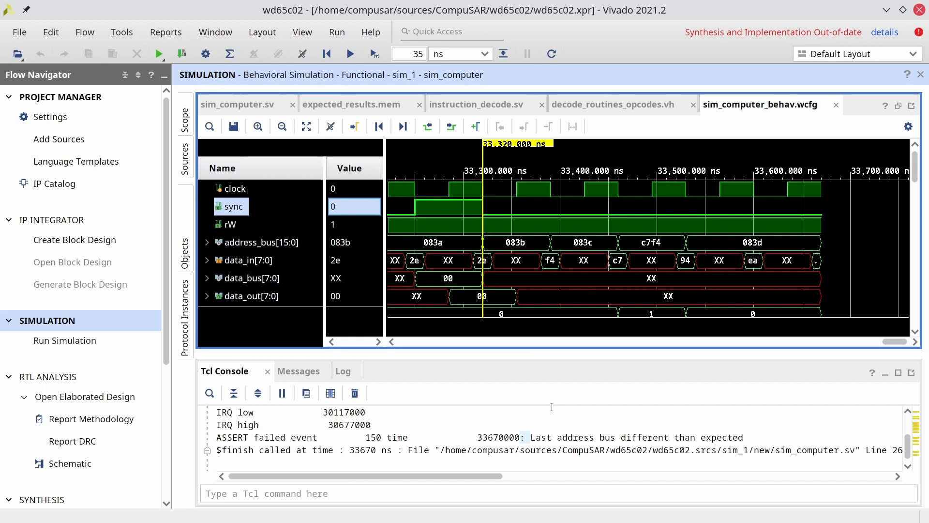
{"action": "mouse_move", "coordinate": [441, 198]}
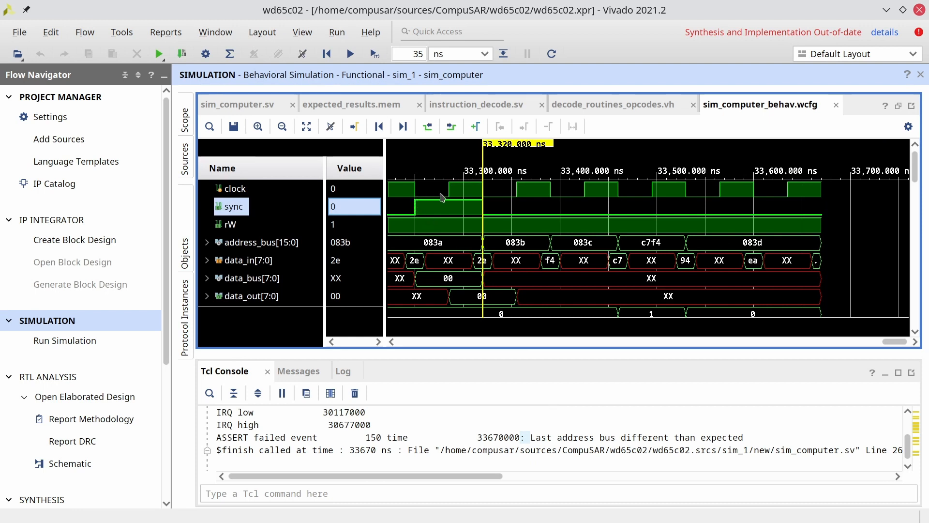
{"action": "mouse_move", "coordinate": [476, 195]}
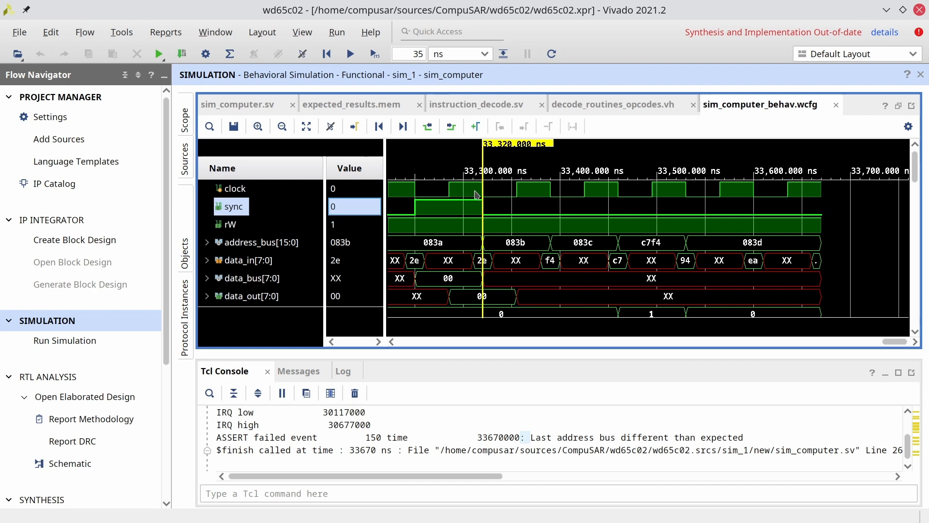
{"action": "mouse_move", "coordinate": [484, 281]}
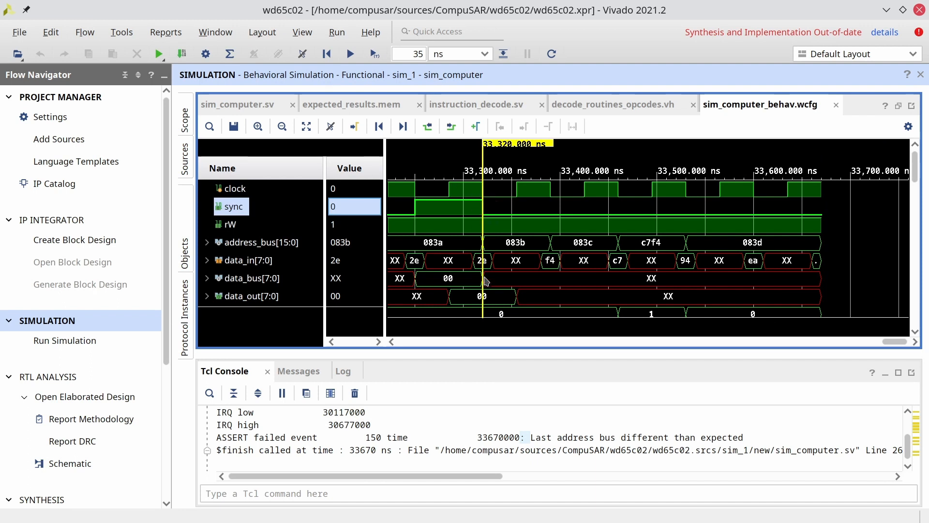
{"action": "mouse_move", "coordinate": [485, 282]}
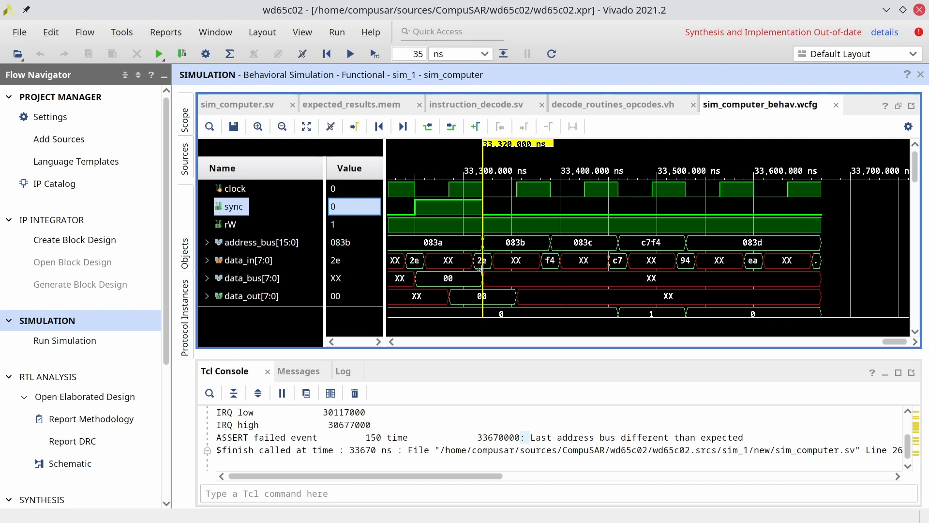
{"action": "mouse_move", "coordinate": [514, 249]}
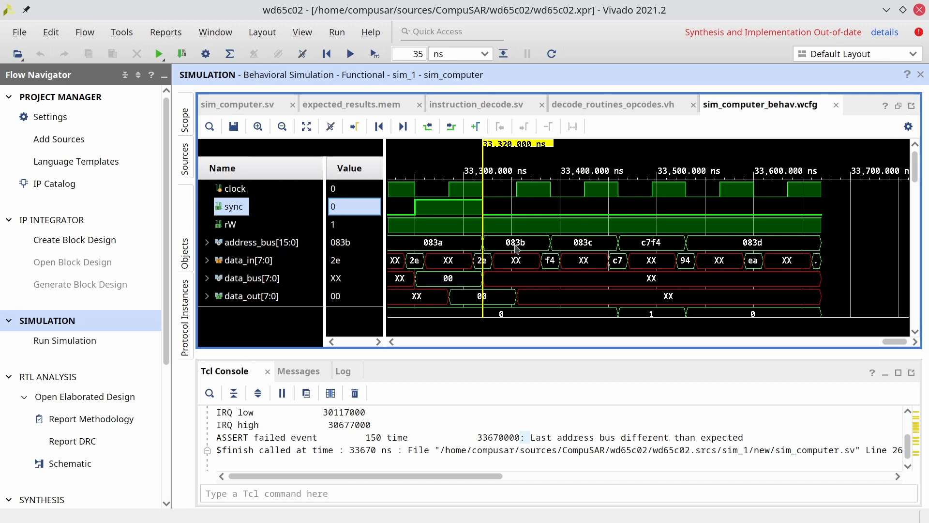
{"action": "mouse_move", "coordinate": [590, 258]}
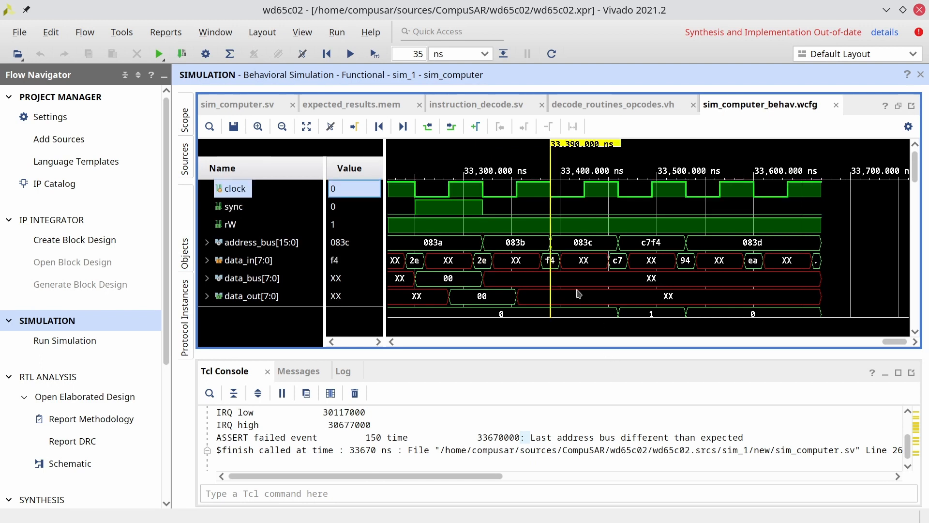
{"action": "mouse_move", "coordinate": [540, 260]}
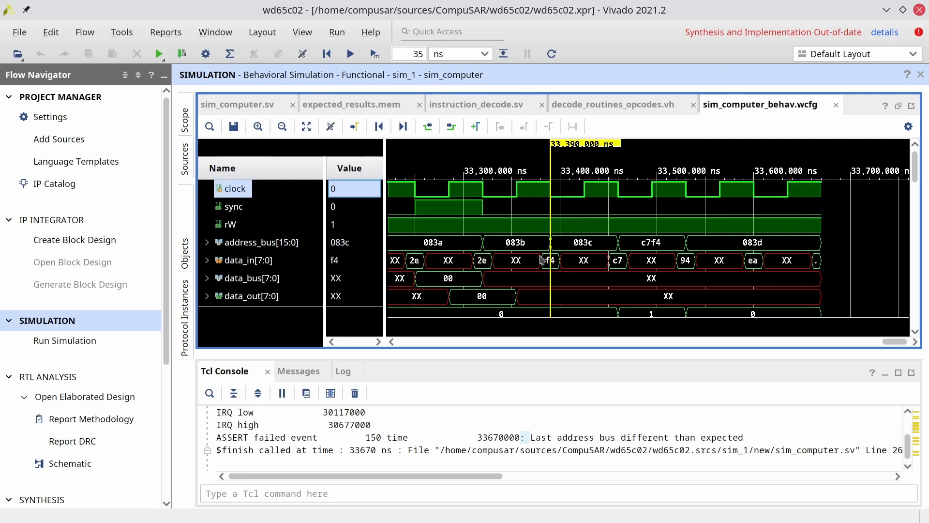
{"action": "mouse_move", "coordinate": [548, 271]}
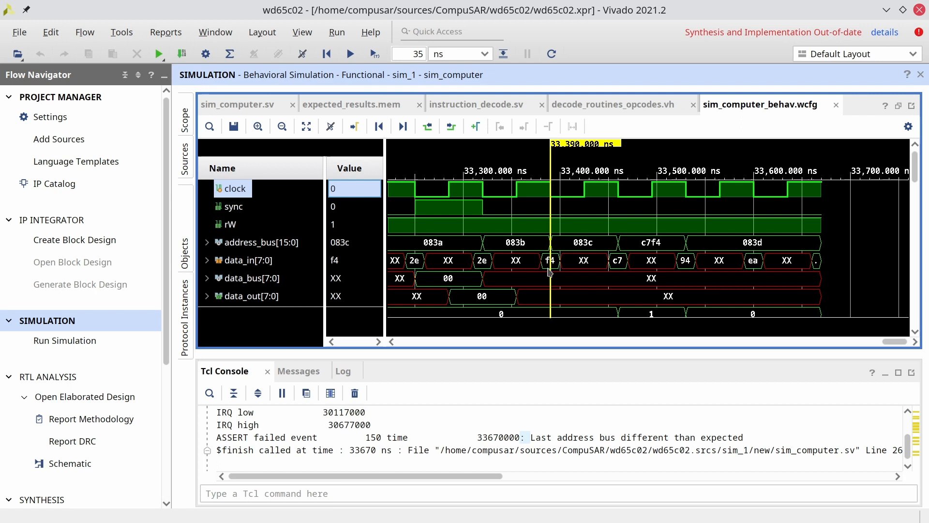
{"action": "mouse_move", "coordinate": [611, 249]}
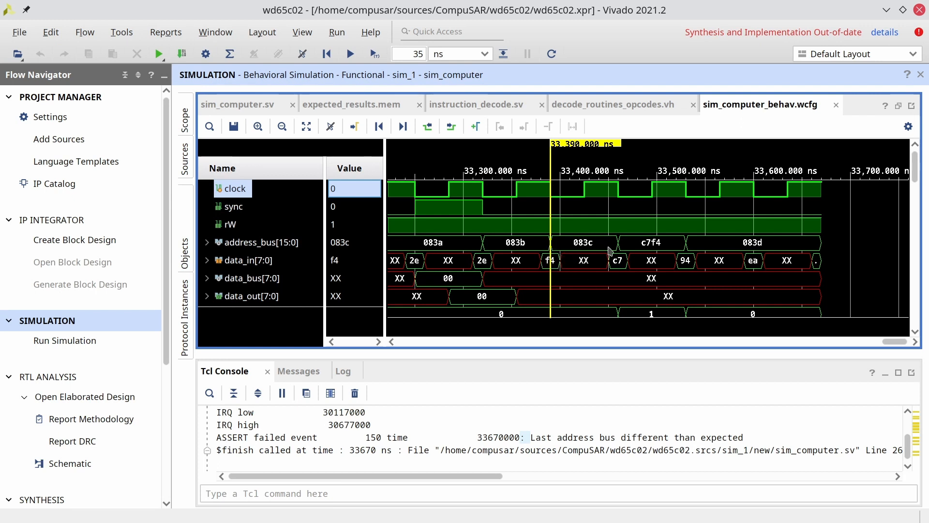
{"action": "left_click", "coordinate": [618, 260]}
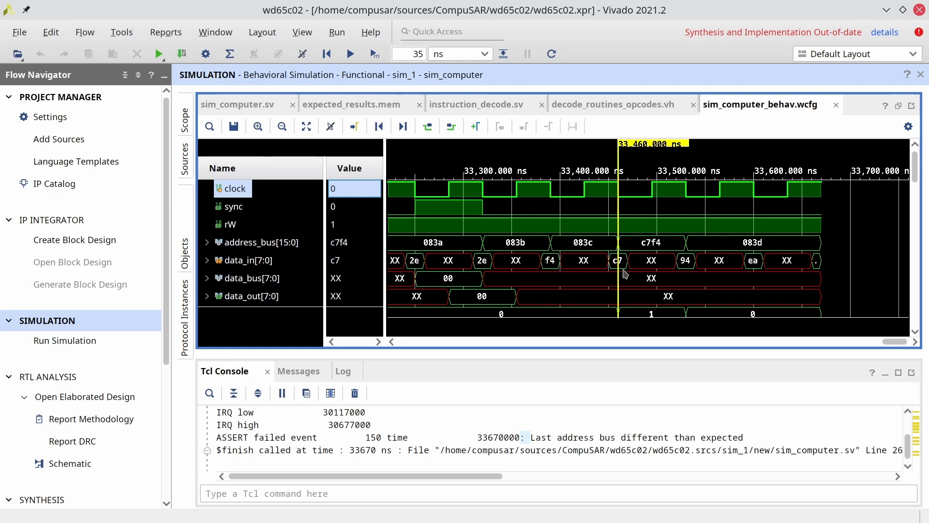
{"action": "mouse_move", "coordinate": [687, 190]}
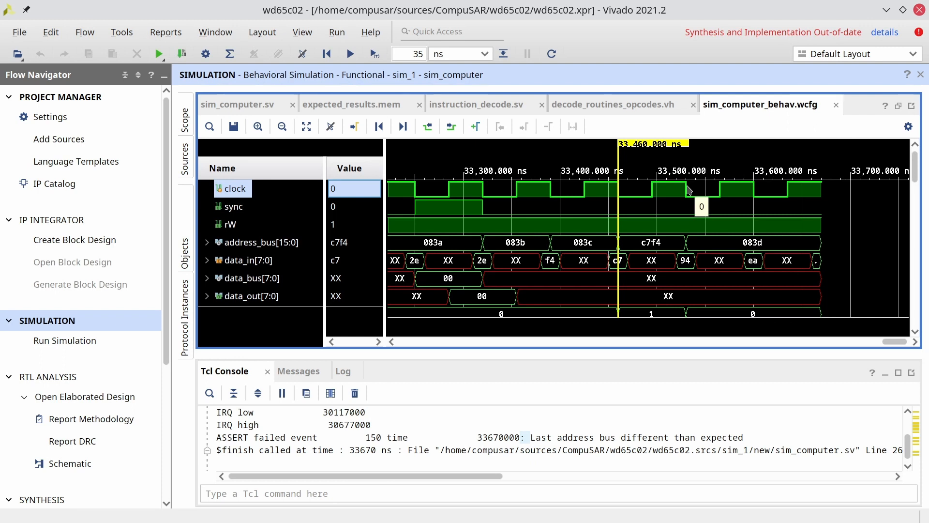
{"action": "mouse_move", "coordinate": [640, 252]}
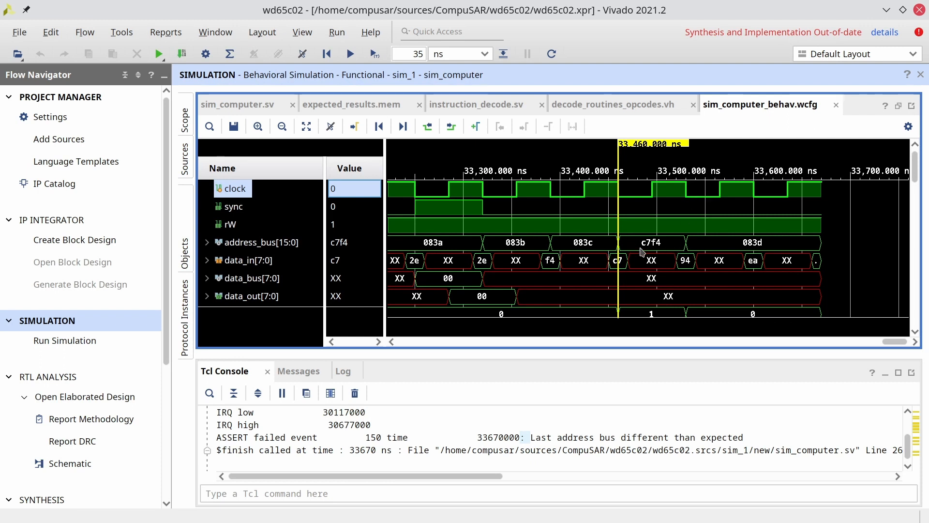
{"action": "mouse_move", "coordinate": [648, 252]}
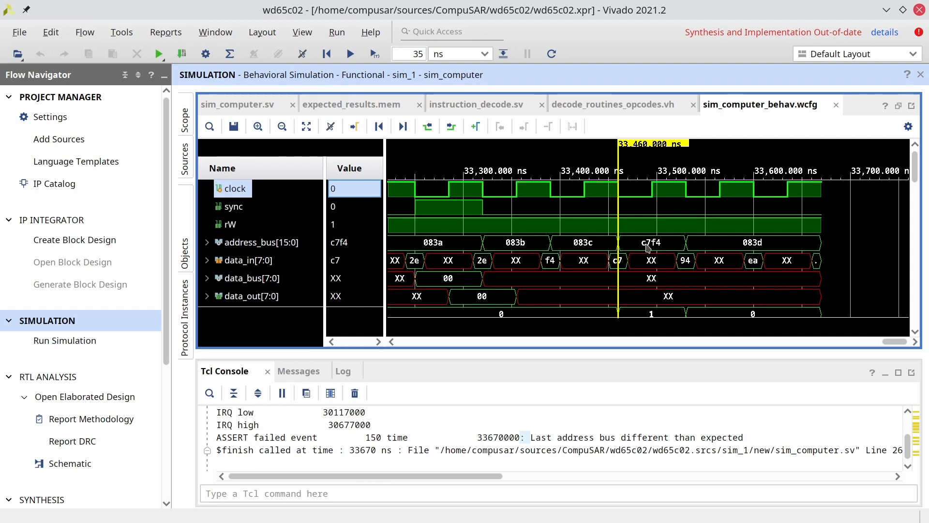
{"action": "mouse_move", "coordinate": [684, 249]}
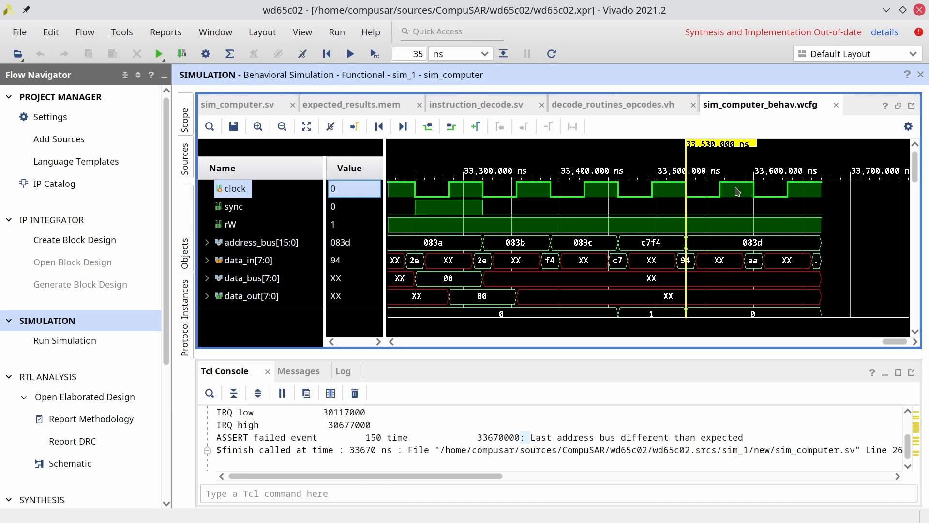
{"action": "mouse_move", "coordinate": [714, 187]}
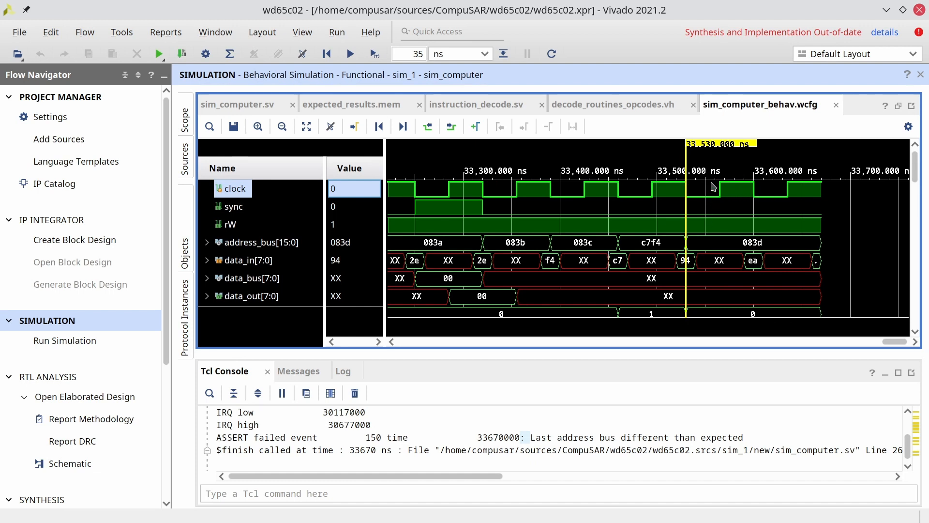
{"action": "mouse_move", "coordinate": [674, 240]}
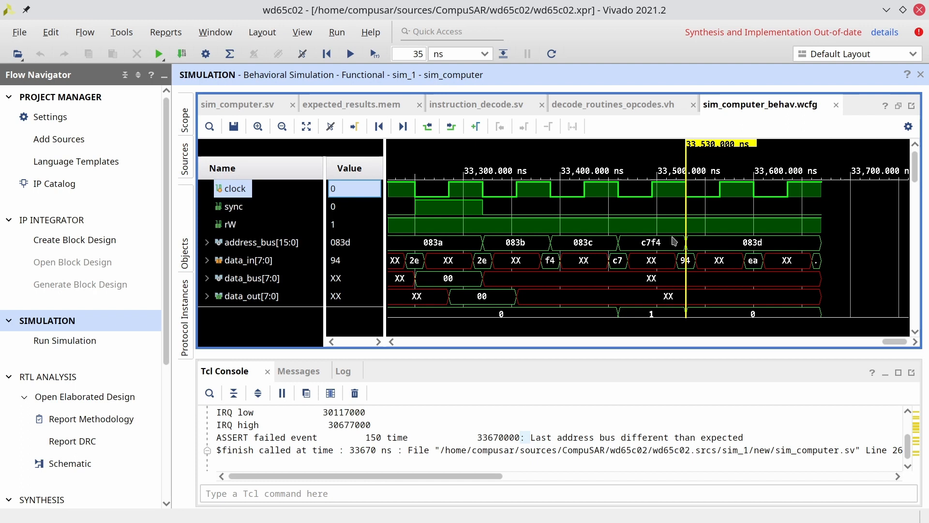
{"action": "mouse_move", "coordinate": [699, 241]}
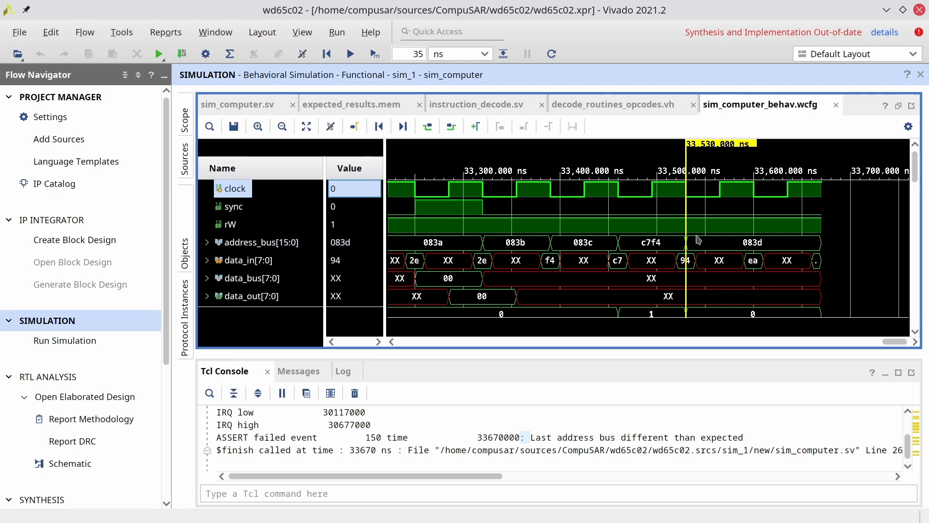
{"action": "mouse_move", "coordinate": [682, 191]}
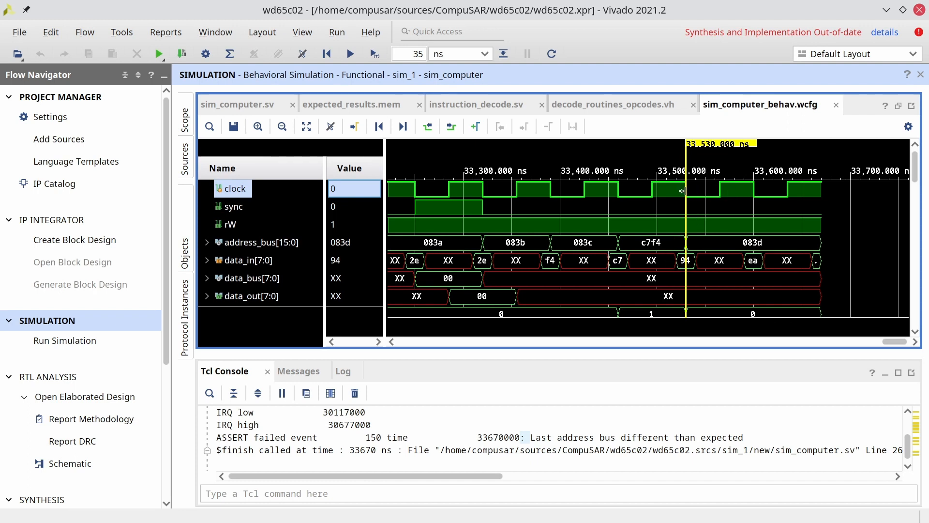
{"action": "mouse_move", "coordinate": [678, 268]}
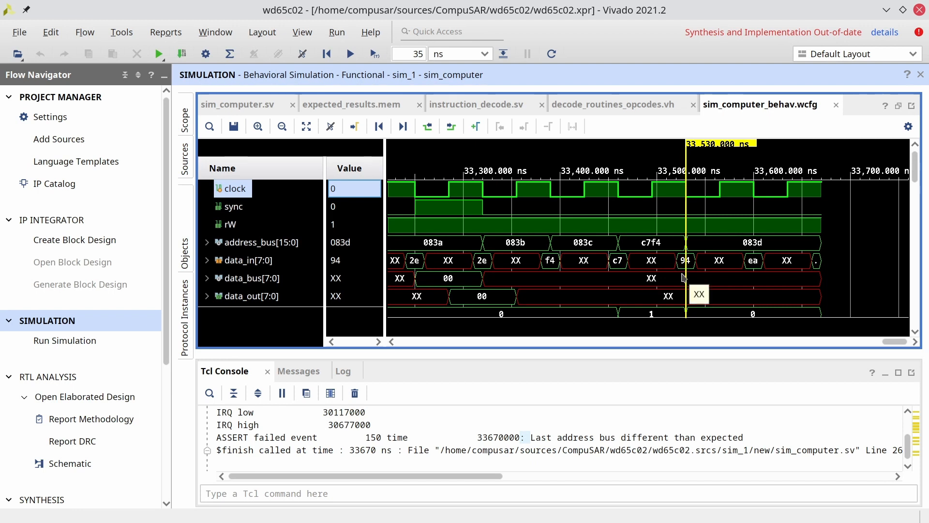
{"action": "mouse_move", "coordinate": [682, 278]}
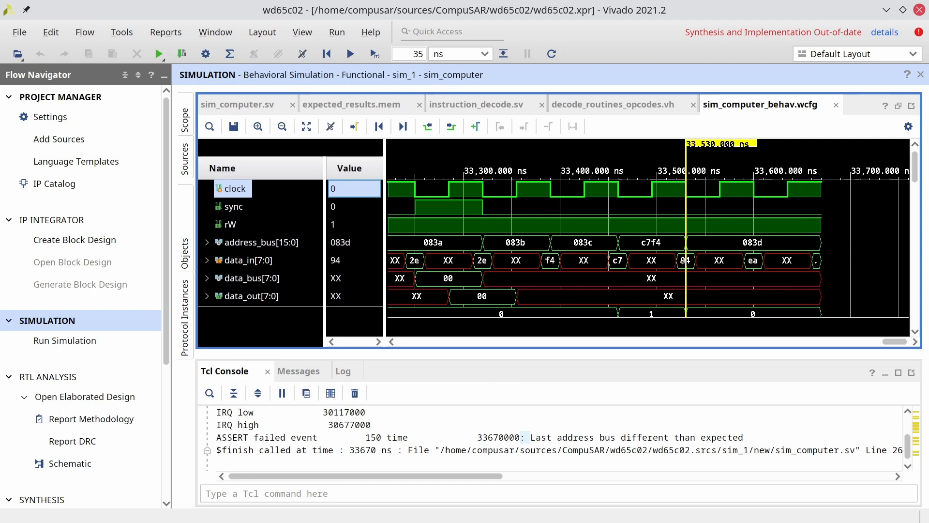
{"action": "mouse_move", "coordinate": [693, 249]}
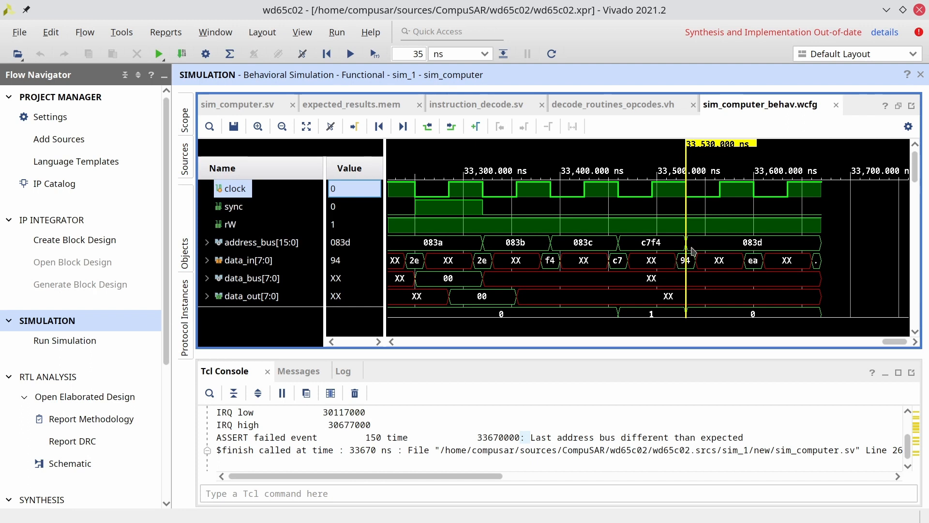
{"action": "mouse_move", "coordinate": [684, 197]}
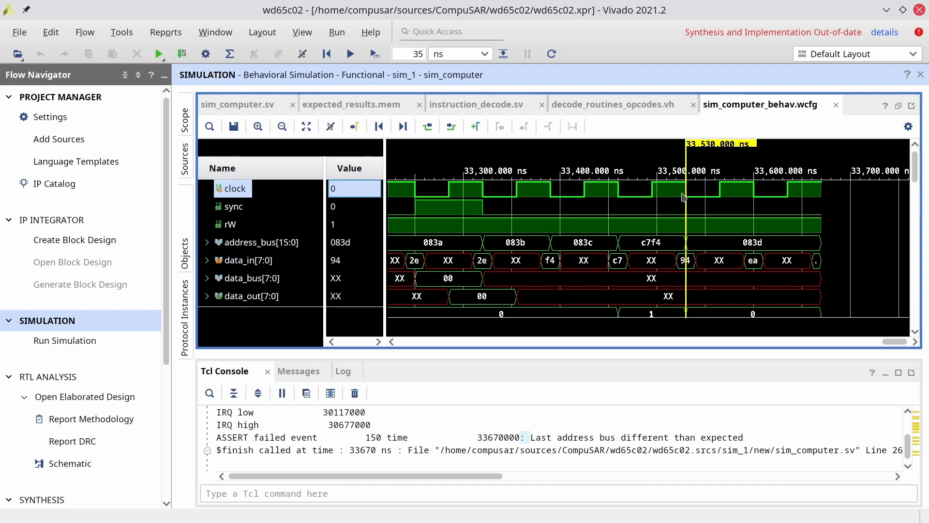
{"action": "mouse_move", "coordinate": [718, 191]}
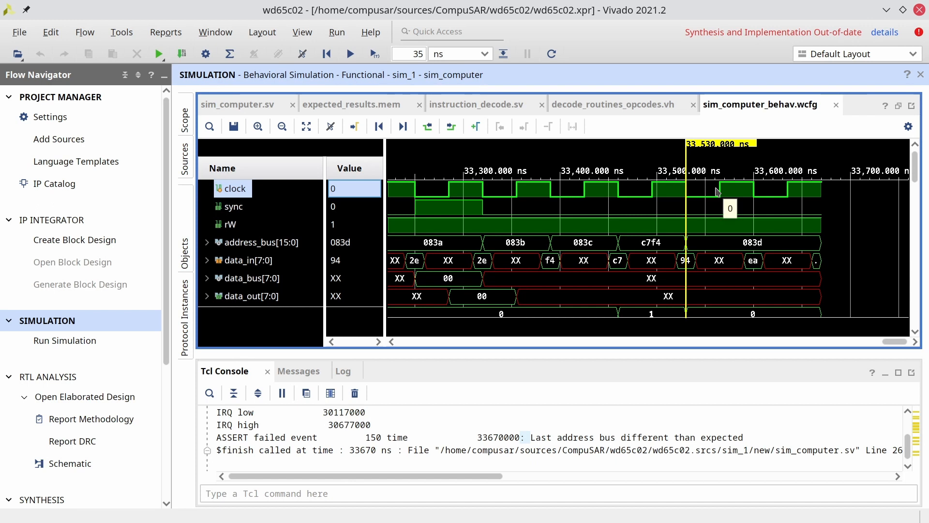
{"action": "mouse_move", "coordinate": [749, 199]}
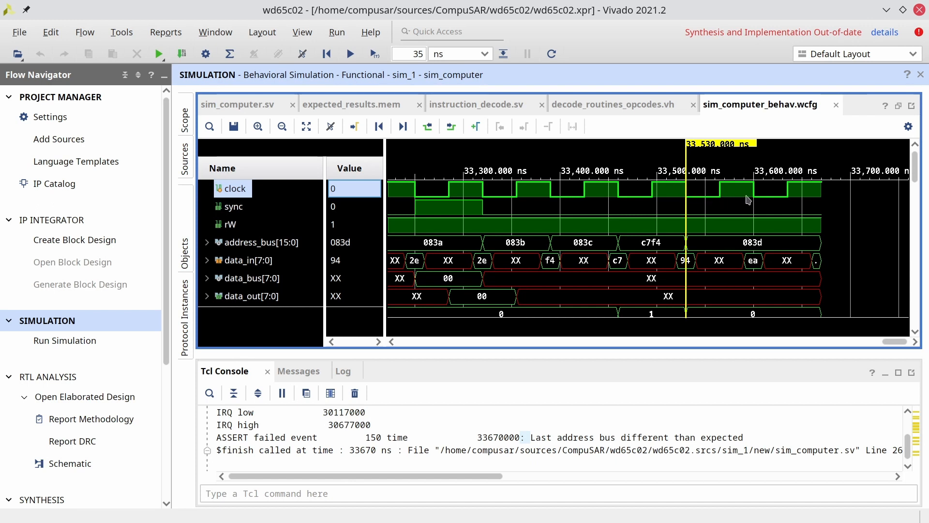
{"action": "mouse_move", "coordinate": [748, 200]}
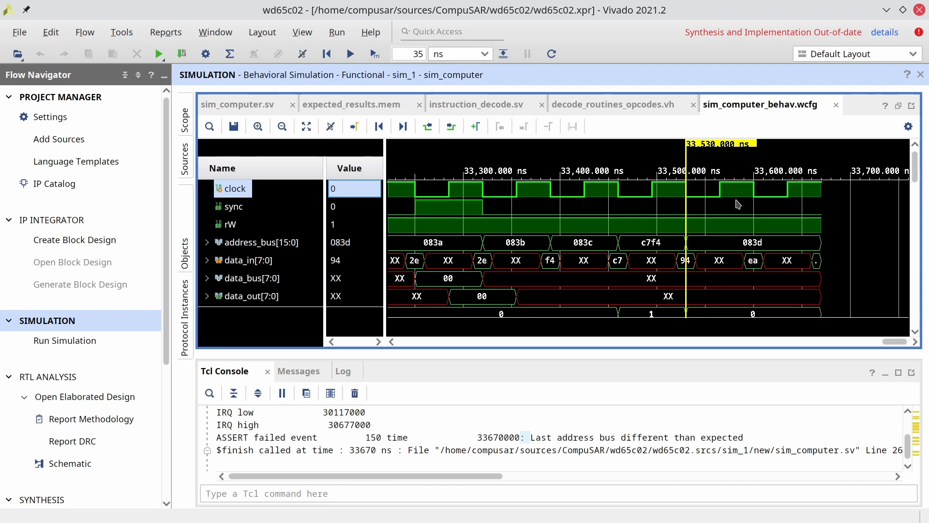
{"action": "left_click", "coordinate": [86, 397]}
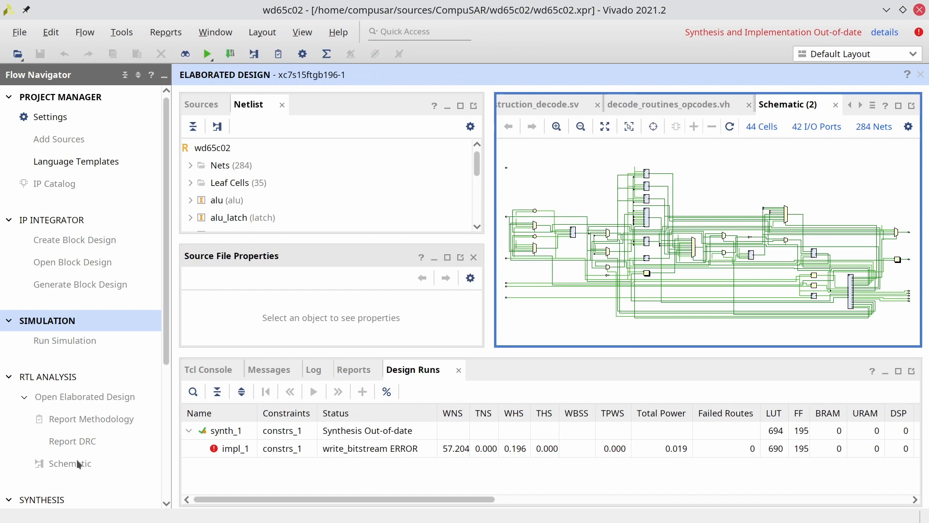
{"action": "left_click", "coordinate": [70, 463]}
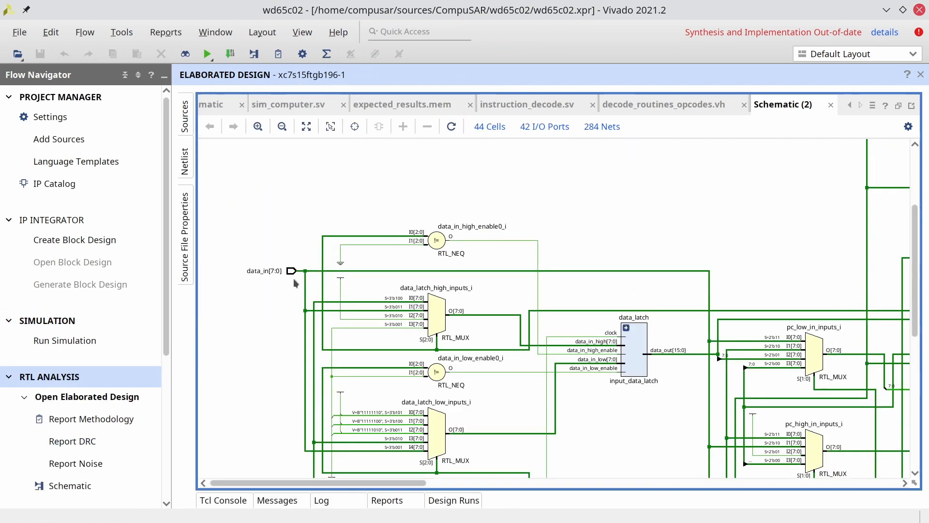
{"action": "left_click", "coordinate": [301, 271]}
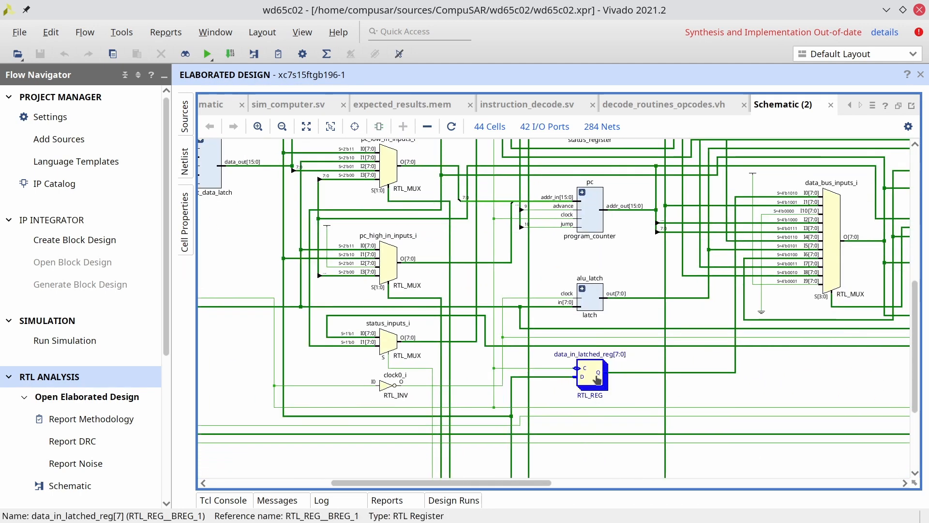
{"action": "mouse_move", "coordinate": [590, 361]}
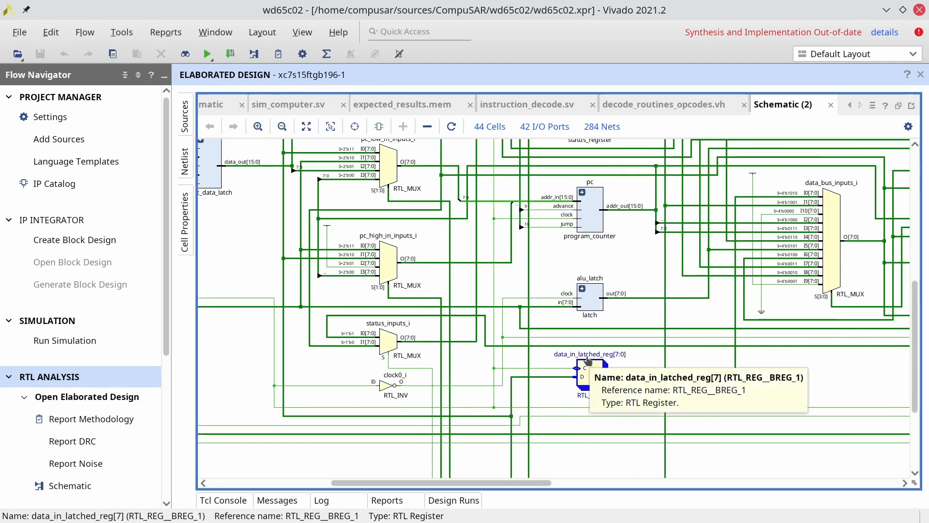
{"action": "mouse_move", "coordinate": [630, 354]}
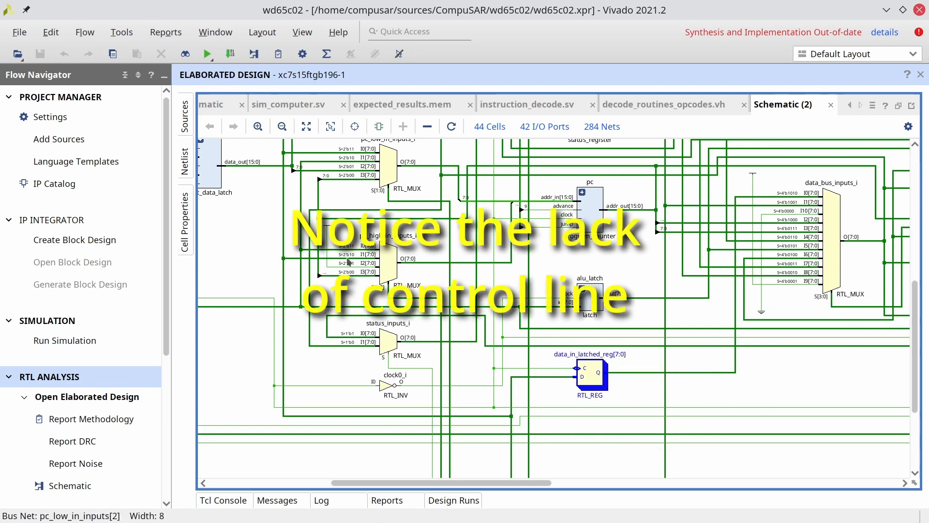
{"action": "mouse_move", "coordinate": [640, 401]}
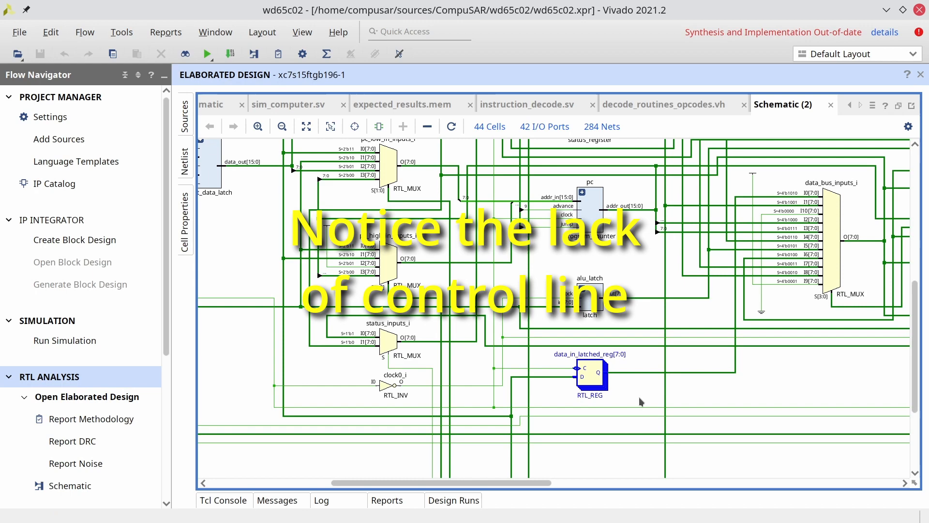
{"action": "left_click", "coordinate": [65, 340]}
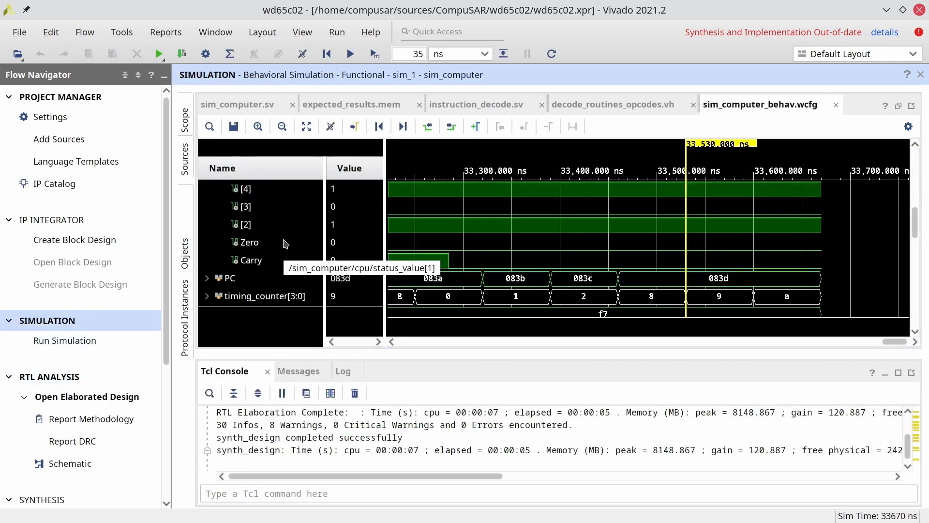
- Select data_in_latched in the waveform, restore the view, and return to decode_routines_opcodes.vh at do_opcode_rol
{"action": "scroll", "scroll_direction": "down", "scroll_amount": 3}
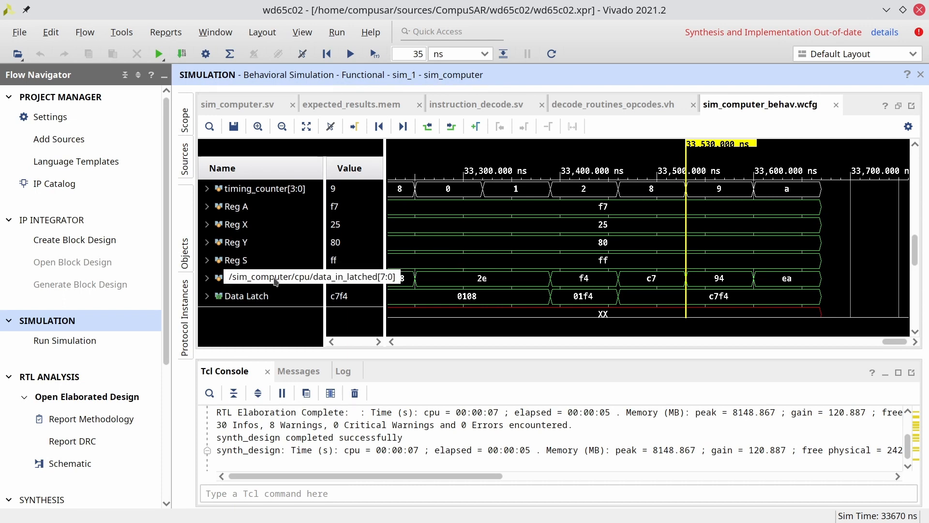
{"action": "left_click", "coordinate": [267, 277]}
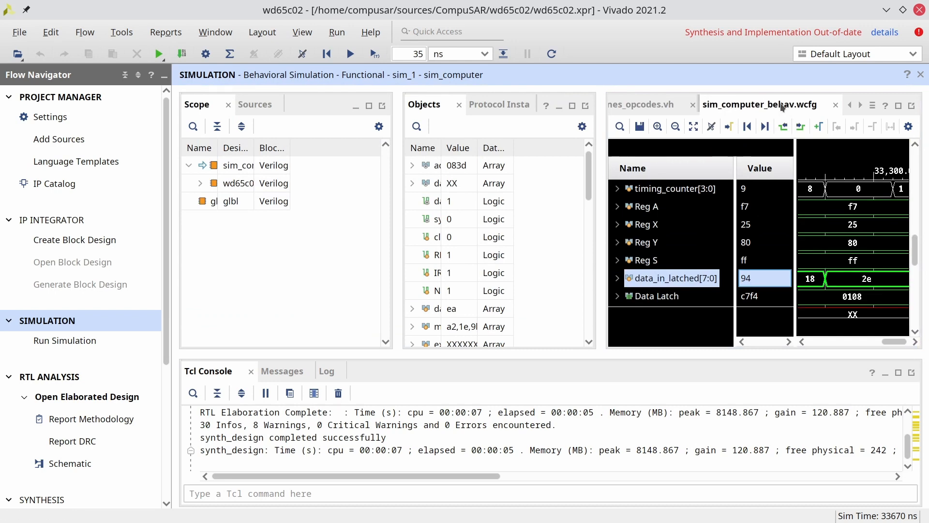
{"action": "left_click", "coordinate": [898, 105]}
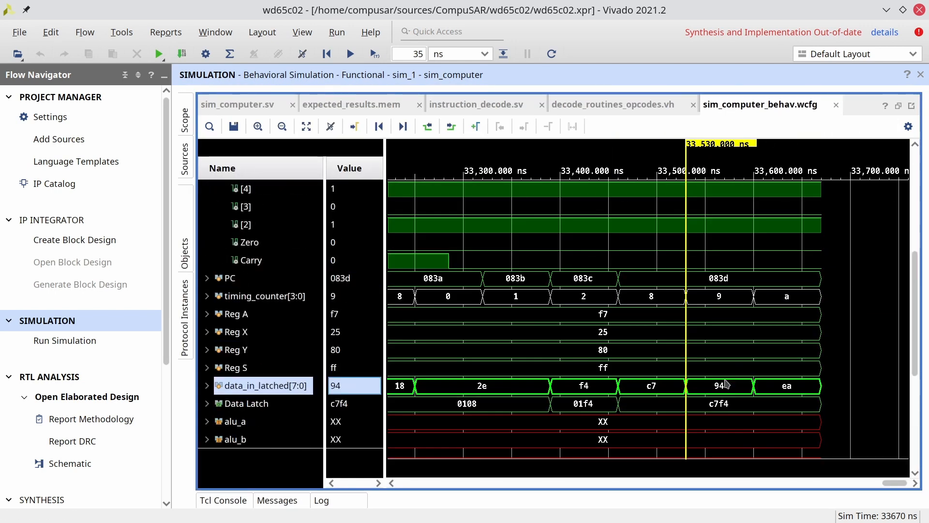
{"action": "scroll", "scroll_direction": "up", "scroll_amount": 3}
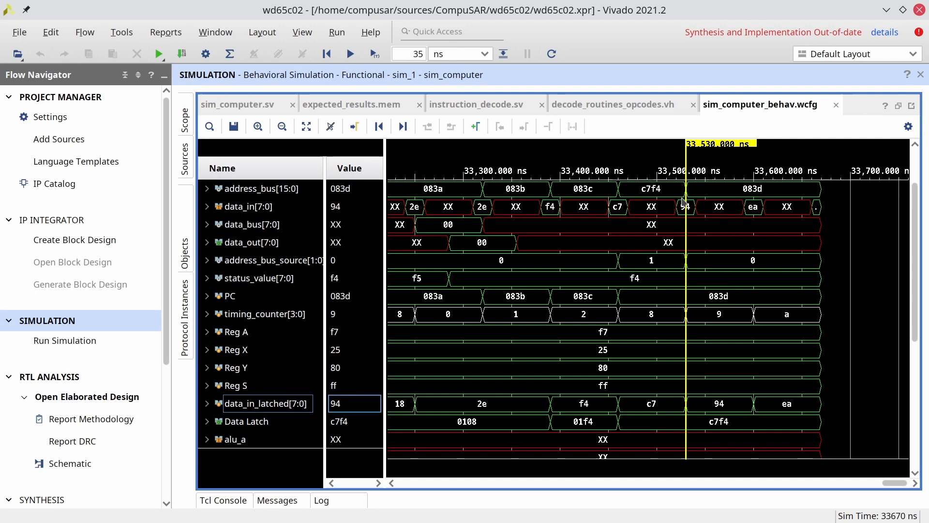
{"action": "mouse_move", "coordinate": [696, 408]}
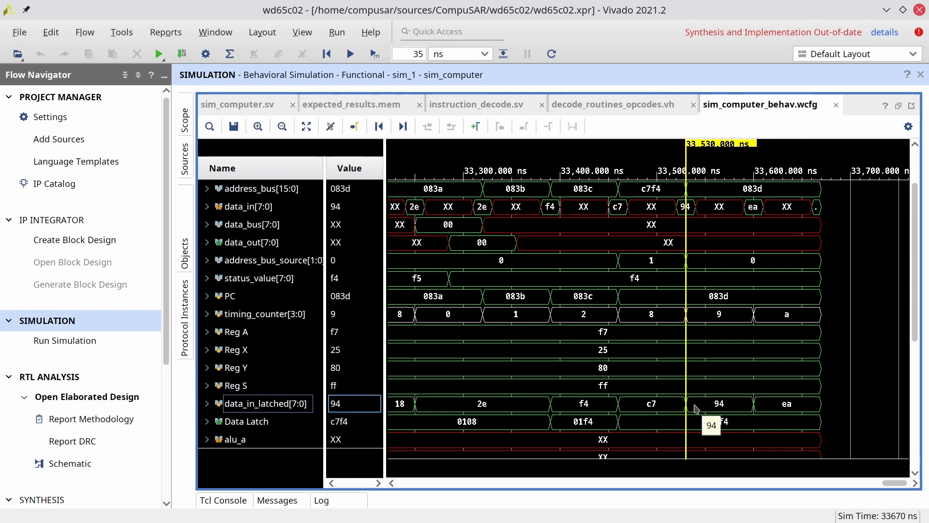
{"action": "mouse_move", "coordinate": [754, 416]}
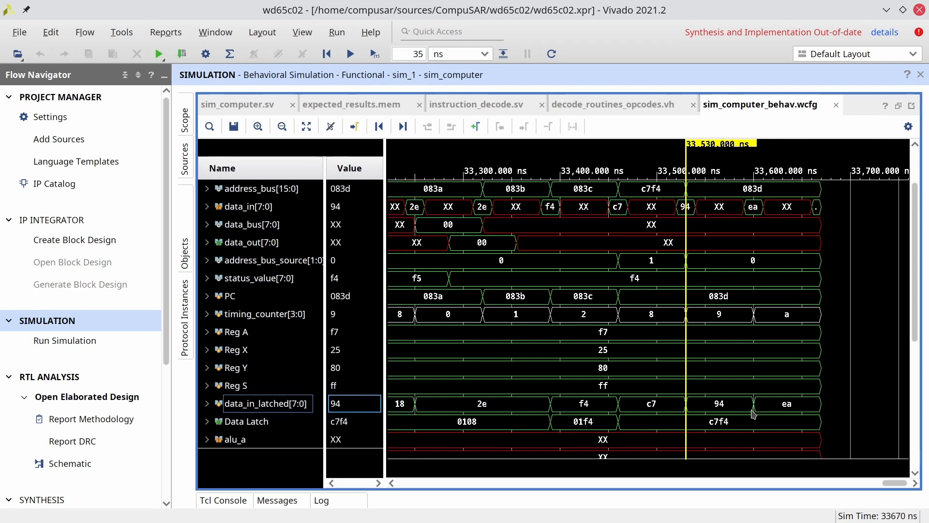
{"action": "mouse_move", "coordinate": [634, 104]}
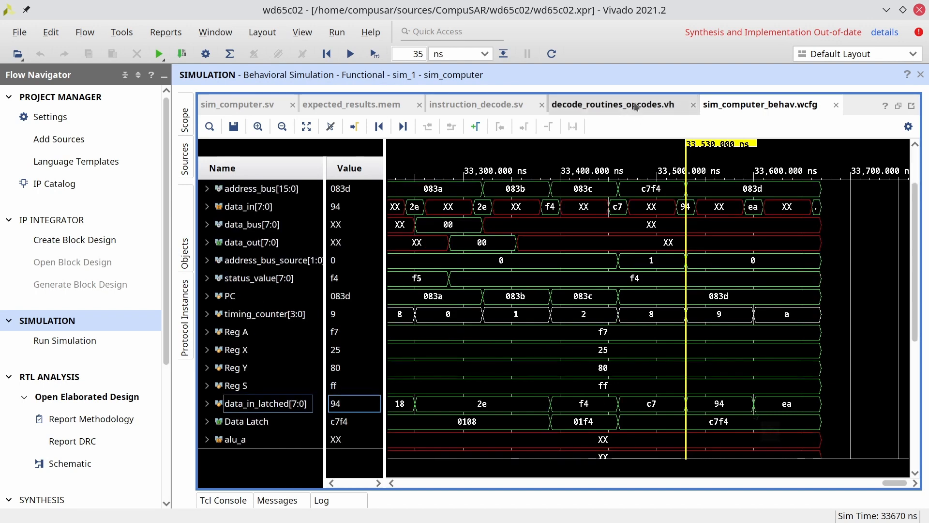
{"action": "left_click", "coordinate": [612, 104]}
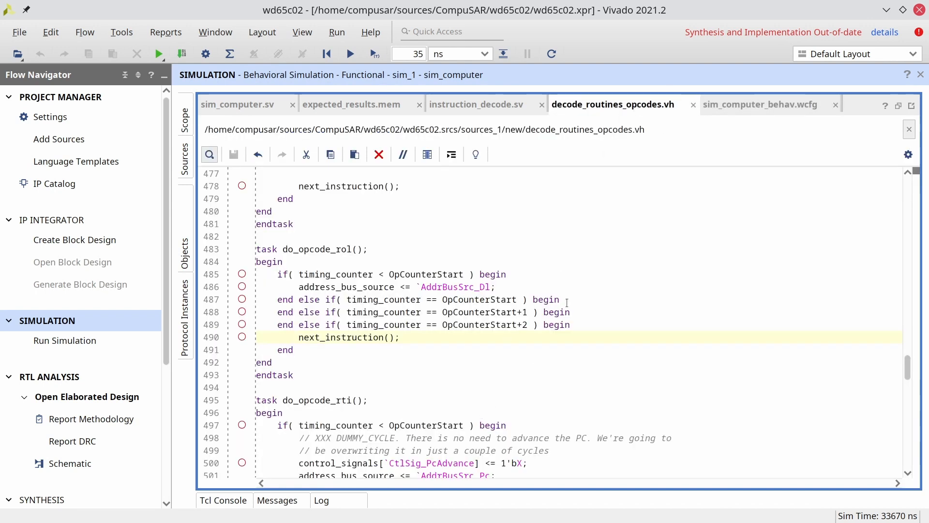
- Begin a data_bus_source assignment on a new line in the OpCounterStart branch
{"action": "key", "text": "Return"}
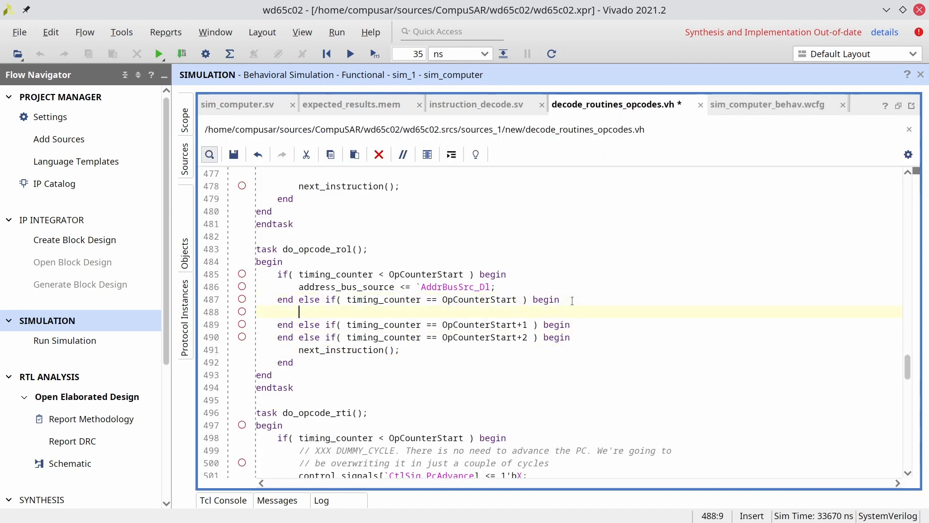
{"action": "type", "text": "d"}
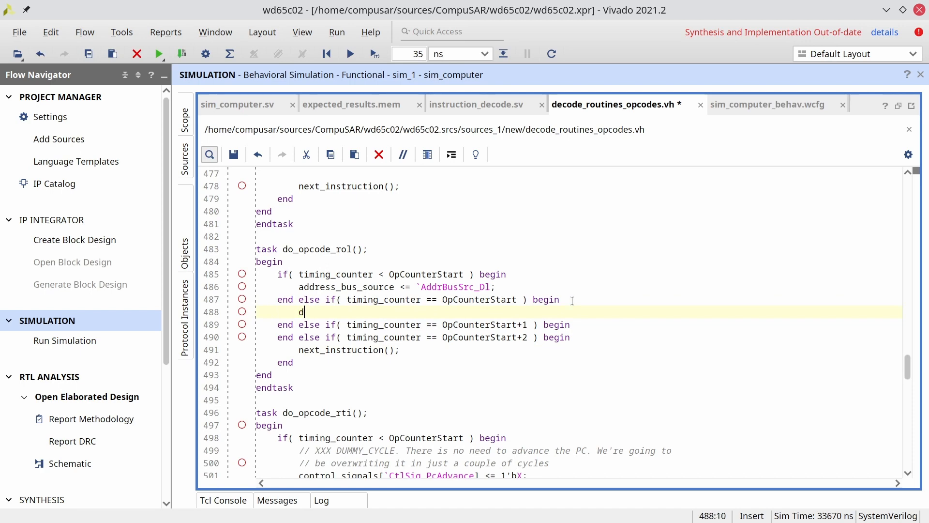
{"action": "type", "text": "ata_bus_sour"}
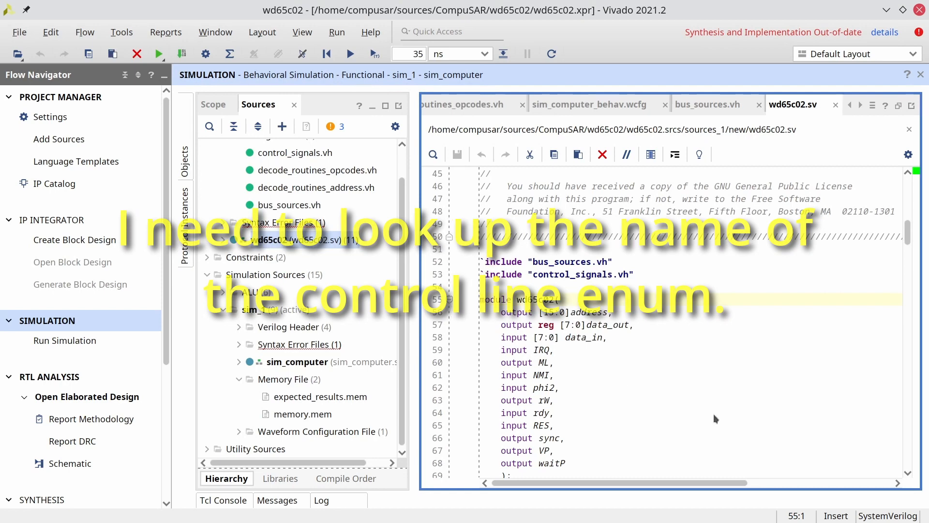
- Locate DataBusSrc_Mem in wd65c02.sv's data_bus_inputs, then return to decode_routines_opcodes.vh
{"action": "scroll", "scroll_direction": "down", "scroll_amount": 3}
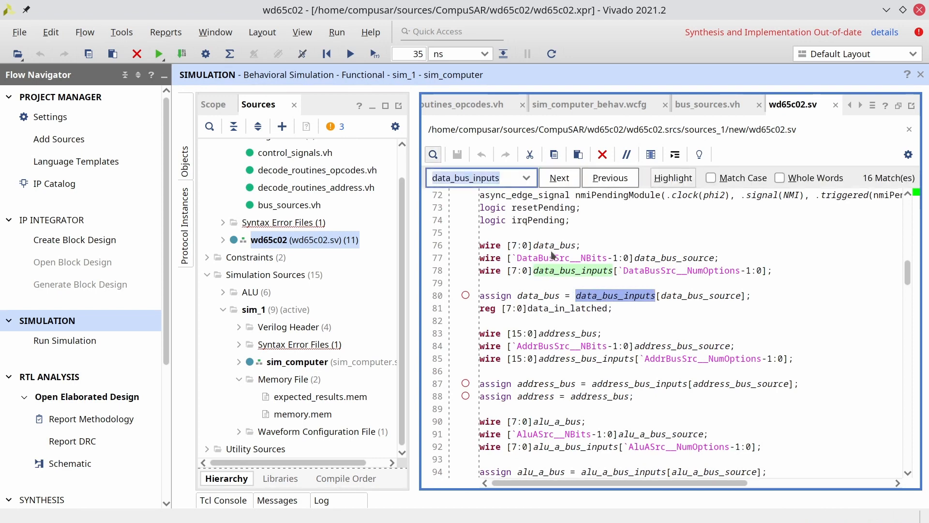
{"action": "scroll", "scroll_direction": "down", "scroll_amount": 3}
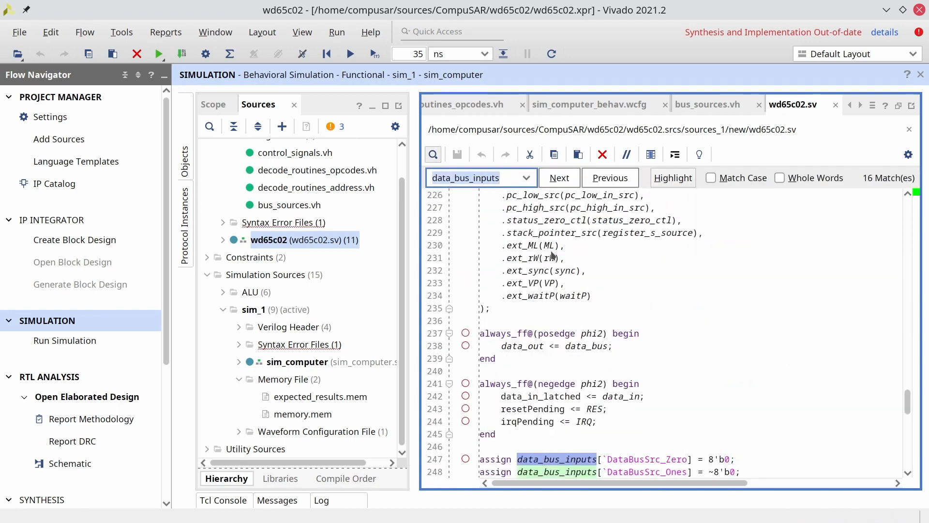
{"action": "scroll", "scroll_direction": "down", "scroll_amount": 3}
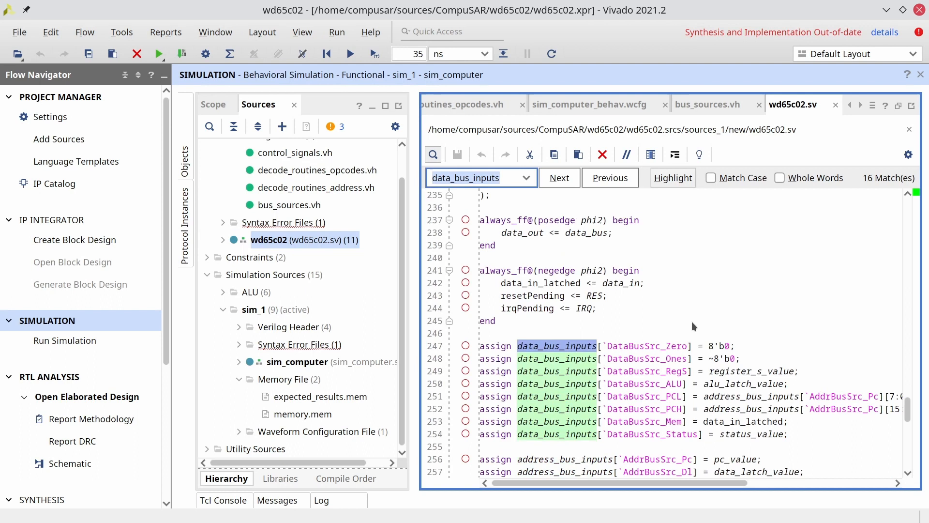
{"action": "mouse_move", "coordinate": [715, 415]}
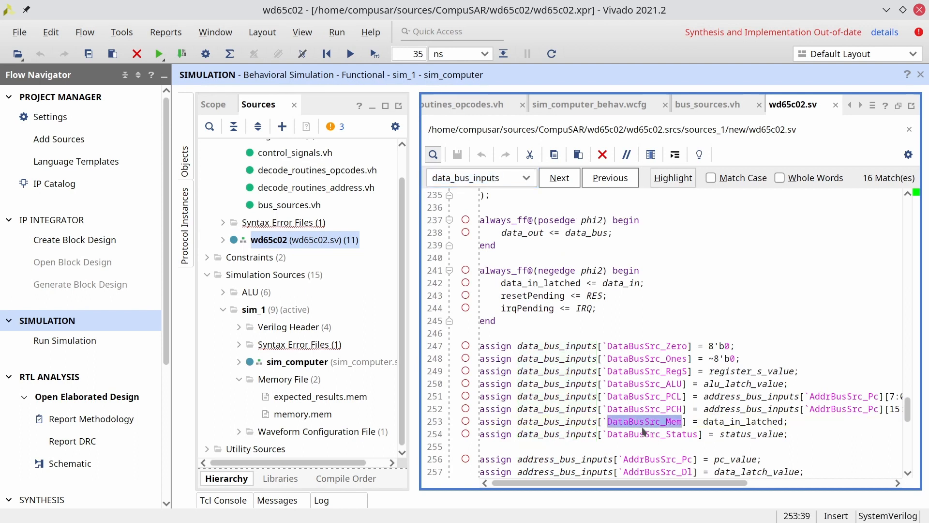
{"action": "mouse_move", "coordinate": [771, 430]}
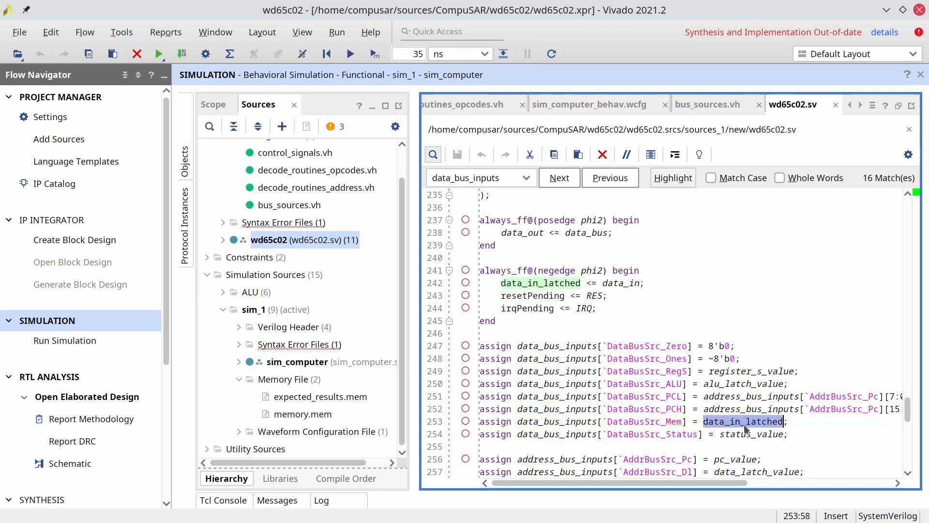
{"action": "mouse_move", "coordinate": [655, 259]}
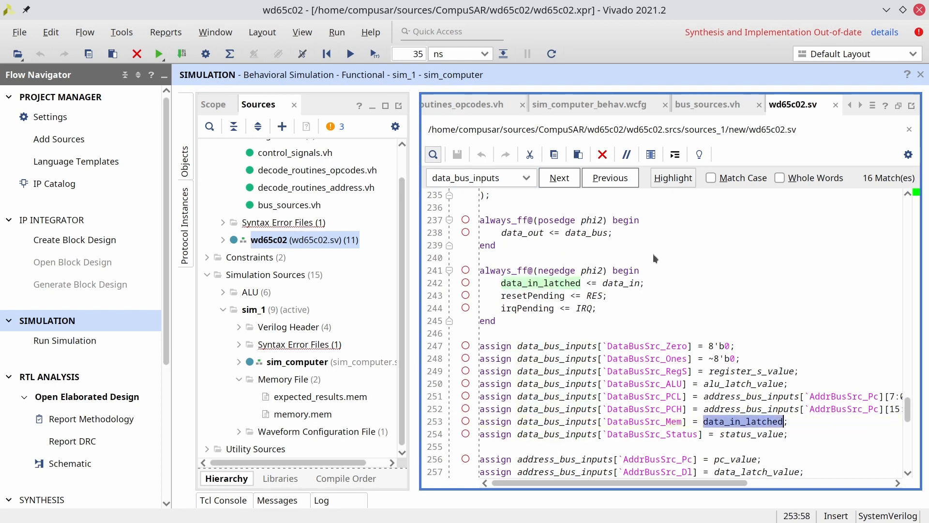
{"action": "left_click", "coordinate": [469, 104]}
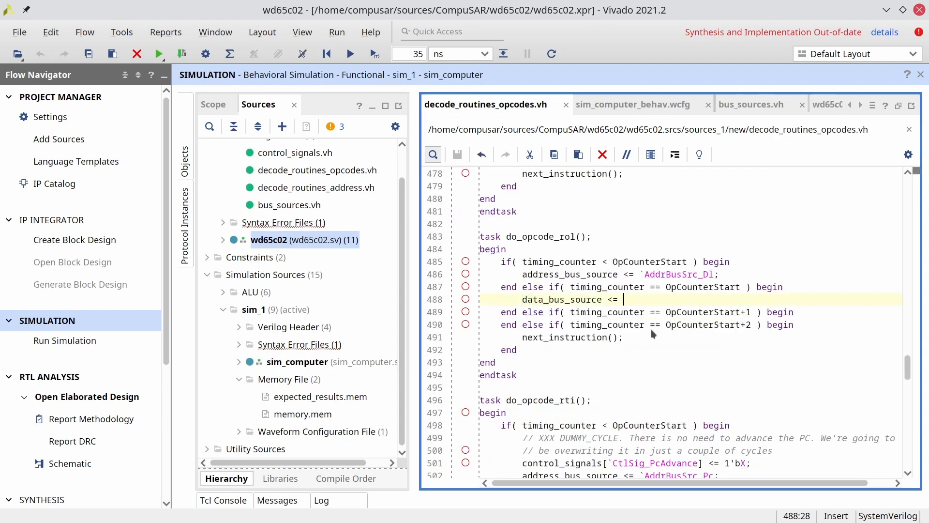
- Complete the assignment as data_bus_source = `DataBusSrc_Mem, save, and bring up the ALU module source
{"action": "type", "text": "`DataBusS"}
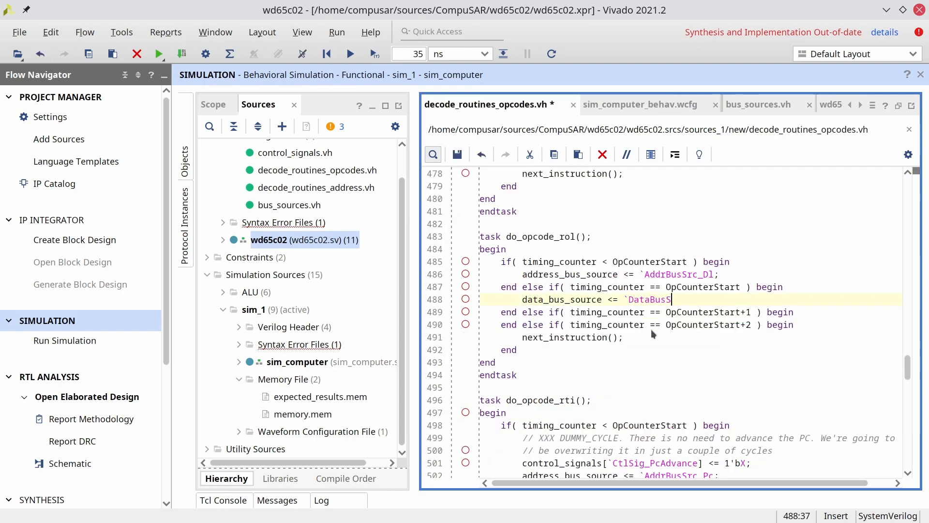
{"action": "type", "text": "rc_MeM"}
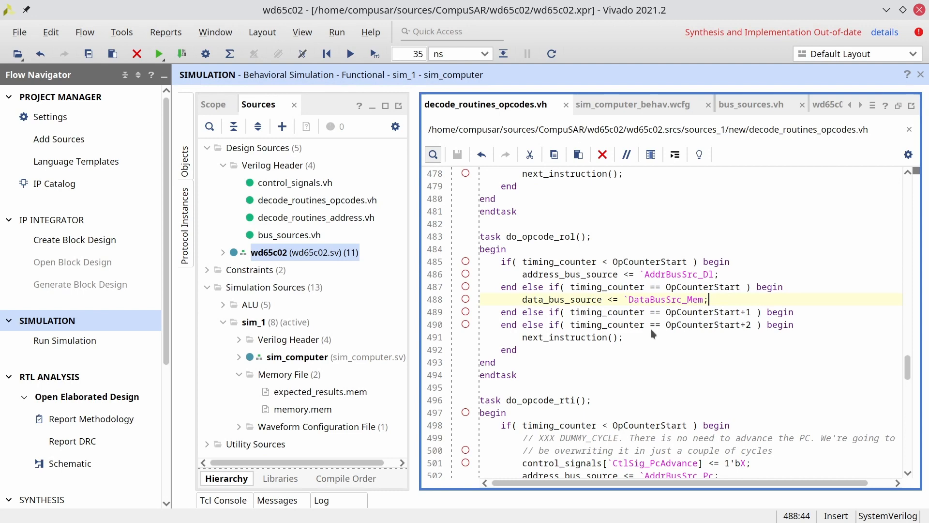
{"action": "double_click", "coordinate": [291, 408]}
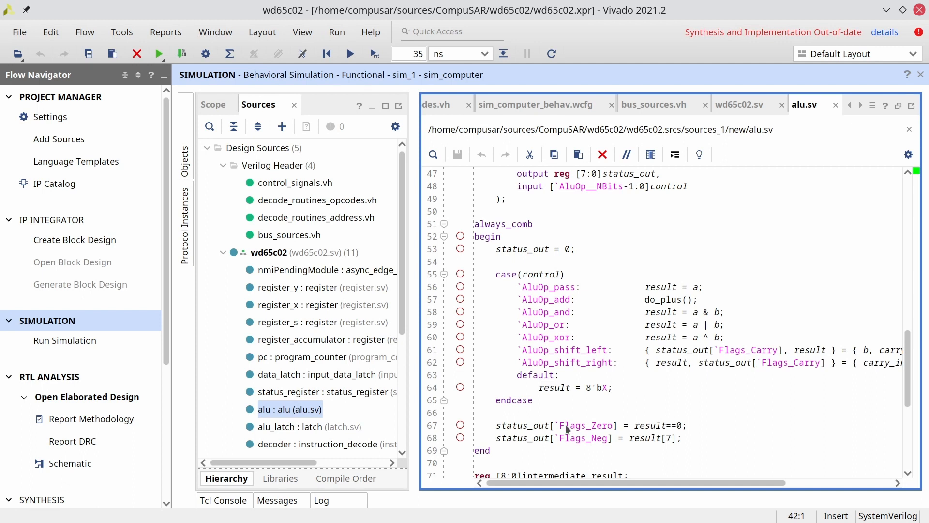
{"action": "mouse_move", "coordinate": [546, 357]}
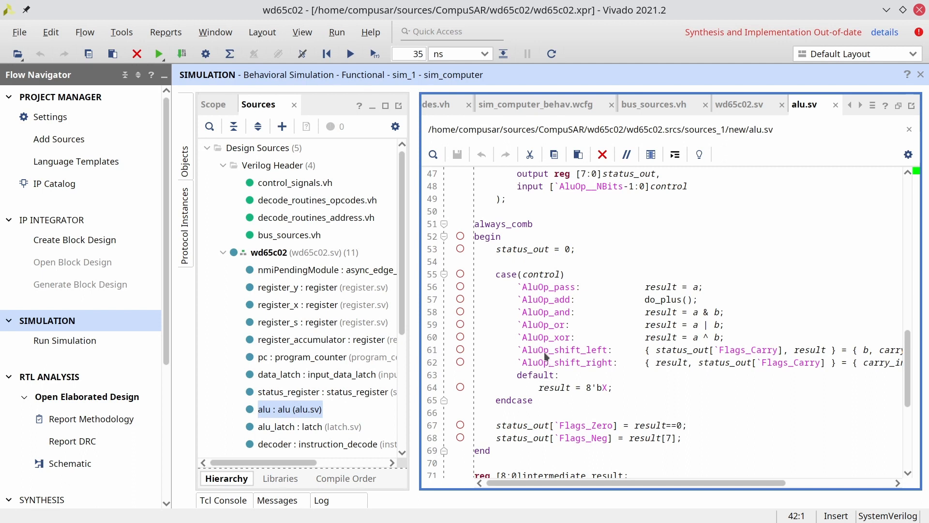
- Pick up the AluOp_shift_left operation name in alu.sv
{"action": "double_click", "coordinate": [564, 349]}
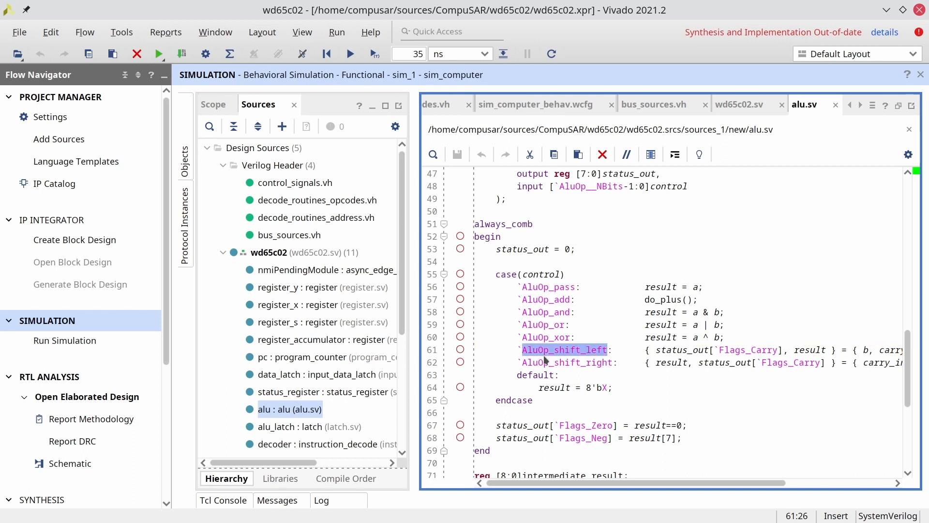
{"action": "mouse_move", "coordinate": [739, 442]}
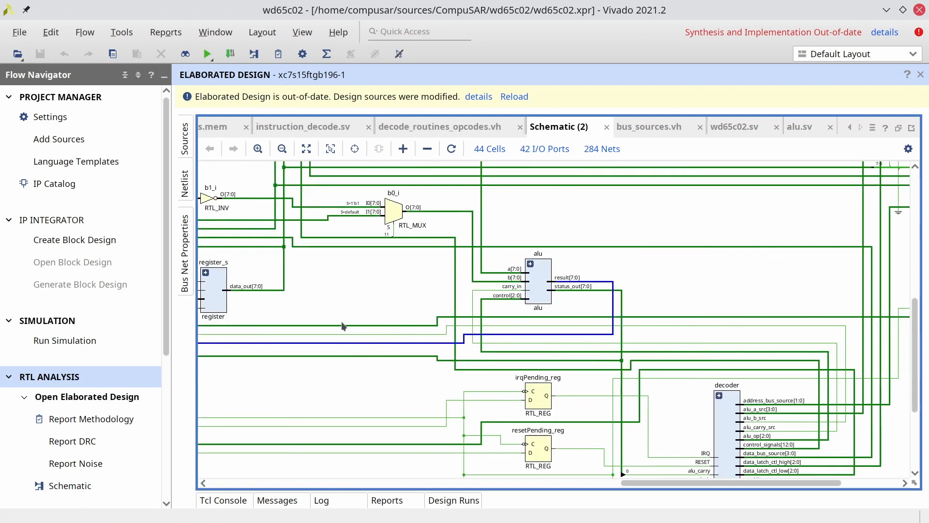
- Trace the alu control[2:0] net back to the decoder in the elaborated schematic
{"action": "left_click", "coordinate": [516, 302]}
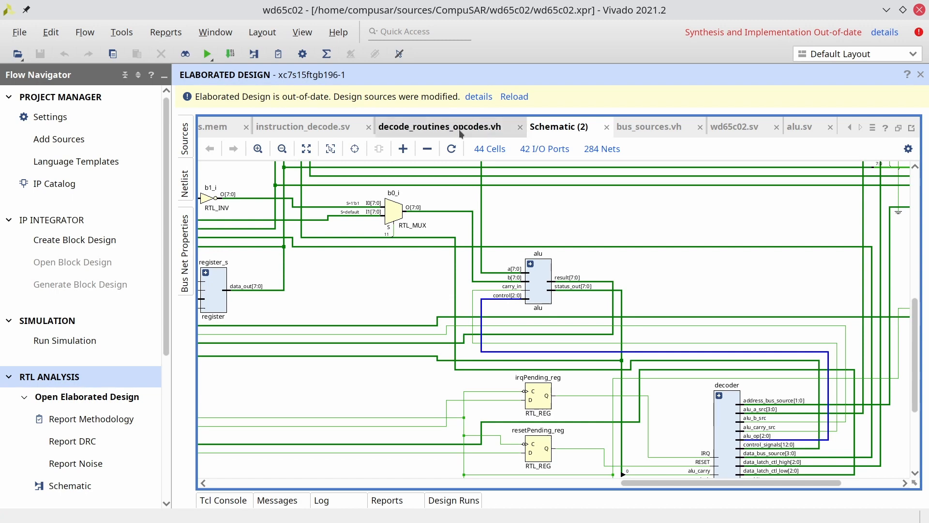
- Add alu_op <= `AluOp_shift_left; to the OpCounterStart branch, confirming the name against alu.sv
{"action": "left_click", "coordinate": [439, 126]}
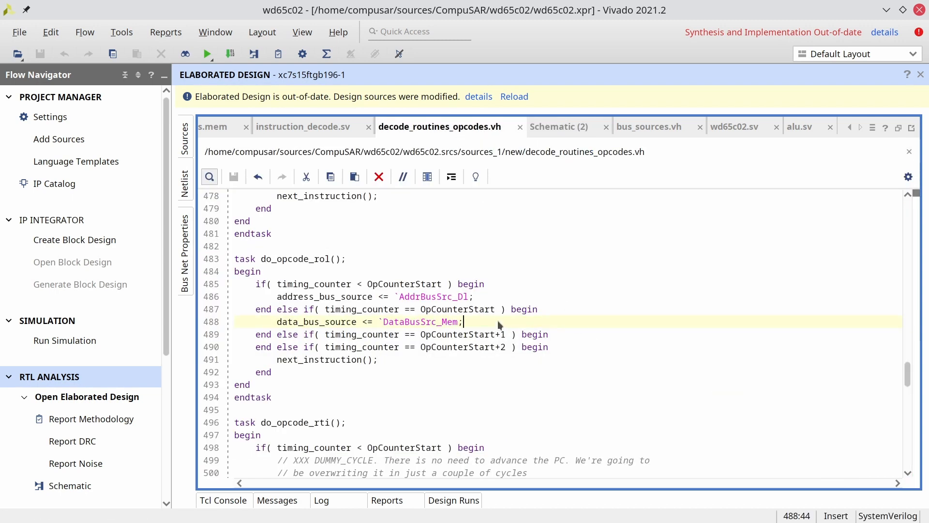
{"action": "type", "text": "alu_"}
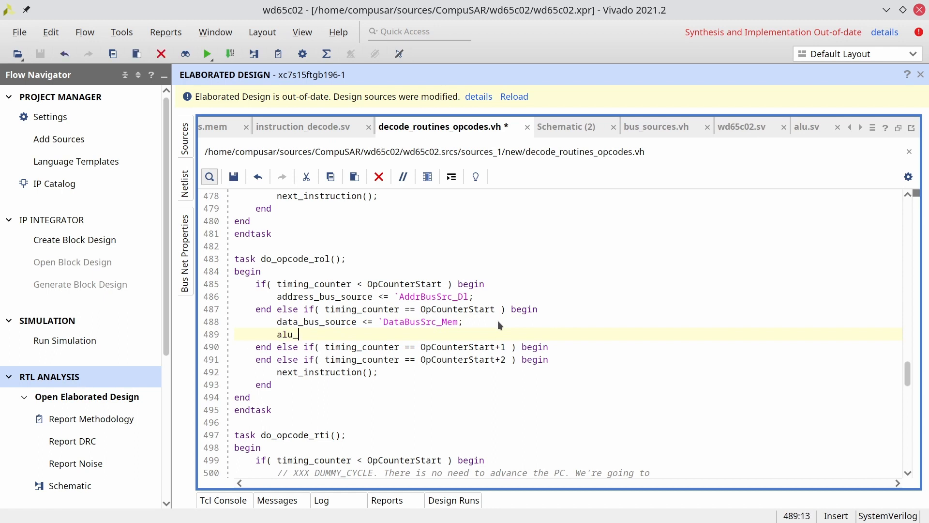
{"action": "type", "text": "op <="}
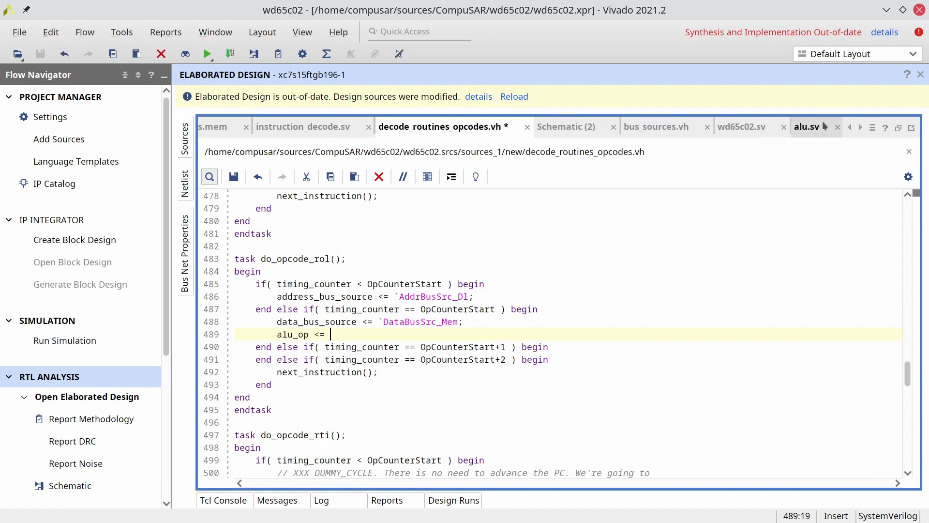
{"action": "left_click", "coordinate": [804, 125]}
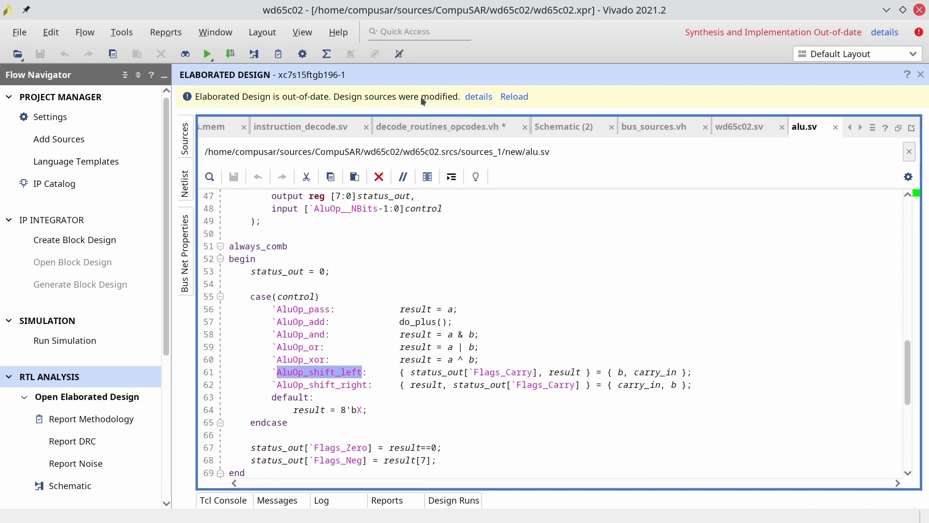
{"action": "left_click", "coordinate": [439, 126]}
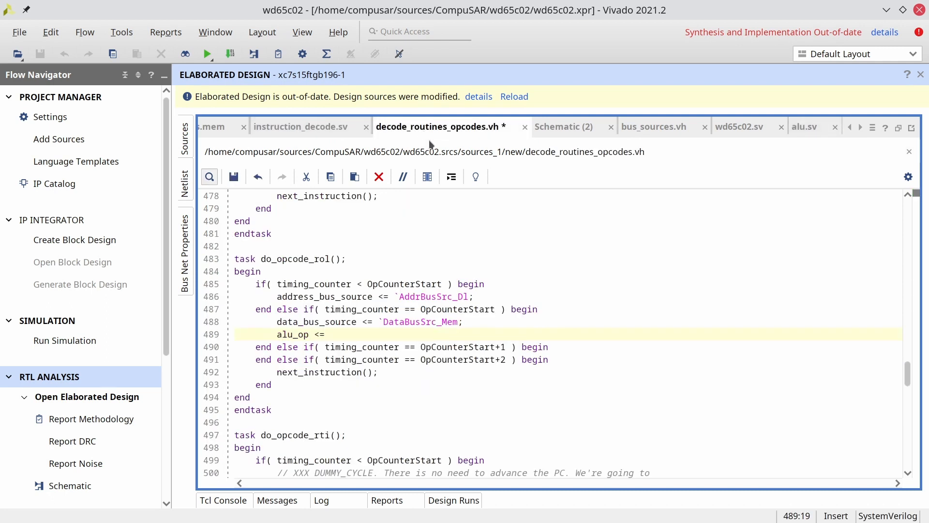
{"action": "type", "text": "`AluOp_shift_left"}
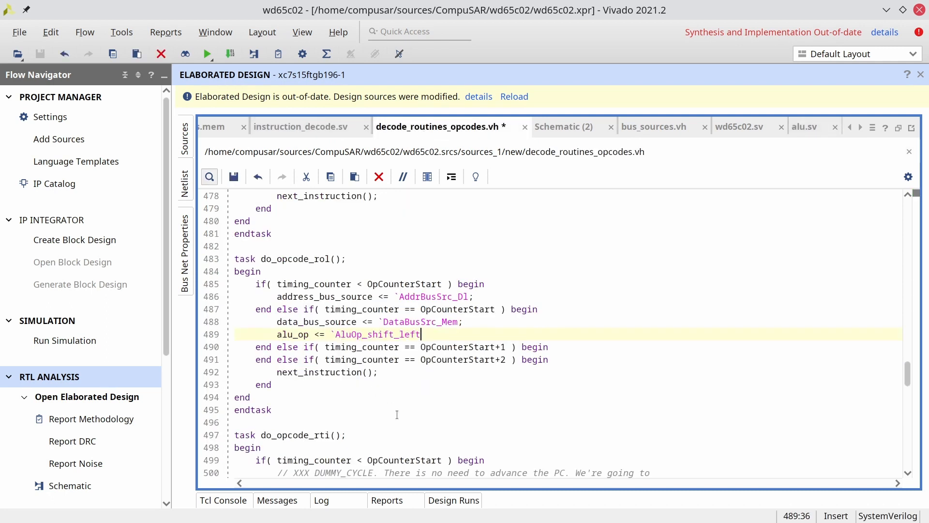
{"action": "type", "text": ";"}
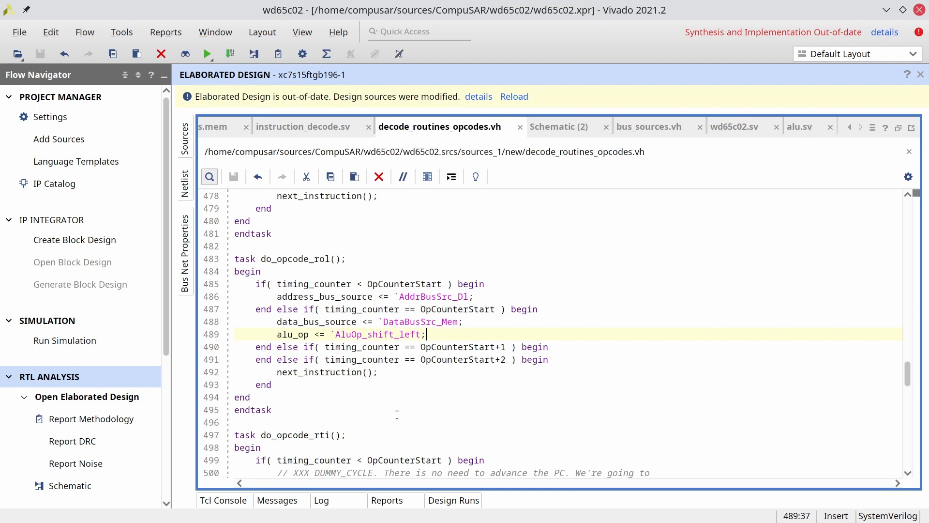
{"action": "mouse_move", "coordinate": [811, 121]}
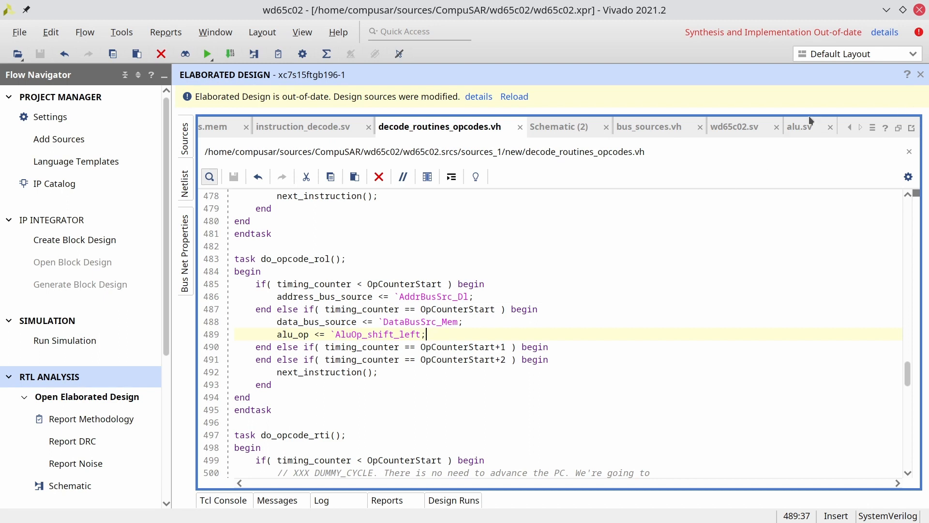
- Inspect the shift_left result and carry line in alu.sv, then view the alu instance's carry_in wiring in wd65c02.sv
{"action": "left_click", "coordinate": [799, 126]}
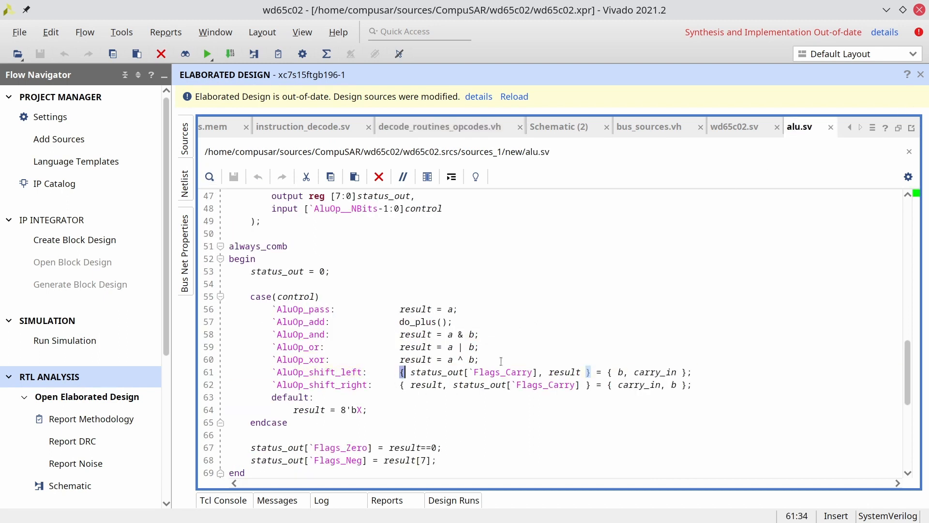
{"action": "left_click", "coordinate": [606, 422]}
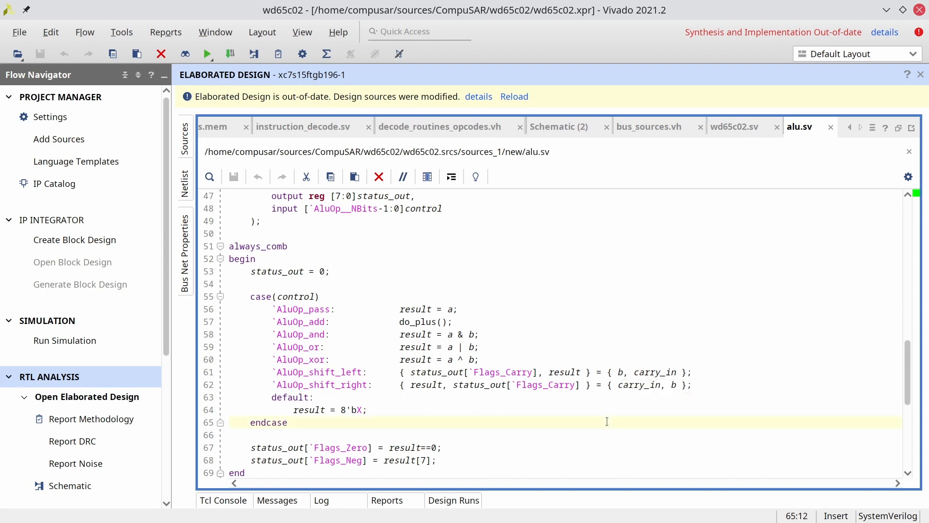
{"action": "left_click", "coordinate": [616, 372]}
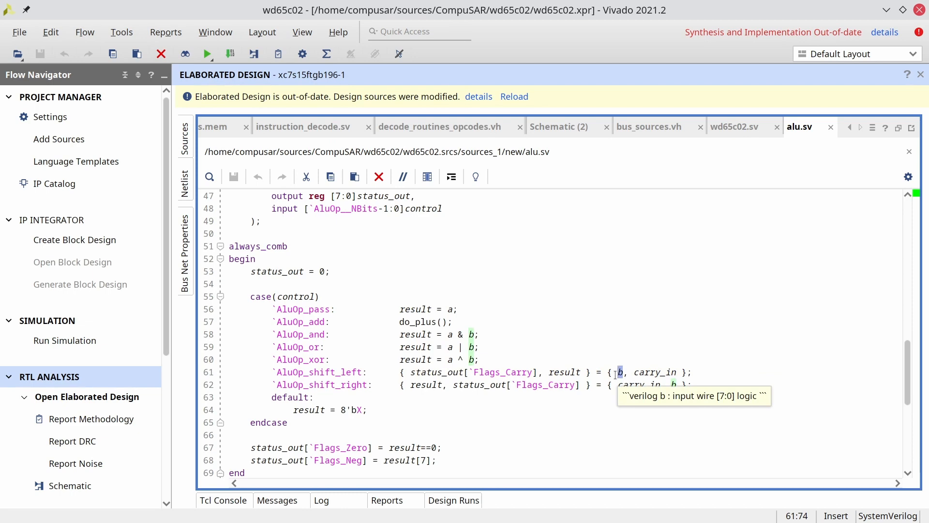
{"action": "scroll", "scroll_direction": "up", "scroll_amount": 3}
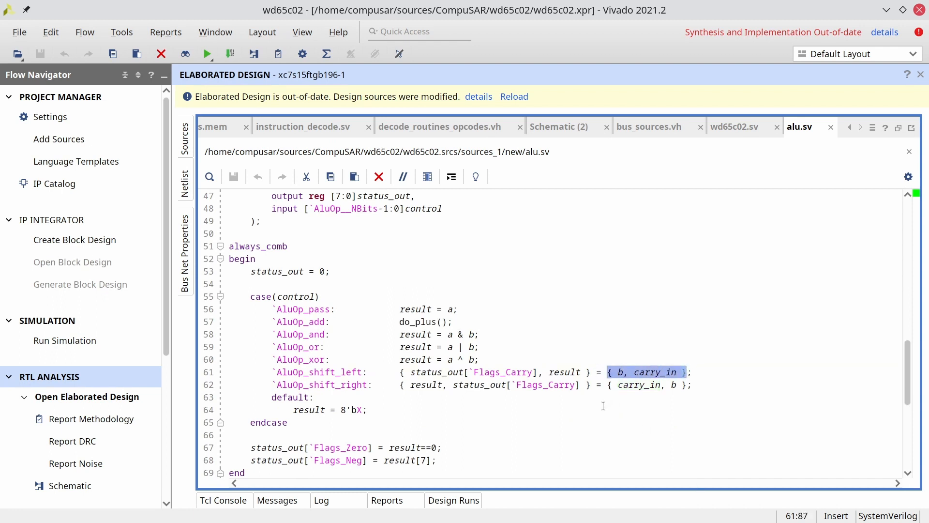
{"action": "left_click", "coordinate": [454, 372]}
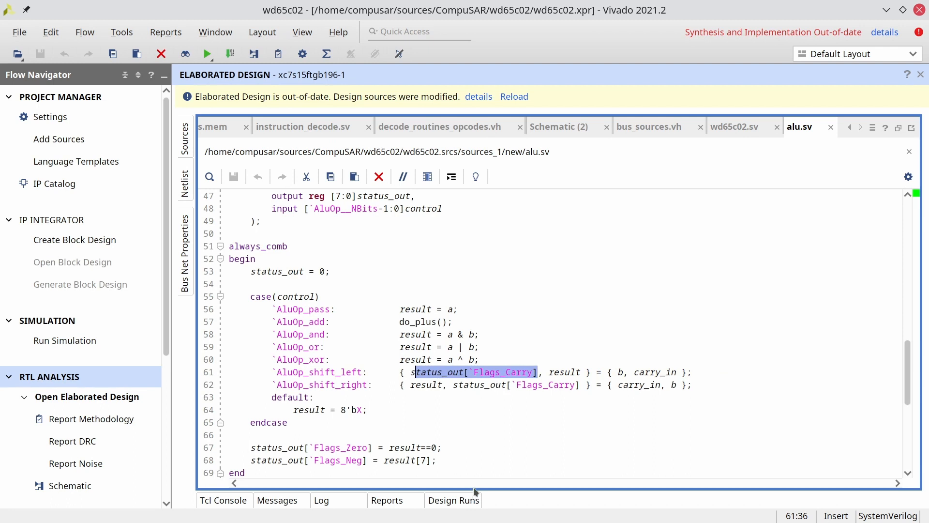
{"action": "double_click", "coordinate": [563, 372]}
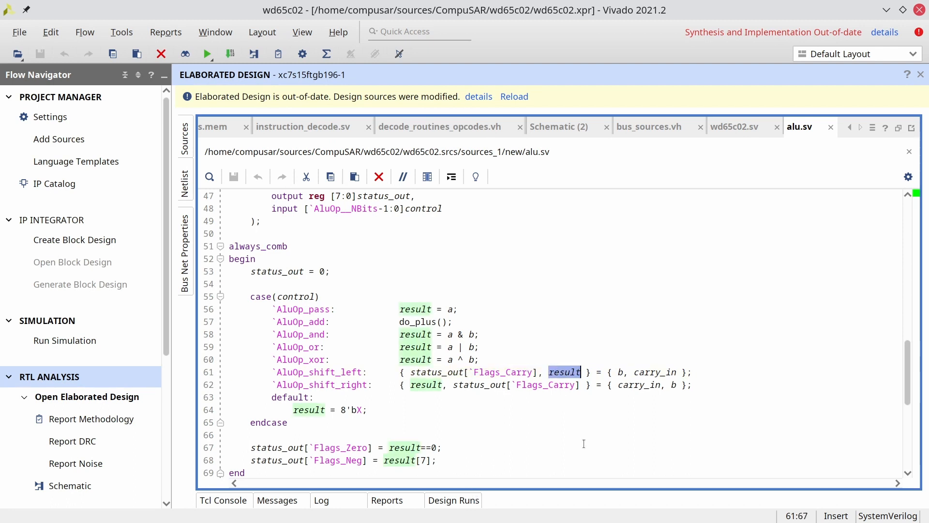
{"action": "mouse_move", "coordinate": [544, 408]}
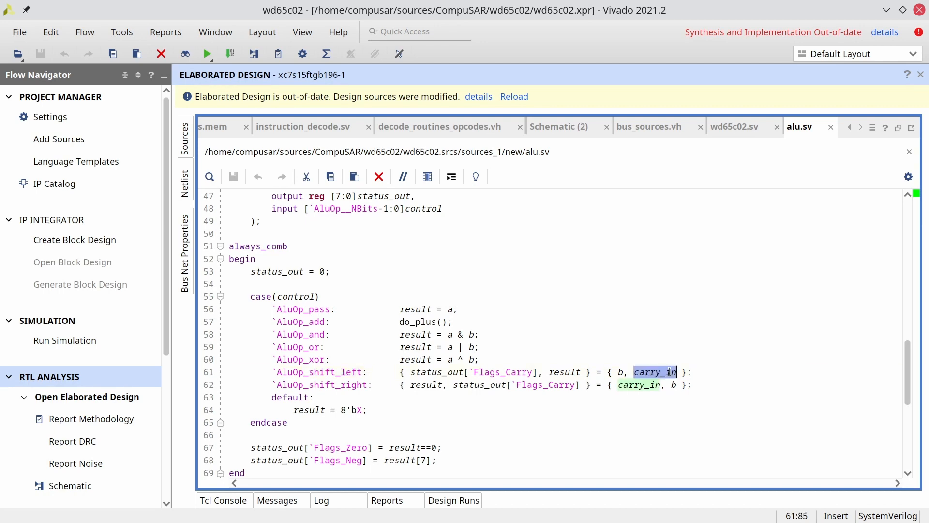
{"action": "mouse_move", "coordinate": [740, 100]}
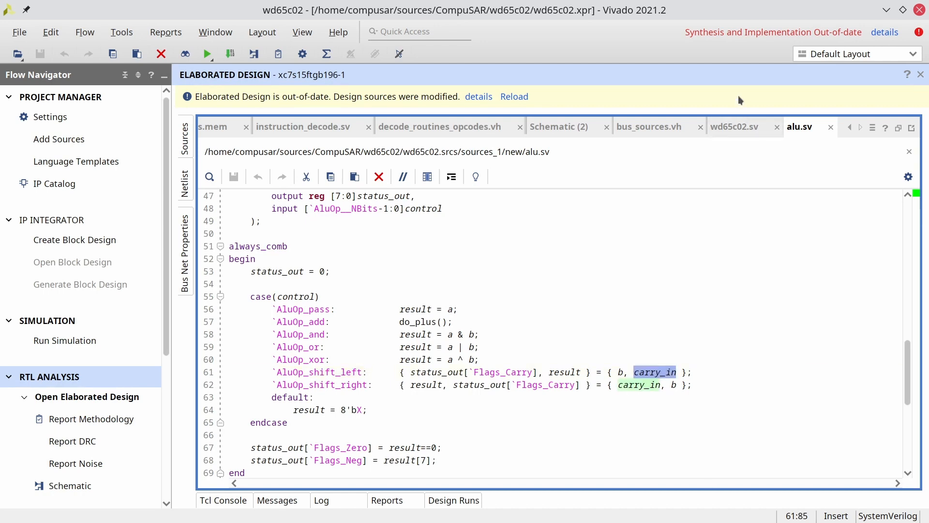
{"action": "left_click", "coordinate": [735, 126]}
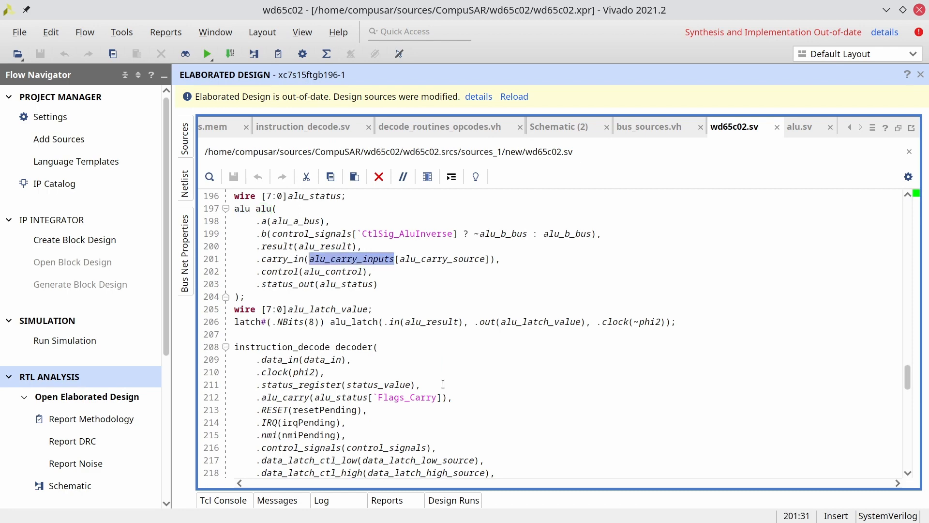
- Step through the alu_carry_inputs matches in wd65c02.sv and bring up bus_sources.vh's AluCarryIn defines
{"action": "left_click", "coordinate": [209, 177]}
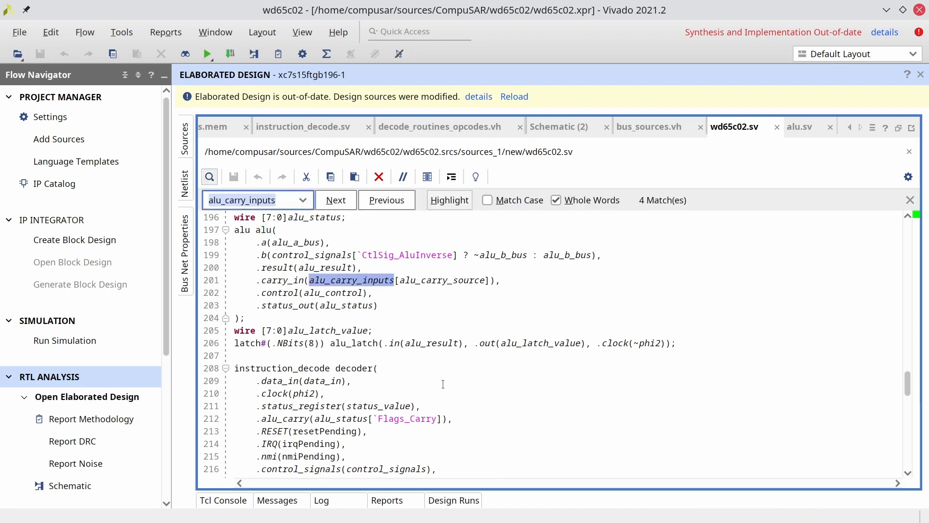
{"action": "left_click", "coordinate": [336, 200]}
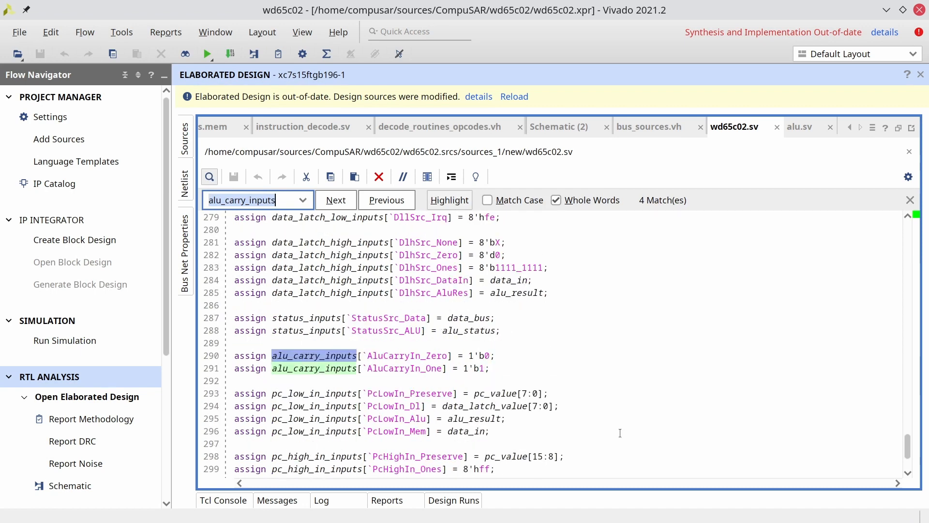
{"action": "mouse_move", "coordinate": [661, 395]}
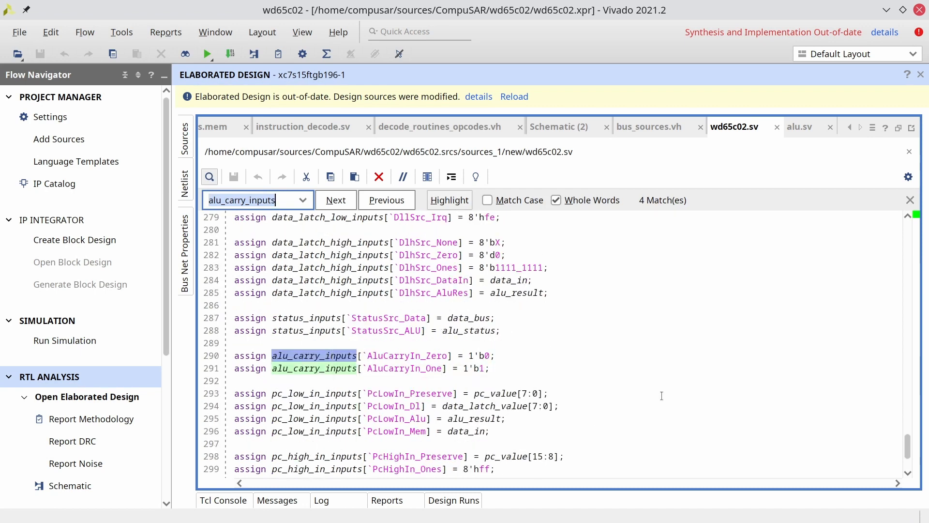
{"action": "left_click", "coordinate": [649, 125]}
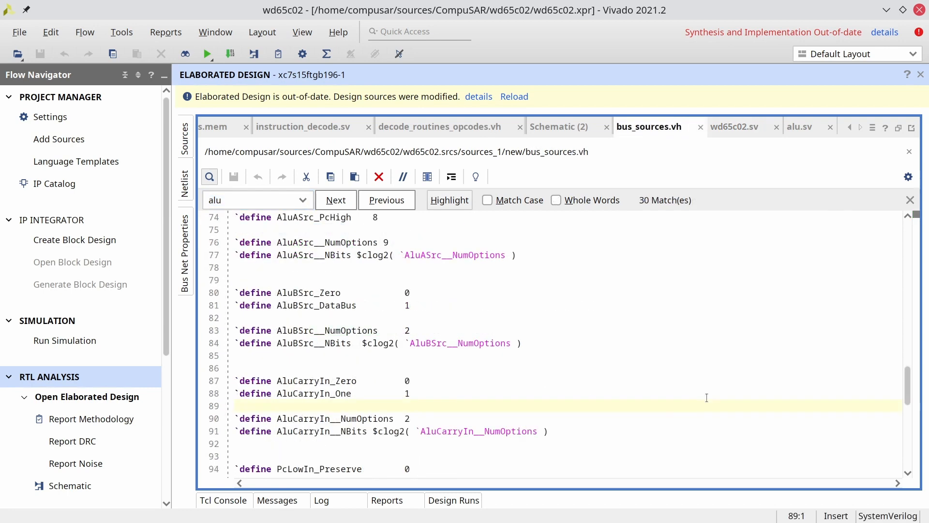
- Define AluCarryIn_Carry as 2, raise AluCarryIn__NumOptions to 3, save, and return to wd65c02.sv
{"action": "left_click", "coordinate": [911, 199]}
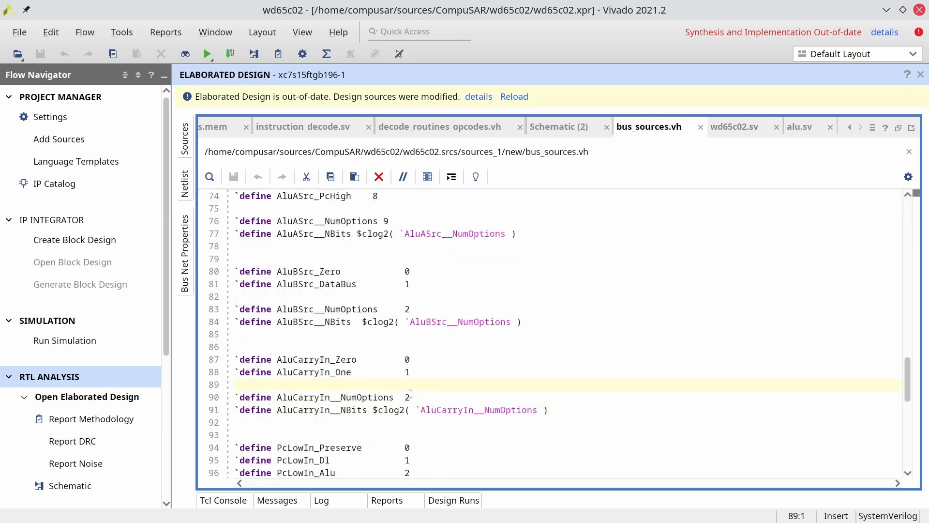
{"action": "type", "text": "`define"}
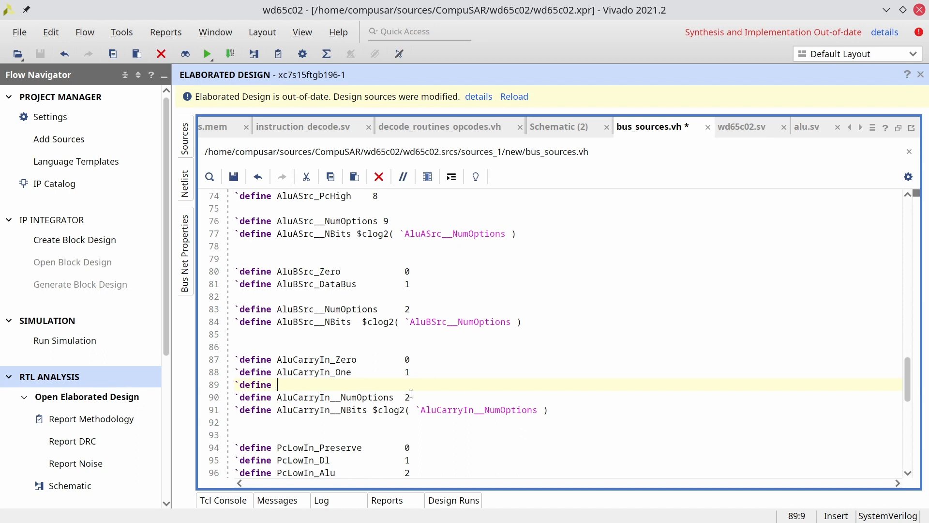
{"action": "type", "text": "AluCarryI"}
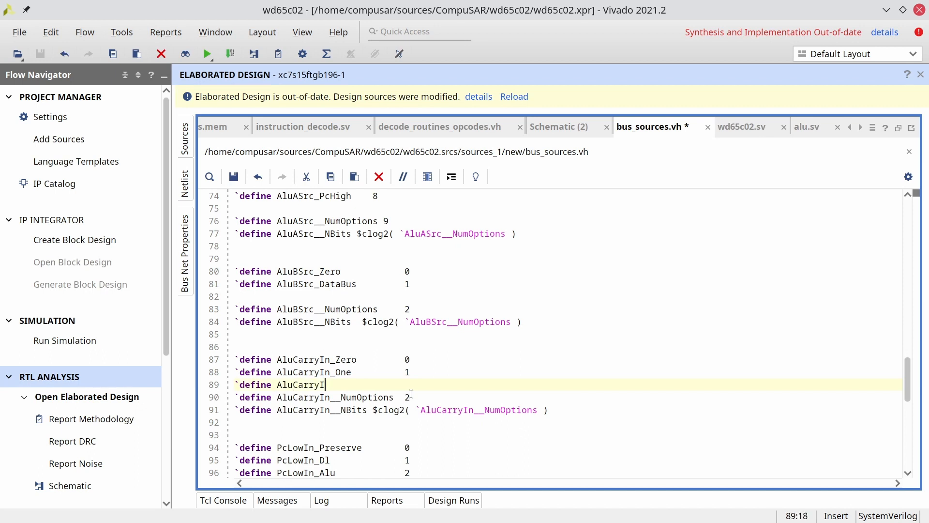
{"action": "type", "text": "n_Carry        2"}
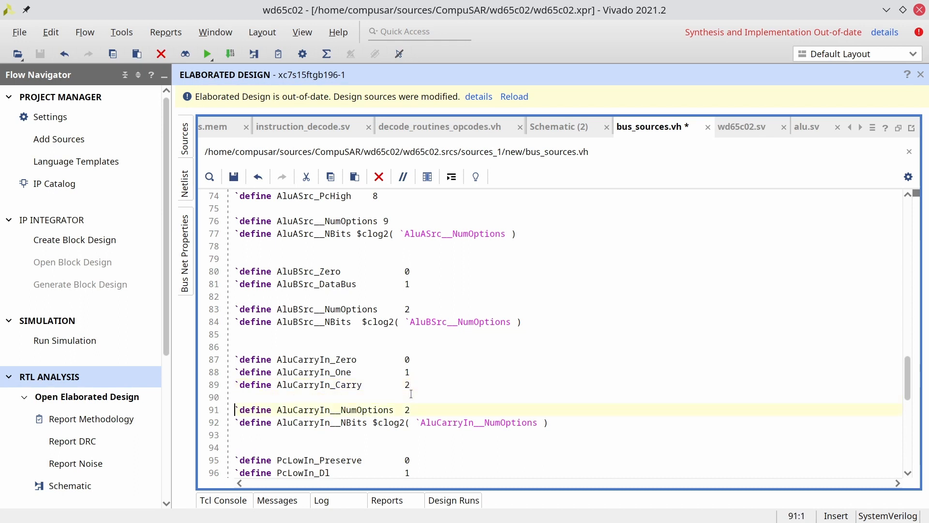
{"action": "type", "text": "3"}
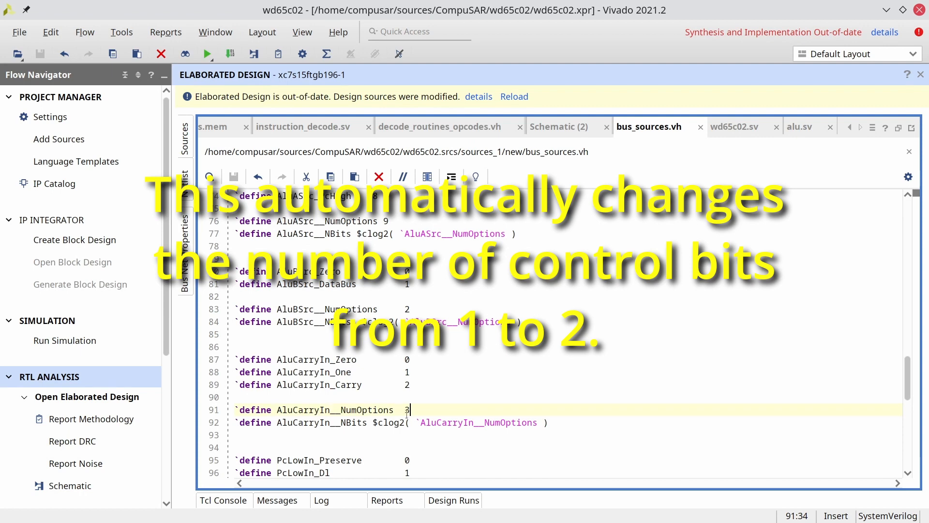
{"action": "left_click", "coordinate": [735, 126]}
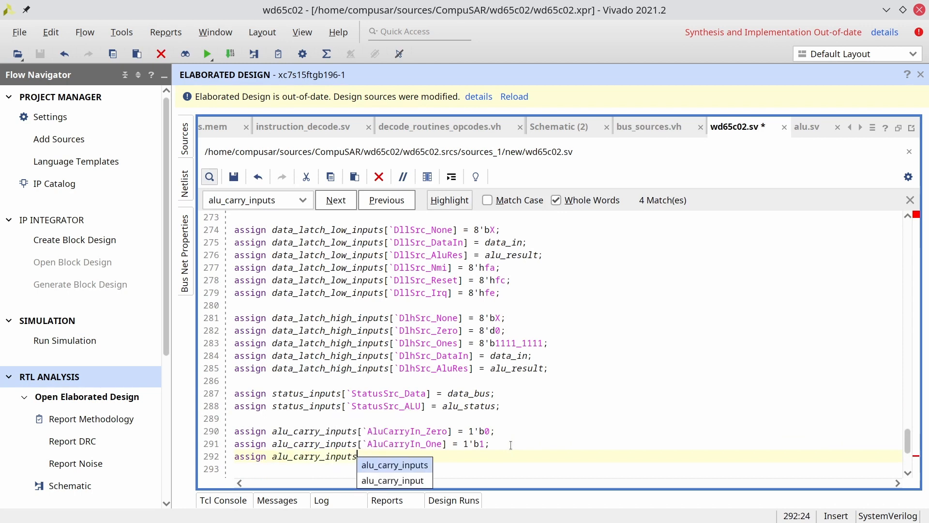
- Write assign alu_carry_inputs[`AluCarryIn_Carry] = and copy the status_value name from line 172
{"action": "type", "text": "`AluCa"}
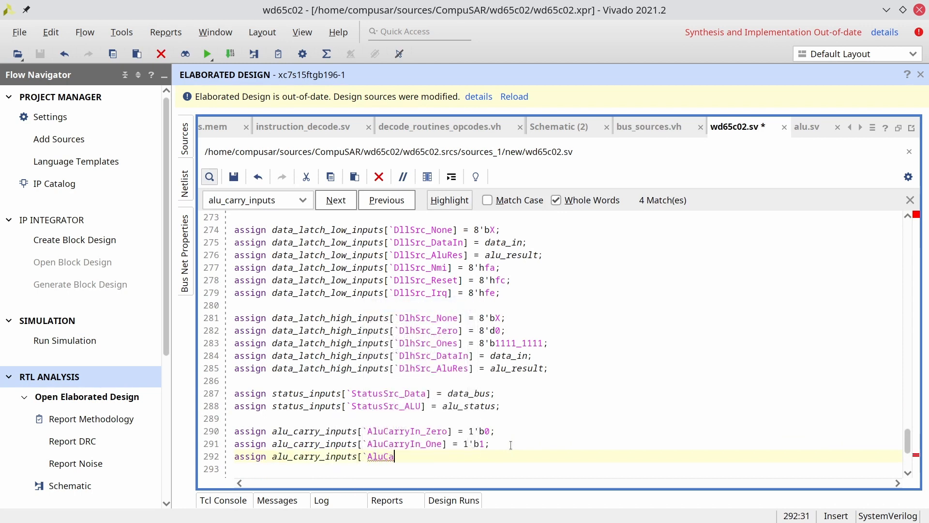
{"action": "type", "text": "rryIn"}
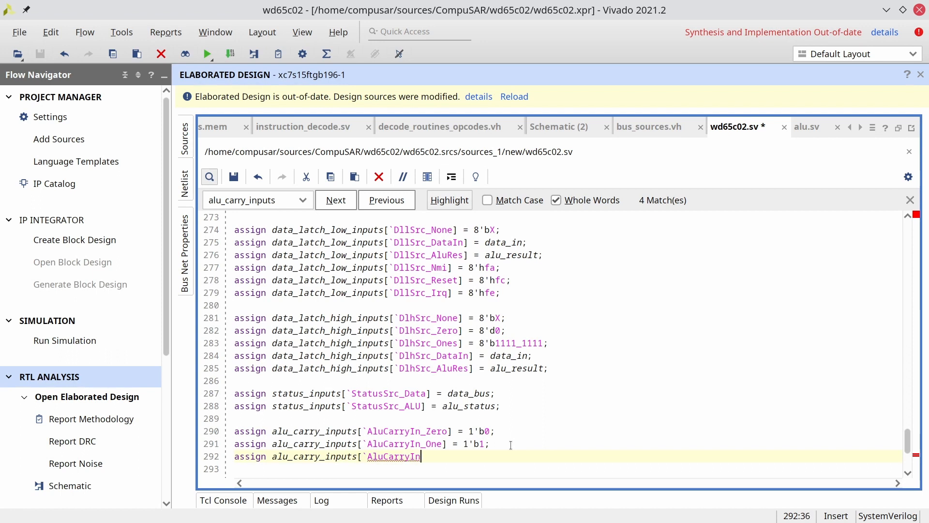
{"action": "type", "text": "_Carry] ="}
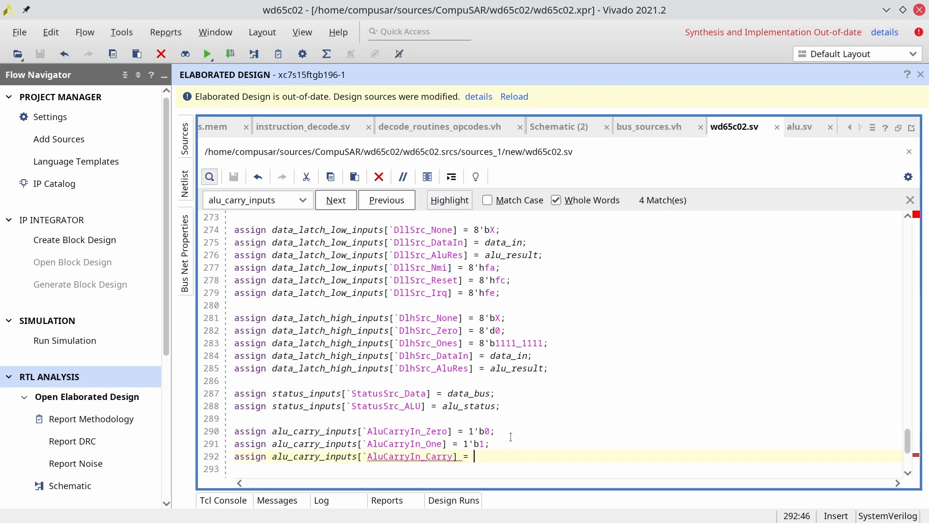
{"action": "scroll", "scroll_direction": "up", "scroll_amount": 3}
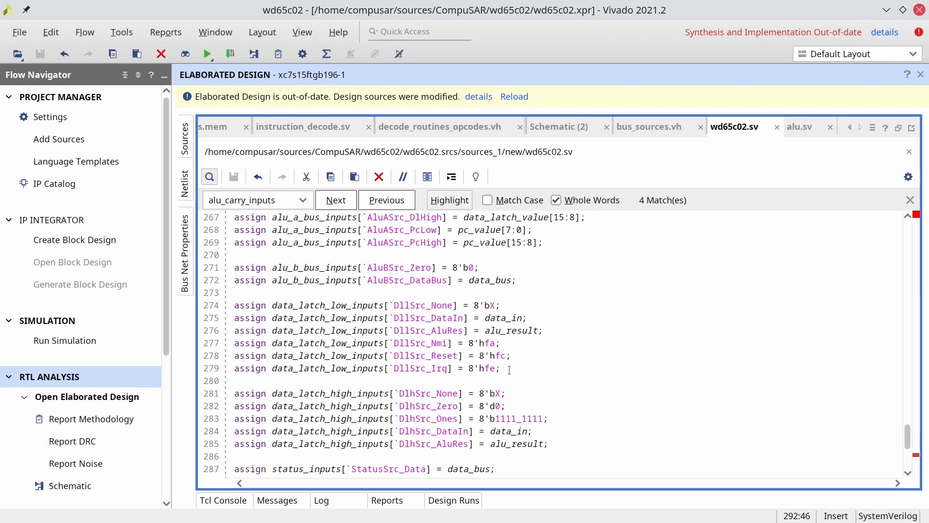
{"action": "scroll", "scroll_direction": "up", "scroll_amount": 3}
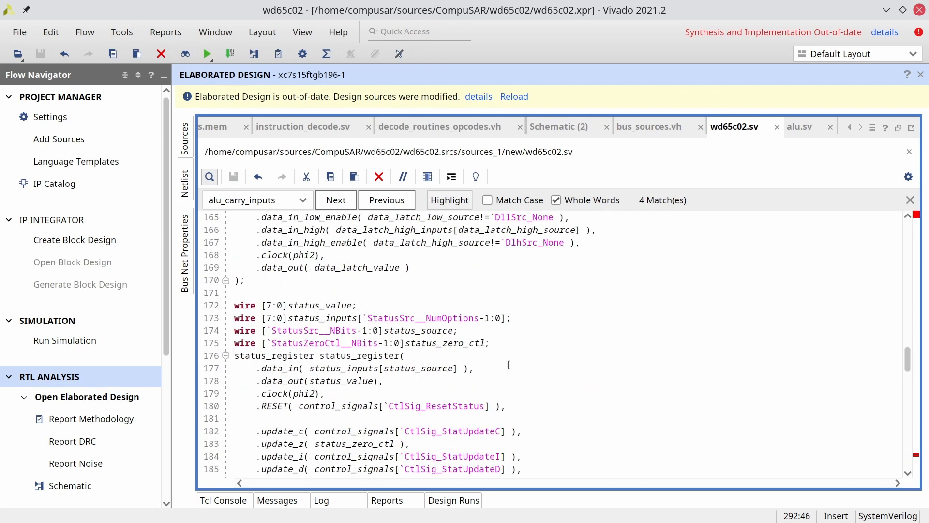
{"action": "double_click", "coordinate": [319, 305]}
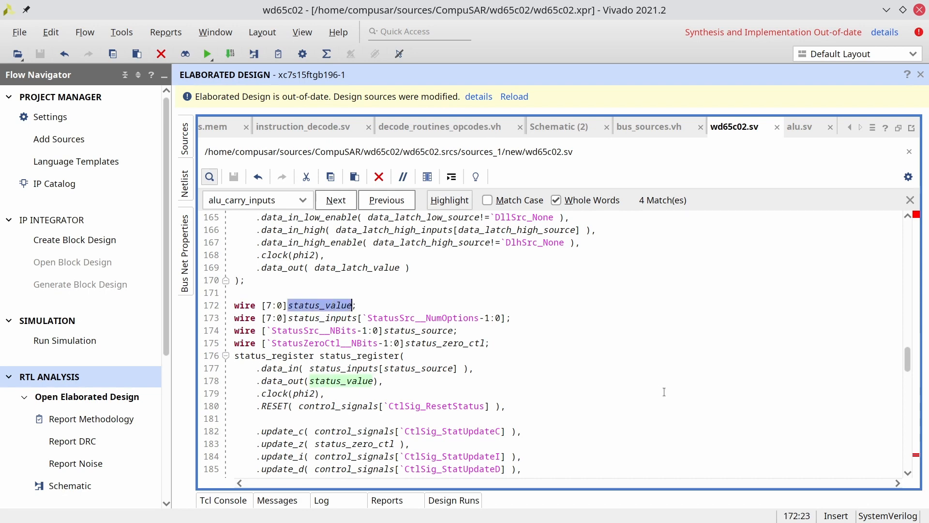
{"action": "scroll", "scroll_direction": "down", "scroll_amount": 3}
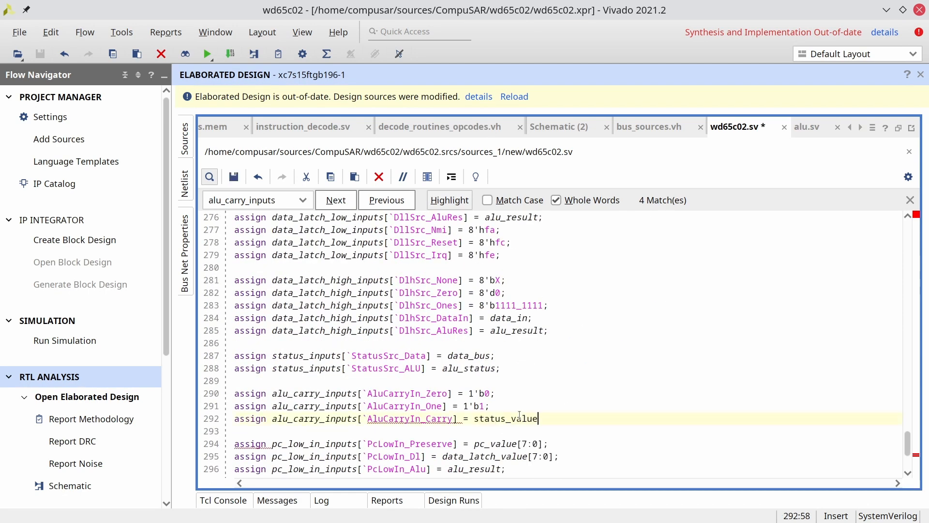
- Complete the line as status_value[`Flags_Carry], checking the flag name in control_signals.vh
{"action": "type", "text": "["}
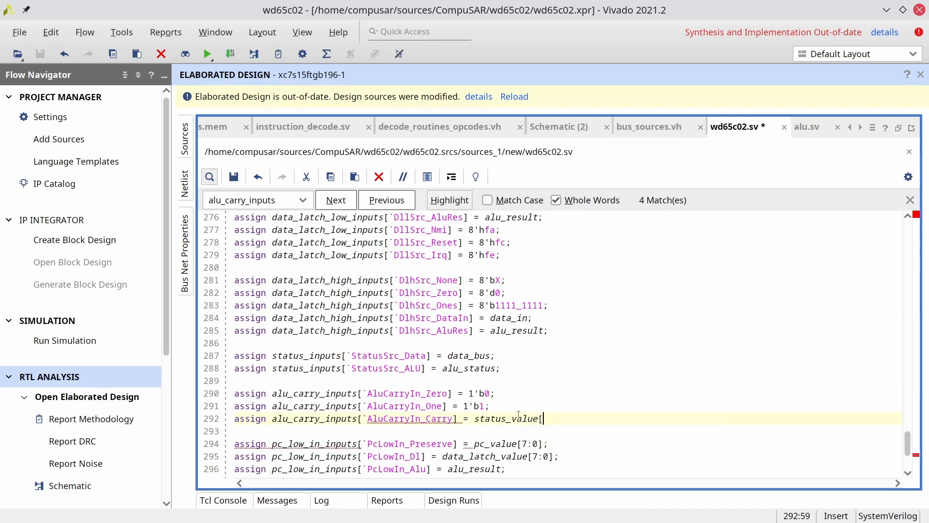
{"action": "type", "text": "];"}
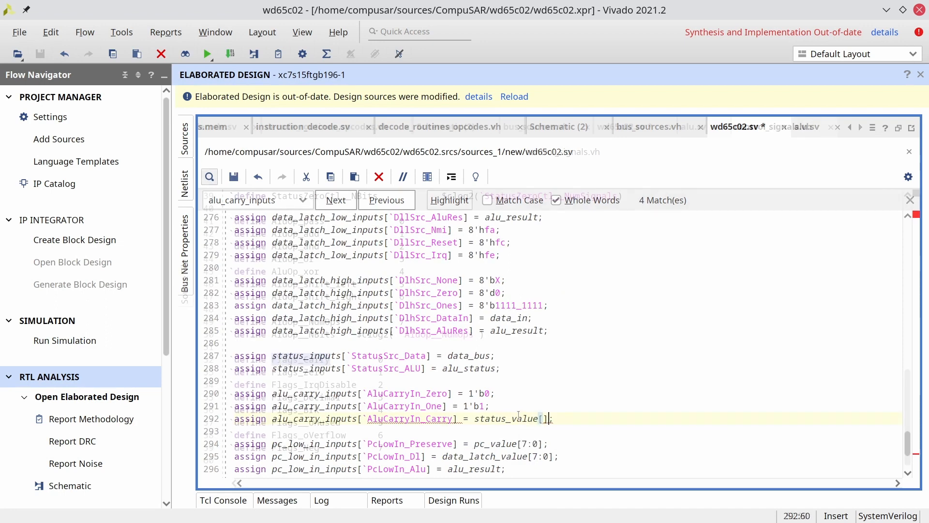
{"action": "left_click", "coordinate": [773, 125]}
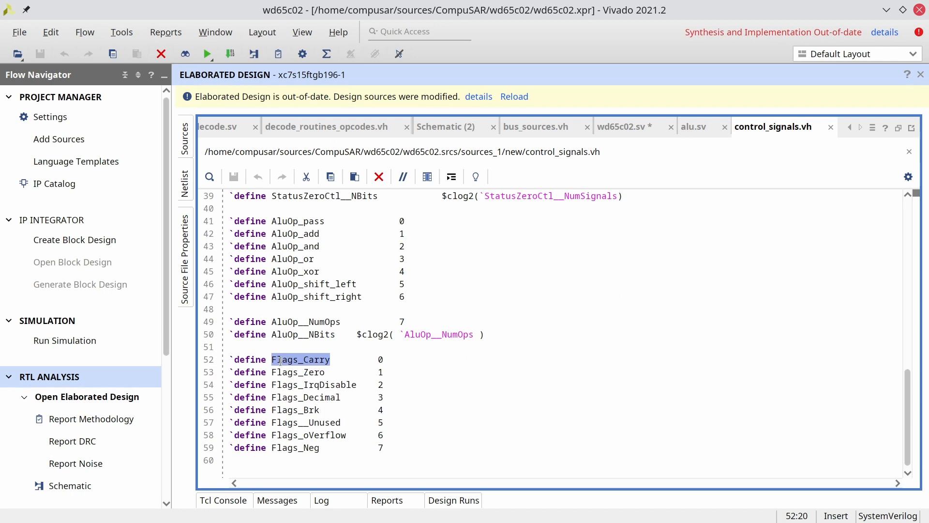
{"action": "left_click", "coordinate": [622, 126]}
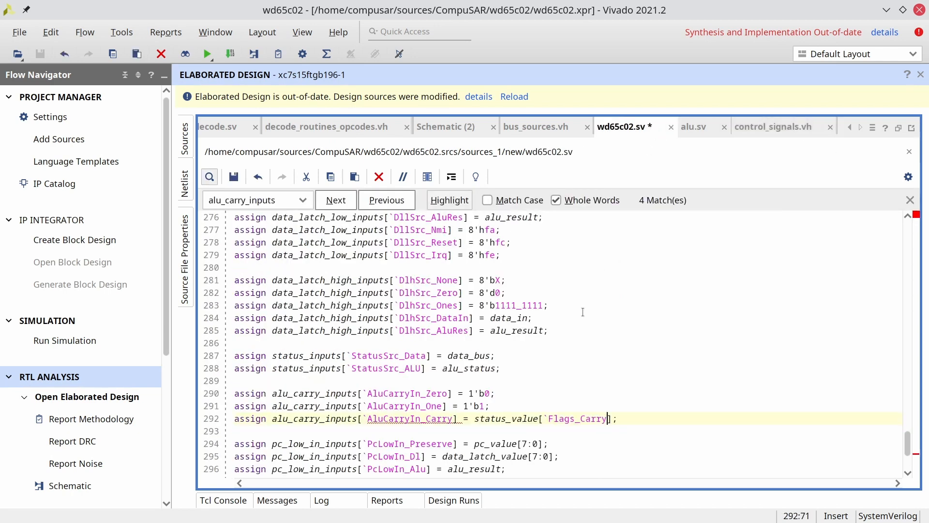
{"action": "left_click", "coordinate": [514, 97]}
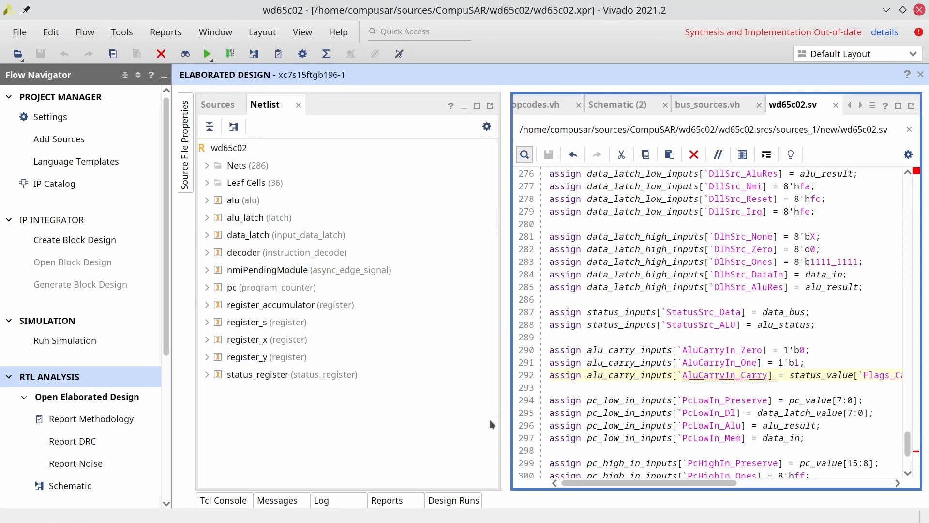
- Save wd65c02.sv and zoom the schematic onto the three-input alu_carry_inputs_i RTL_MUX
{"action": "left_click", "coordinate": [617, 104]}
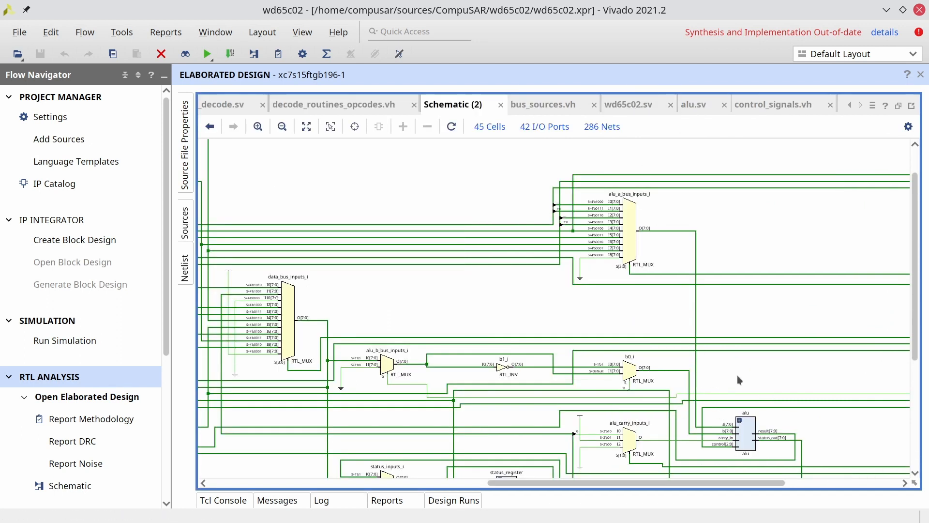
{"action": "scroll", "scroll_direction": "down", "scroll_amount": 3}
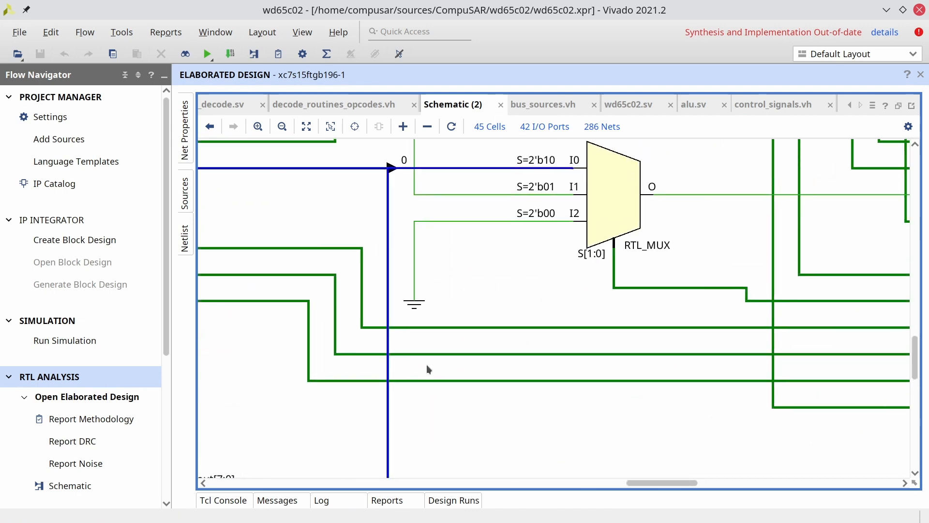
{"action": "scroll", "scroll_direction": "down", "scroll_amount": 3}
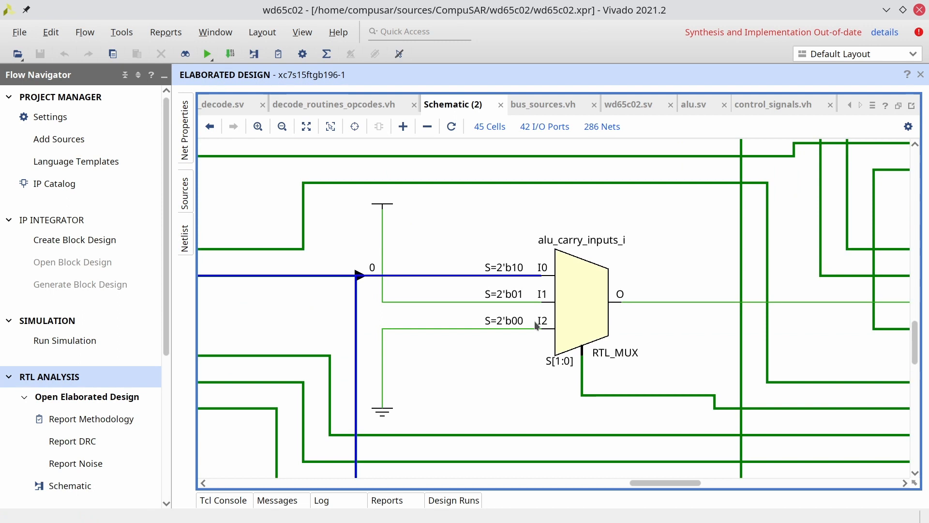
{"action": "mouse_move", "coordinate": [377, 105]}
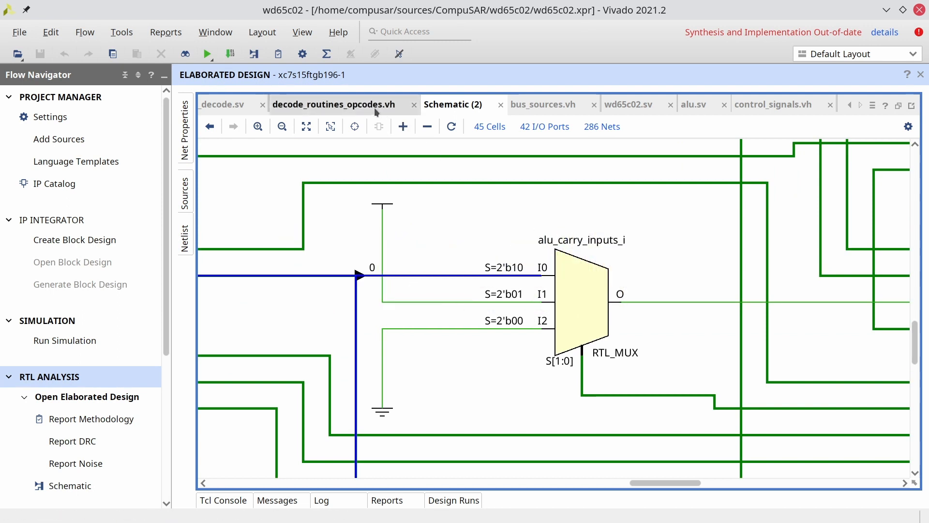
- Start a new line in do_opcode_rol's OpCounterStart branch with alu_carry_src, copied from instruction_decode.sv
{"action": "left_click", "coordinate": [334, 104]}
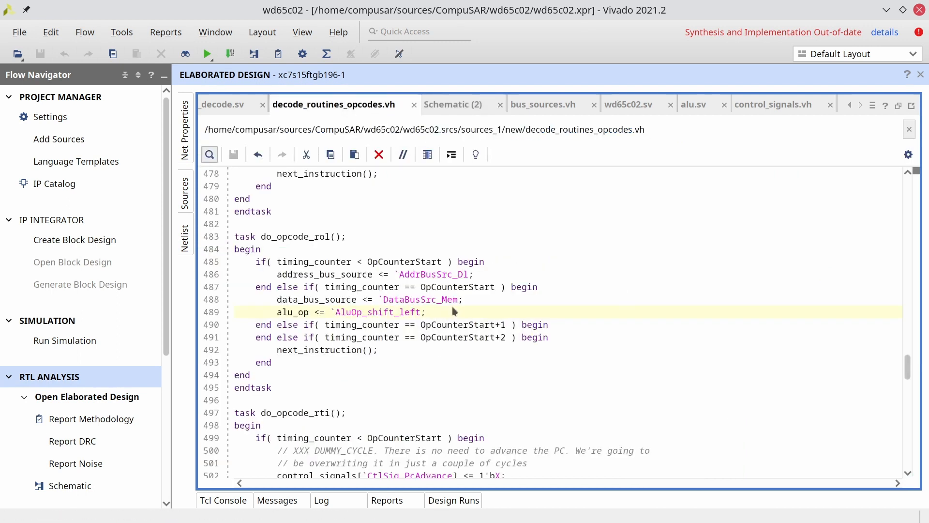
{"action": "key", "text": "Return"}
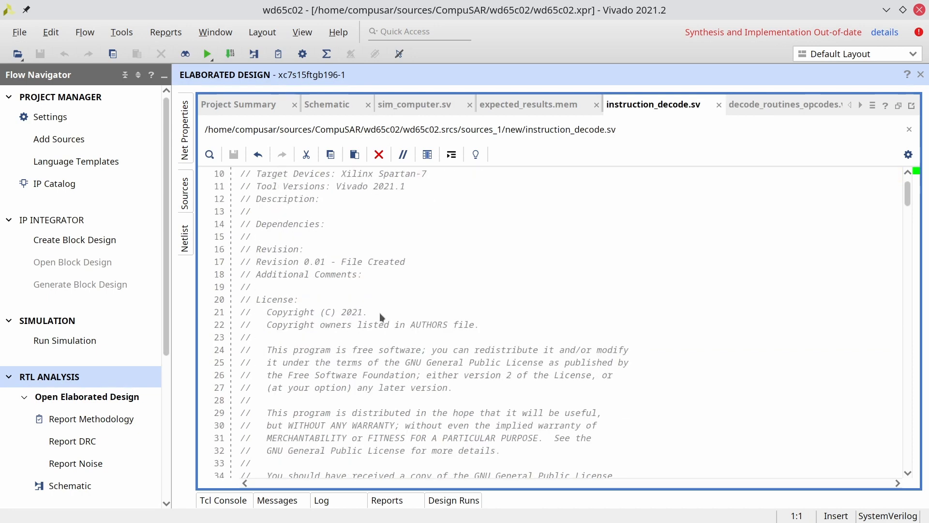
{"action": "scroll", "scroll_direction": "down", "scroll_amount": 3}
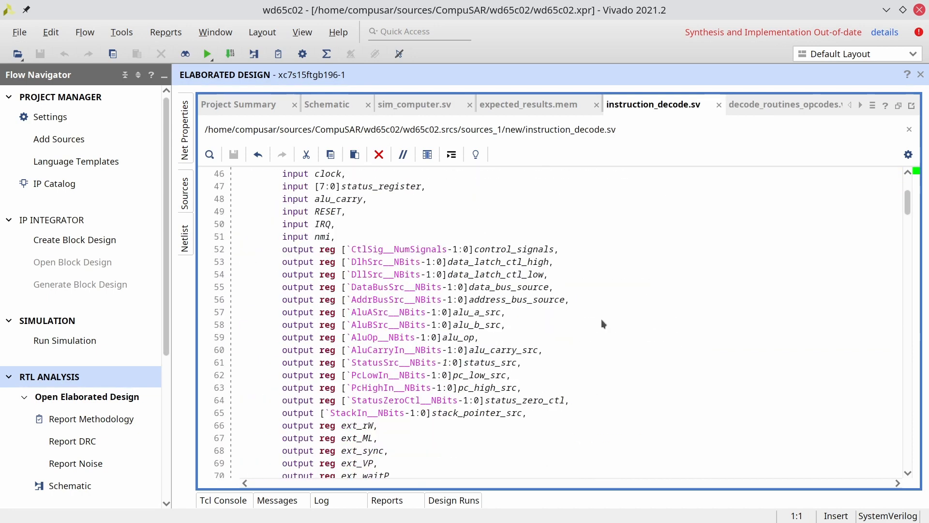
{"action": "mouse_move", "coordinate": [708, 105]}
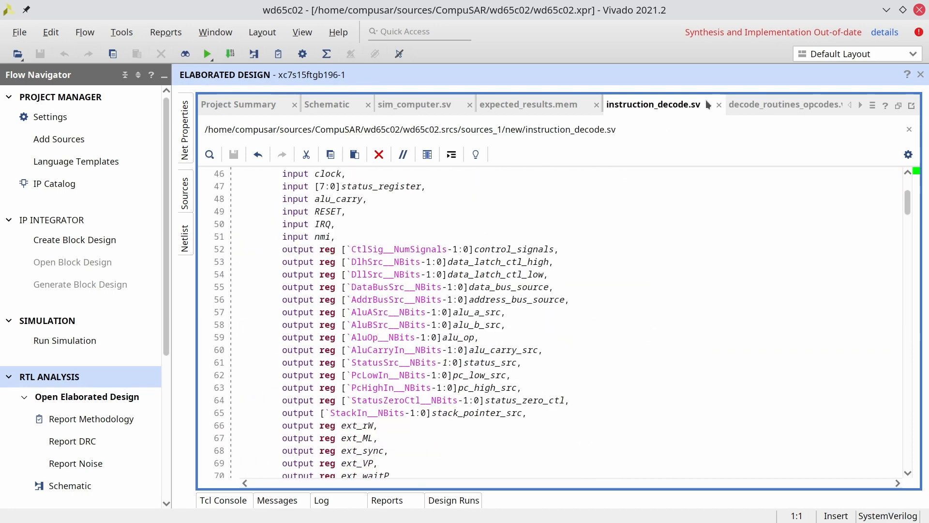
{"action": "scroll", "scroll_direction": "up", "scroll_amount": 3}
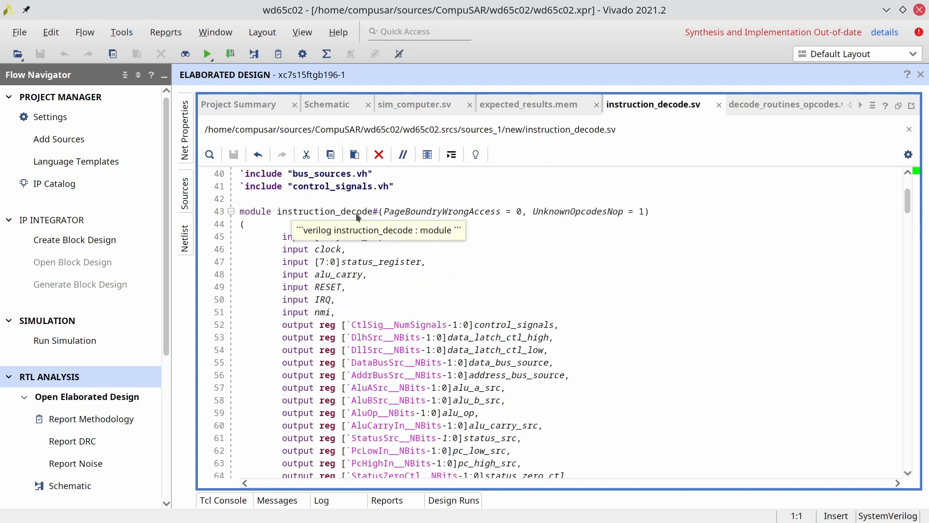
{"action": "scroll", "scroll_direction": "down", "scroll_amount": 3}
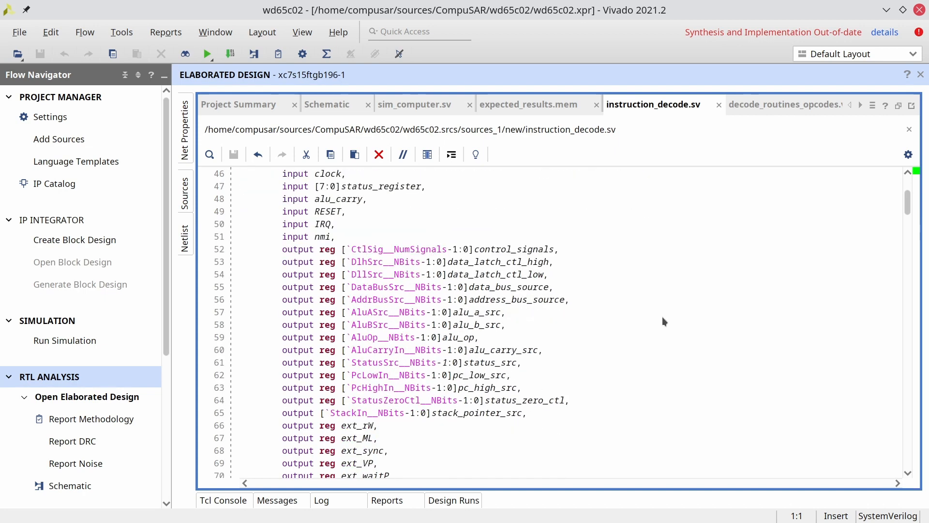
{"action": "mouse_move", "coordinate": [468, 346]}
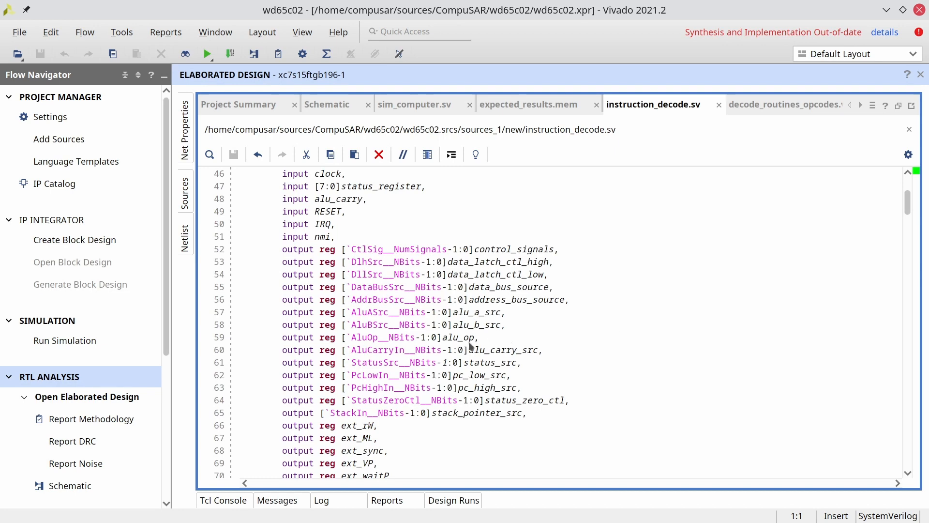
{"action": "double_click", "coordinate": [503, 350]}
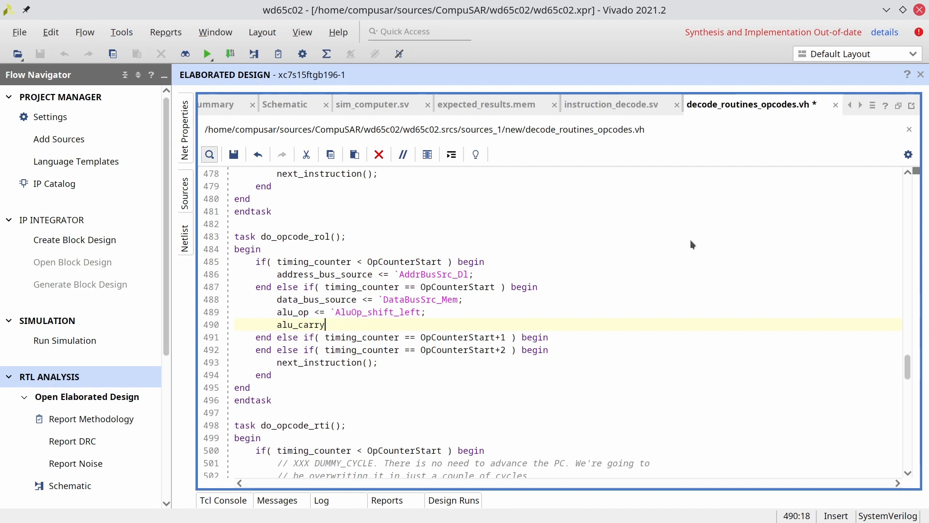
{"action": "type", "text": "_src <= `"}
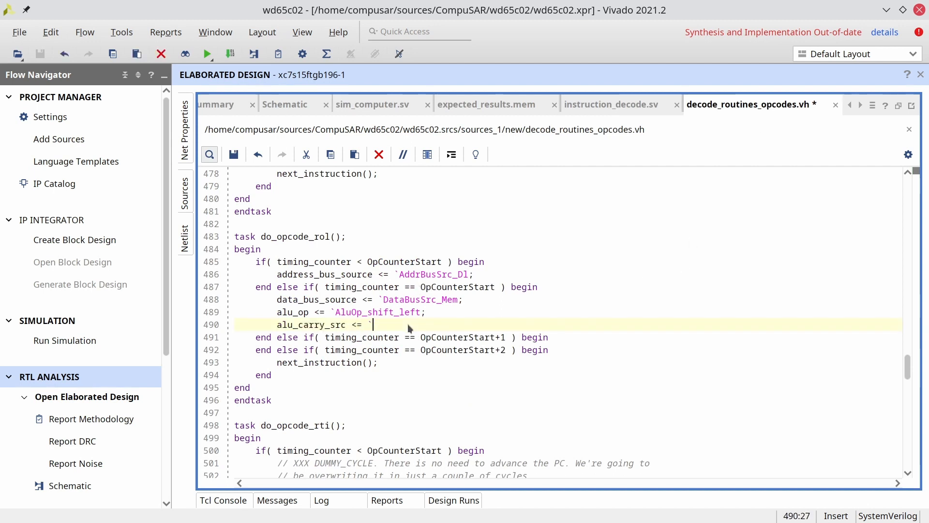
- Complete line 490 as alu_carry_src <= `AluCarryIn_Carry; and save the file
{"action": "type", "text": "AluCarry"}
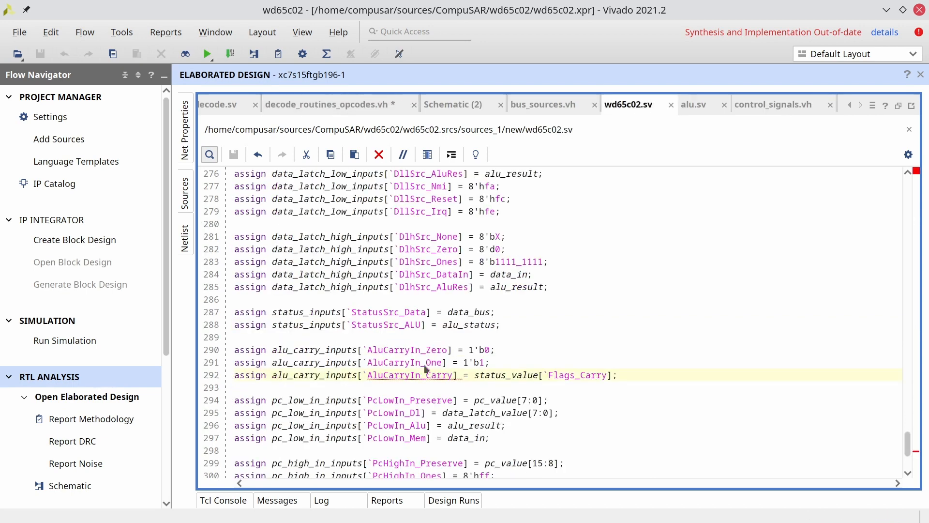
{"action": "double_click", "coordinate": [408, 375]}
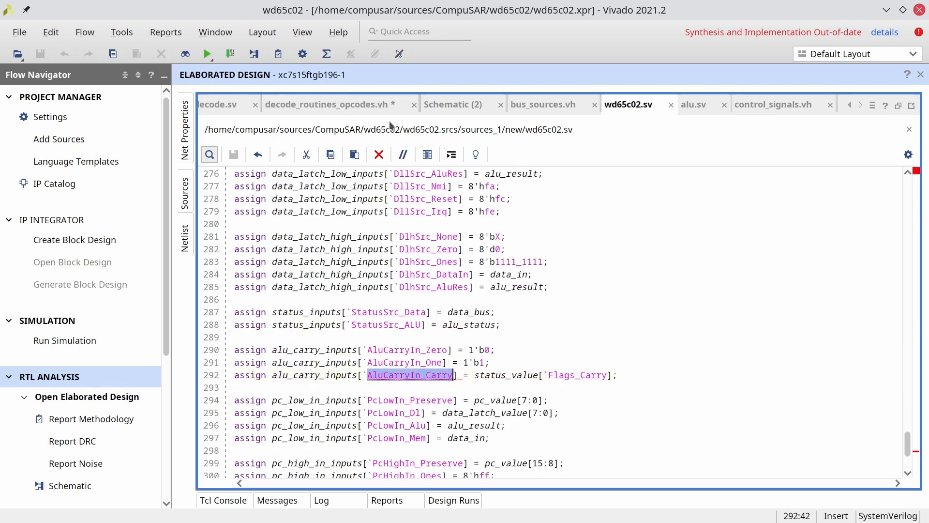
{"action": "left_click", "coordinate": [328, 105]}
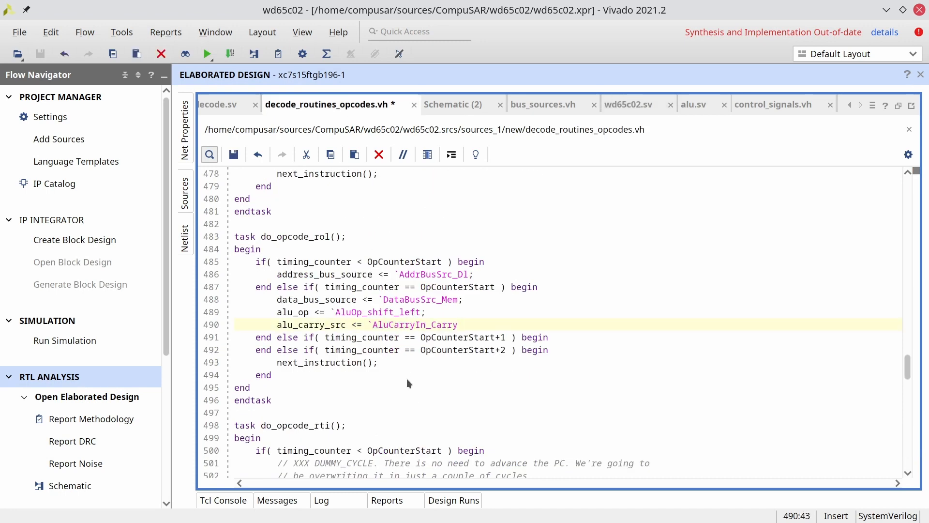
{"action": "left_click", "coordinate": [458, 324]}
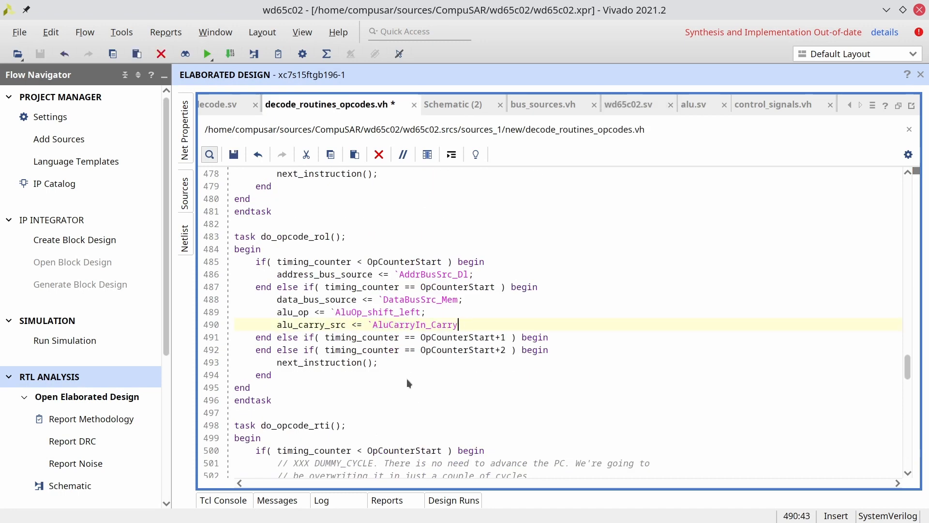
{"action": "type", "text": ";"}
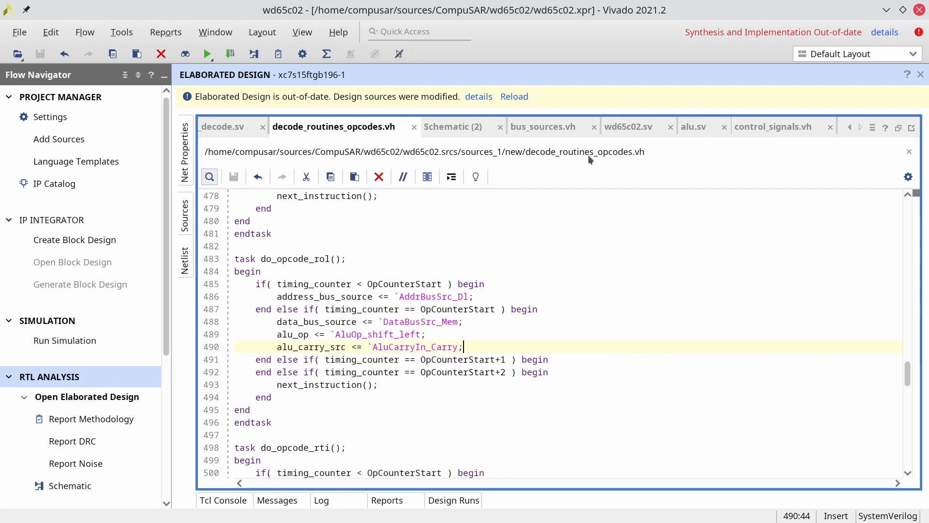
{"action": "mouse_move", "coordinate": [635, 157]}
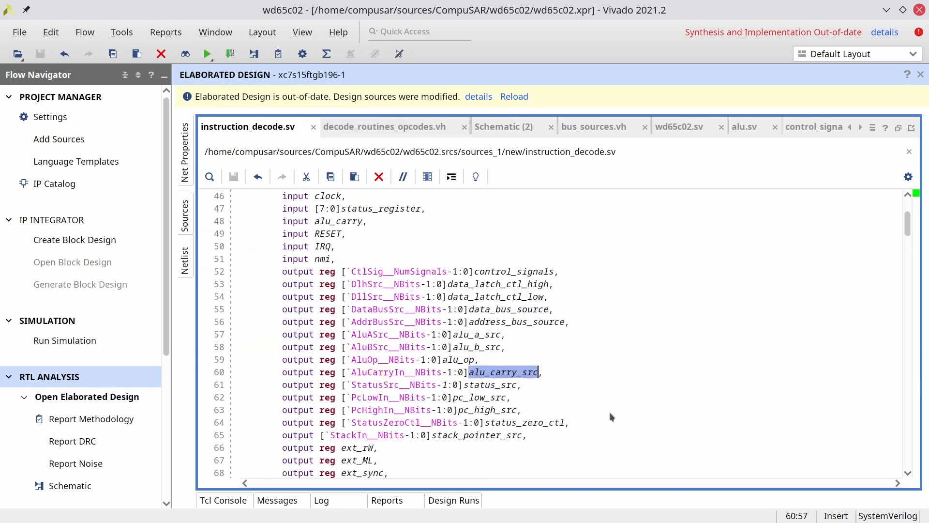
{"action": "mouse_move", "coordinate": [530, 351]}
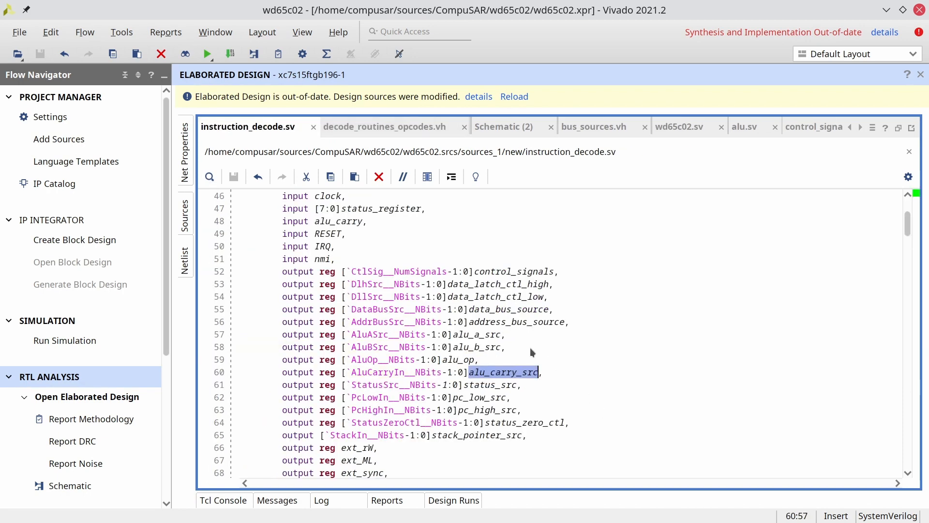
- Check the shift-left b operand in the ALU source, then begin alu_b_src <= below line 490
{"action": "double_click", "coordinate": [476, 347]}
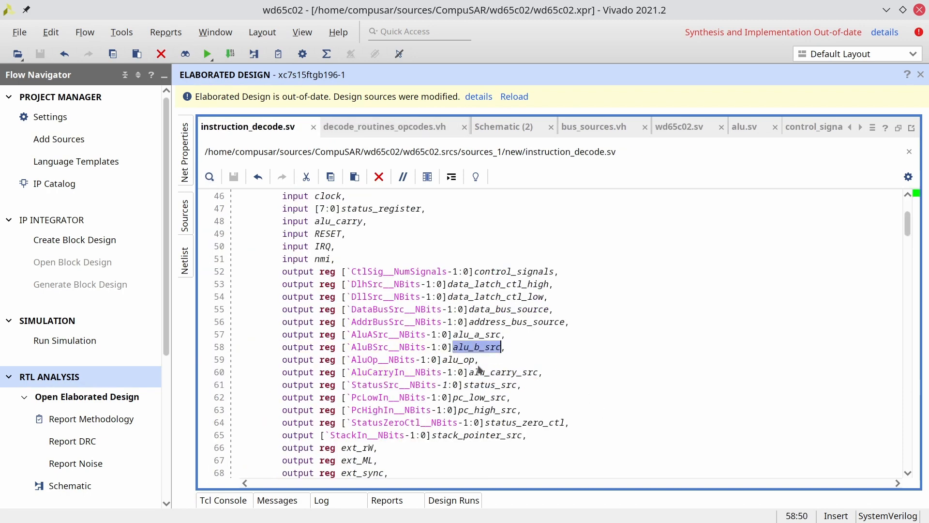
{"action": "left_click", "coordinate": [745, 126]}
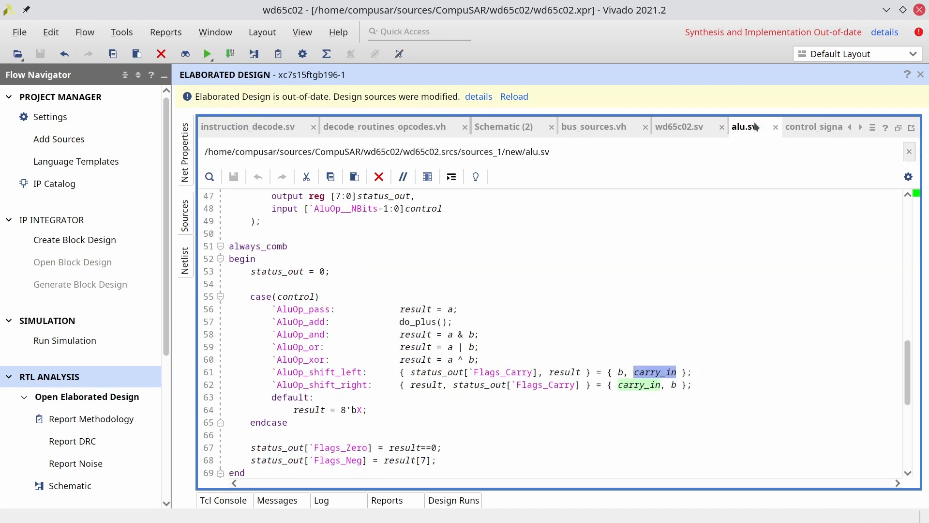
{"action": "double_click", "coordinate": [319, 372]}
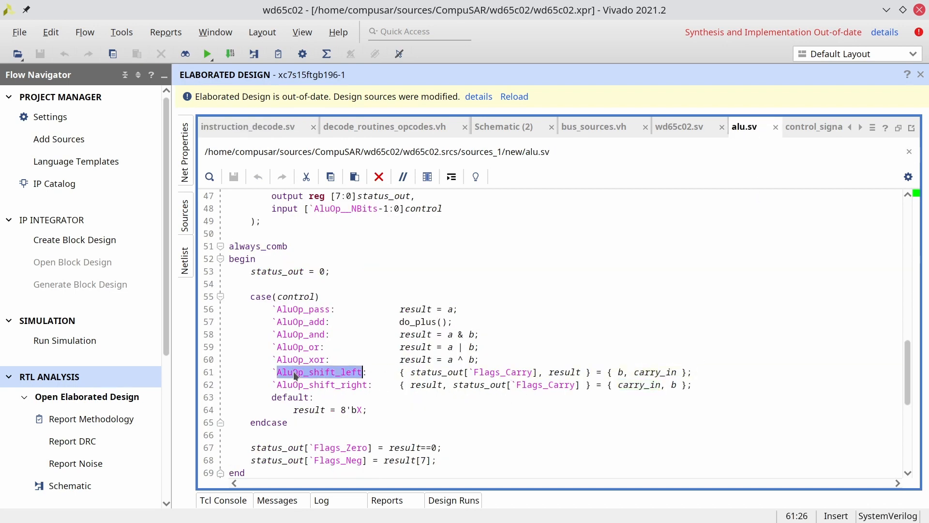
{"action": "left_click", "coordinate": [621, 372]}
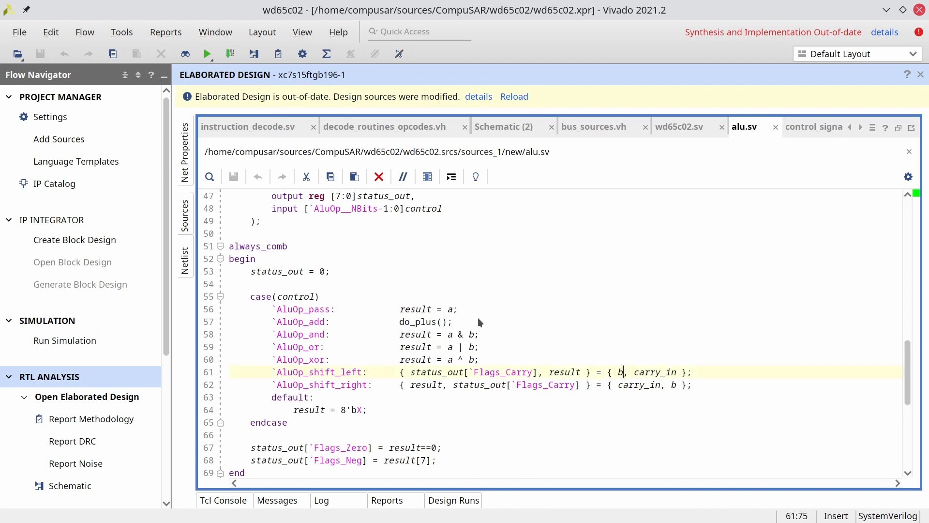
{"action": "mouse_move", "coordinate": [447, 359]}
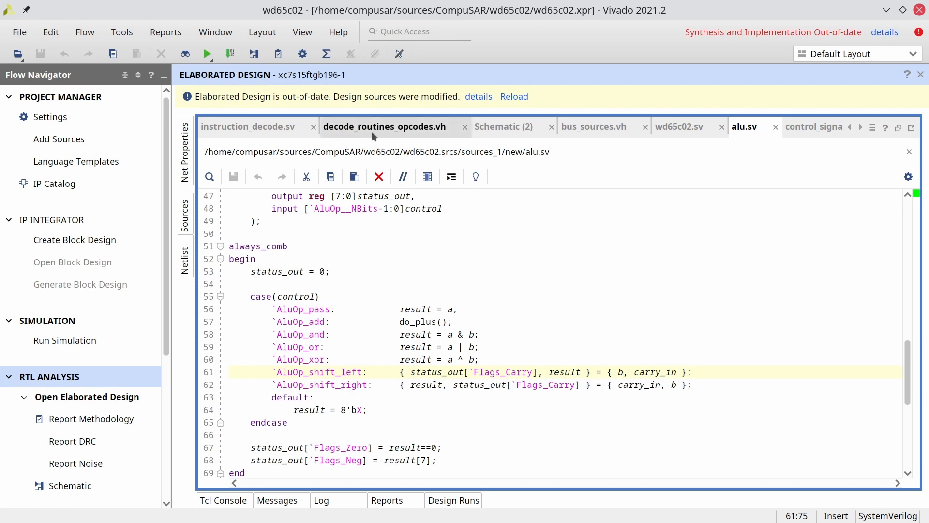
{"action": "left_click", "coordinate": [384, 126]}
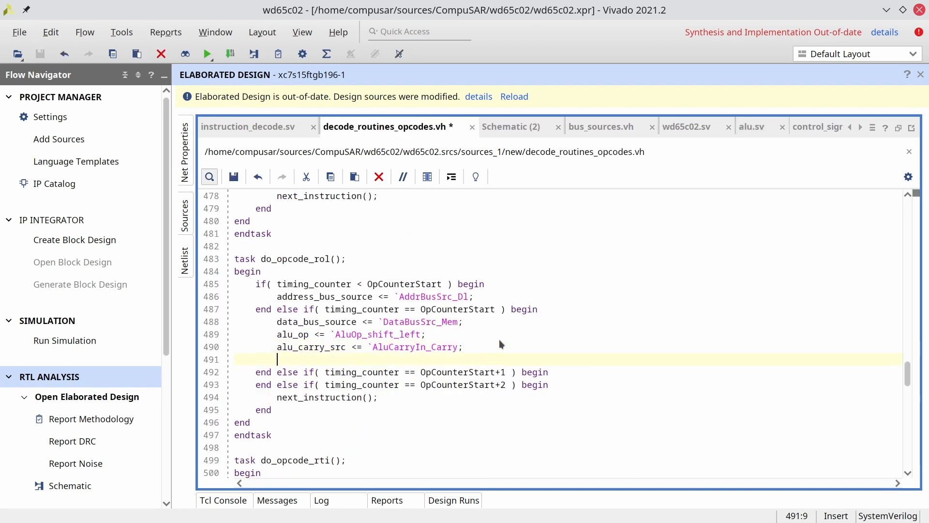
{"action": "type", "text": "alu_b_src <="}
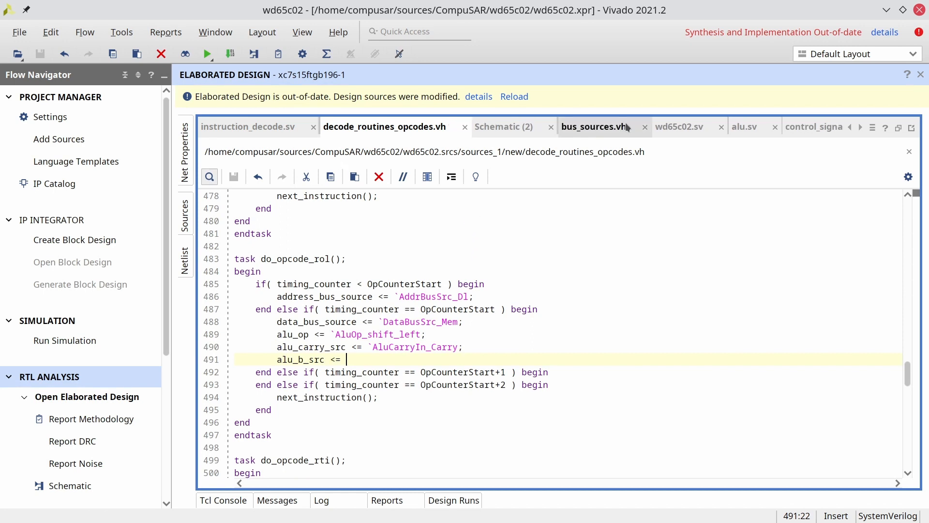
- Finish the line as alu_b_src <= `AluBSrc_DataBus;, save, and show instruction_decode.sv's outputs
{"action": "left_click", "coordinate": [593, 126]}
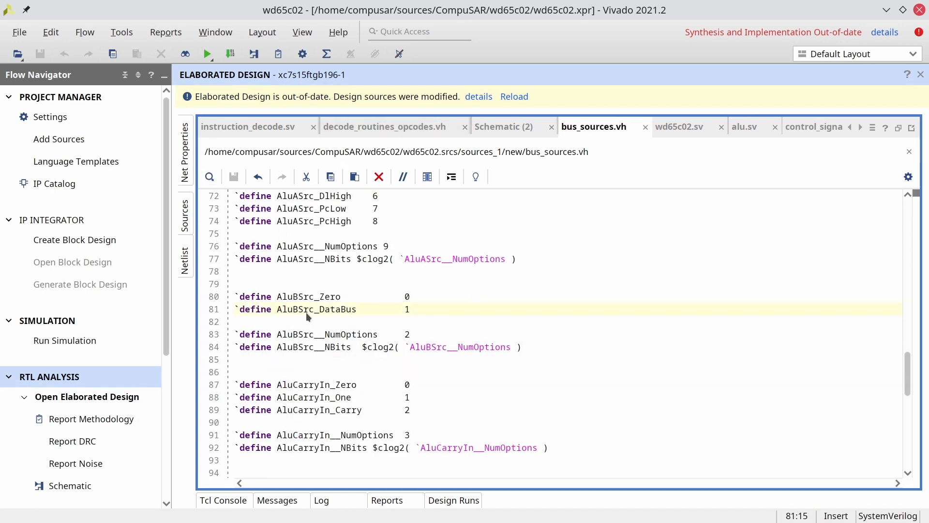
{"action": "double_click", "coordinate": [315, 309]}
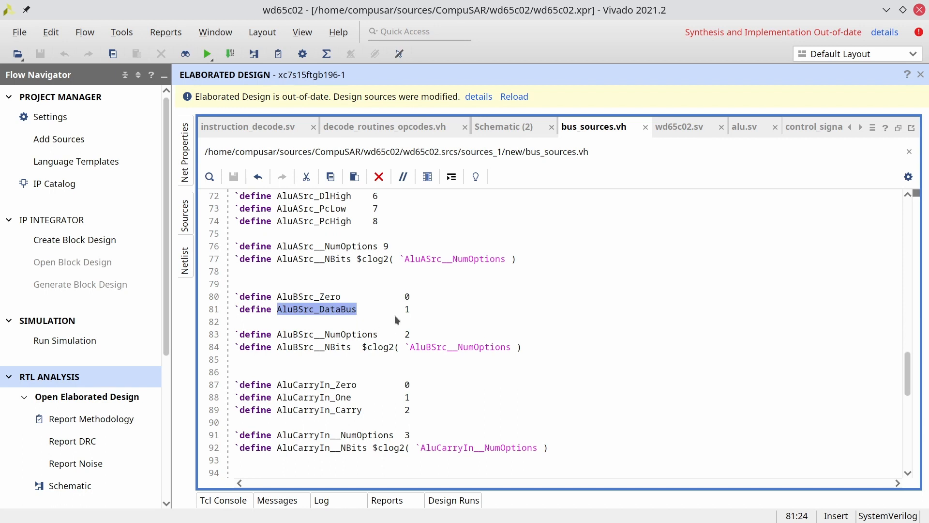
{"action": "mouse_move", "coordinate": [482, 368]}
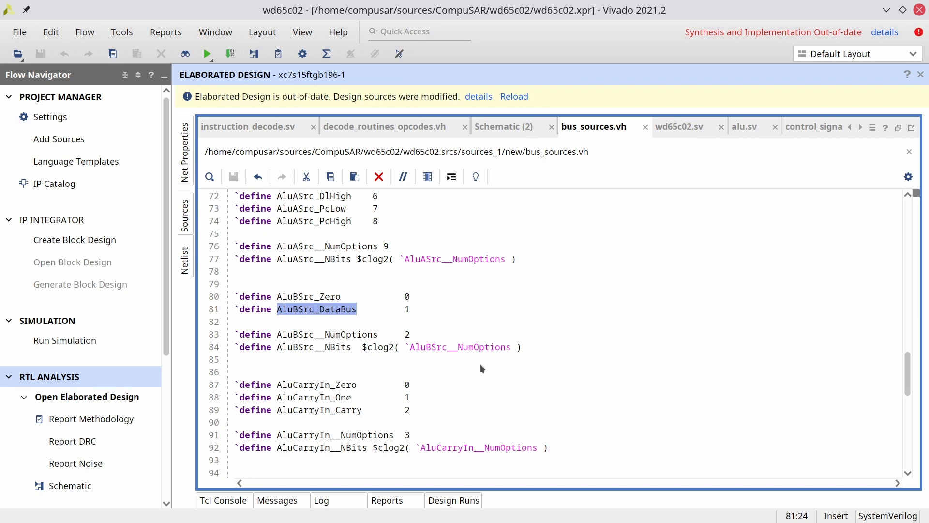
{"action": "mouse_move", "coordinate": [573, 234]}
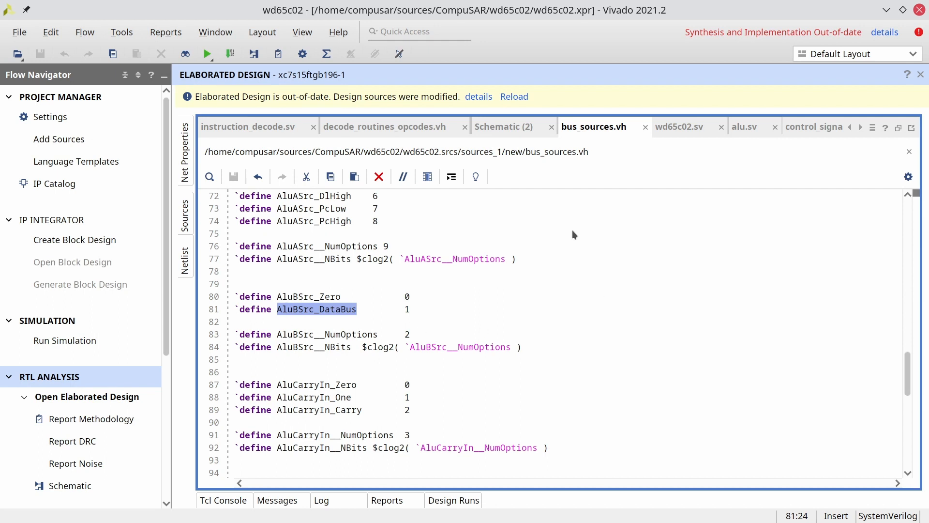
{"action": "left_click", "coordinate": [384, 126]}
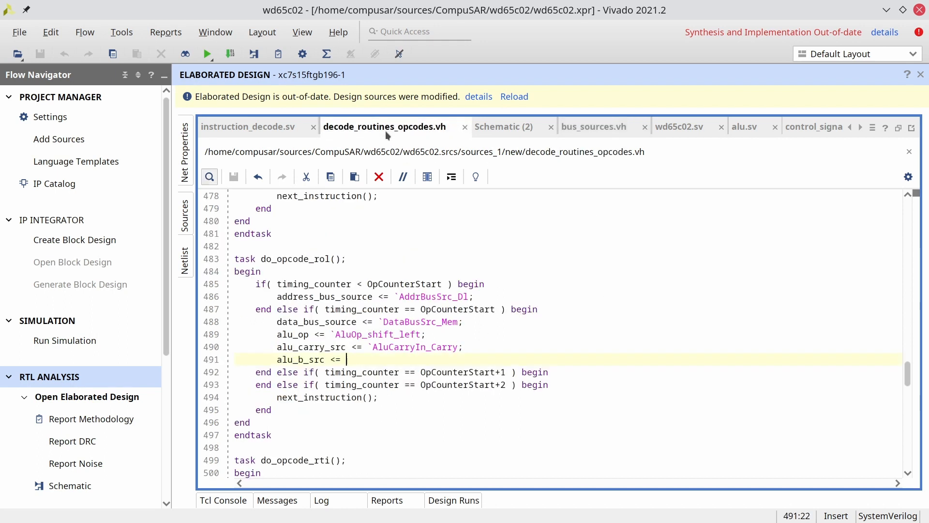
{"action": "type", "text": "AluBSrc_DataBus;"}
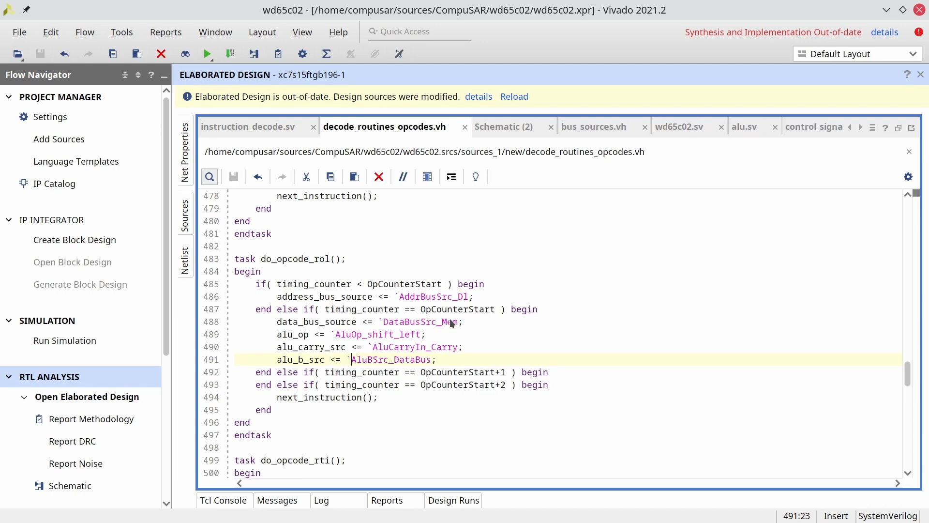
{"action": "left_click", "coordinate": [248, 126]}
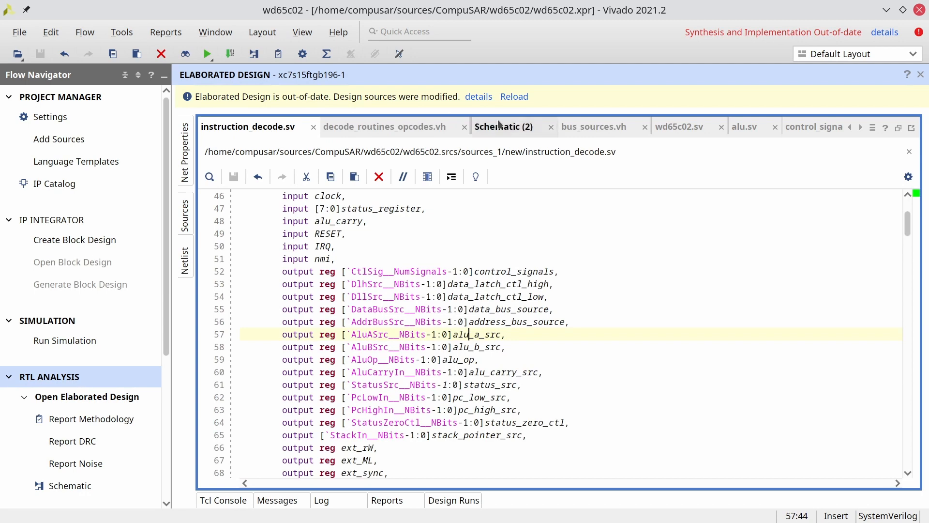
{"action": "left_click", "coordinate": [384, 126]}
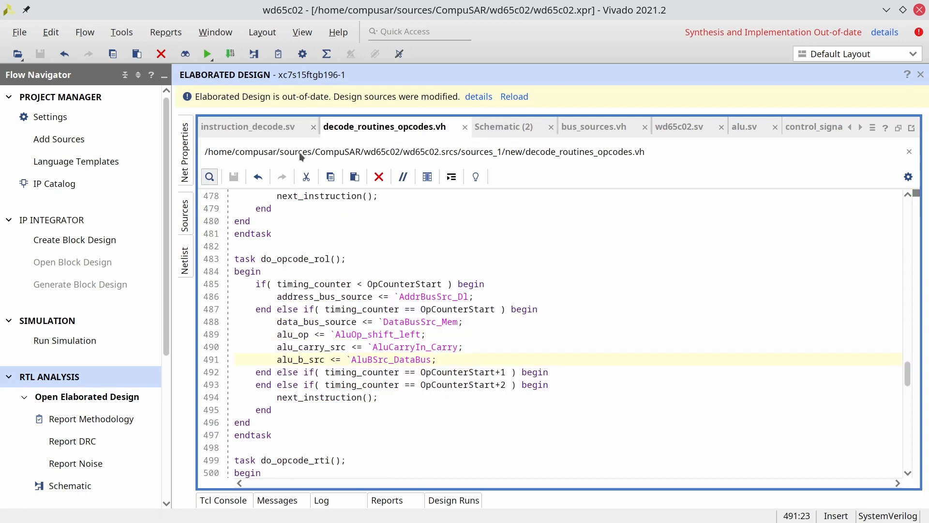
{"action": "left_click", "coordinate": [249, 126]}
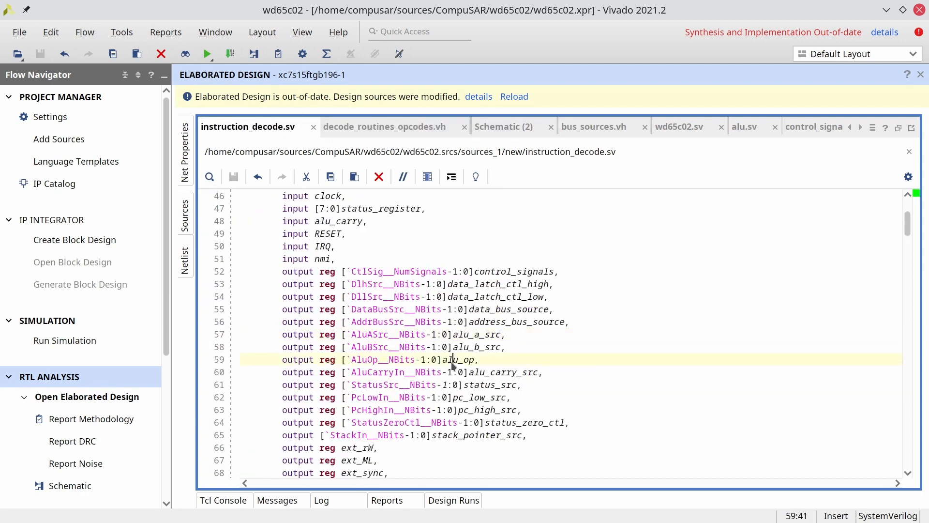
- Copy the first-cycle address_bus_source <= `AddrBusSrc_Dl line into do_opcode_rol's OpCounterStart branch
{"action": "double_click", "coordinate": [517, 322]}
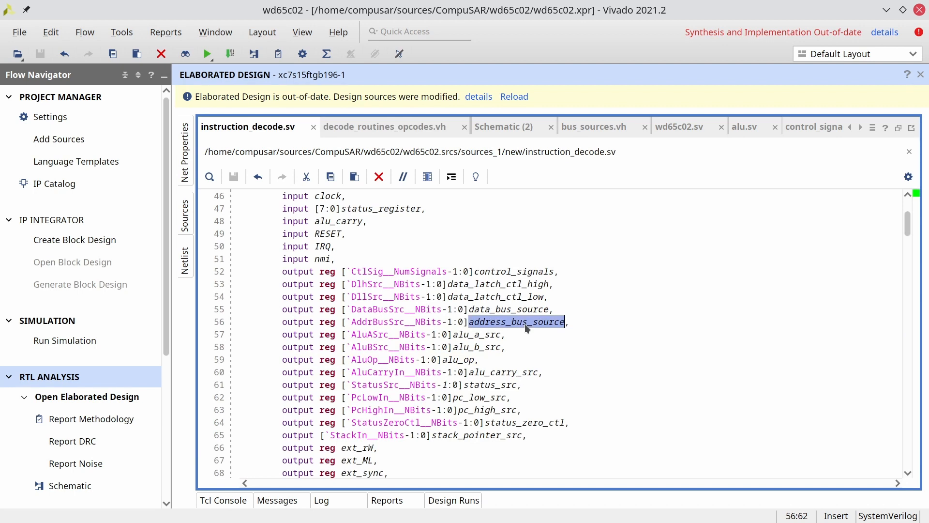
{"action": "mouse_move", "coordinate": [523, 326]}
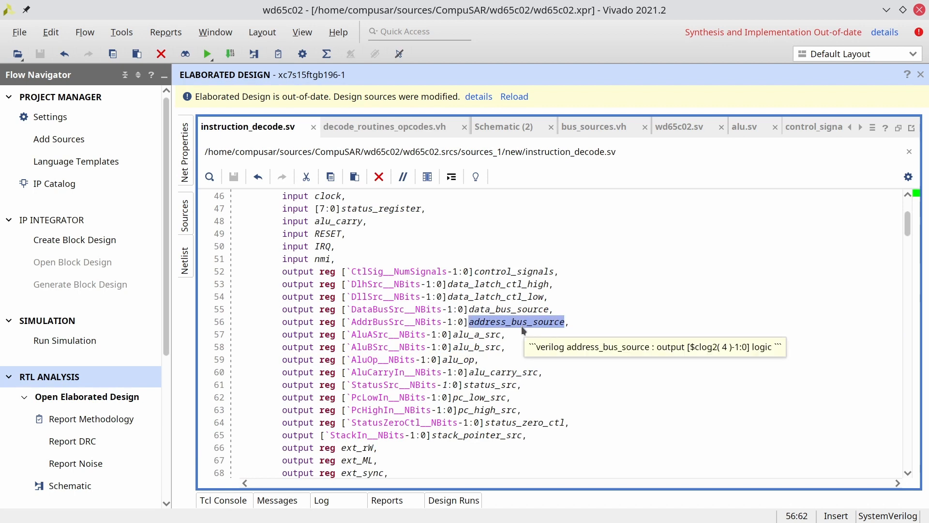
{"action": "left_click", "coordinate": [384, 126]}
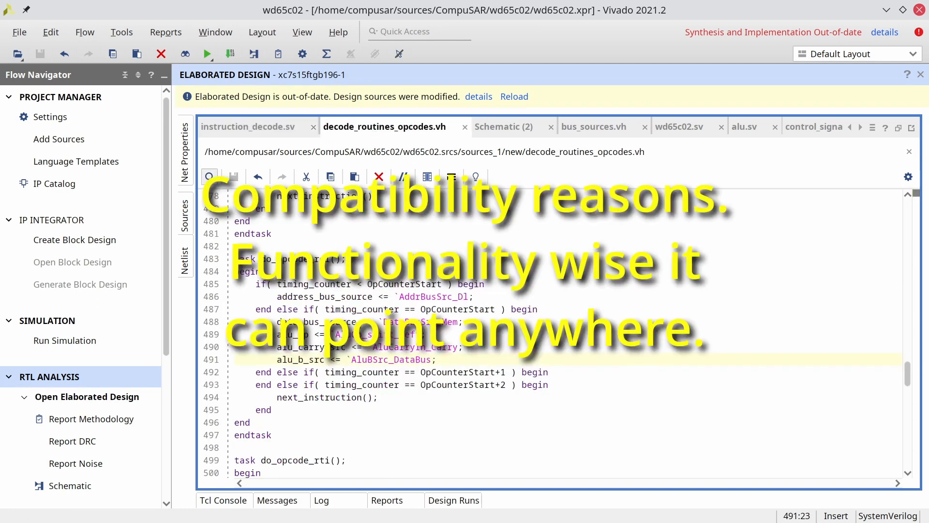
{"action": "left_click", "coordinate": [333, 296]}
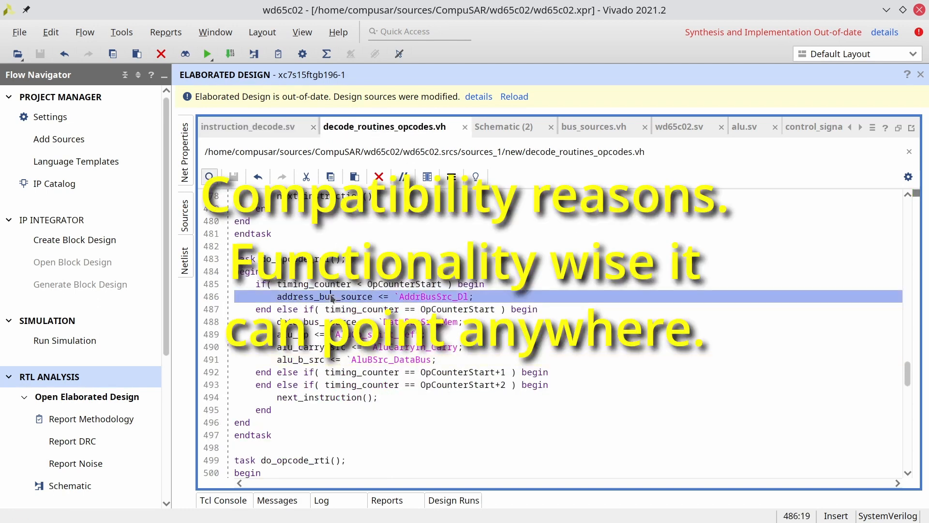
{"action": "key", "text": "Return"}
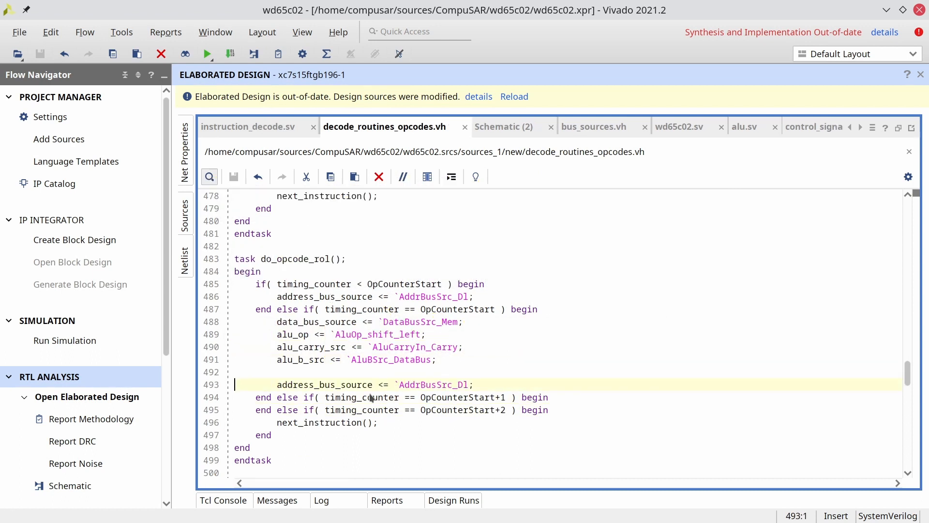
{"action": "mouse_move", "coordinate": [416, 393]}
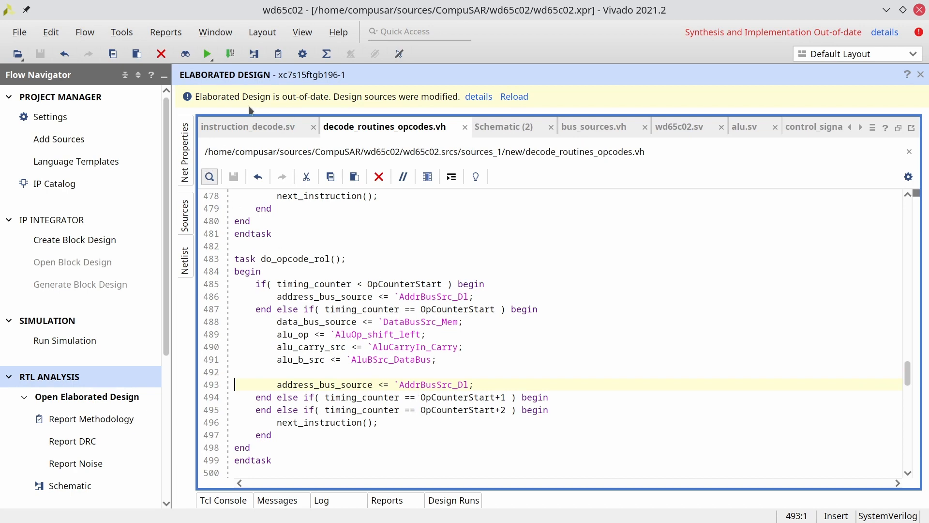
{"action": "left_click", "coordinate": [248, 126]}
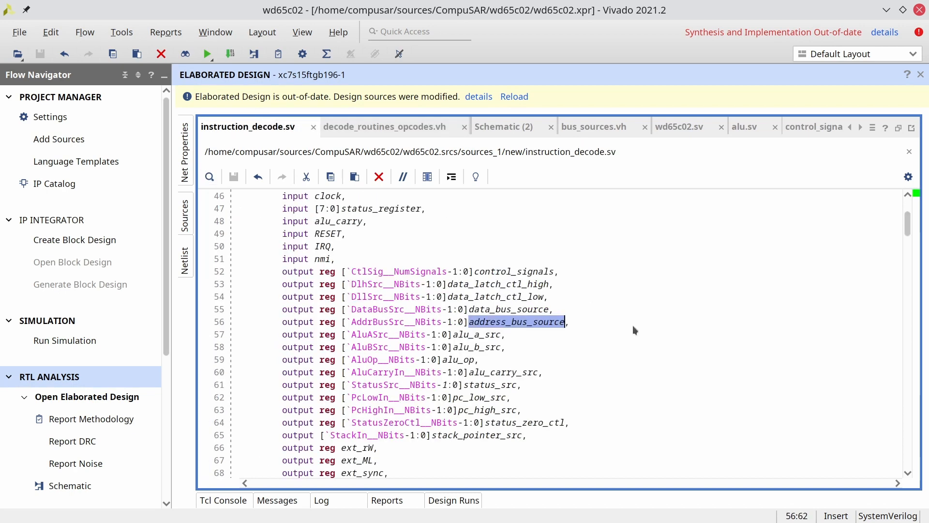
- Confirm in the elaborated schematic that alu_latch's out_reg clock has no inverter, then return to do_opcode_rol
{"action": "left_click", "coordinate": [504, 126]}
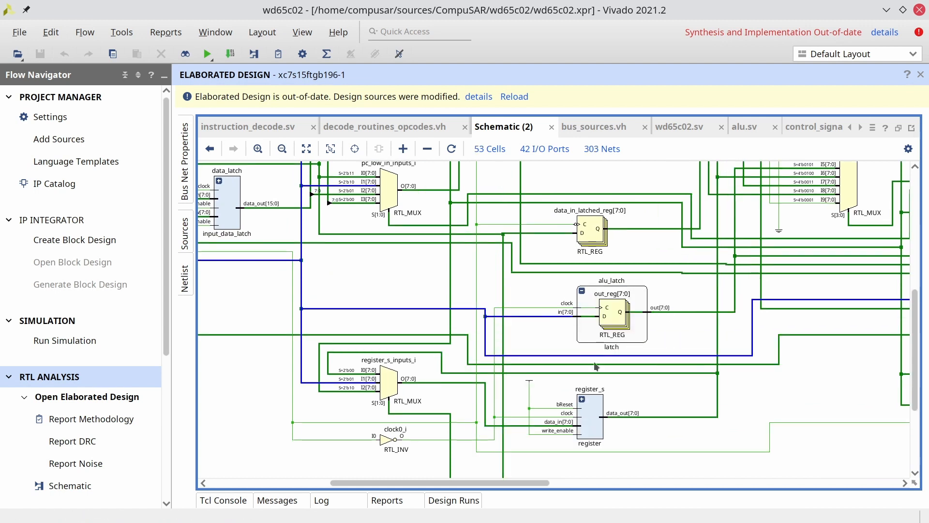
{"action": "mouse_move", "coordinate": [623, 339]}
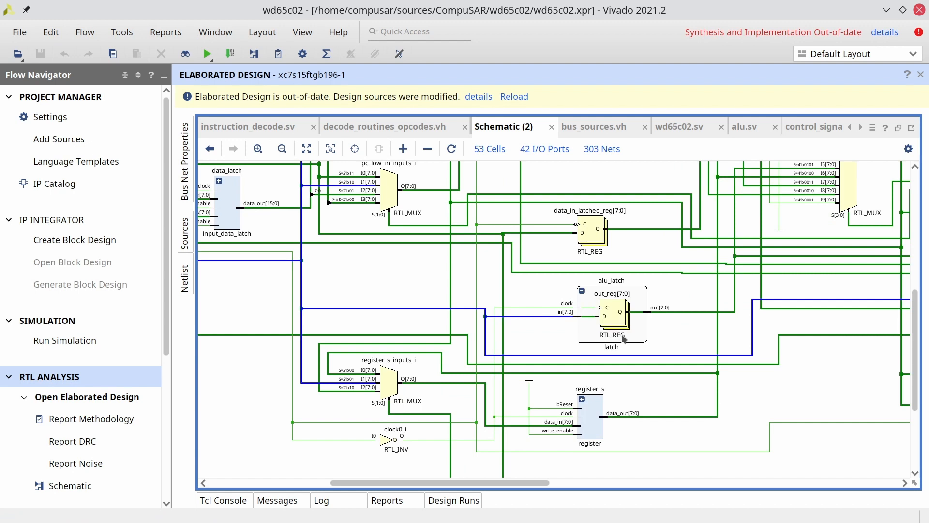
{"action": "mouse_move", "coordinate": [650, 337]}
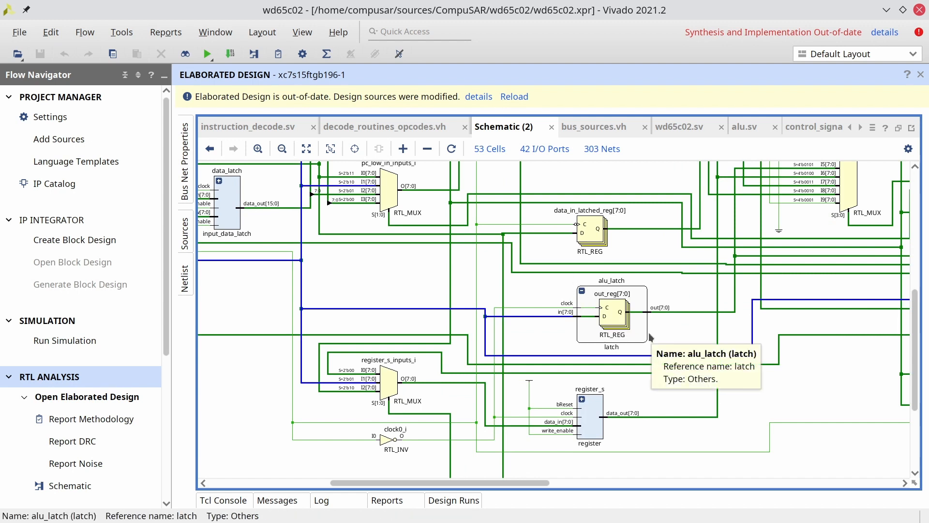
{"action": "mouse_move", "coordinate": [601, 313]}
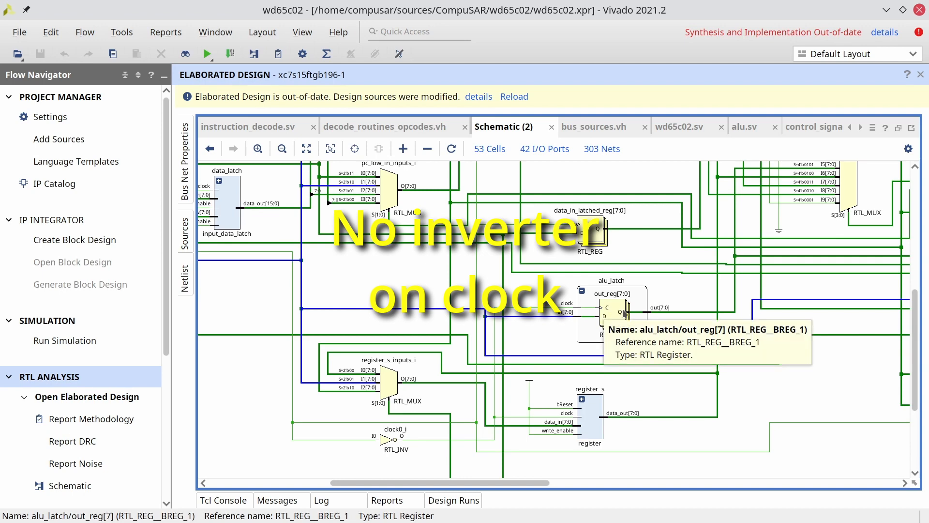
{"action": "mouse_move", "coordinate": [695, 319]}
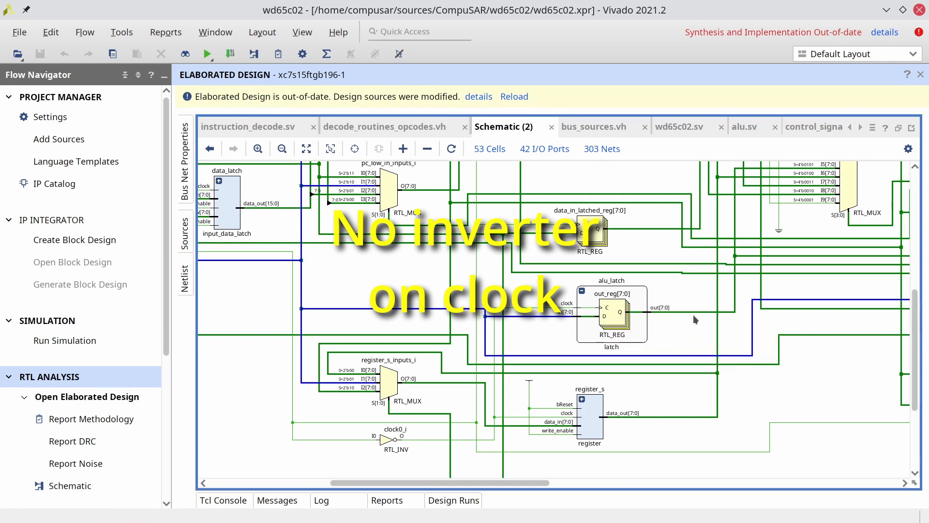
{"action": "left_click", "coordinate": [384, 126]}
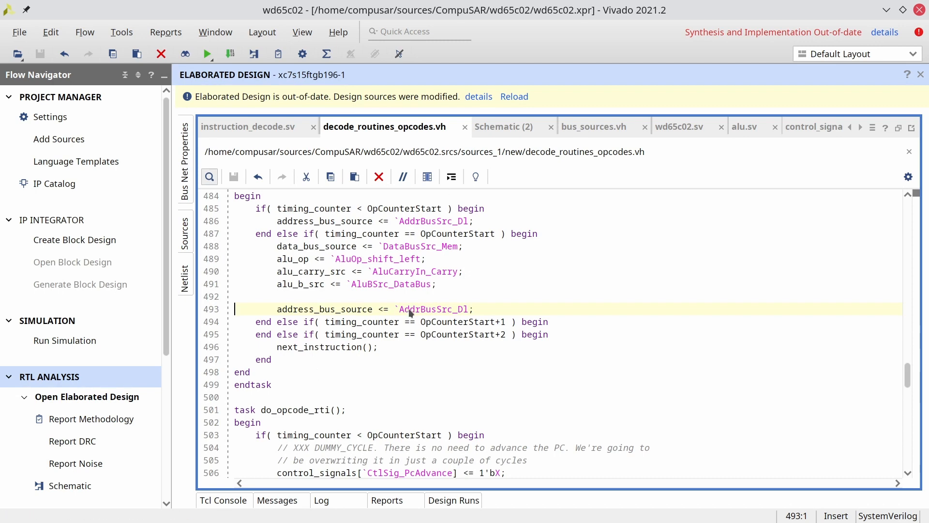
- Relaunch the behavioural simulation, read the address-bus assert failure in the Tcl Console, and show the waveform
{"action": "left_click", "coordinate": [48, 321]}
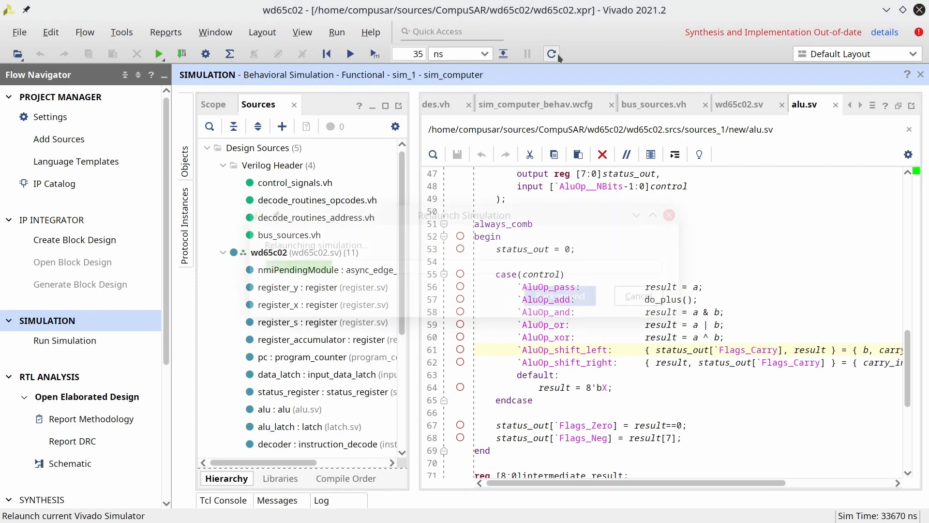
{"action": "left_click", "coordinate": [551, 53]}
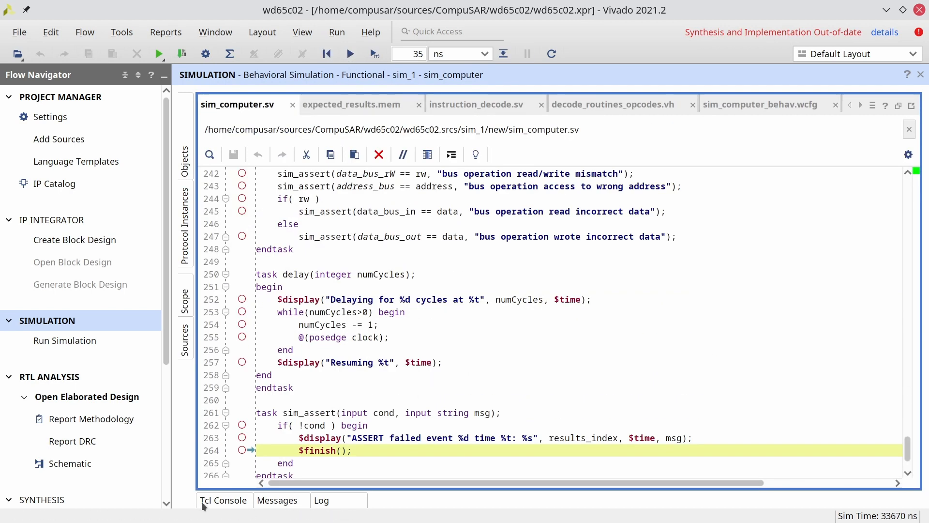
{"action": "left_click", "coordinate": [223, 500]}
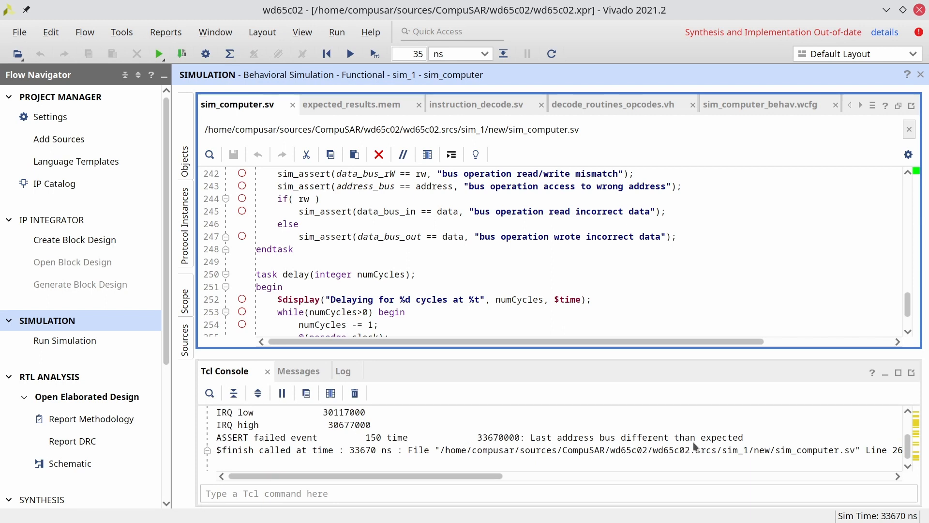
{"action": "mouse_move", "coordinate": [550, 137]}
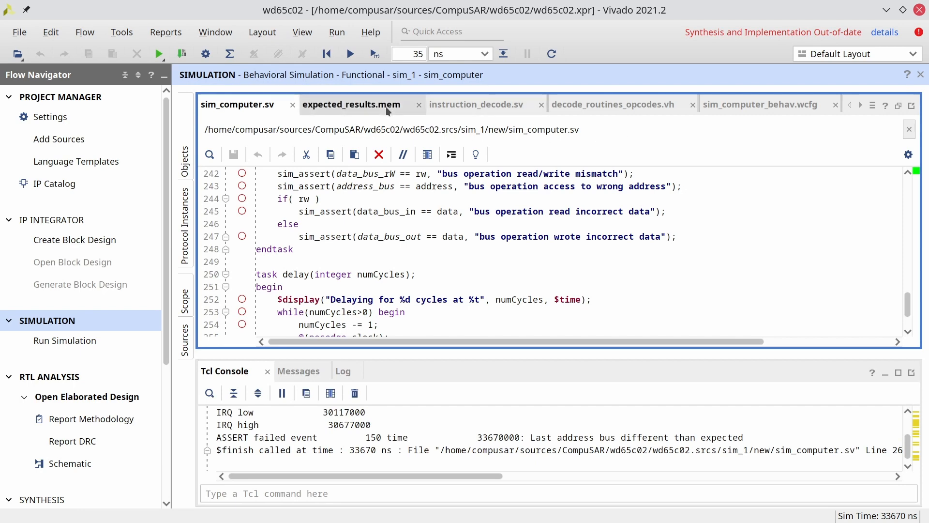
{"action": "left_click", "coordinate": [761, 105]}
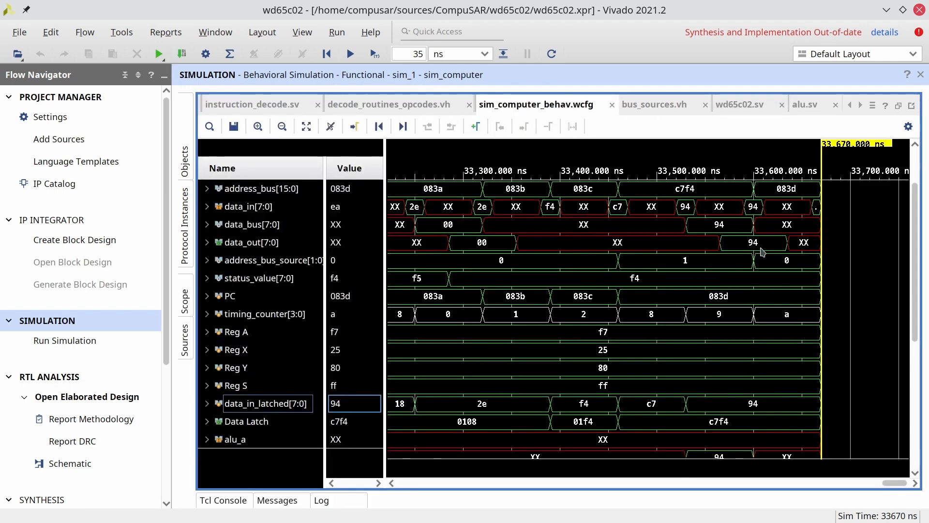
- Inspect sync, address_bus and alu signals around 33,320-33,600 ns, seeing alu_b 94 give alu_result 28
{"action": "scroll", "scroll_direction": "up", "scroll_amount": 3}
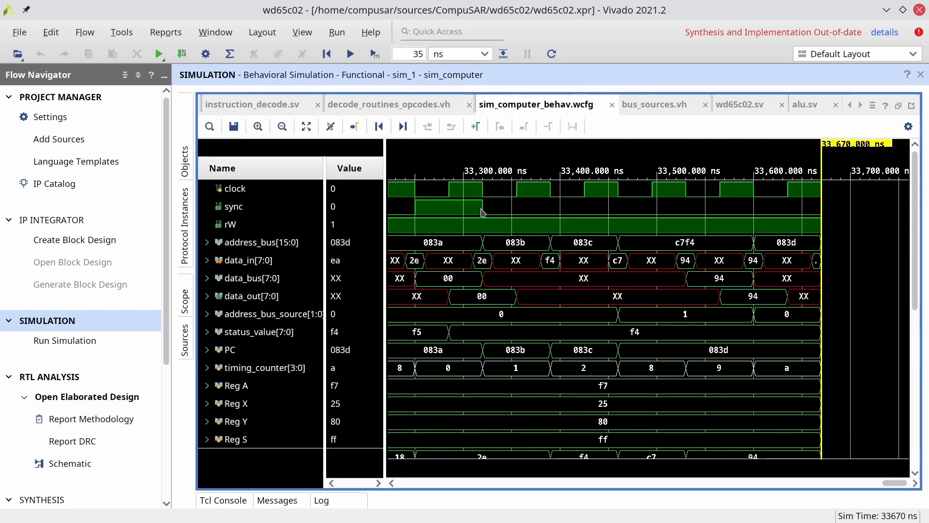
{"action": "left_click", "coordinate": [482, 206]}
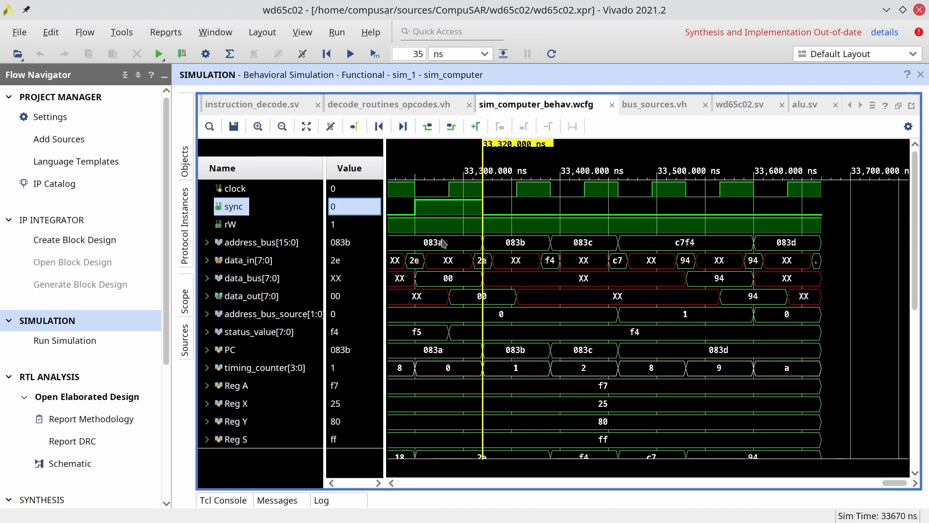
{"action": "mouse_move", "coordinate": [546, 243]}
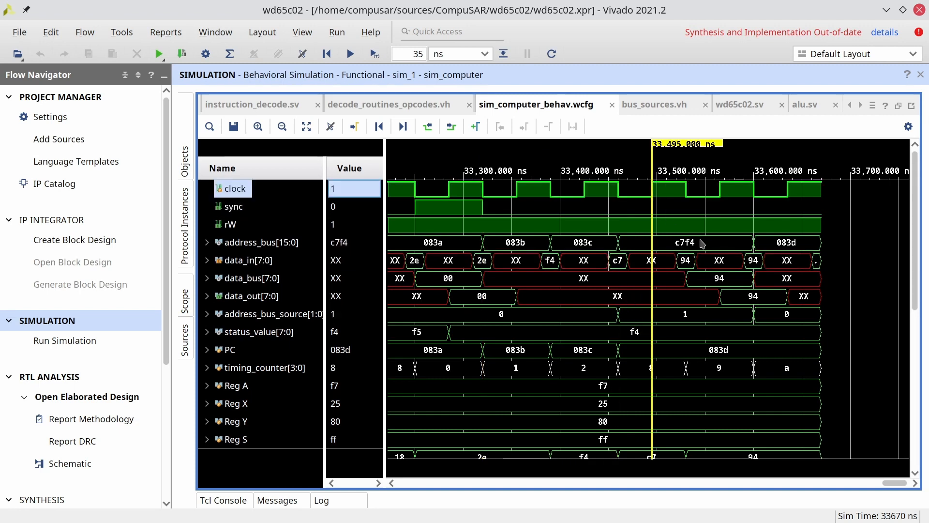
{"action": "mouse_move", "coordinate": [687, 258]}
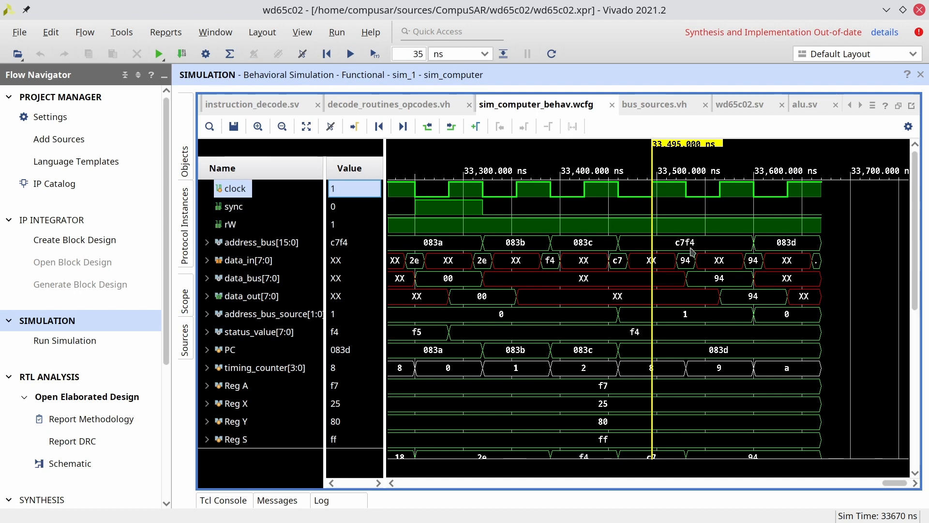
{"action": "mouse_move", "coordinate": [759, 191]}
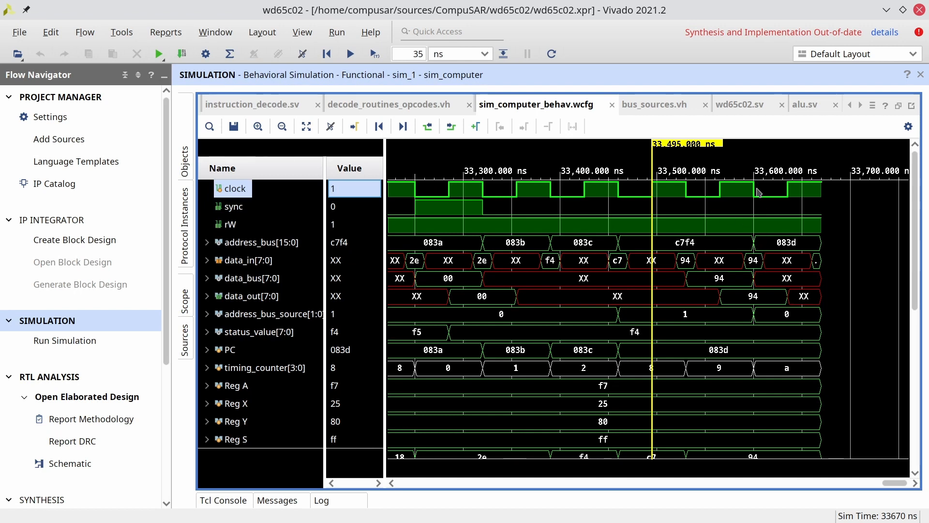
{"action": "left_click", "coordinate": [748, 190]}
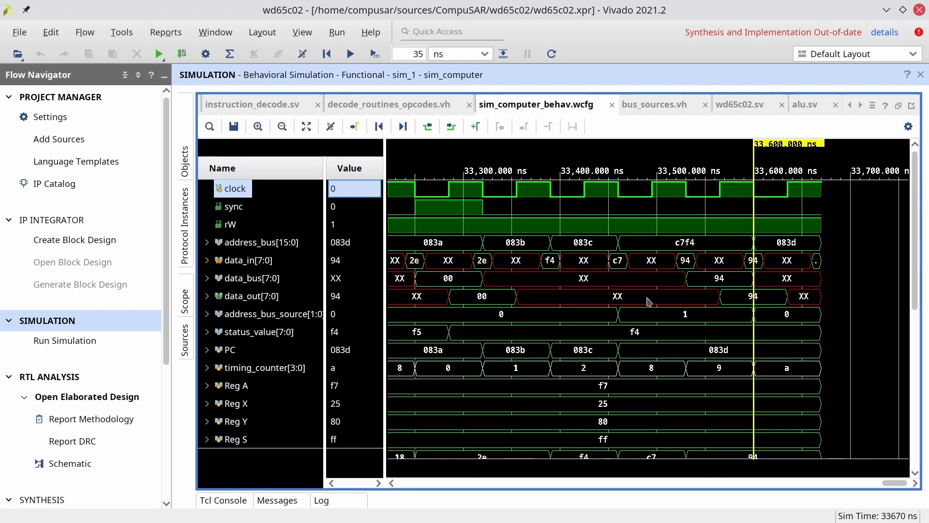
{"action": "scroll", "scroll_direction": "down", "scroll_amount": 3}
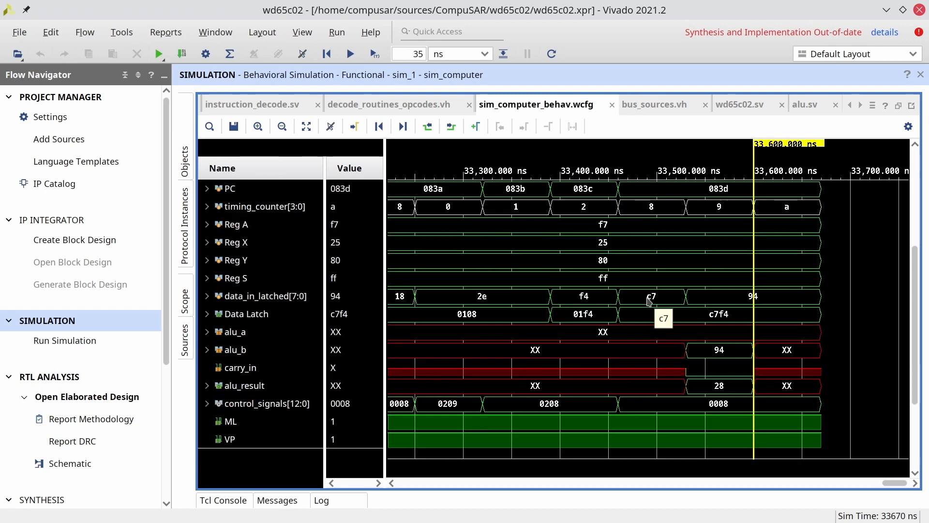
{"action": "left_click", "coordinate": [234, 350]}
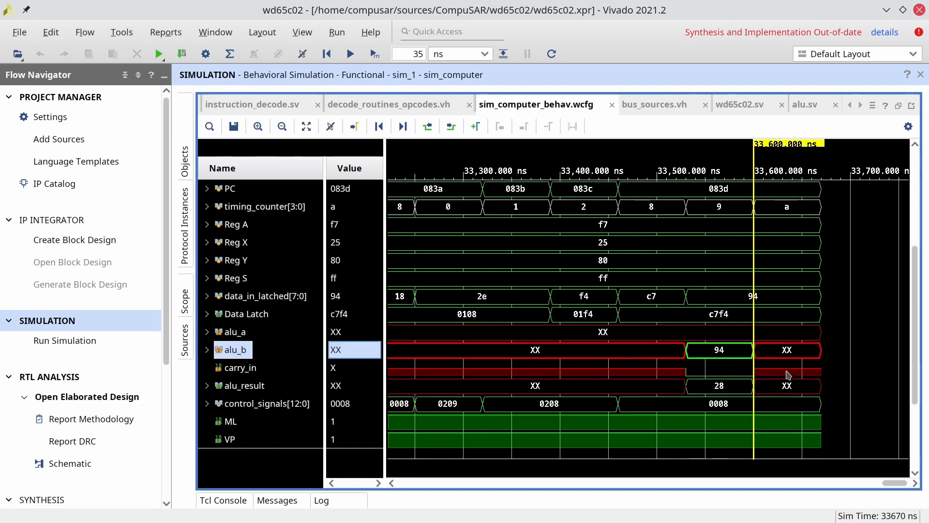
{"action": "mouse_move", "coordinate": [276, 405]}
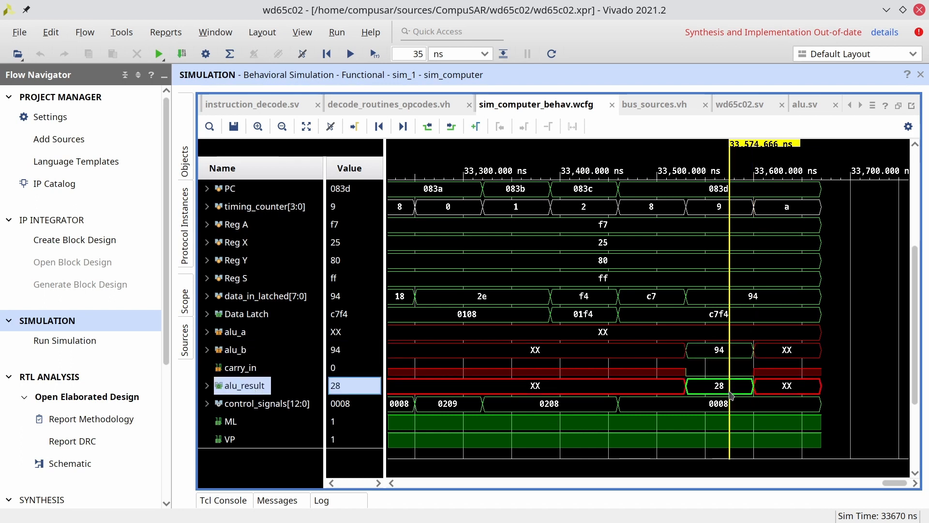
{"action": "mouse_move", "coordinate": [735, 394]}
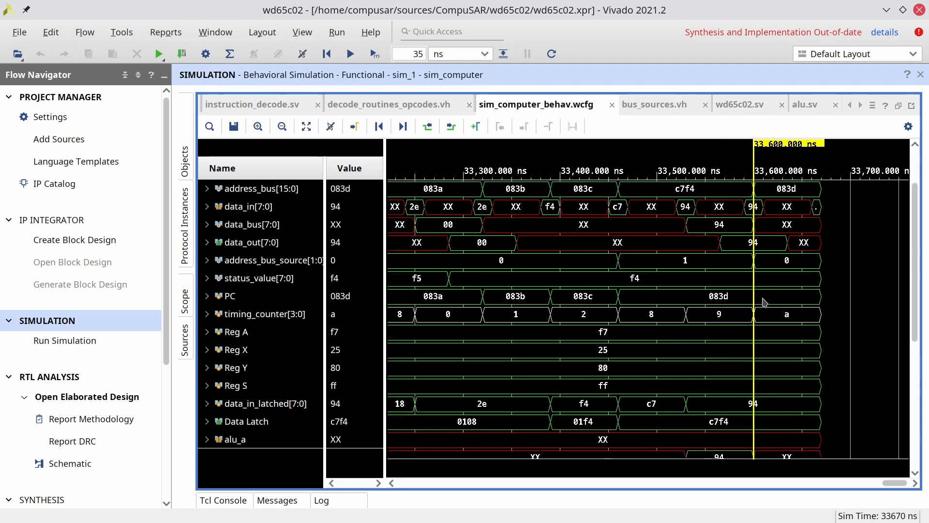
{"action": "scroll", "scroll_direction": "down", "scroll_amount": 3}
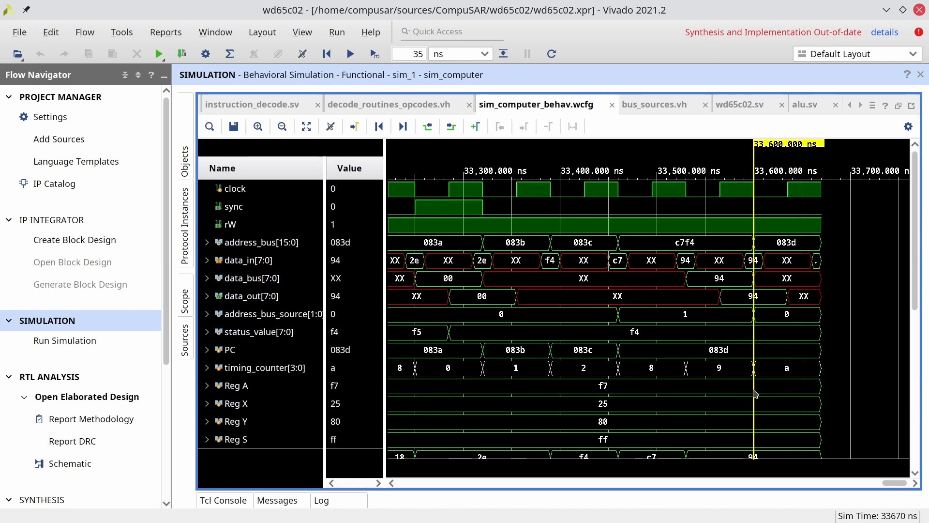
{"action": "mouse_move", "coordinate": [761, 172]}
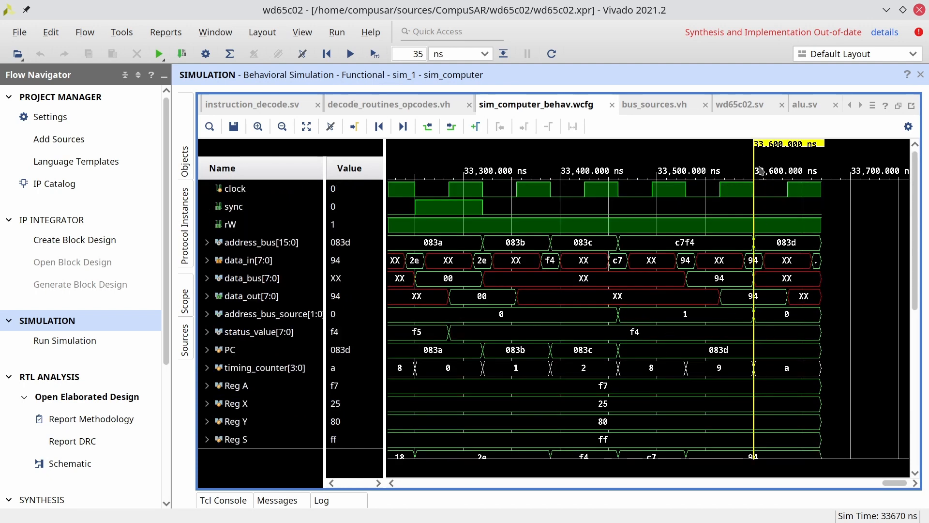
{"action": "mouse_move", "coordinate": [841, 268]}
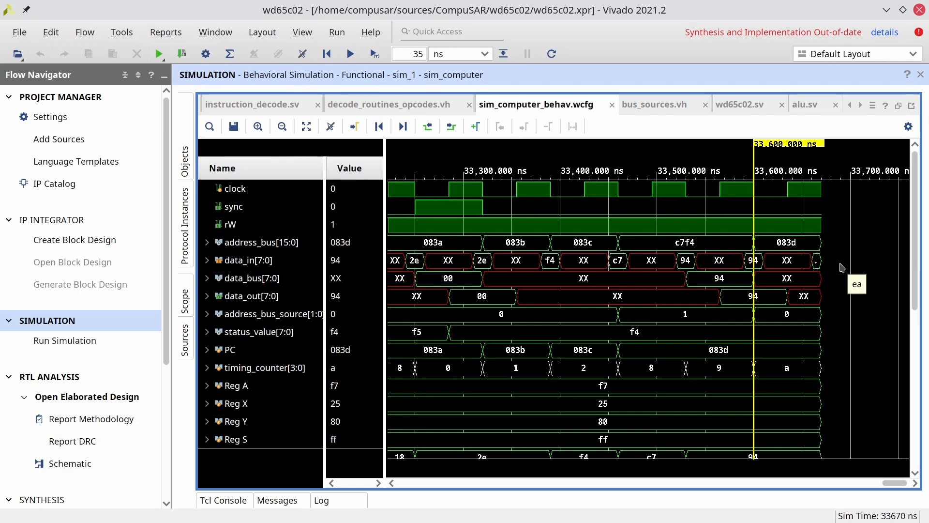
{"action": "left_click", "coordinate": [389, 104]}
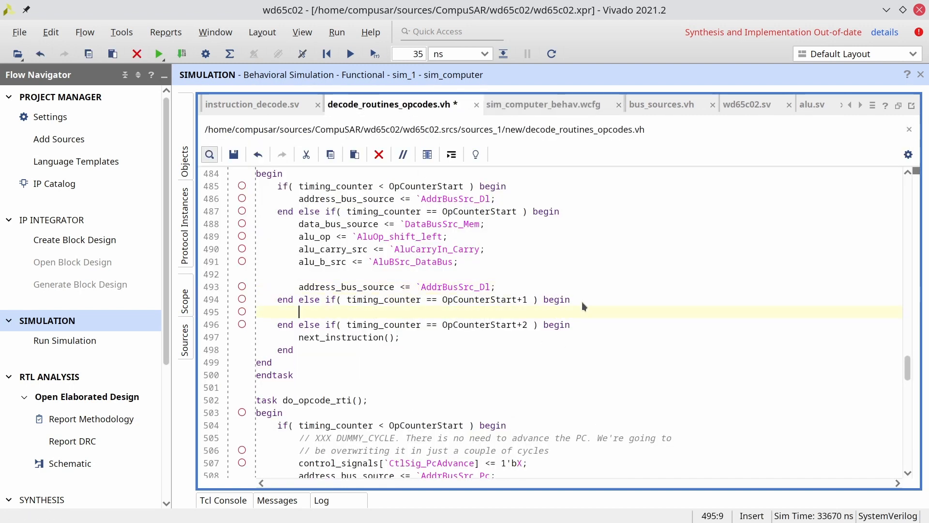
- Under OpCounterStart+1 set data_bus_source <= `DataBusSrc_ALU; and address_bus_source <= `AddrBusSrc_Dl;
{"action": "type", "text": "data_bus_source <="}
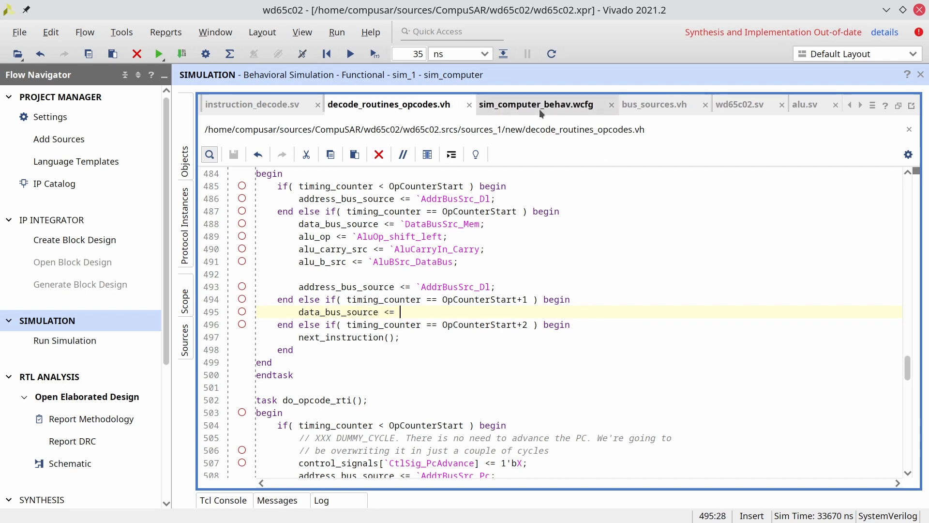
{"action": "left_click", "coordinate": [654, 105]}
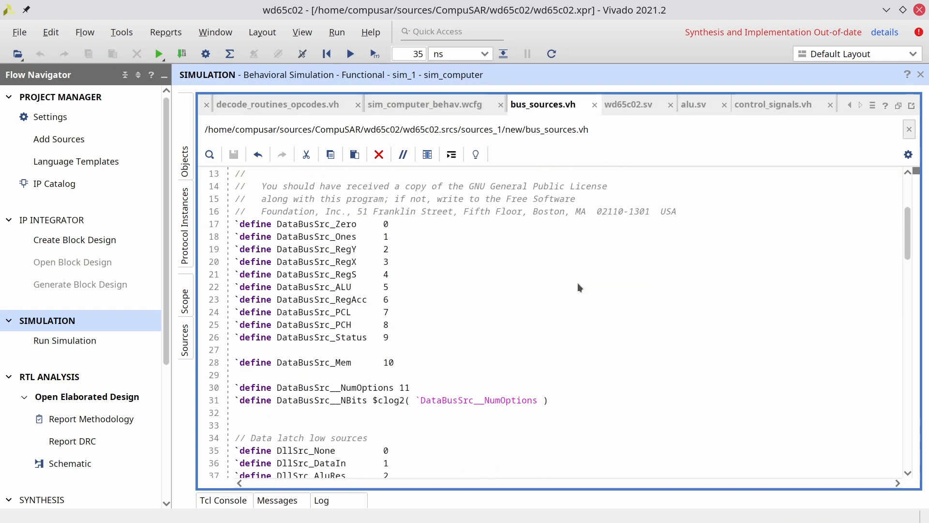
{"action": "double_click", "coordinate": [313, 286]}
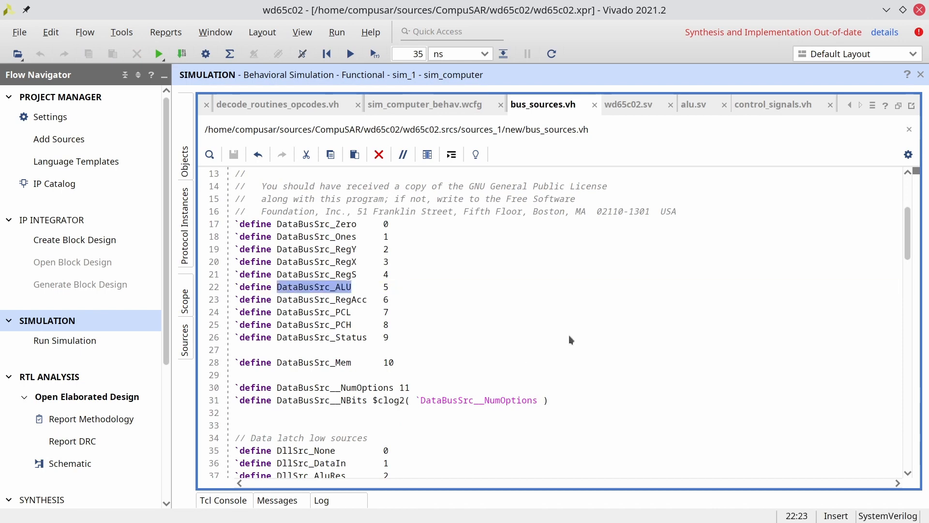
{"action": "left_click", "coordinate": [276, 105]}
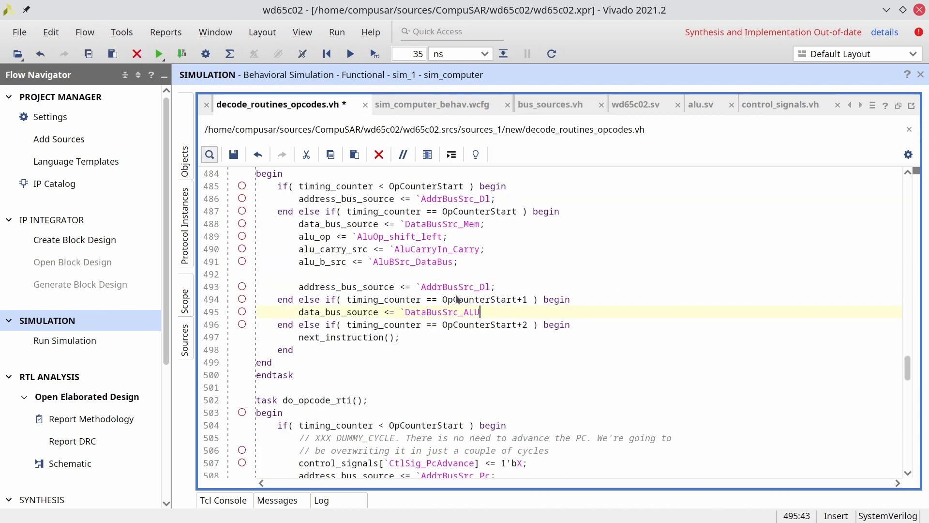
{"action": "type", "text": ";"}
{"action": "type", "text": "address_bus_source <= `AddrBusSrc_Dl;"}
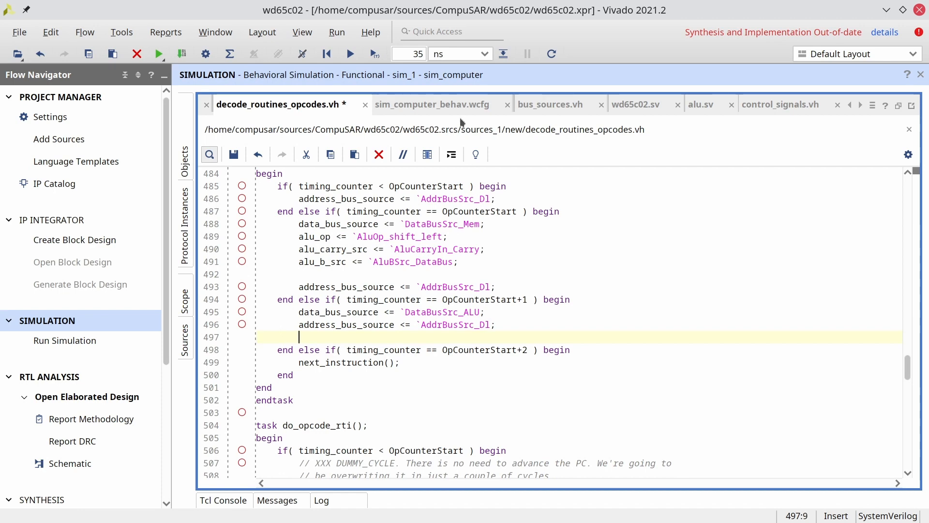
{"action": "left_click", "coordinate": [477, 104]}
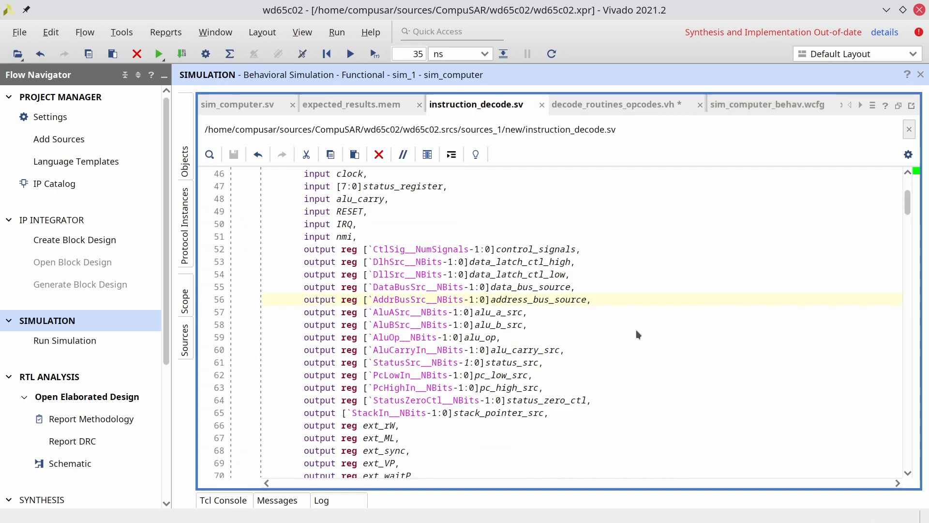
- Add 'ext_rW <= 0' to the OpCounterStart+1 branch of do_opcode_rol, save, and relaunch simulation
{"action": "scroll", "scroll_direction": "down", "scroll_amount": 3}
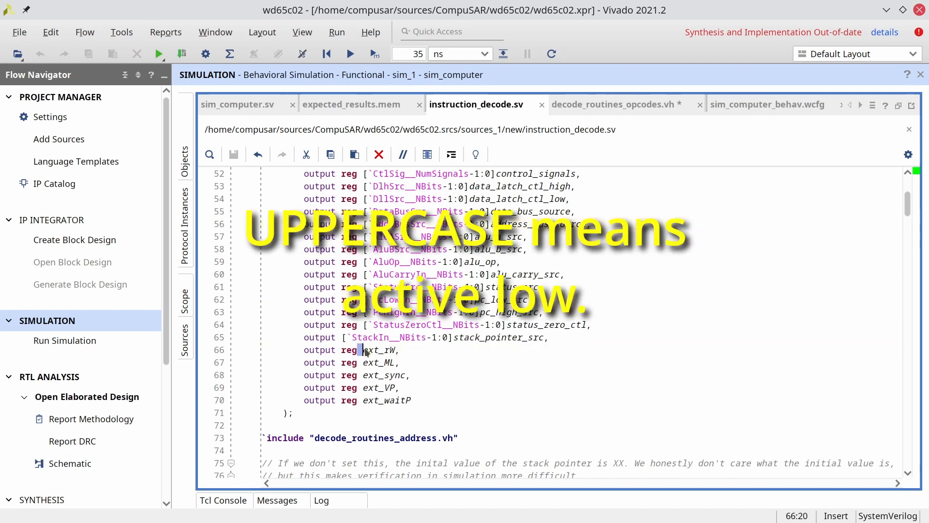
{"action": "left_click", "coordinate": [614, 105]}
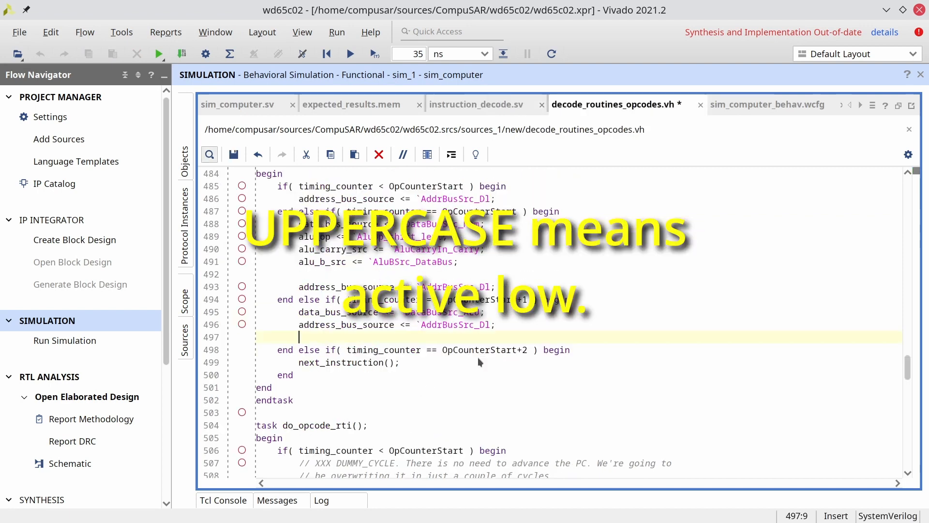
{"action": "type", "text": "ext_rW <= 0;"}
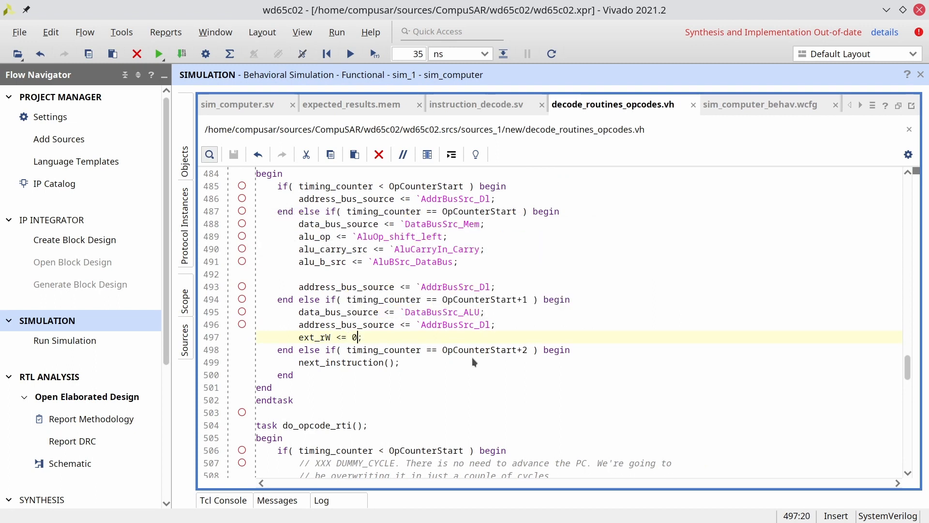
{"action": "mouse_move", "coordinate": [308, 329]}
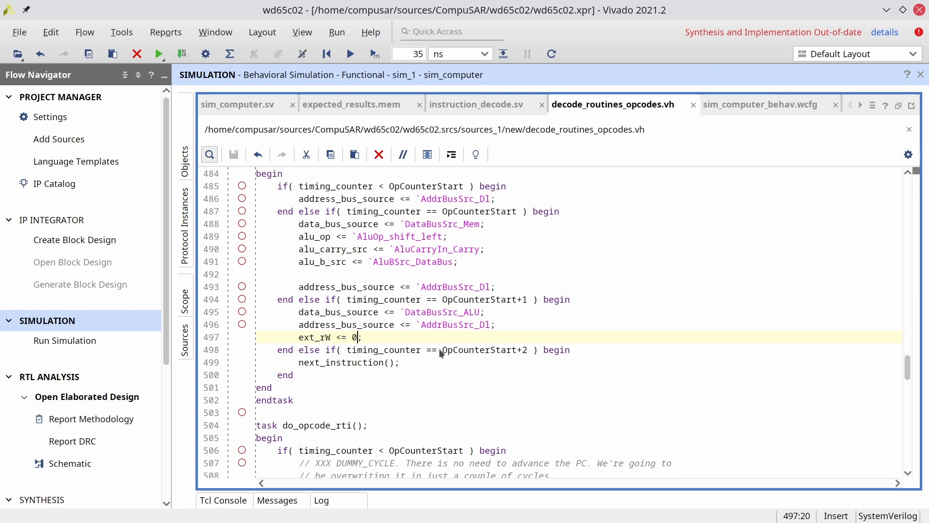
{"action": "mouse_move", "coordinate": [477, 355]}
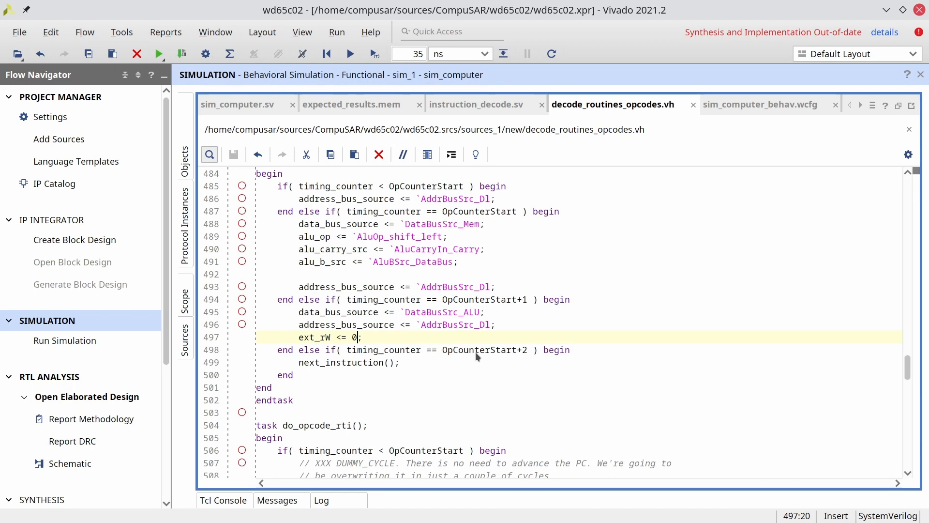
{"action": "mouse_move", "coordinate": [115, 300]}
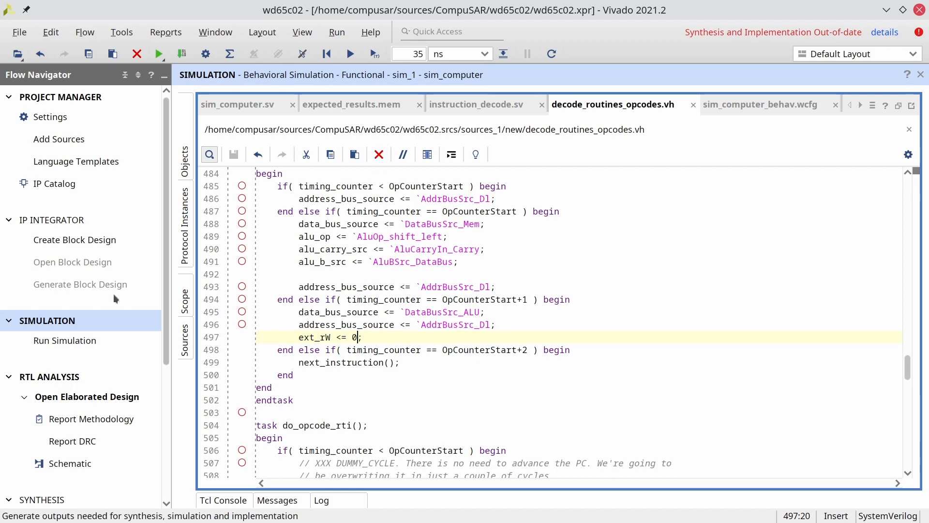
{"action": "left_click", "coordinate": [551, 55]}
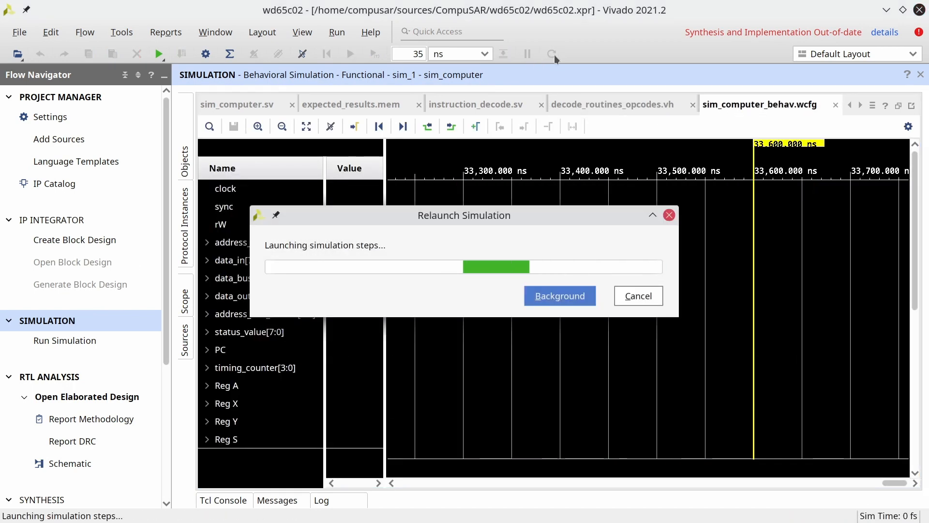
- Run the relaunched simulation and mark the write cycle near 33,320 ns in the waveform
{"action": "left_click", "coordinate": [558, 296]}
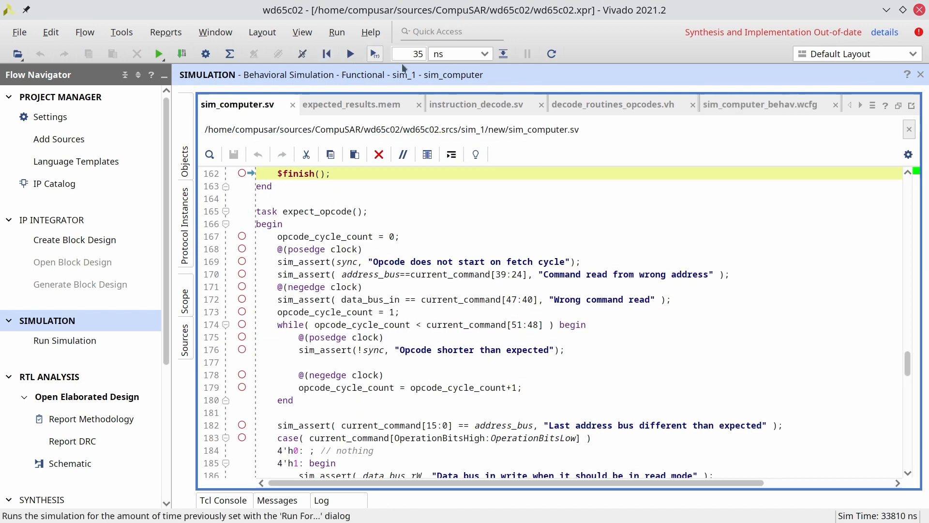
{"action": "left_click", "coordinate": [760, 104]}
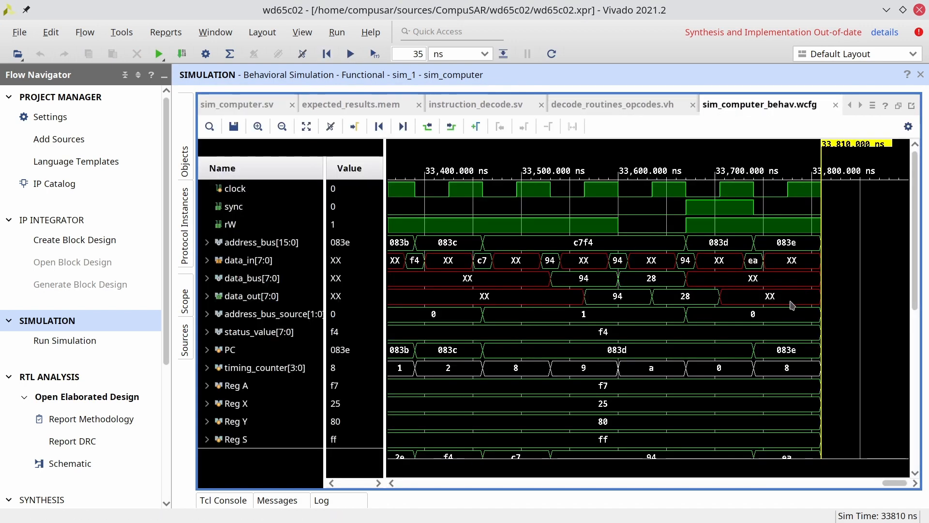
{"action": "mouse_move", "coordinate": [768, 312]}
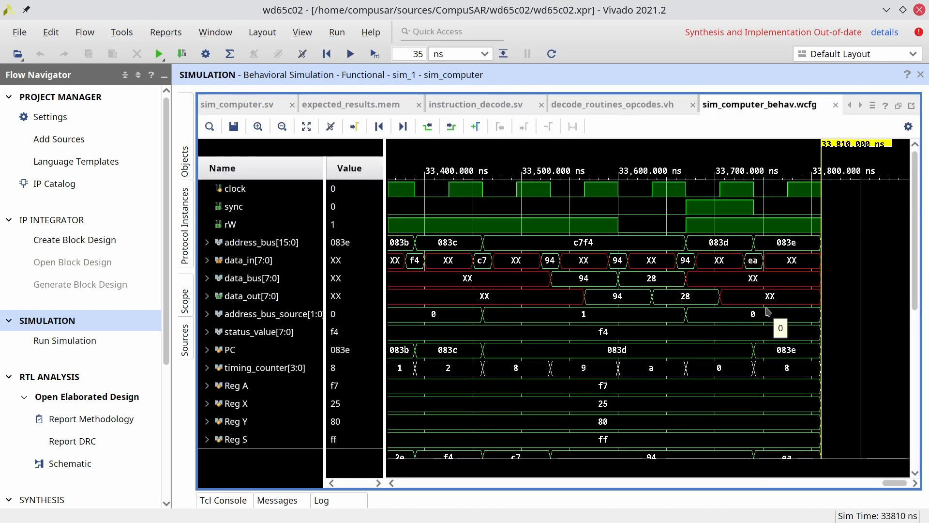
{"action": "mouse_move", "coordinate": [558, 254]}
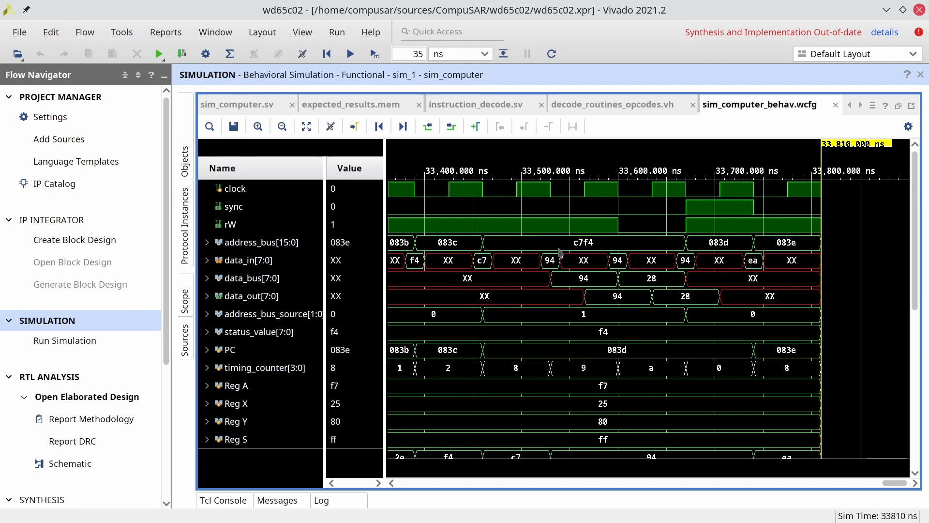
{"action": "mouse_move", "coordinate": [735, 276]}
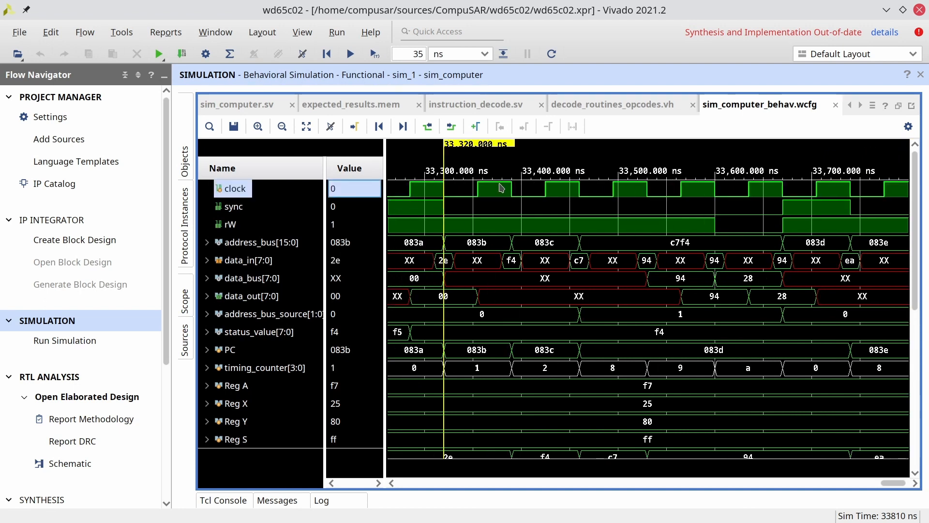
{"action": "left_click", "coordinate": [631, 194]}
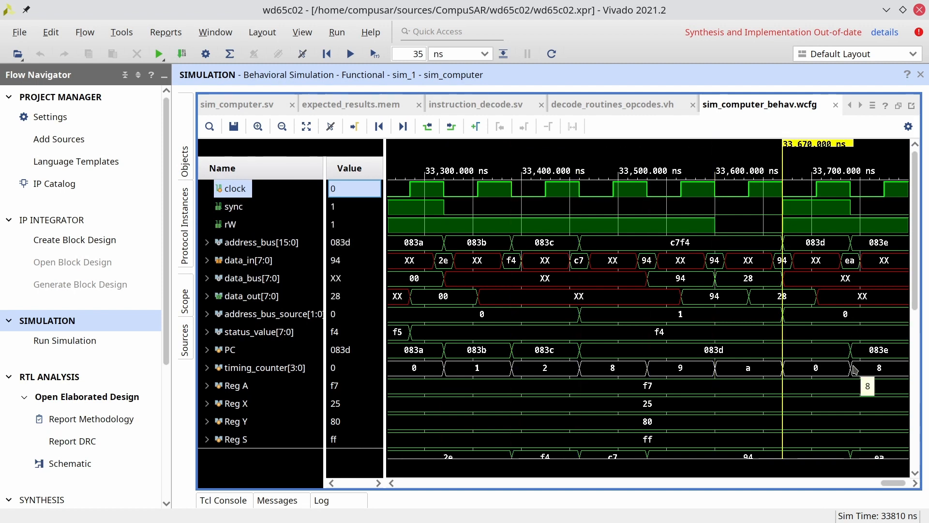
{"action": "mouse_move", "coordinate": [814, 294]}
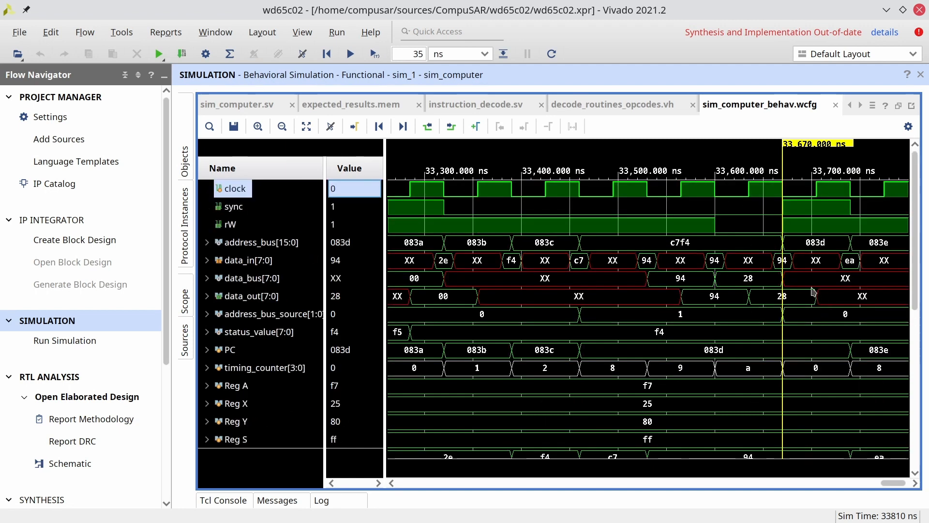
- Select the rW and data_out traces showing rW low as 28 is written to c7f4
{"action": "scroll", "scroll_direction": "right", "scroll_amount": 3}
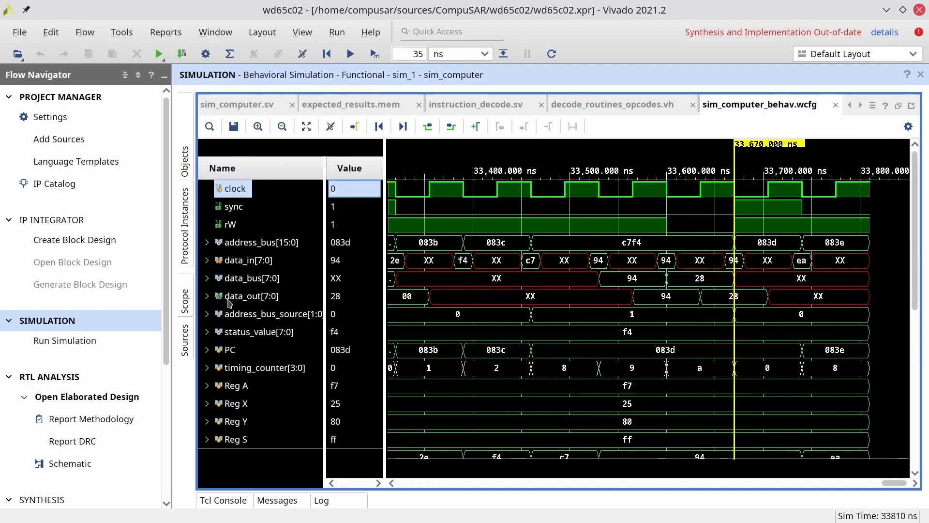
{"action": "left_click", "coordinate": [228, 224]}
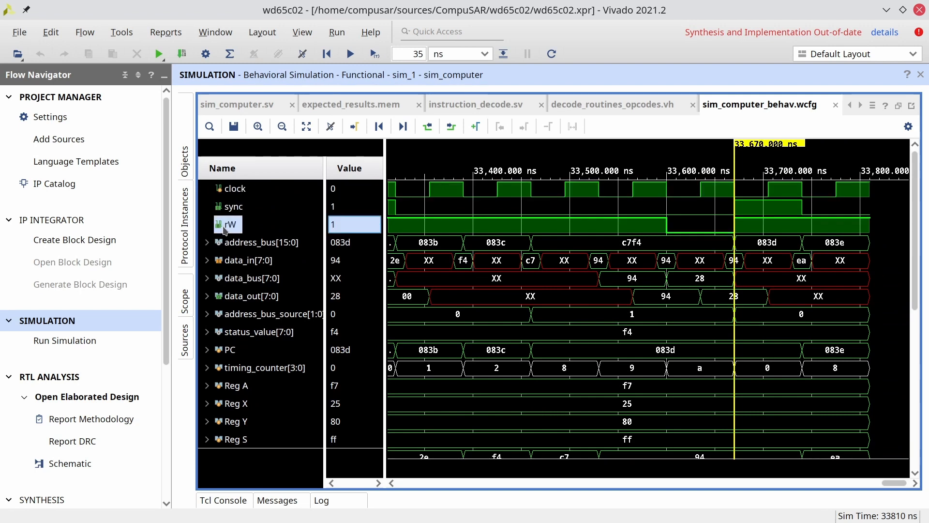
{"action": "mouse_move", "coordinate": [261, 299]}
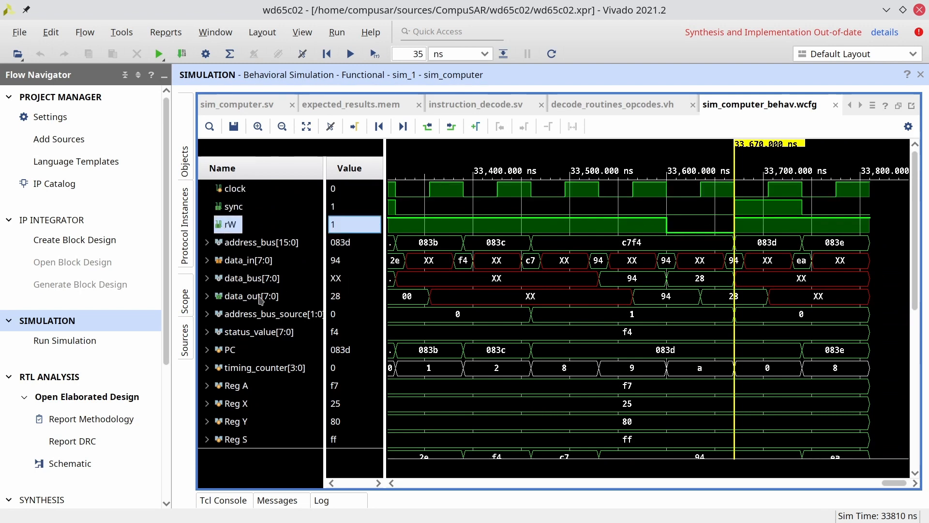
{"action": "left_click", "coordinate": [249, 296]}
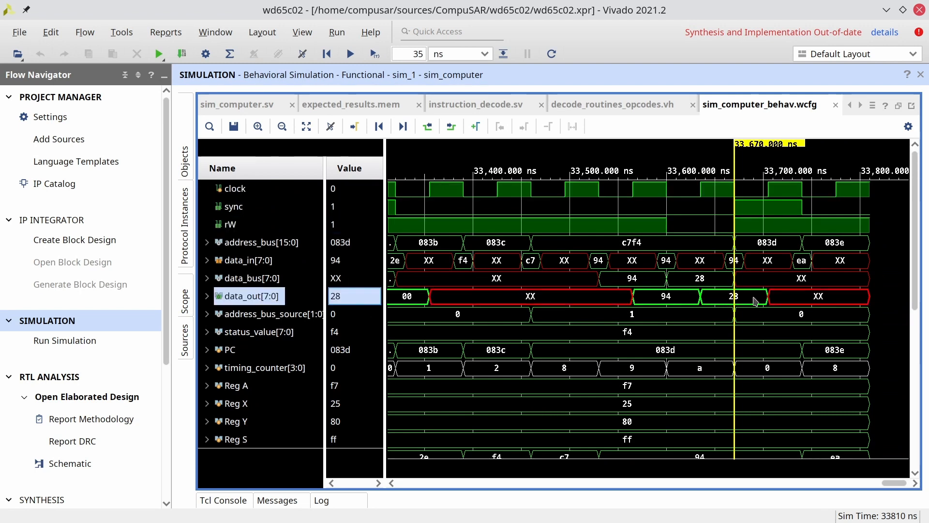
{"action": "mouse_move", "coordinate": [762, 305]}
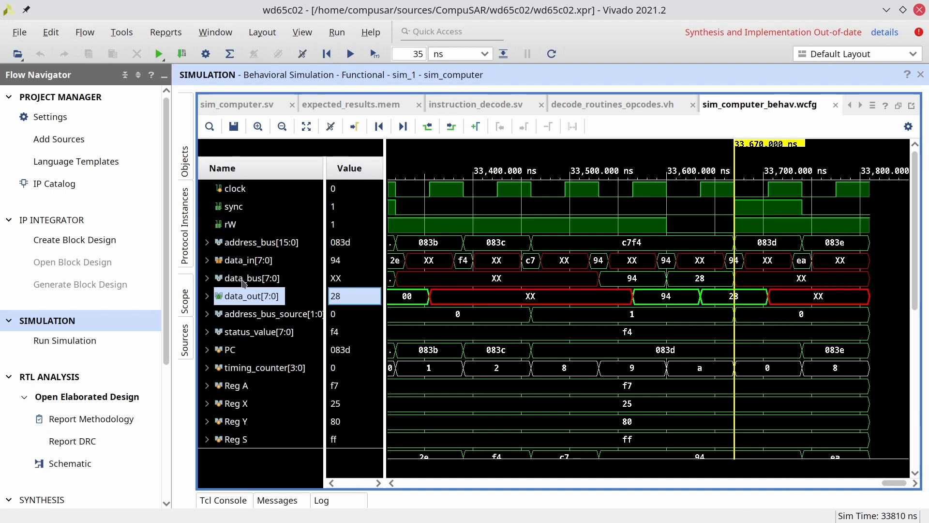
{"action": "mouse_move", "coordinate": [456, 355]}
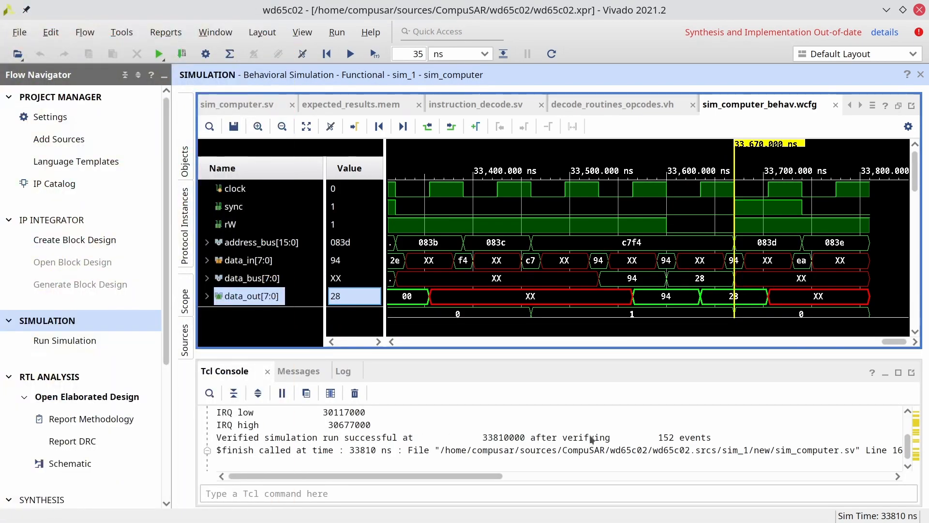
{"action": "mouse_move", "coordinate": [693, 424]}
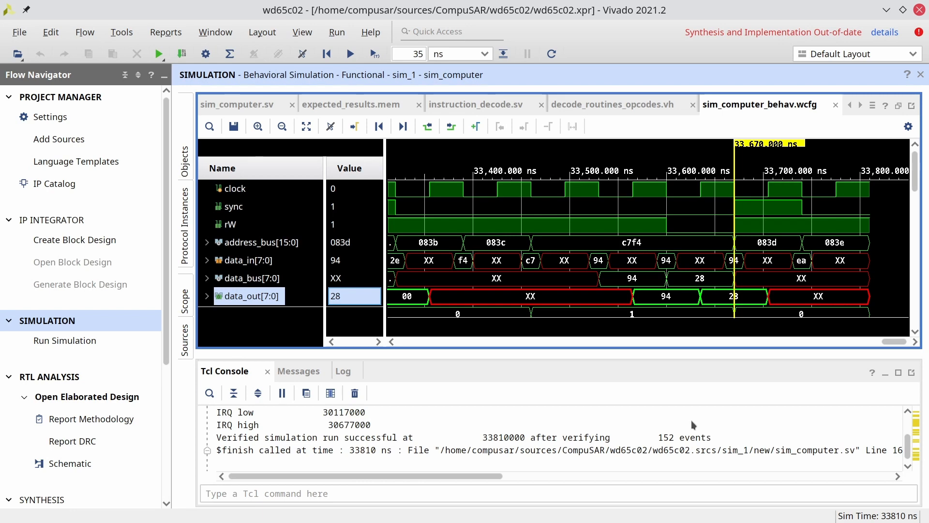
{"action": "mouse_move", "coordinate": [216, 387]}
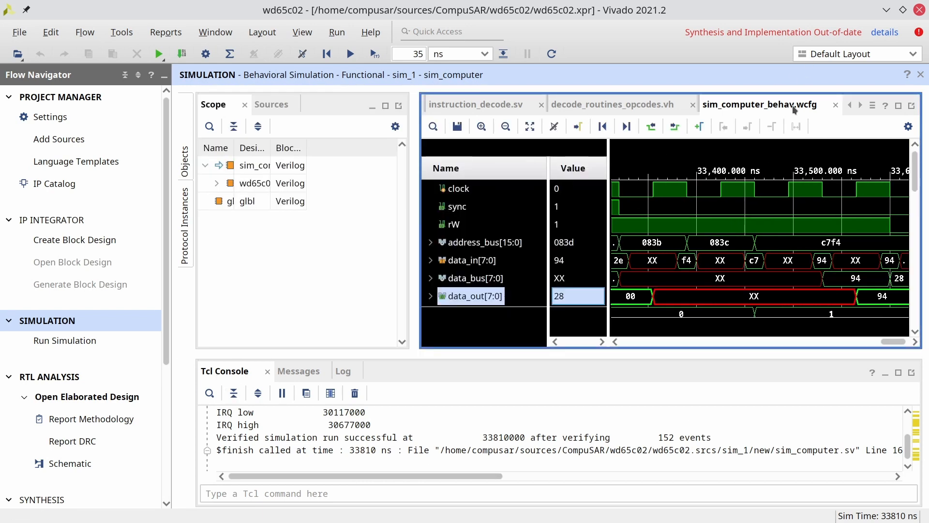
- Maximize the waveform window and expand status_value[7:0] into its eight flag bits
{"action": "left_click", "coordinate": [899, 105]}
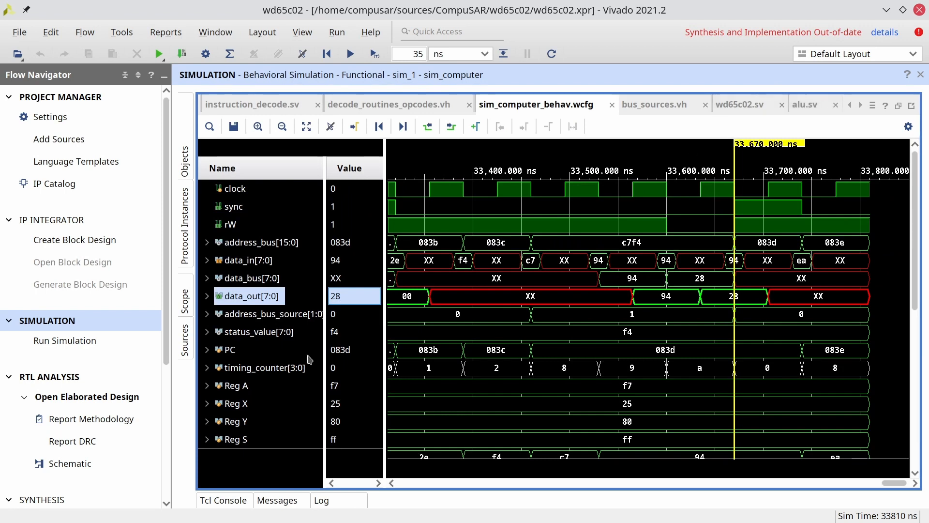
{"action": "left_click", "coordinate": [208, 331]}
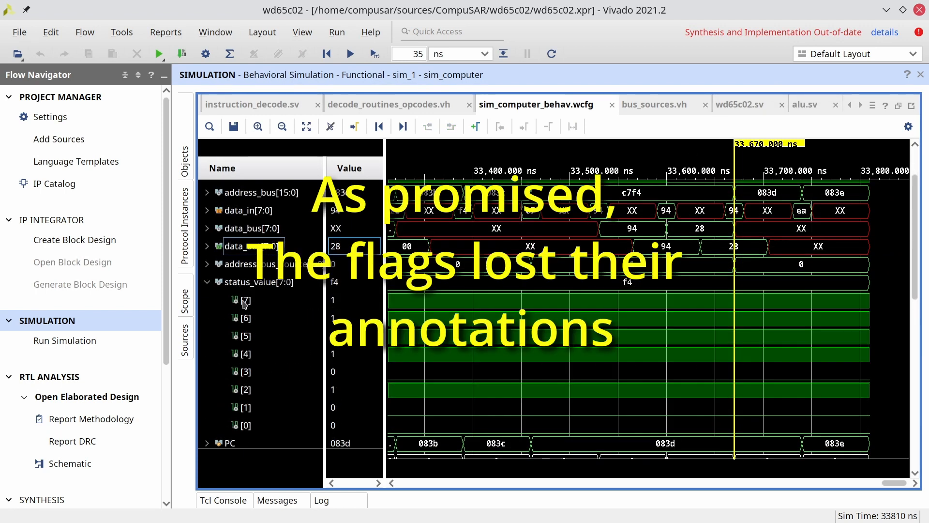